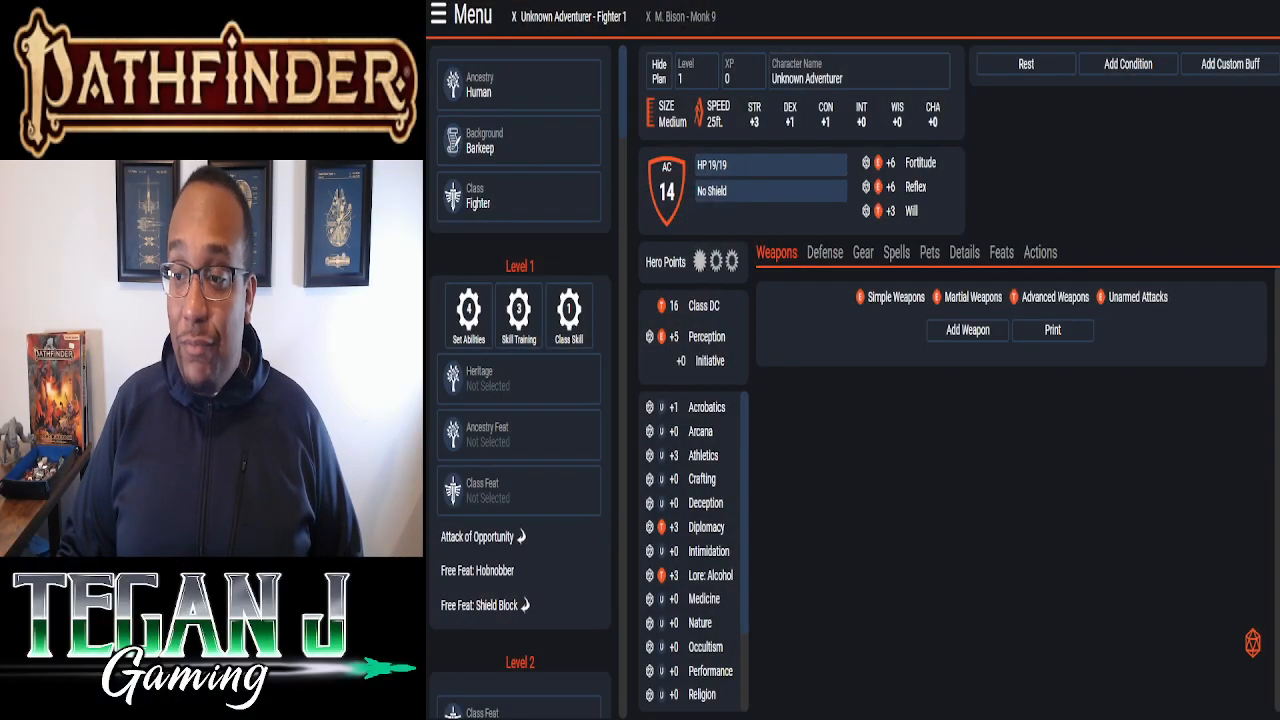
- Start a new character from the menu, accepting the default level 1 Human Barkeep Fighter
left_click(454, 15)
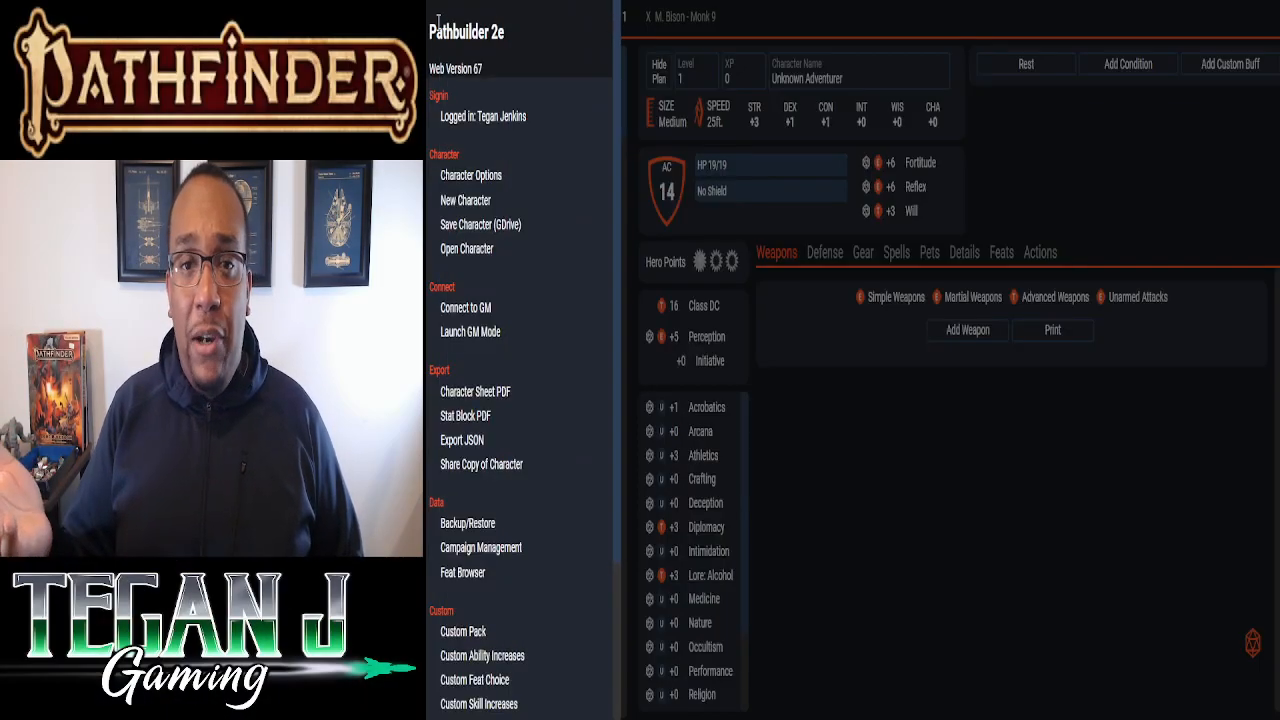
mouse_move(480, 224)
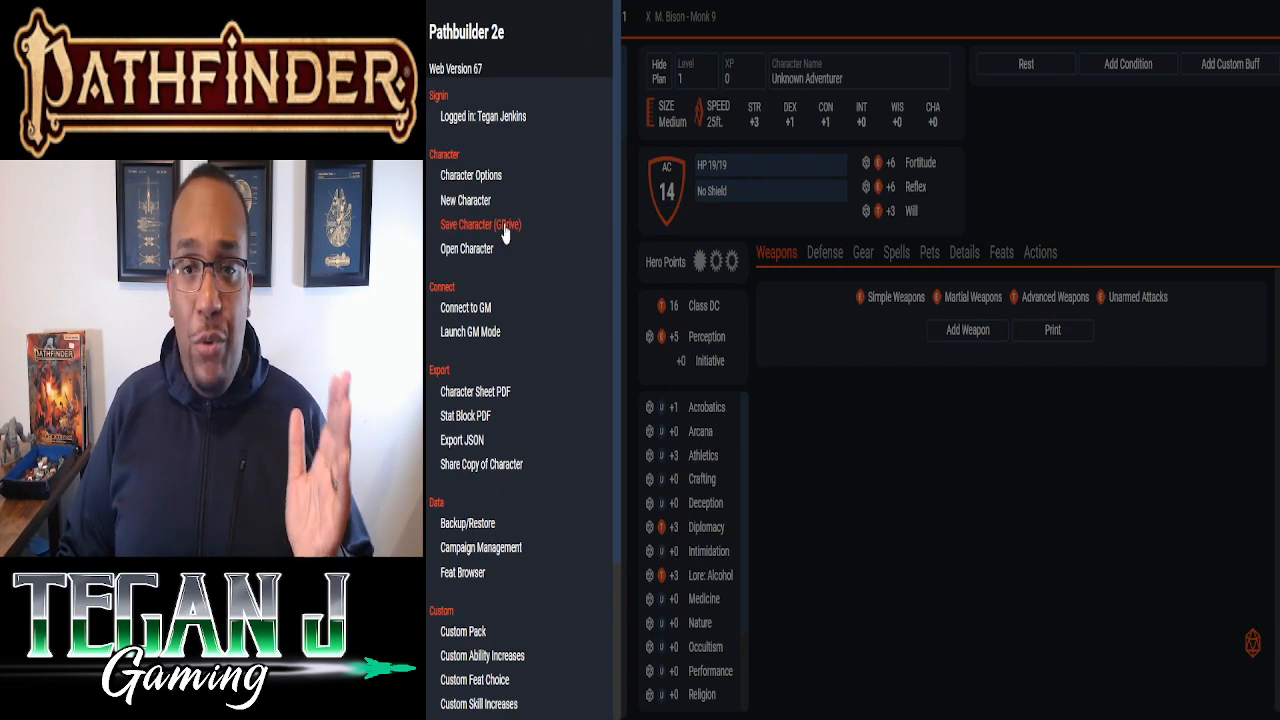
mouse_move(465, 200)
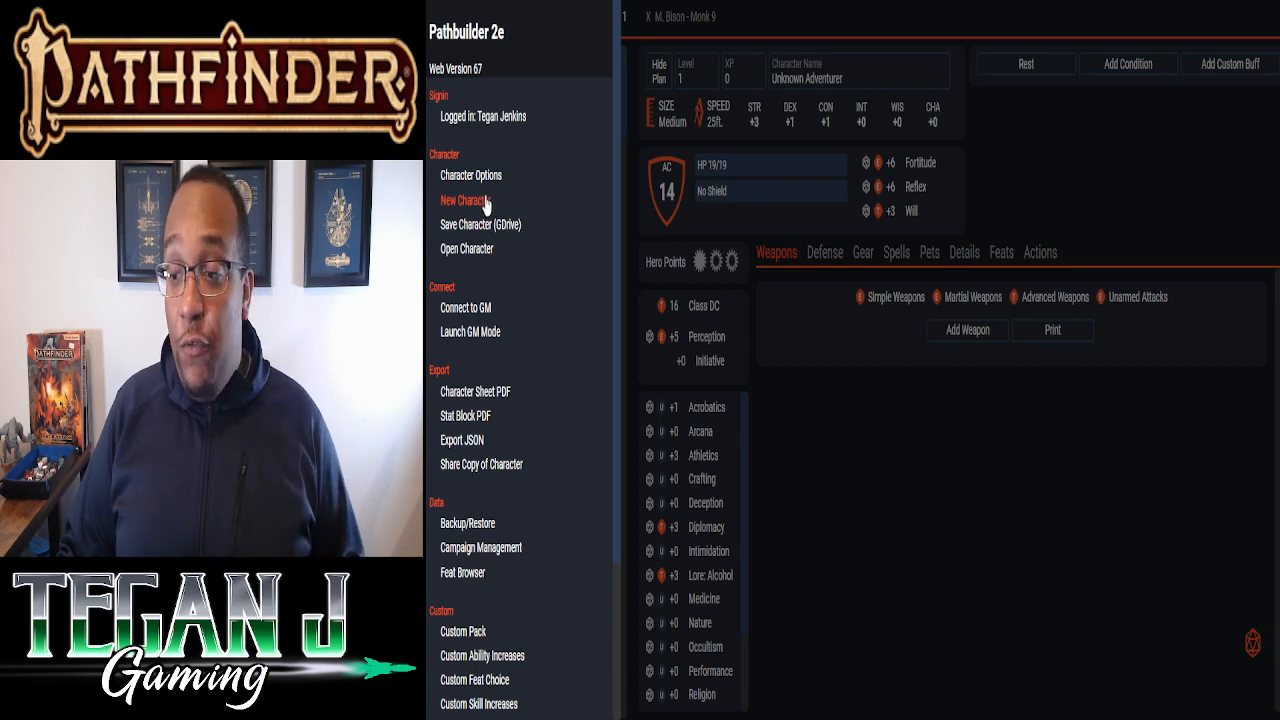
left_click(465, 200)
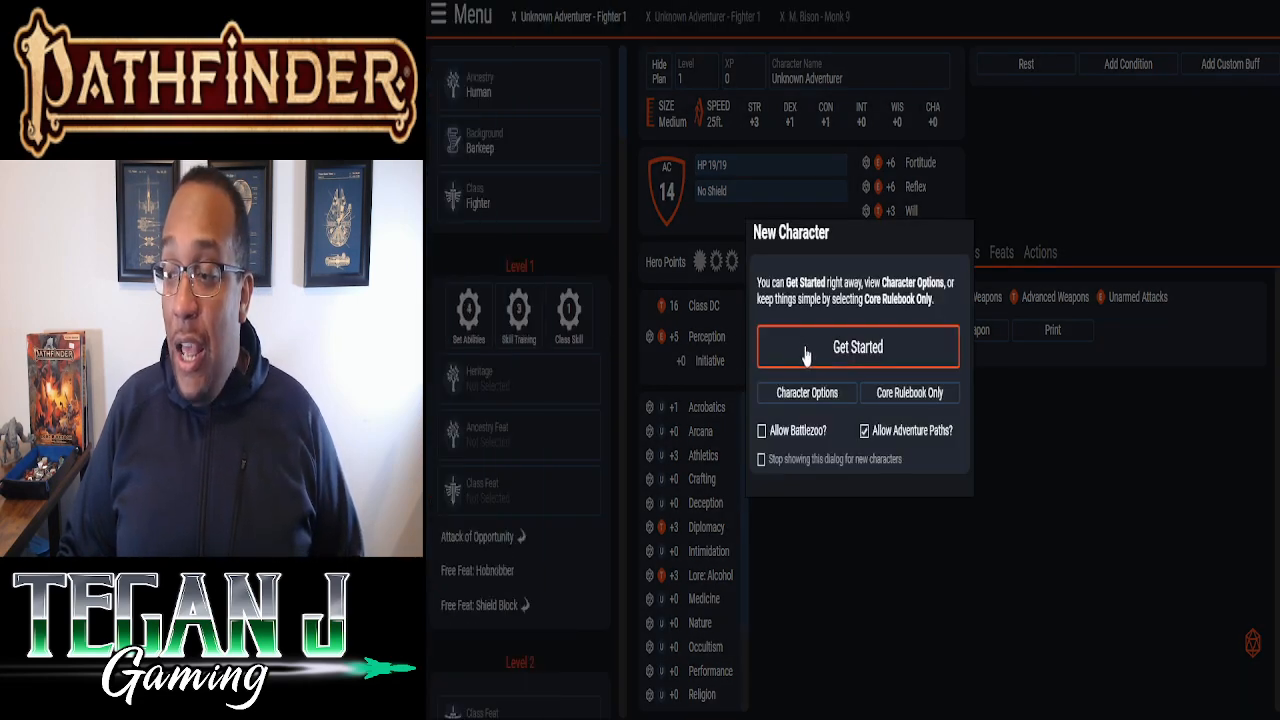
mouse_move(760, 343)
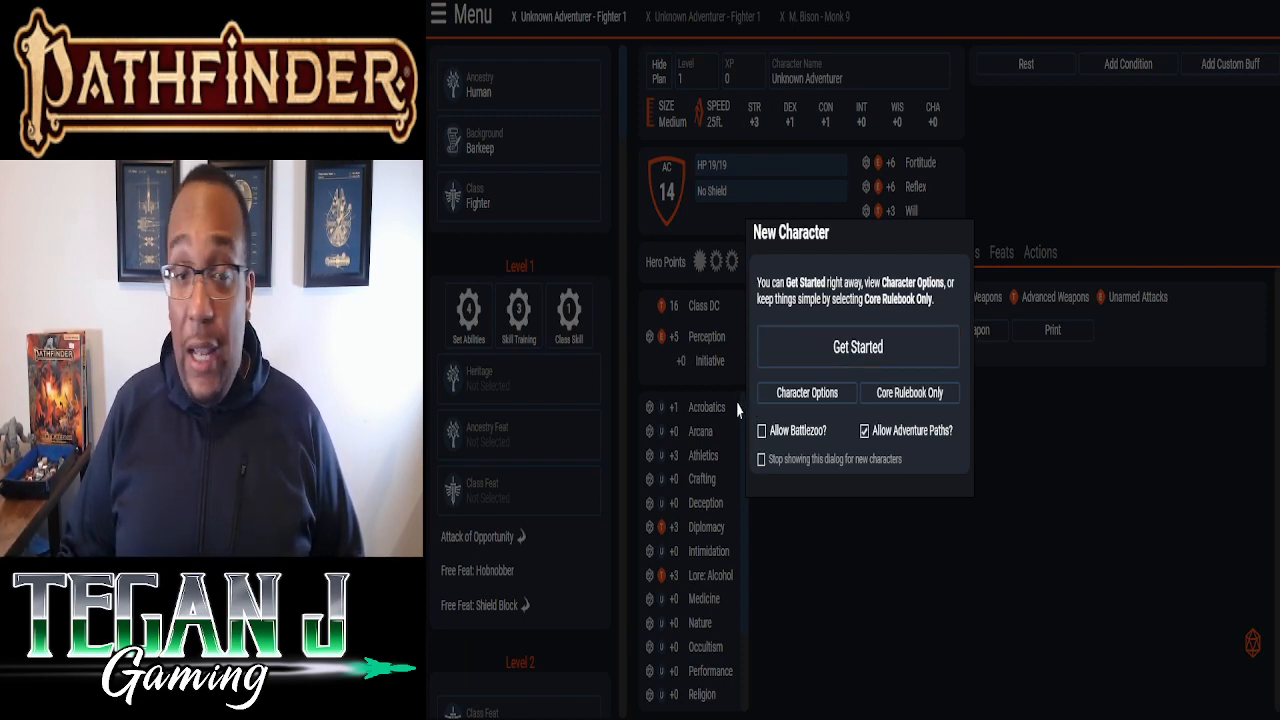
mouse_move(800, 380)
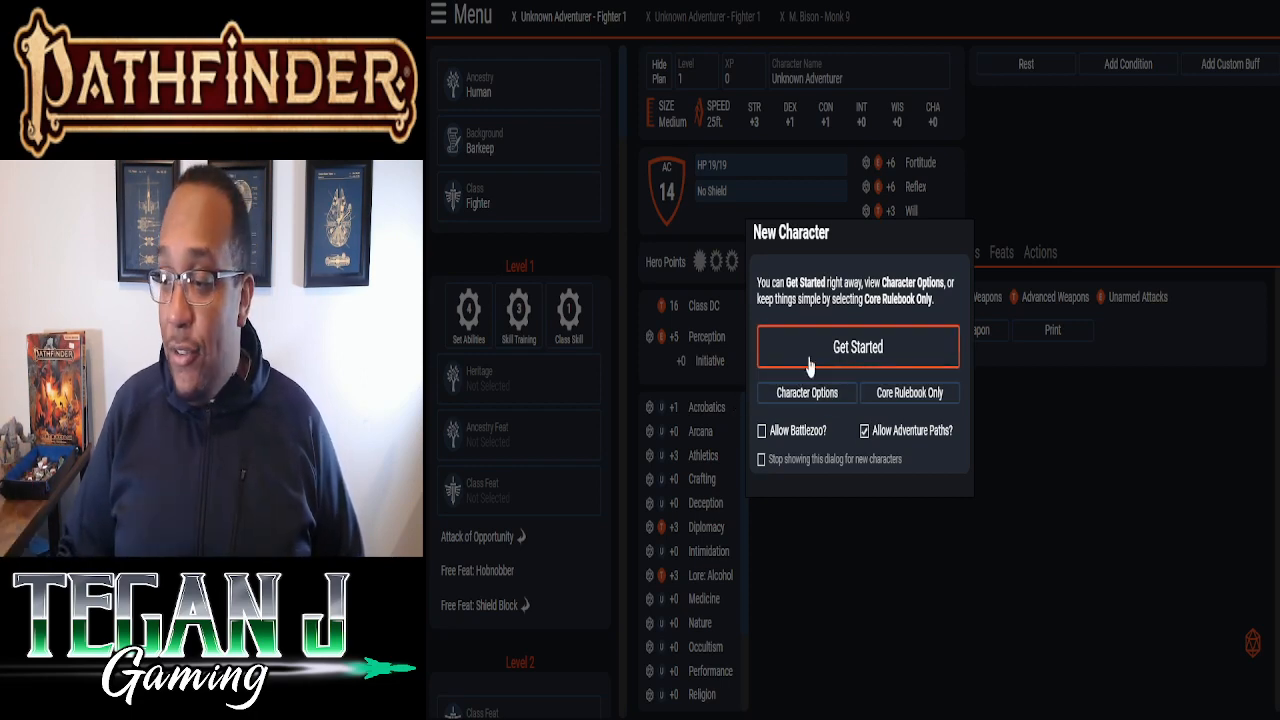
left_click(857, 347)
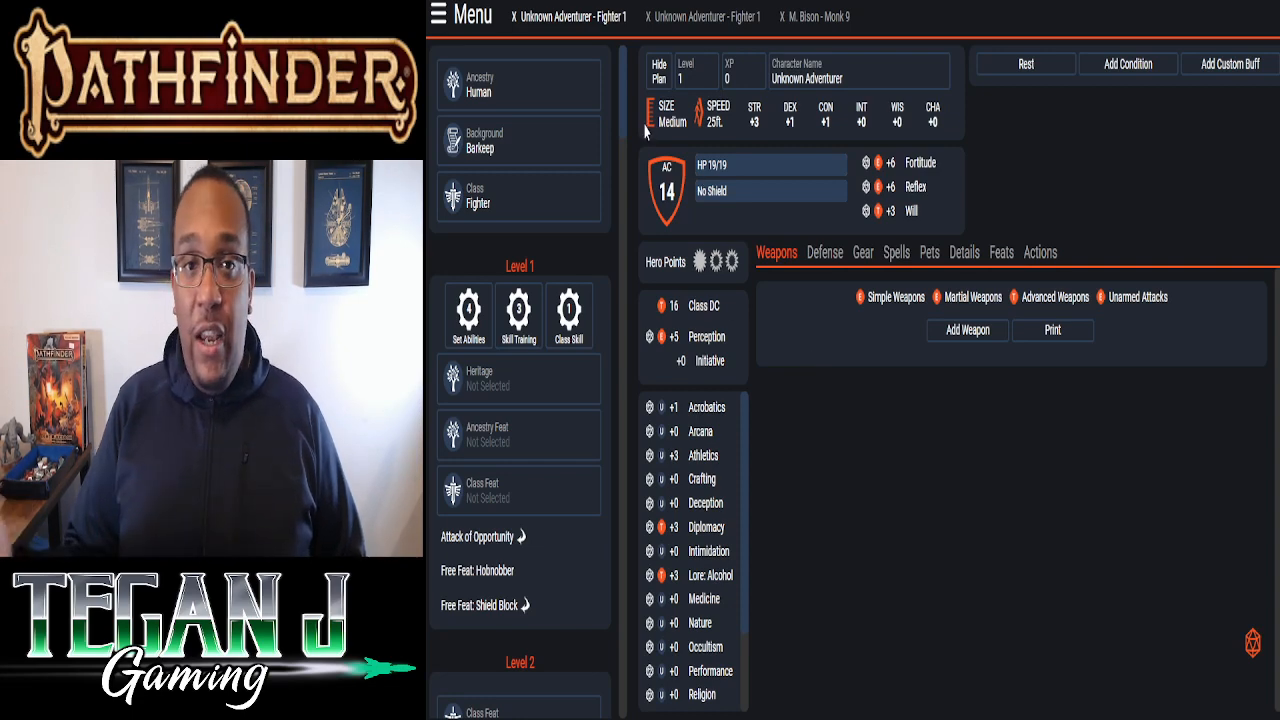
left_click(697, 78)
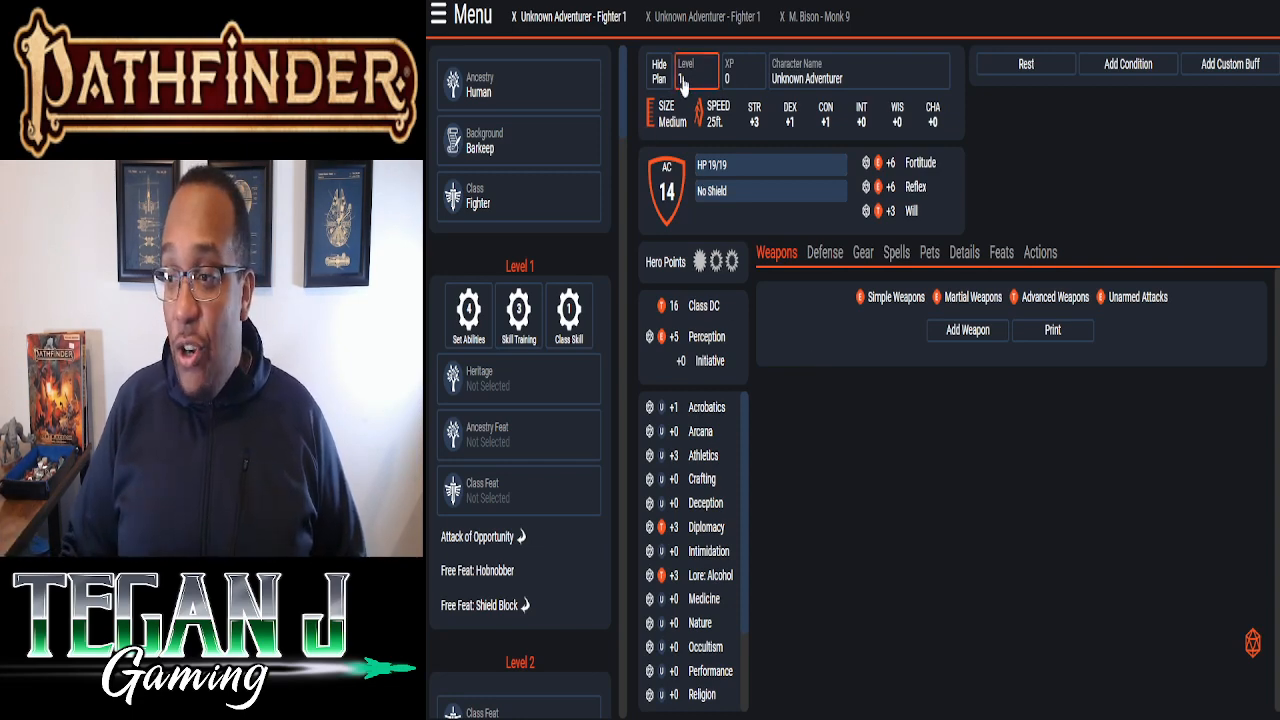
- Open the Set Character Level chooser from the Fighter's Level field
left_click(697, 78)
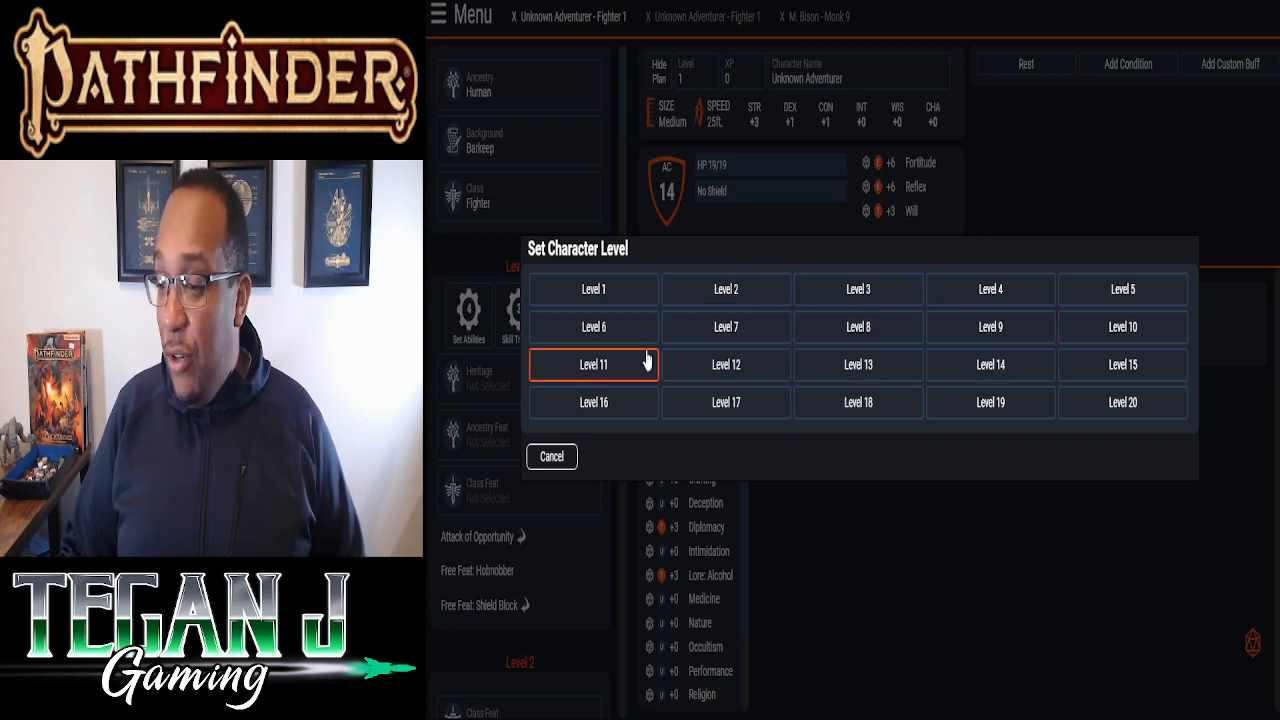
- Set the Fighter to level 9 and save it to Google Drive
left_click(989, 327)
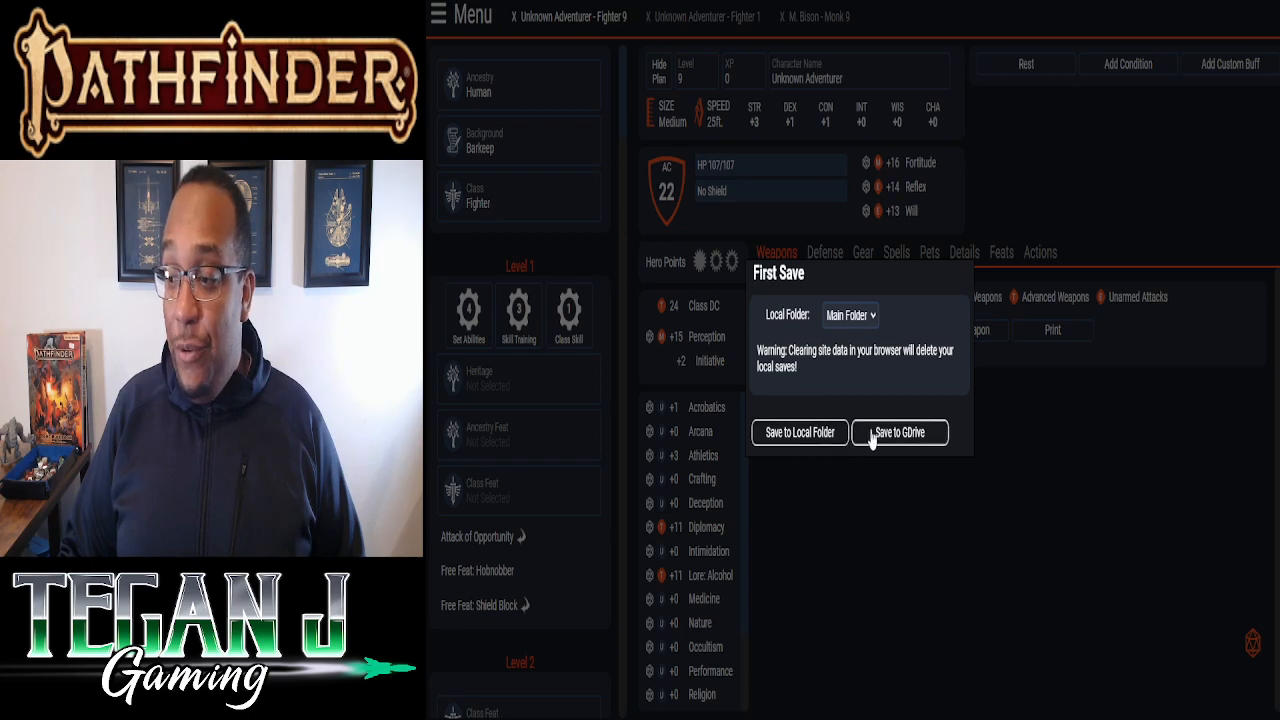
left_click(898, 432)
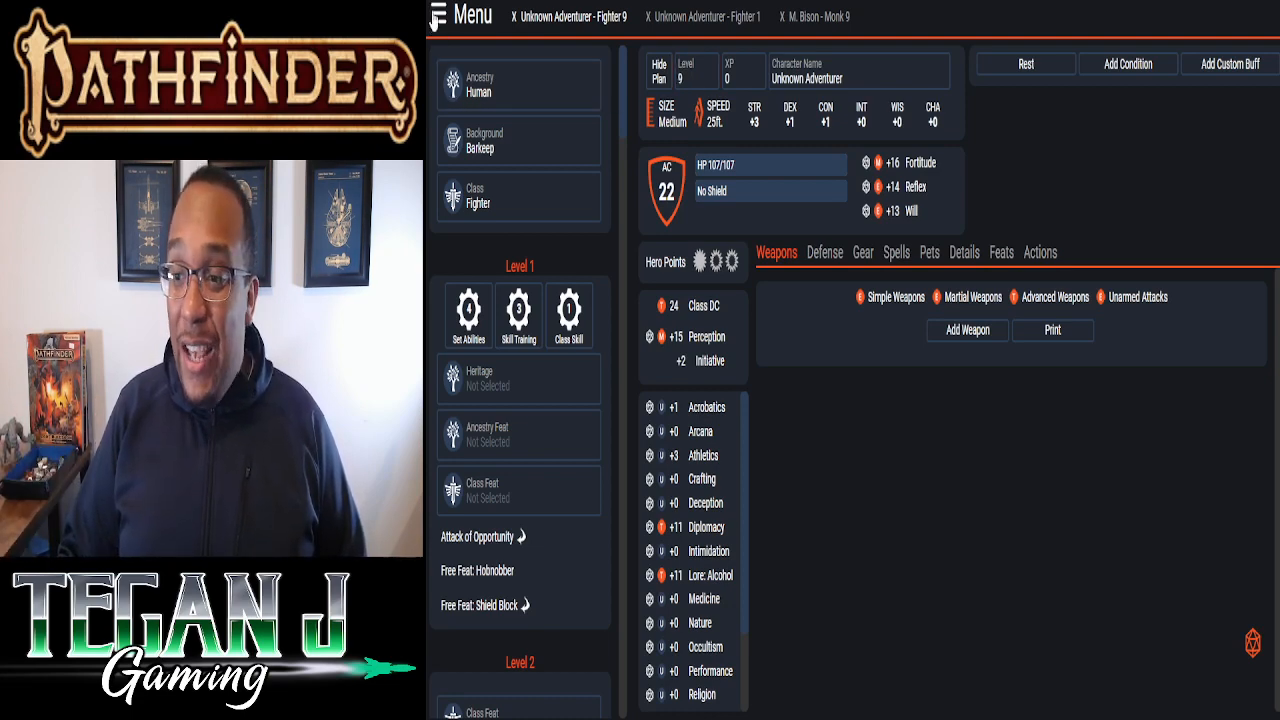
left_click(463, 15)
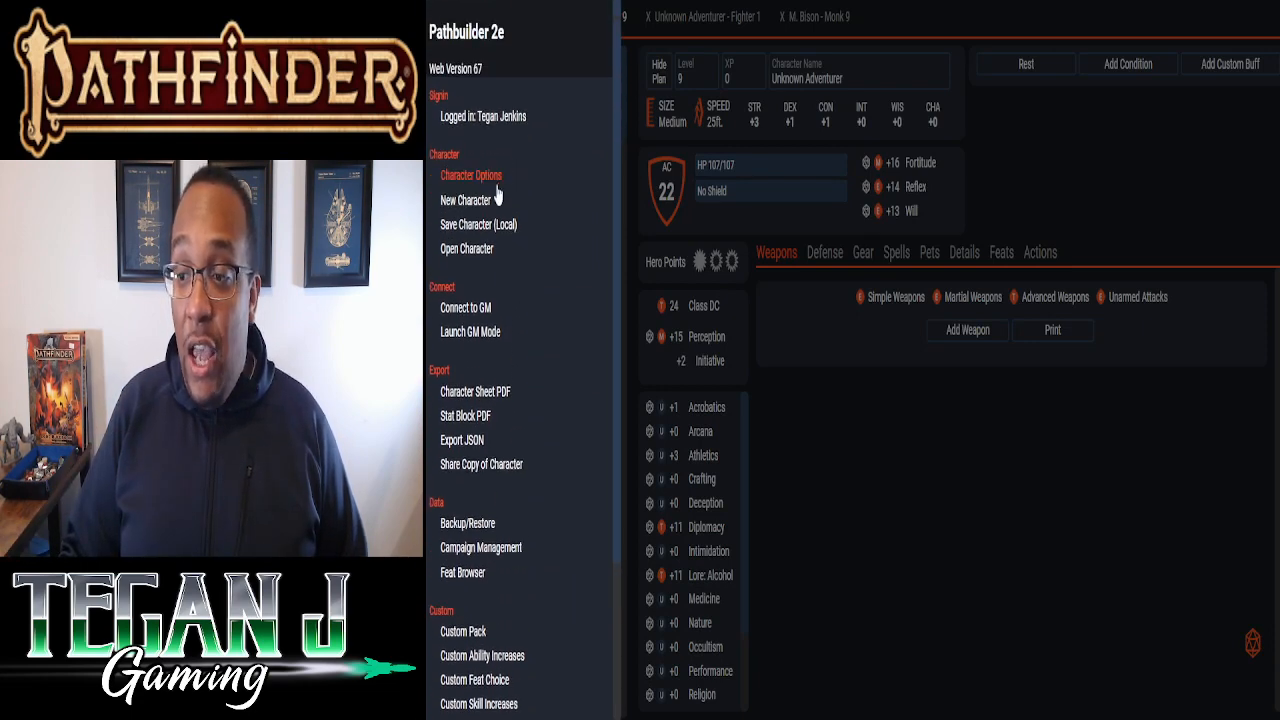
- Enable Allow Gamesmastery Guide Free Archetype under Advanced Character Options
left_click(470, 175)
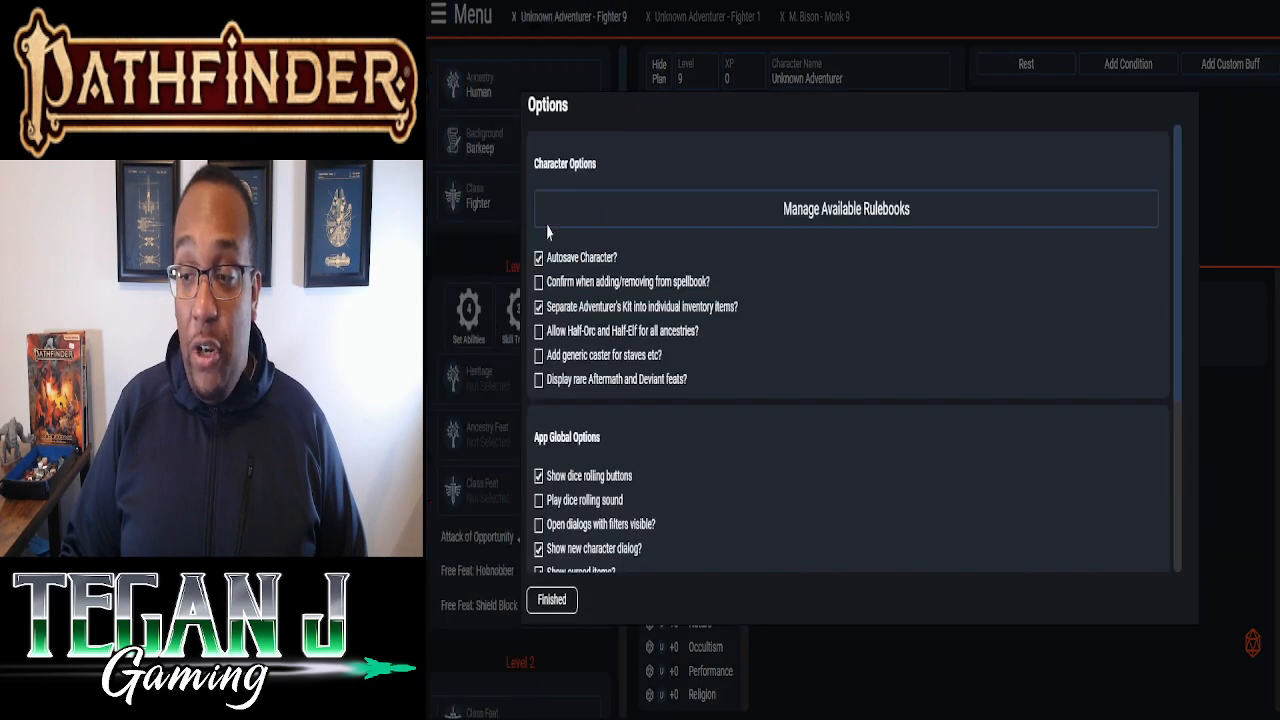
scroll("down", 3)
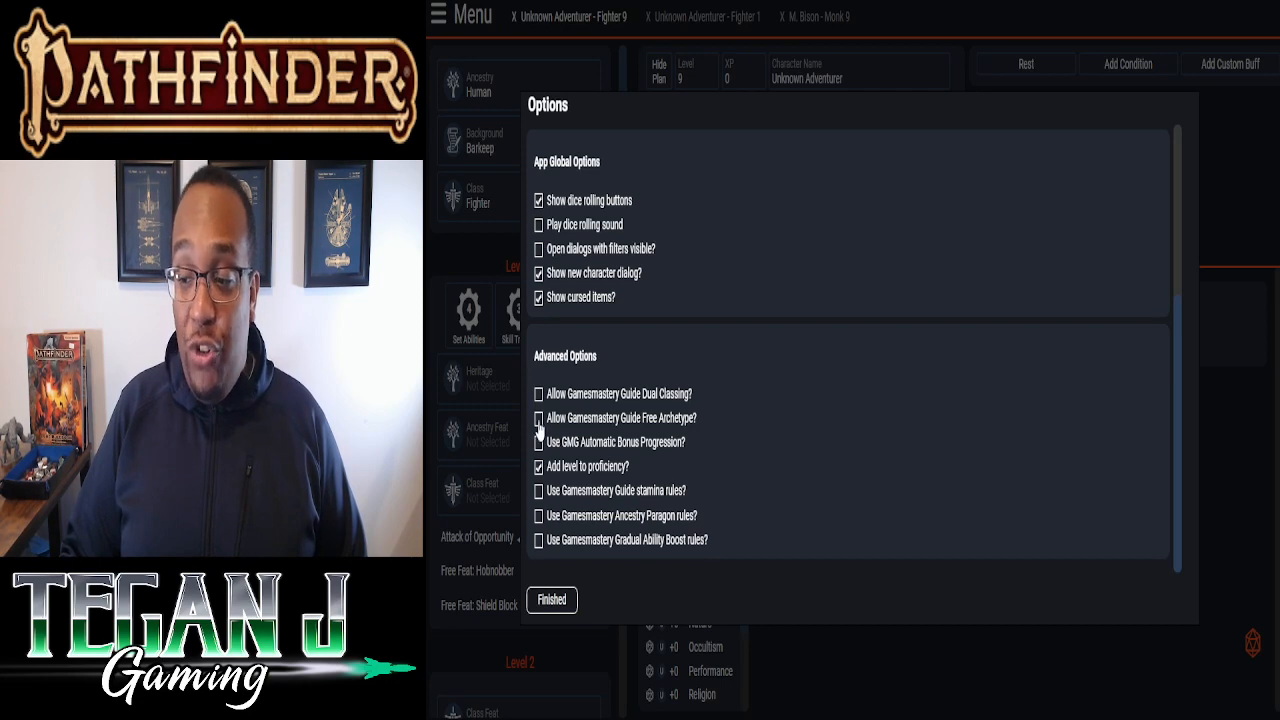
left_click(538, 418)
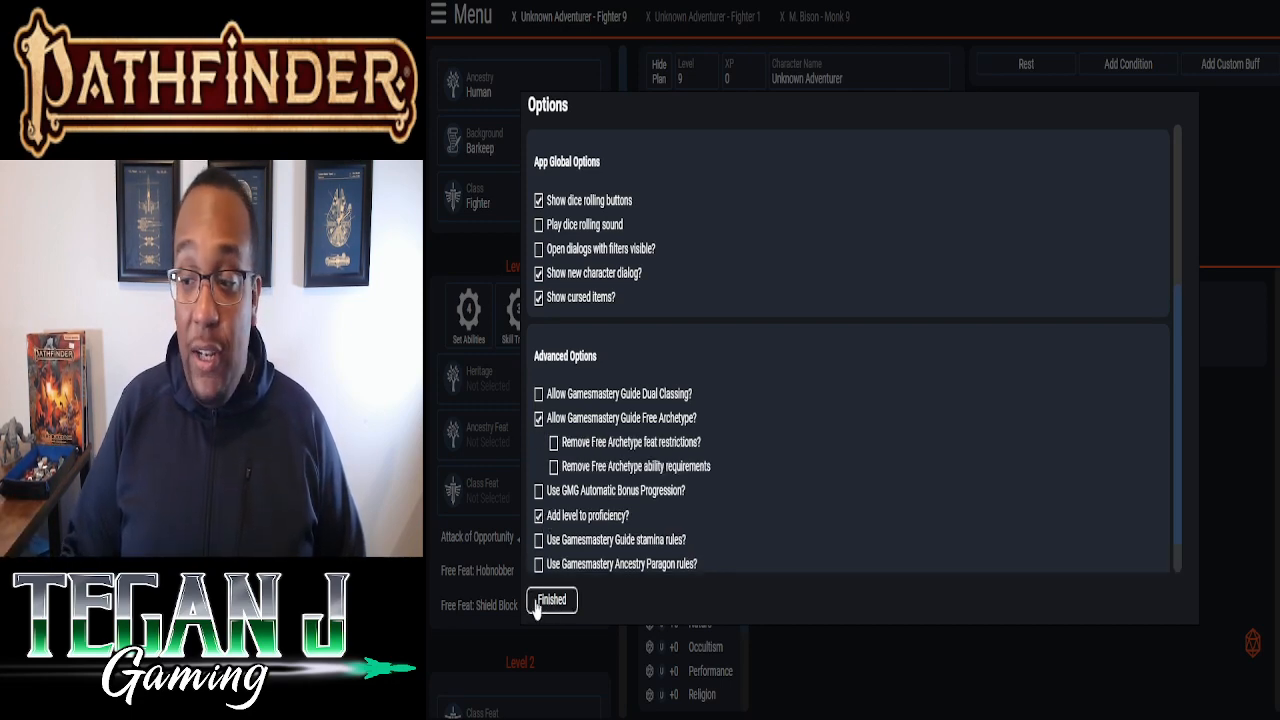
left_click(551, 600)
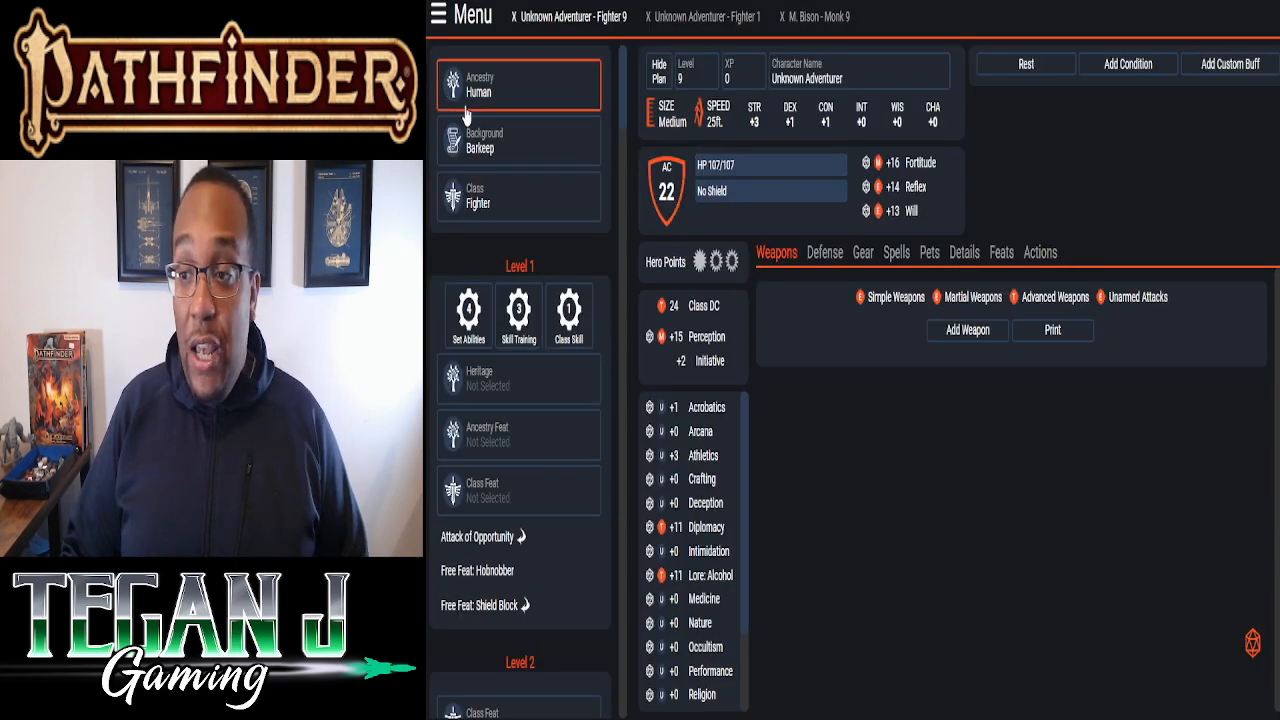
- Choose the Warrior background, granting Intimidation, Warfare Lore and Intimidating Glare
left_click(518, 140)
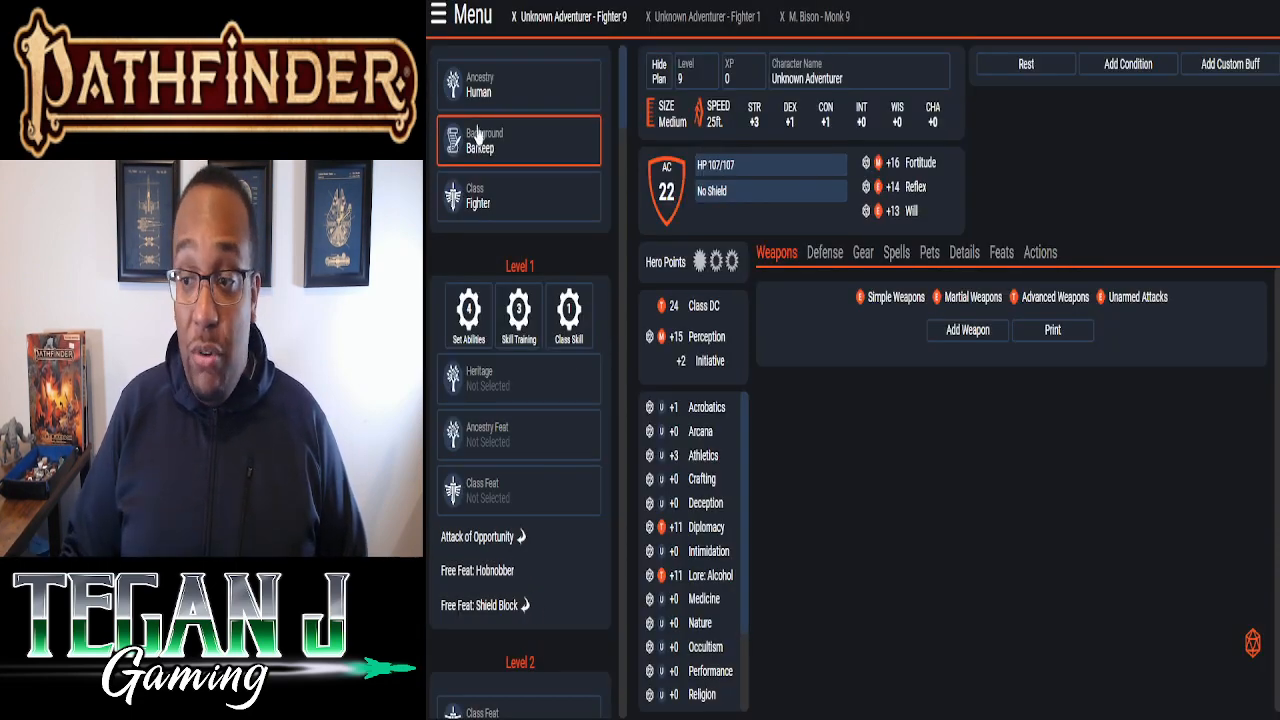
left_click(518, 140)
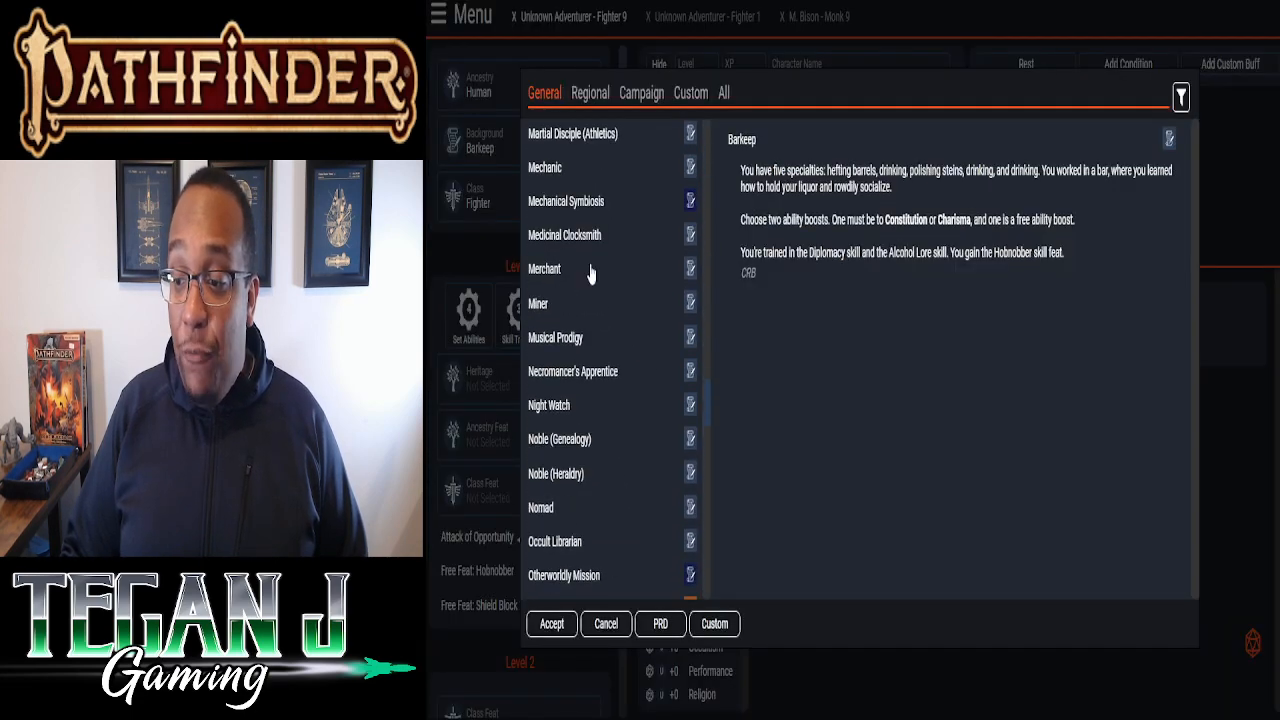
scroll("down", 3)
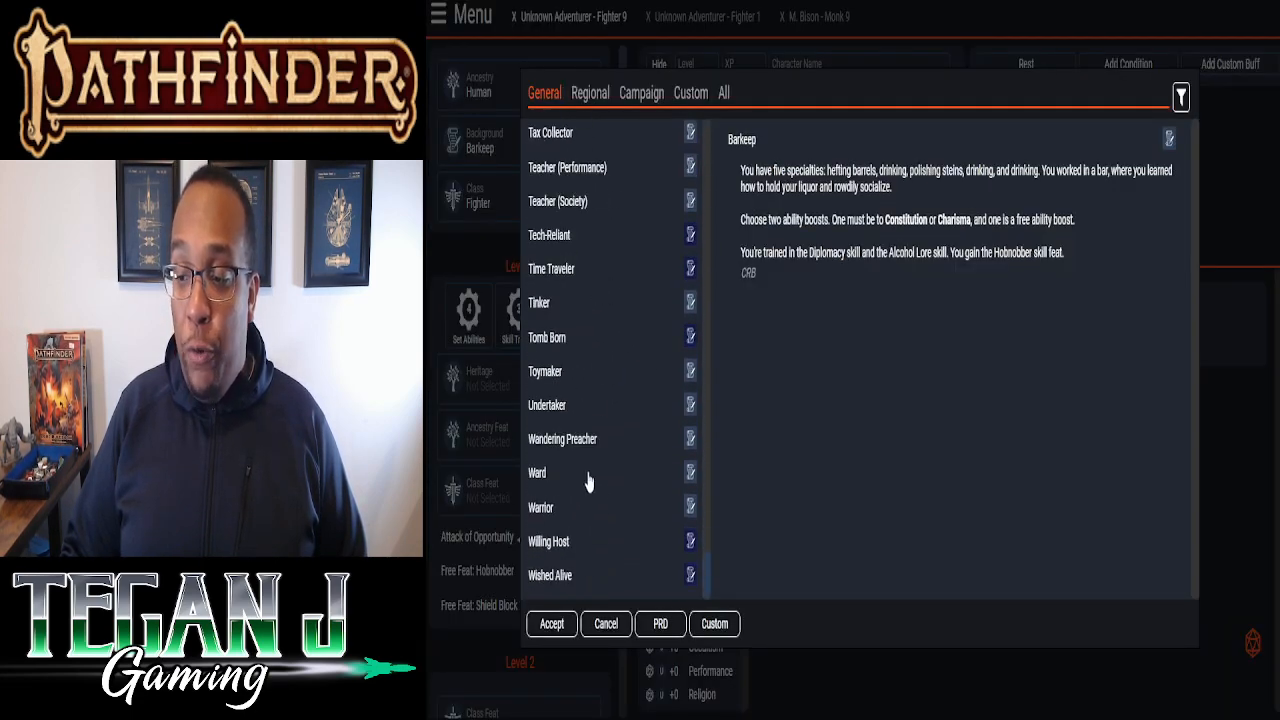
left_click(541, 507)
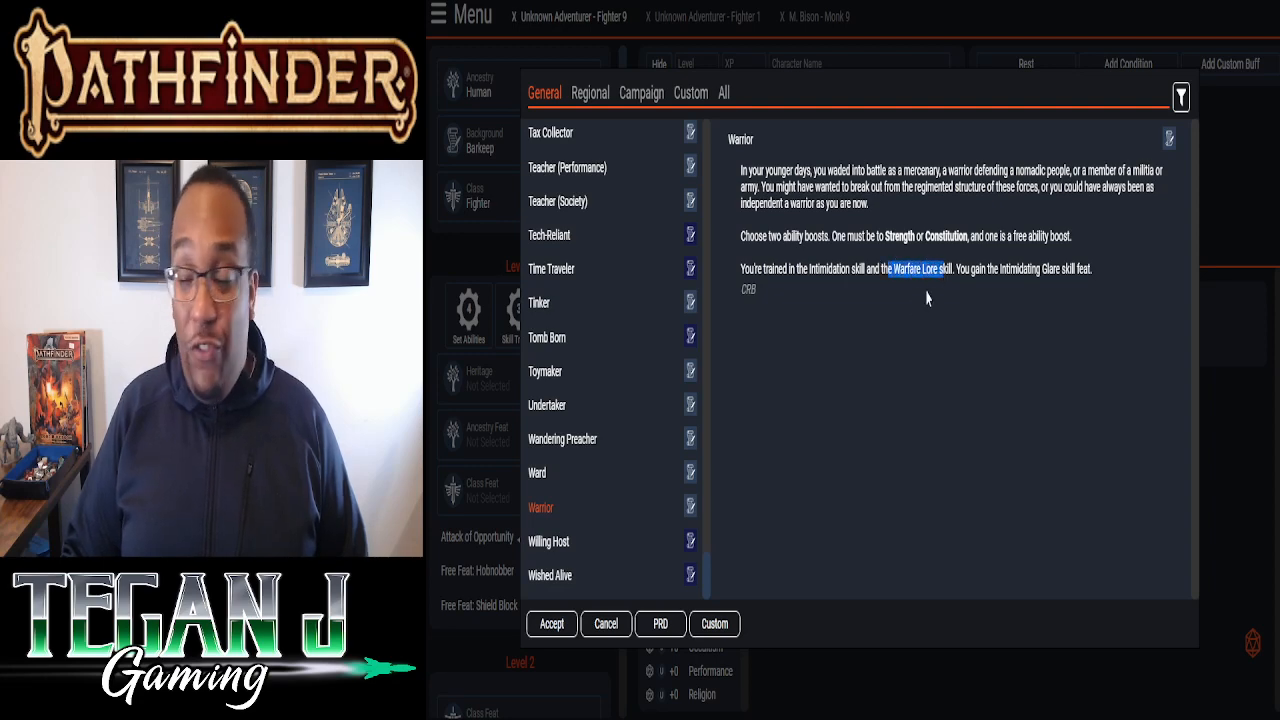
mouse_move(904, 308)
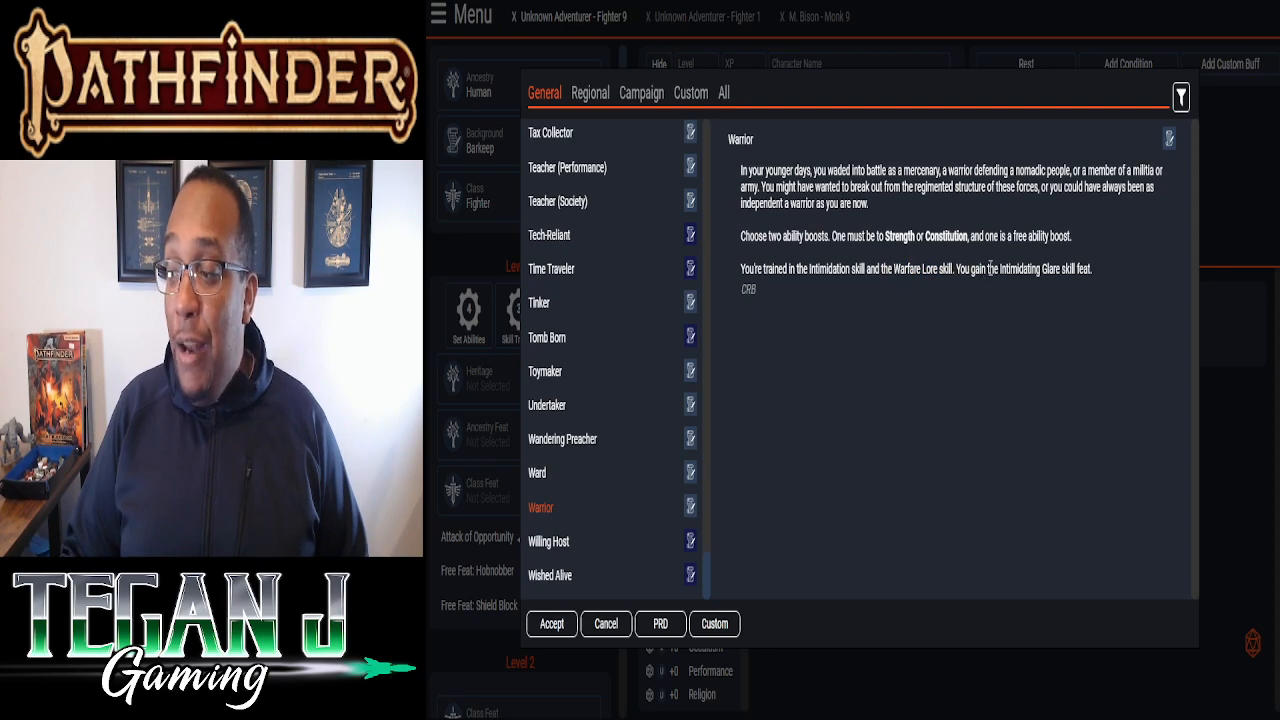
left_click_drag(997, 269, 1061, 269)
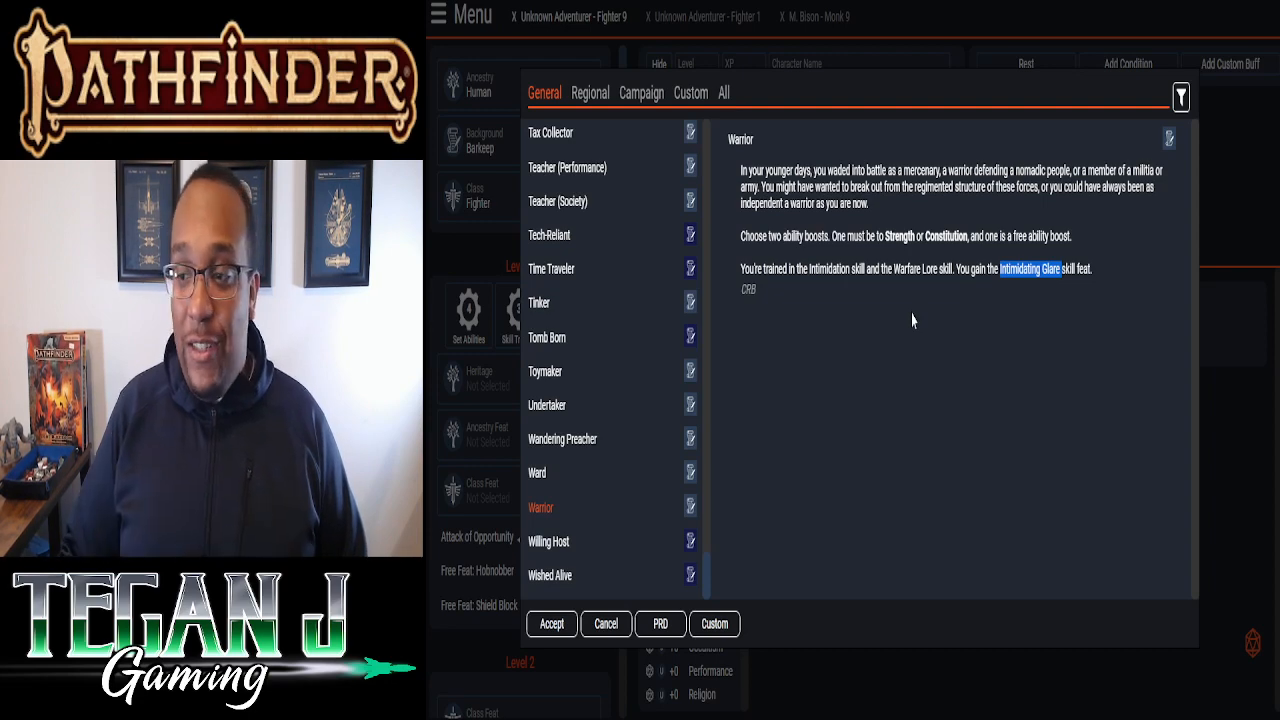
left_click(551, 623)
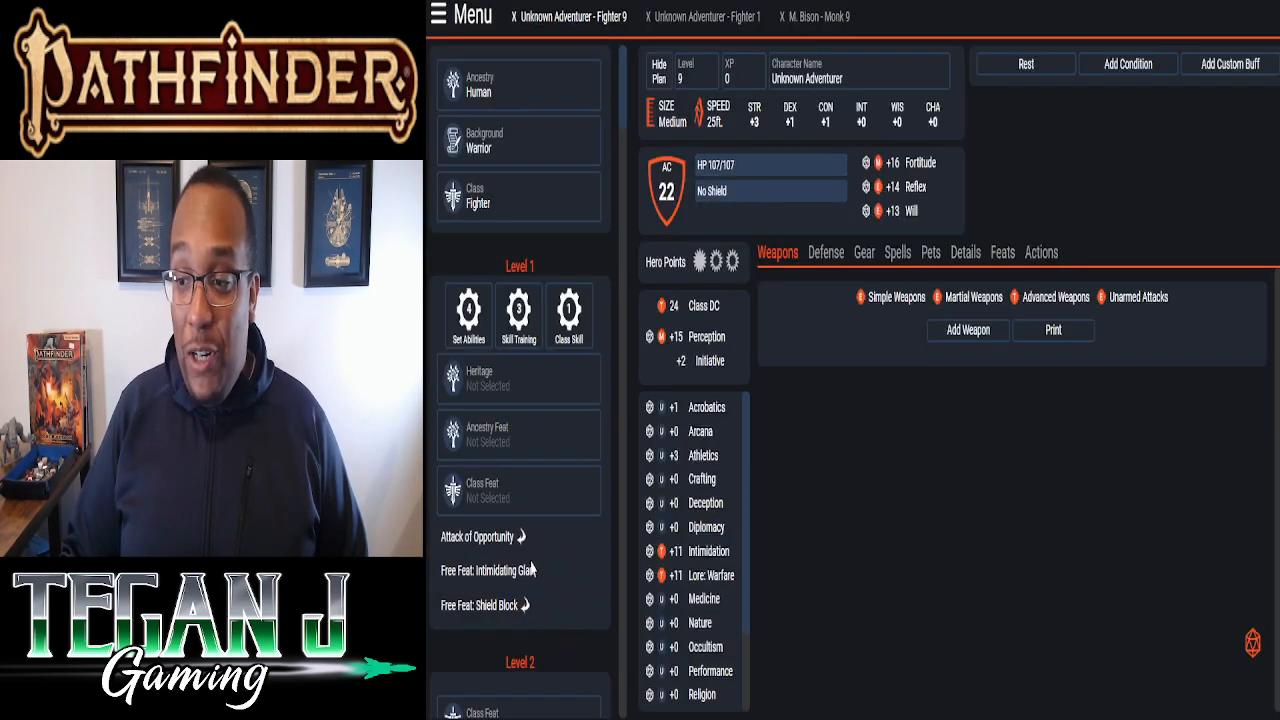
- Change the character's class from Fighter to Monk
left_click(468, 313)
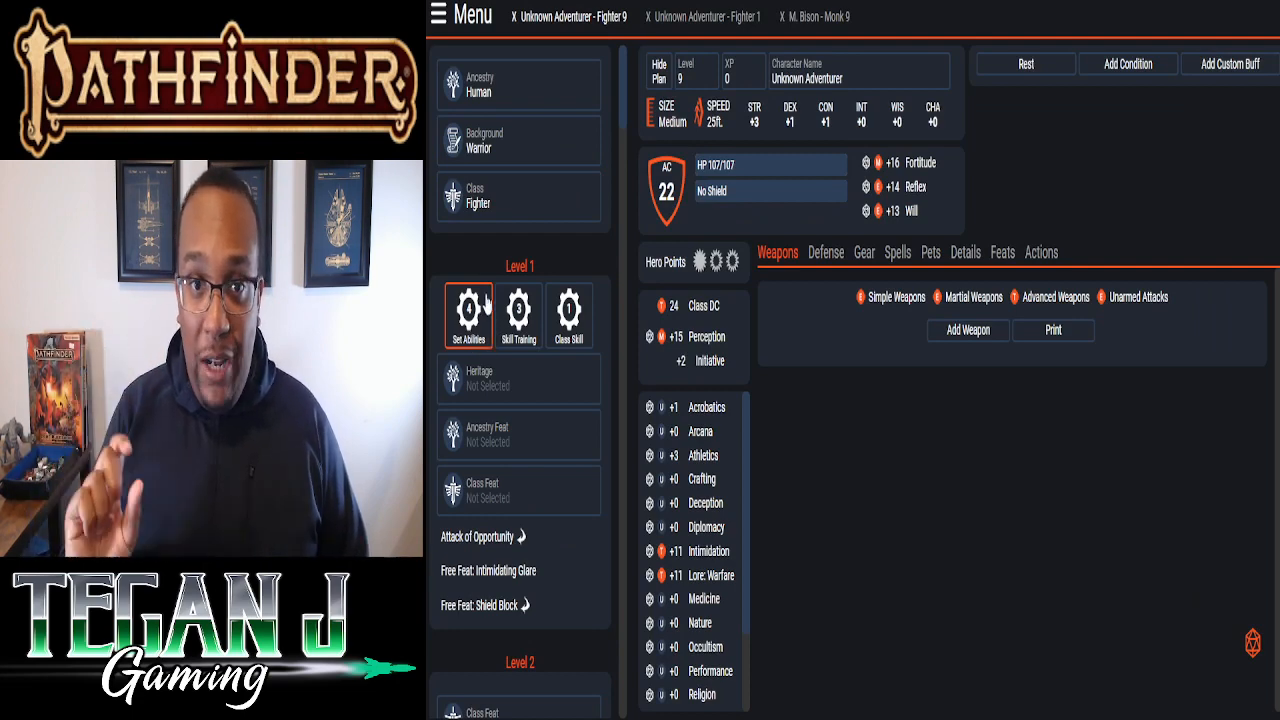
left_click(518, 196)
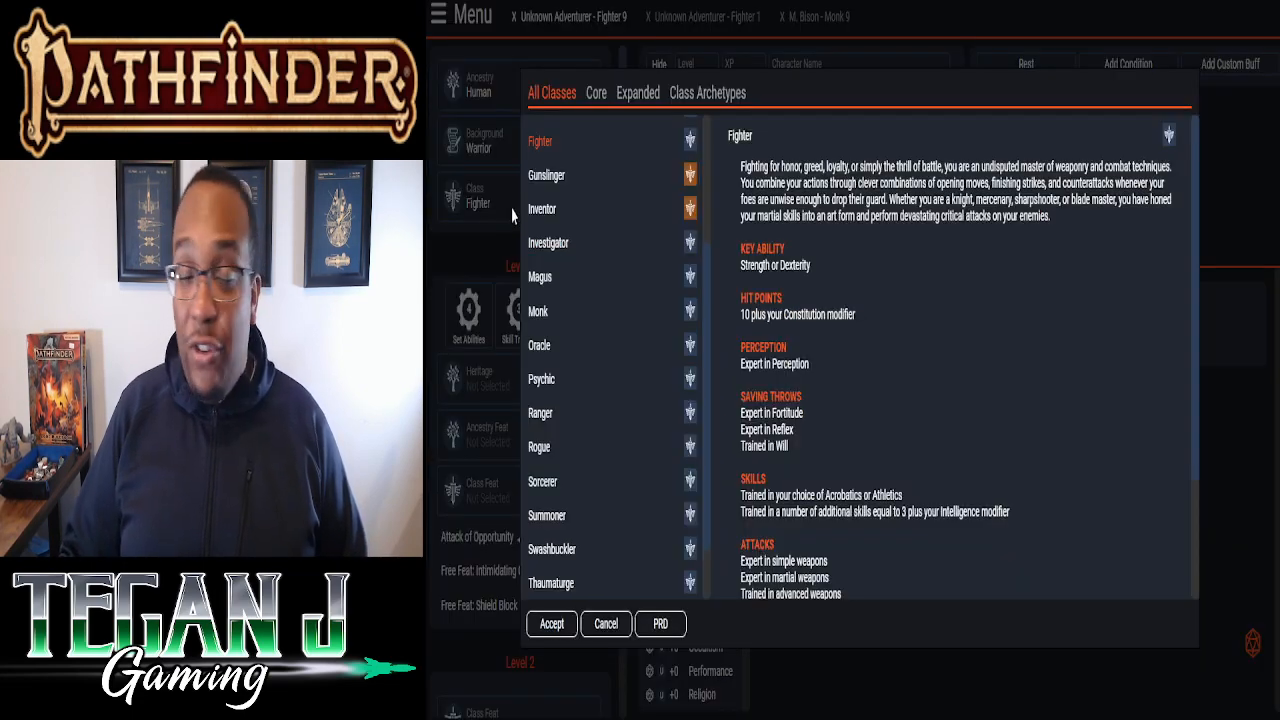
mouse_move(625, 343)
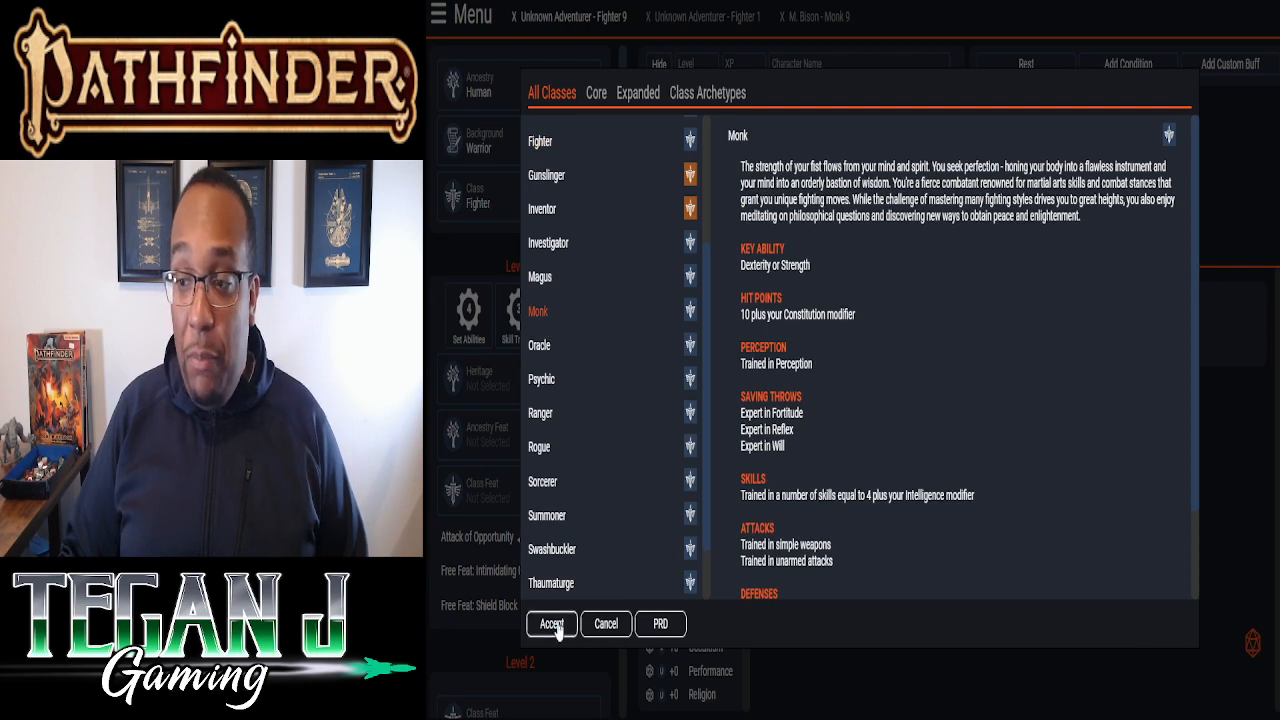
left_click(551, 623)
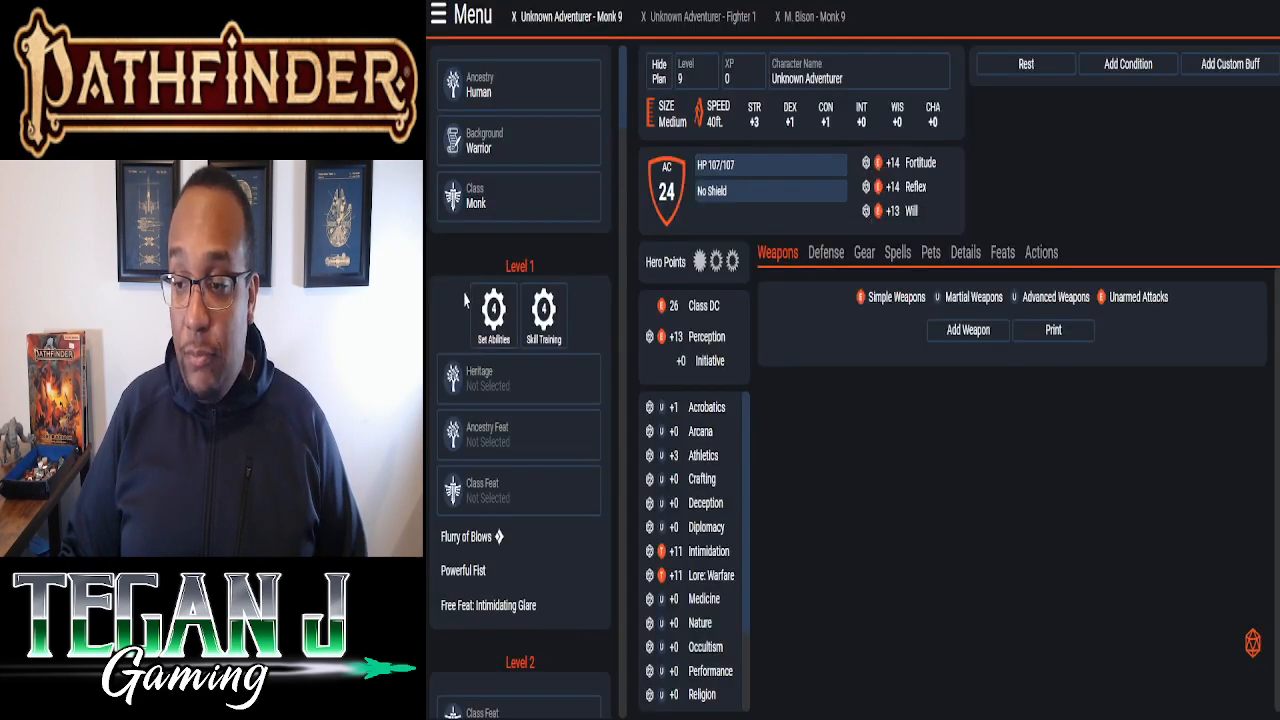
- Set ability boosts so the Monk has STR +4, DEX +2, CON +1, CHA +2
left_click(493, 310)
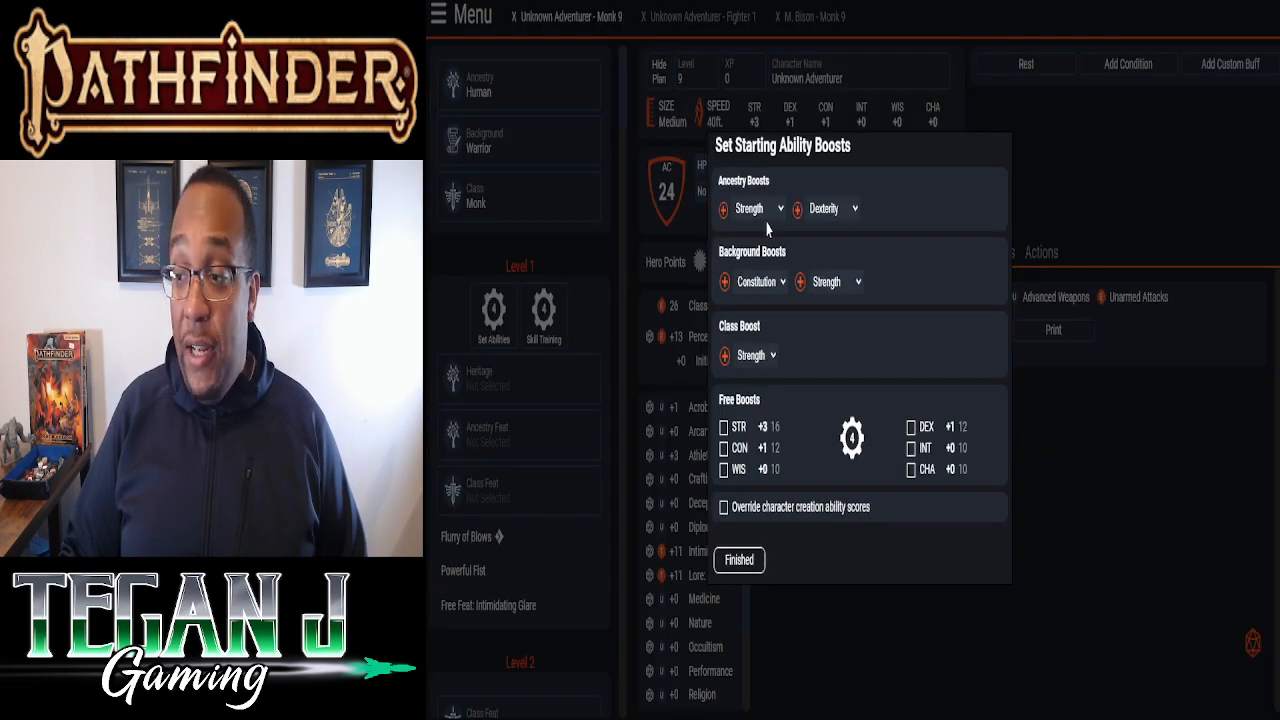
mouse_move(762, 240)
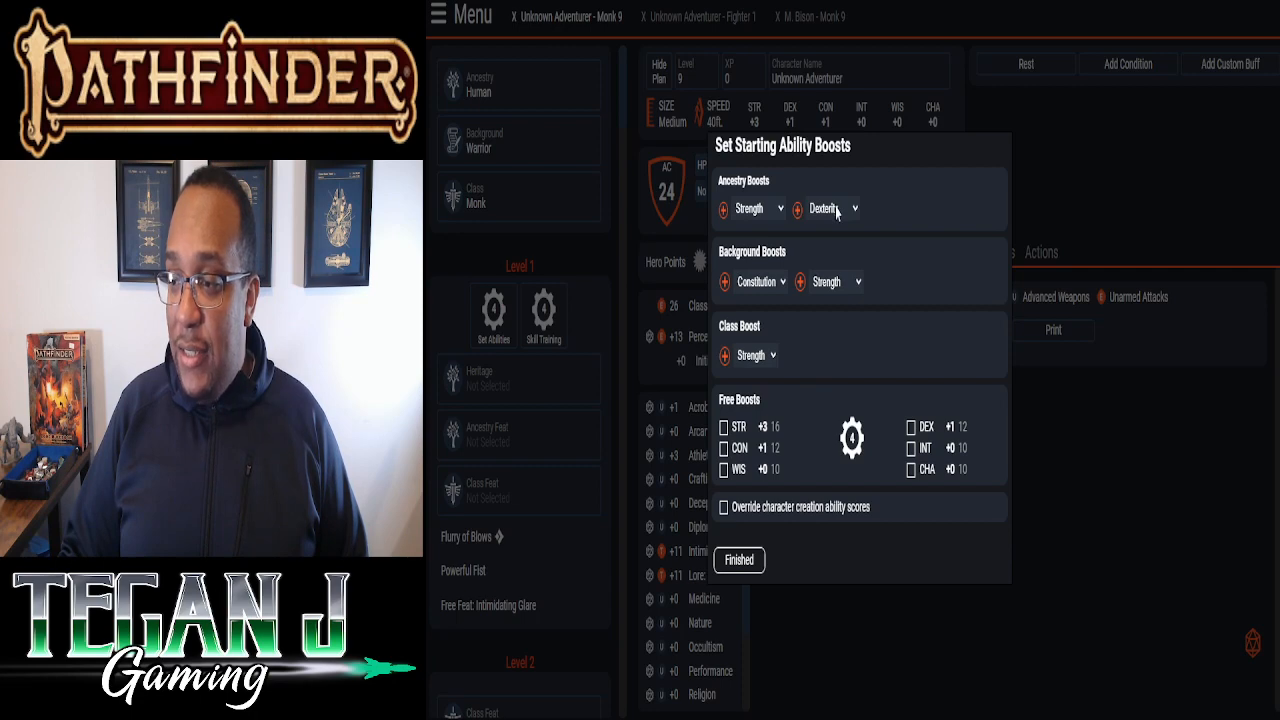
mouse_move(818, 221)
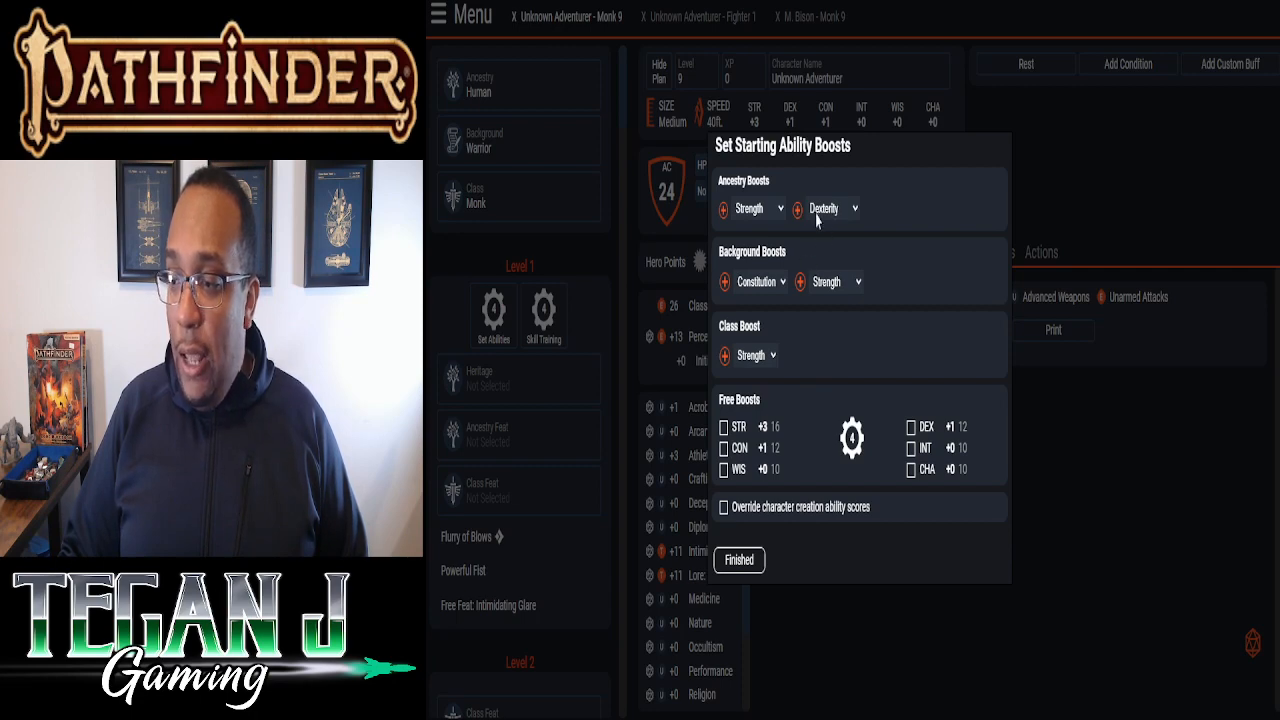
mouse_move(835, 307)
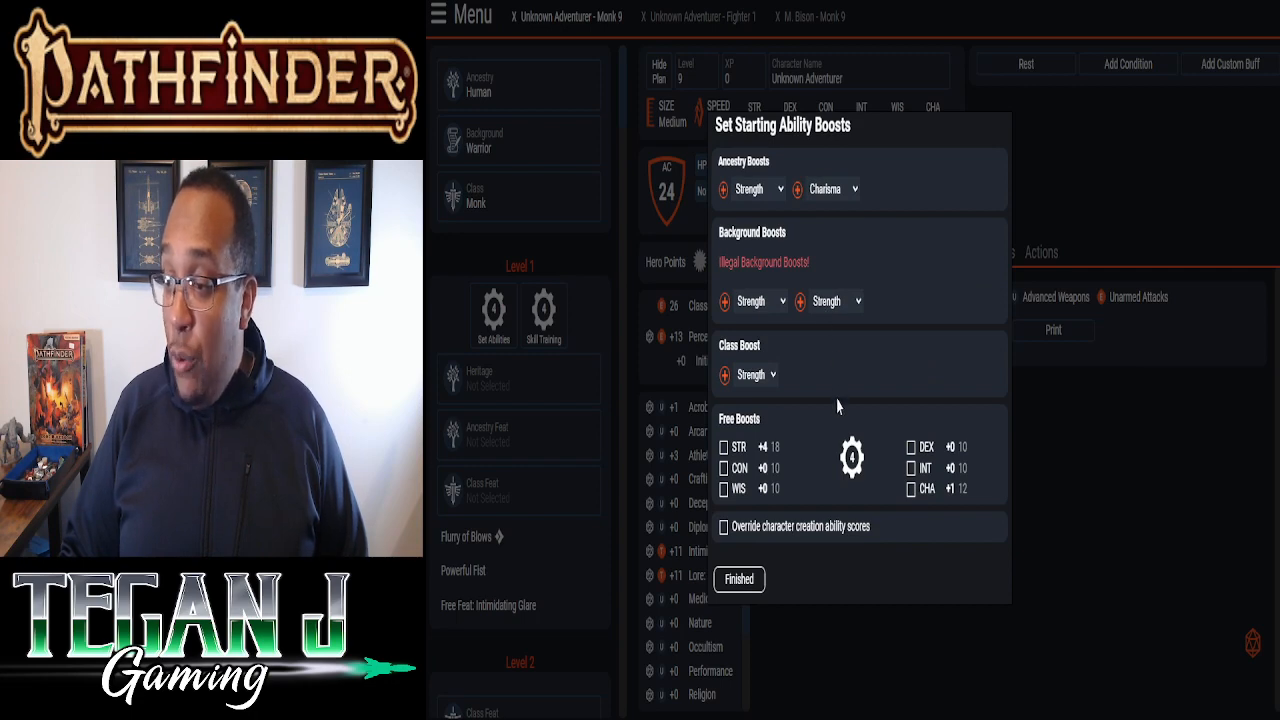
left_click(830, 301)
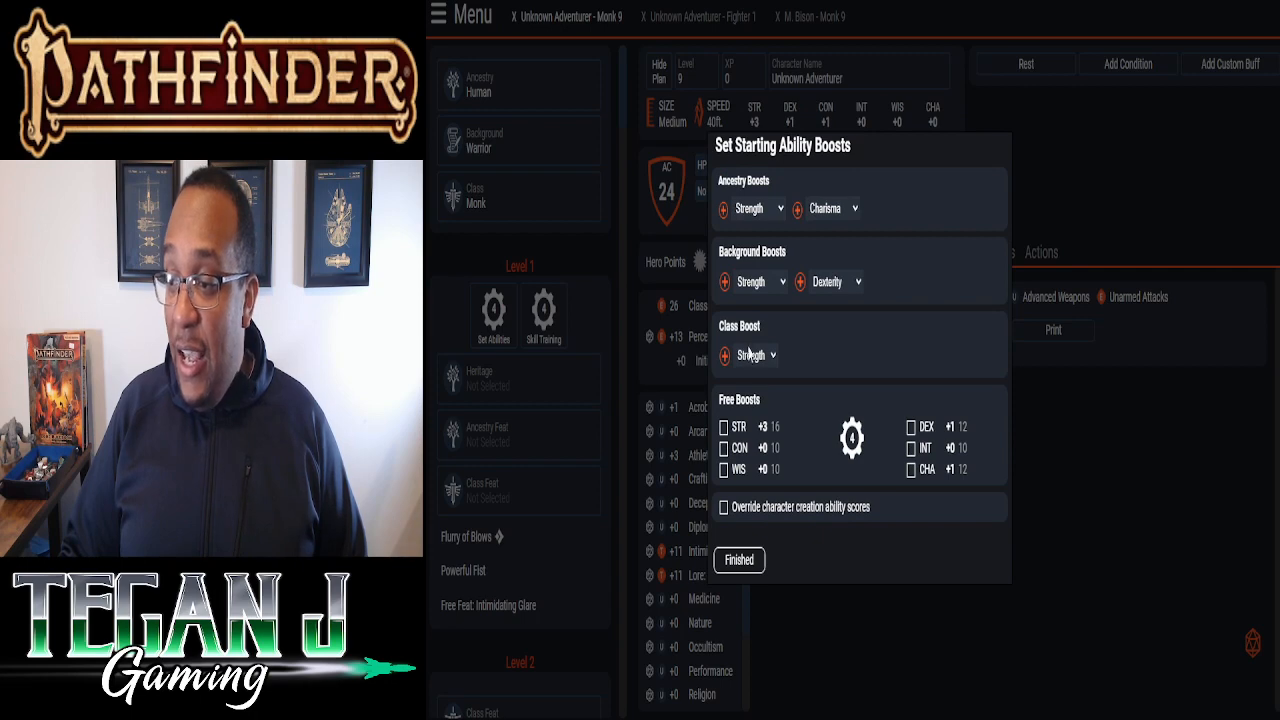
mouse_move(810, 348)
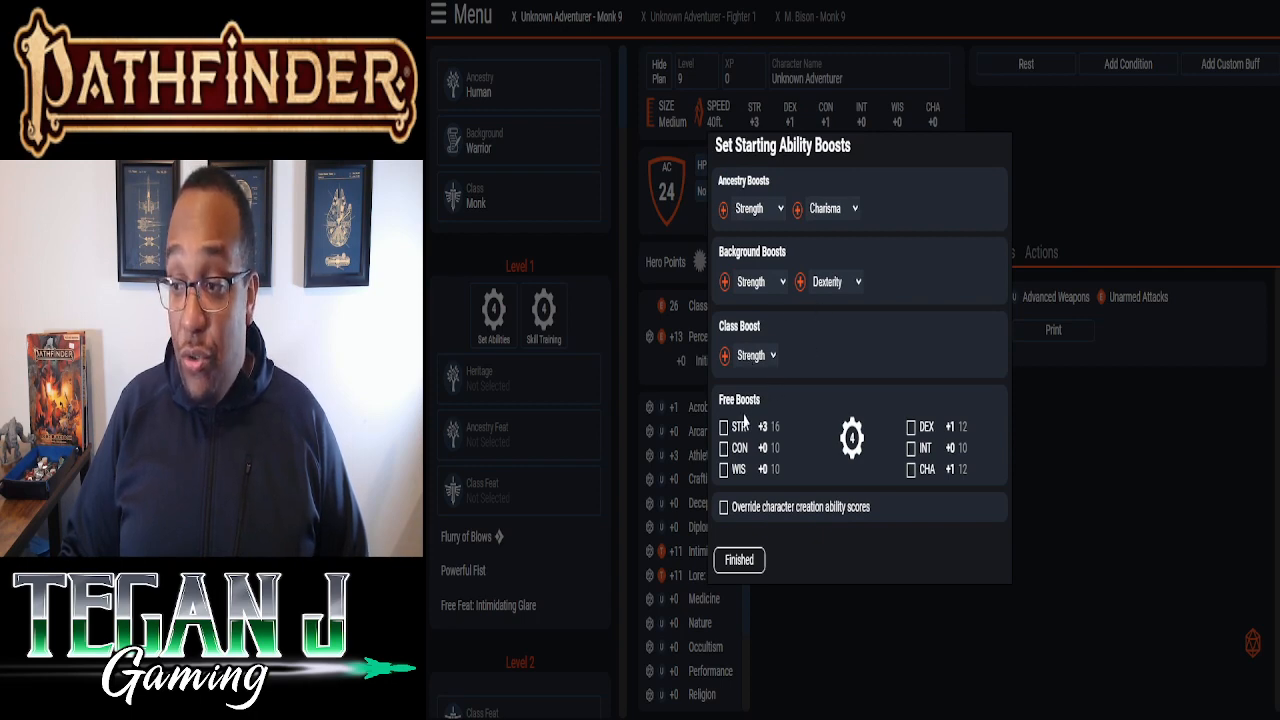
left_click(724, 426)
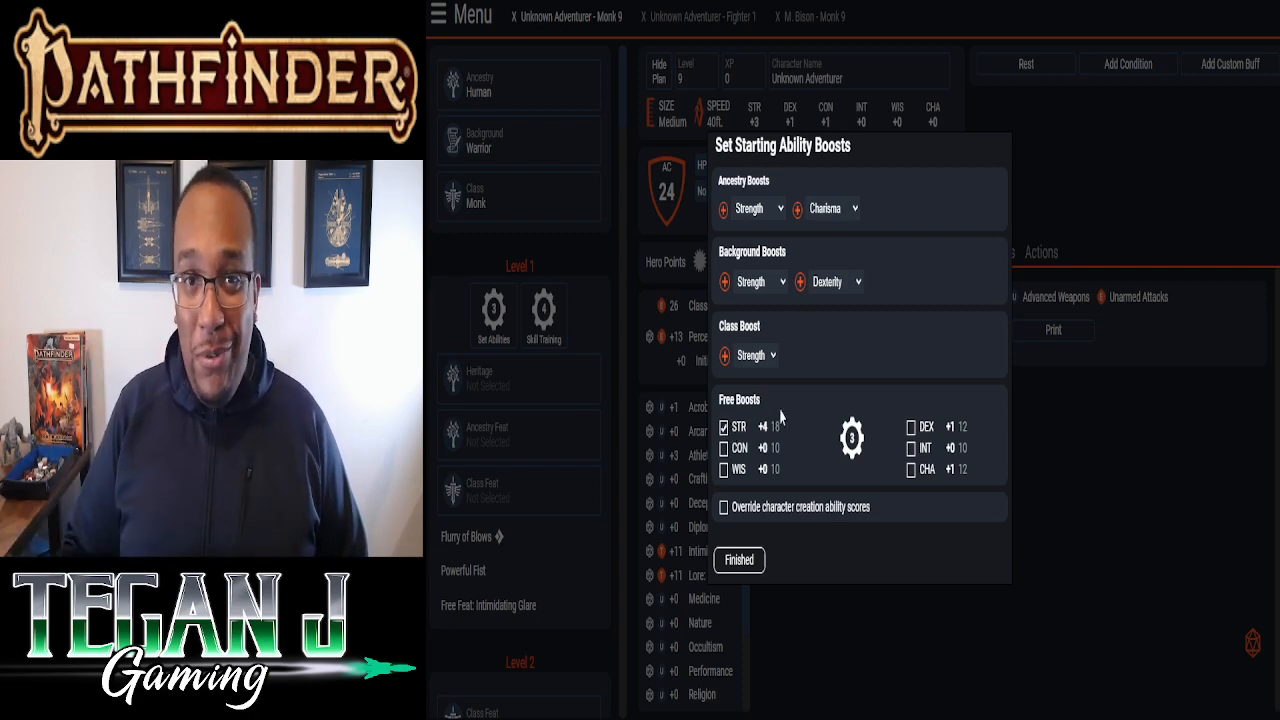
mouse_move(908, 495)
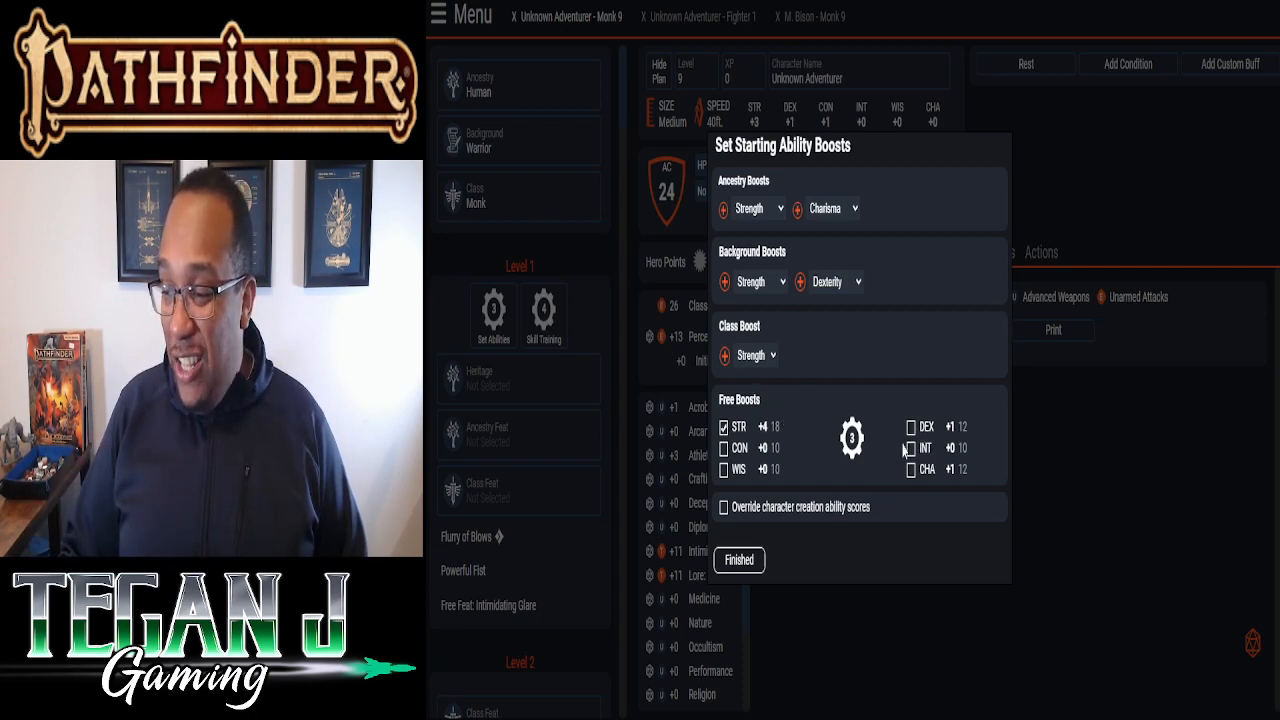
left_click(911, 469)
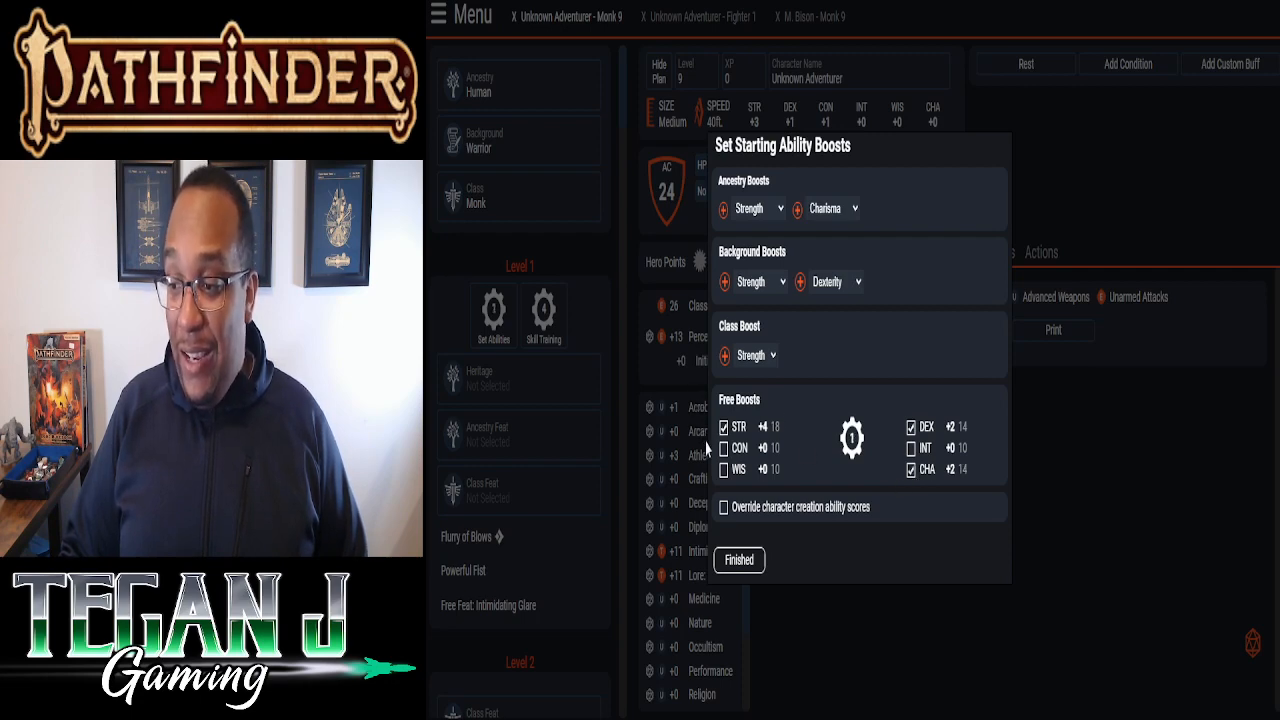
left_click(724, 447)
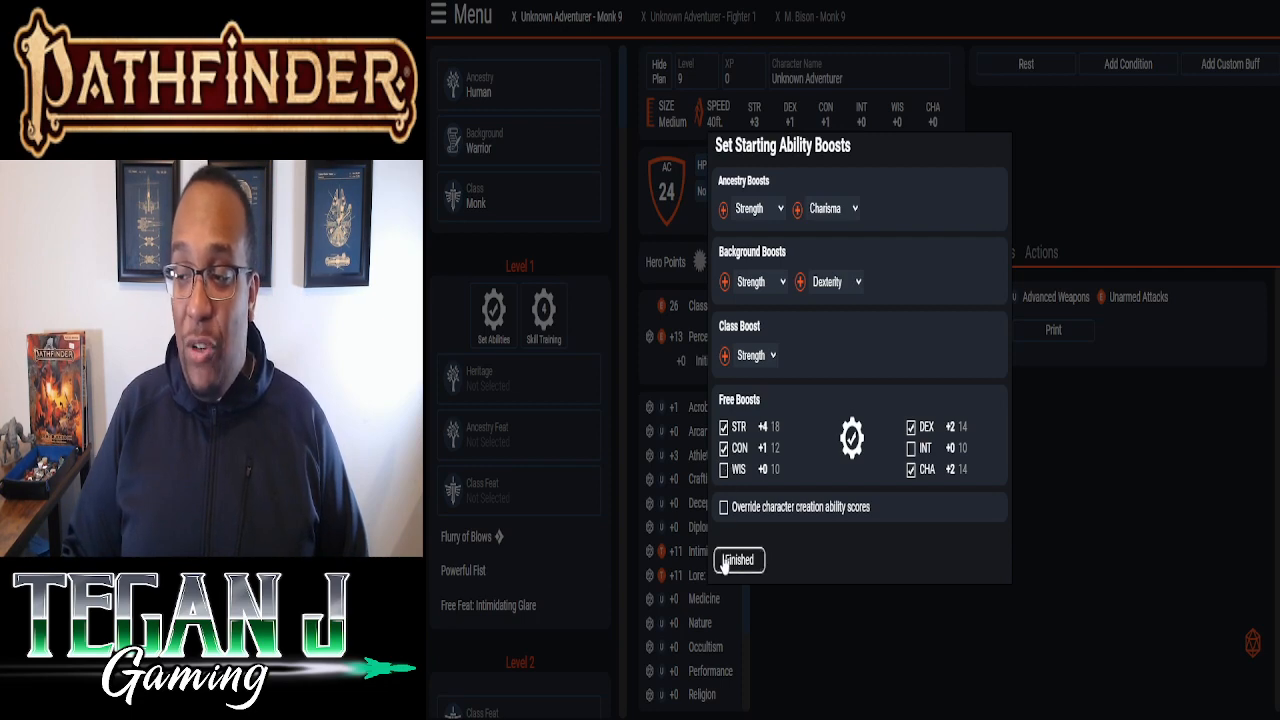
left_click(738, 559)
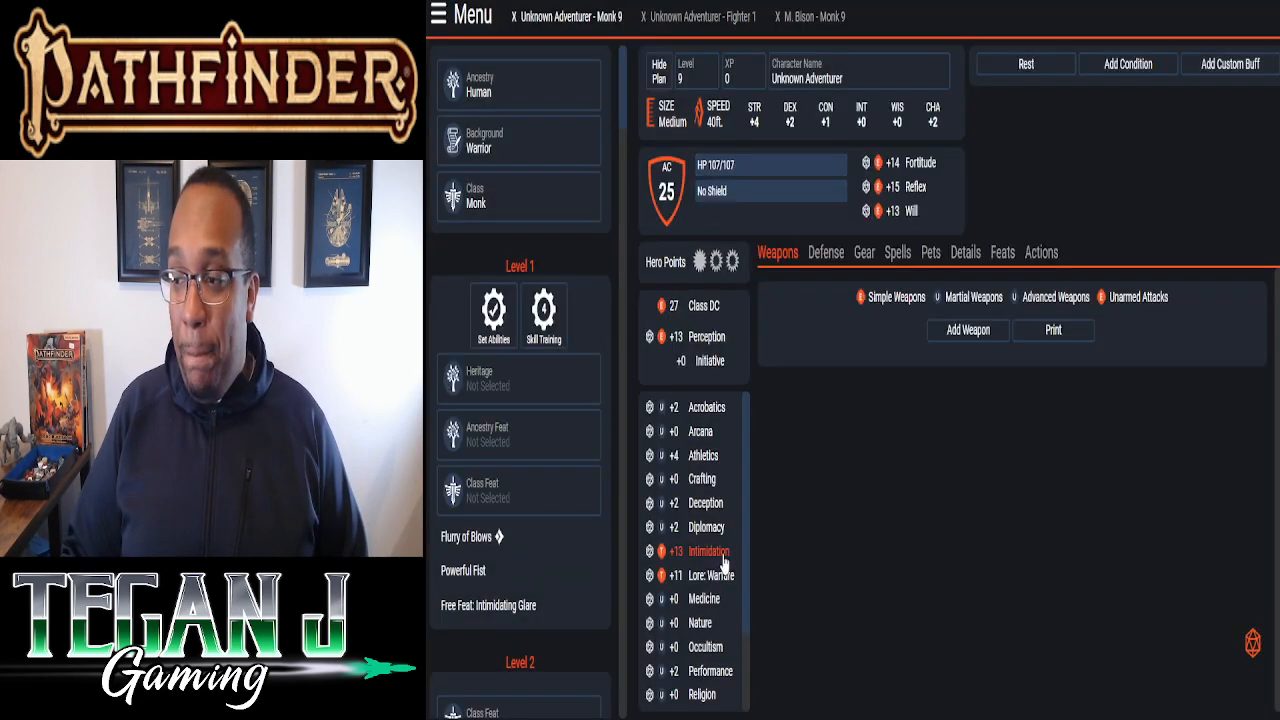
- Train Athletics, Deception, Diplomacy and Acrobatics in level 1 skill training
left_click(543, 313)
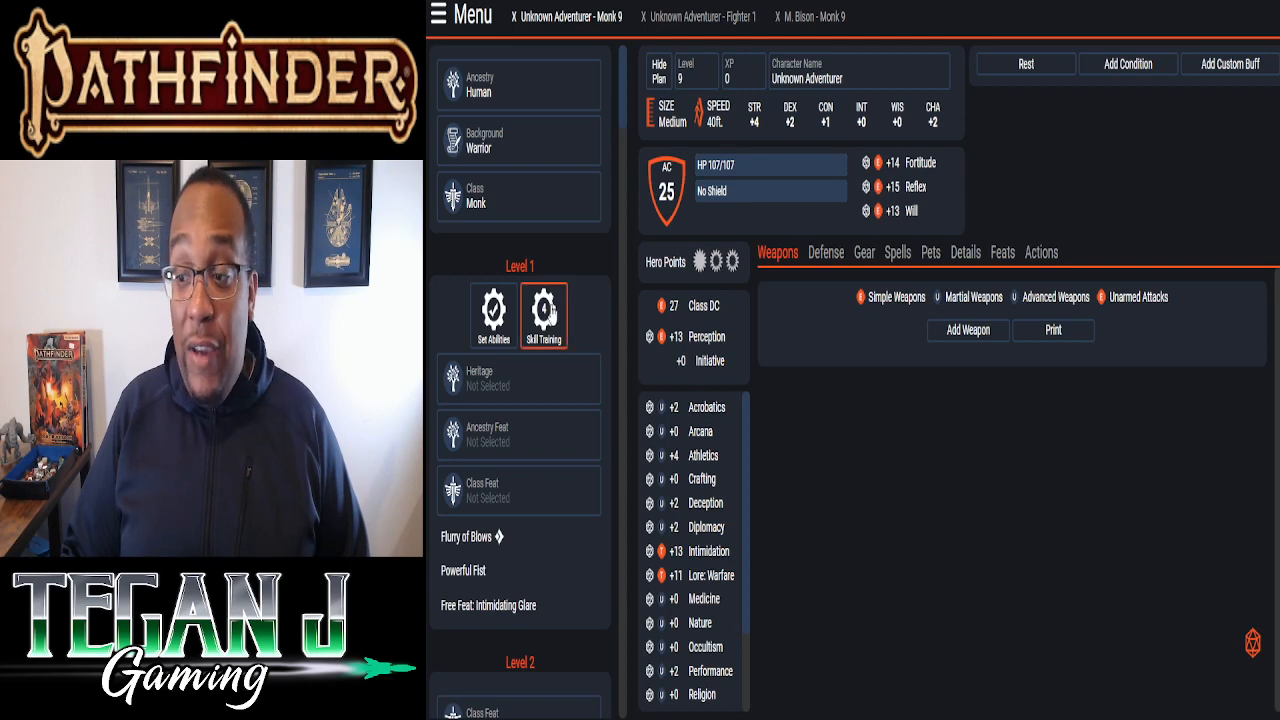
left_click(544, 315)
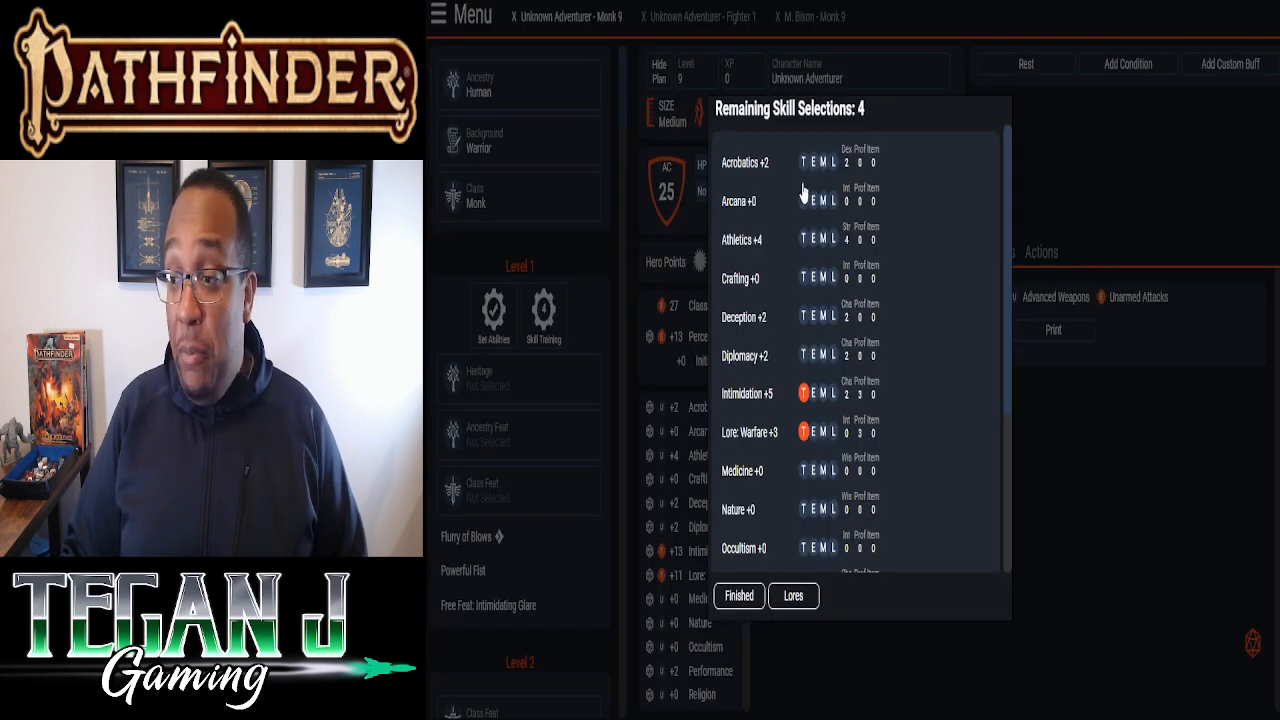
mouse_move(745, 425)
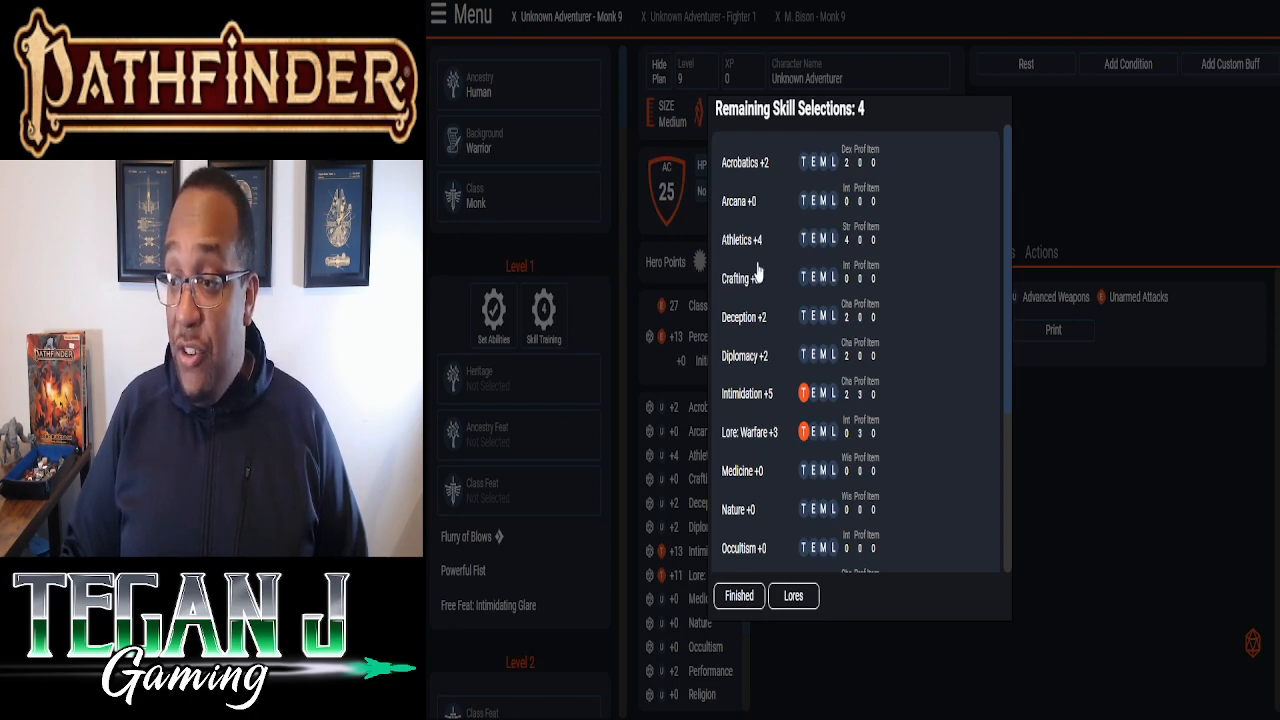
left_click(803, 239)
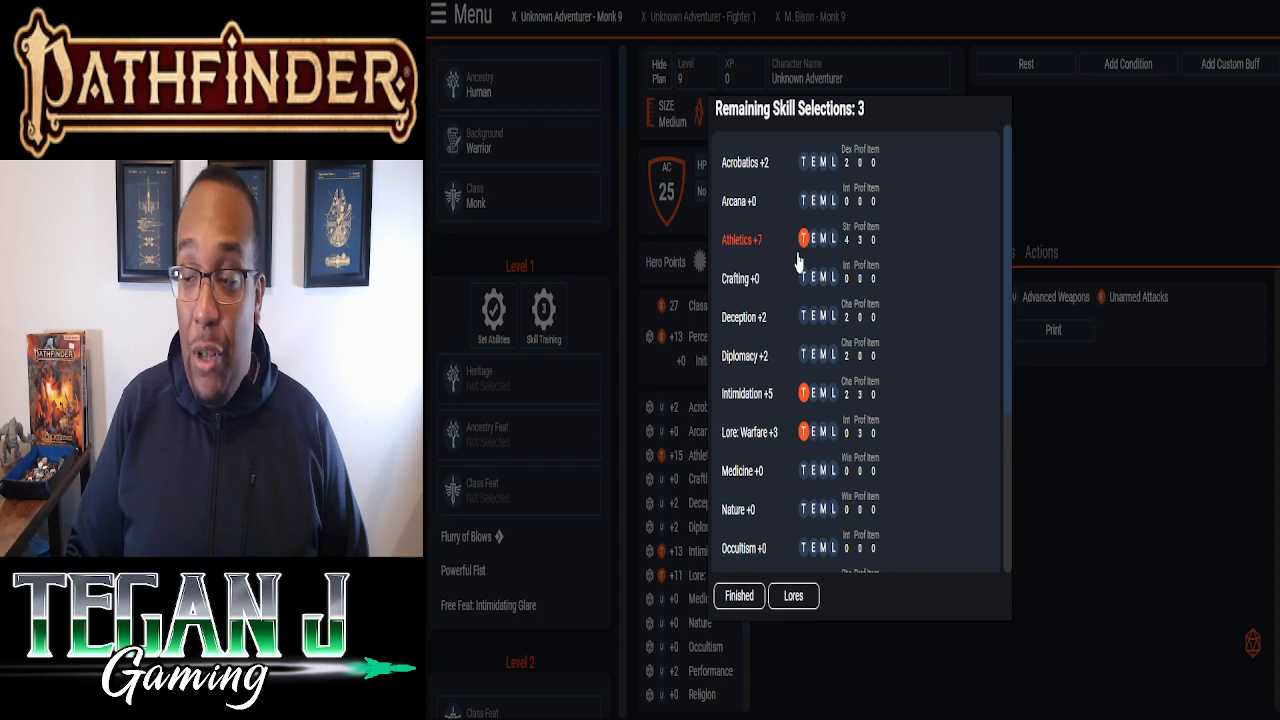
left_click(803, 317)
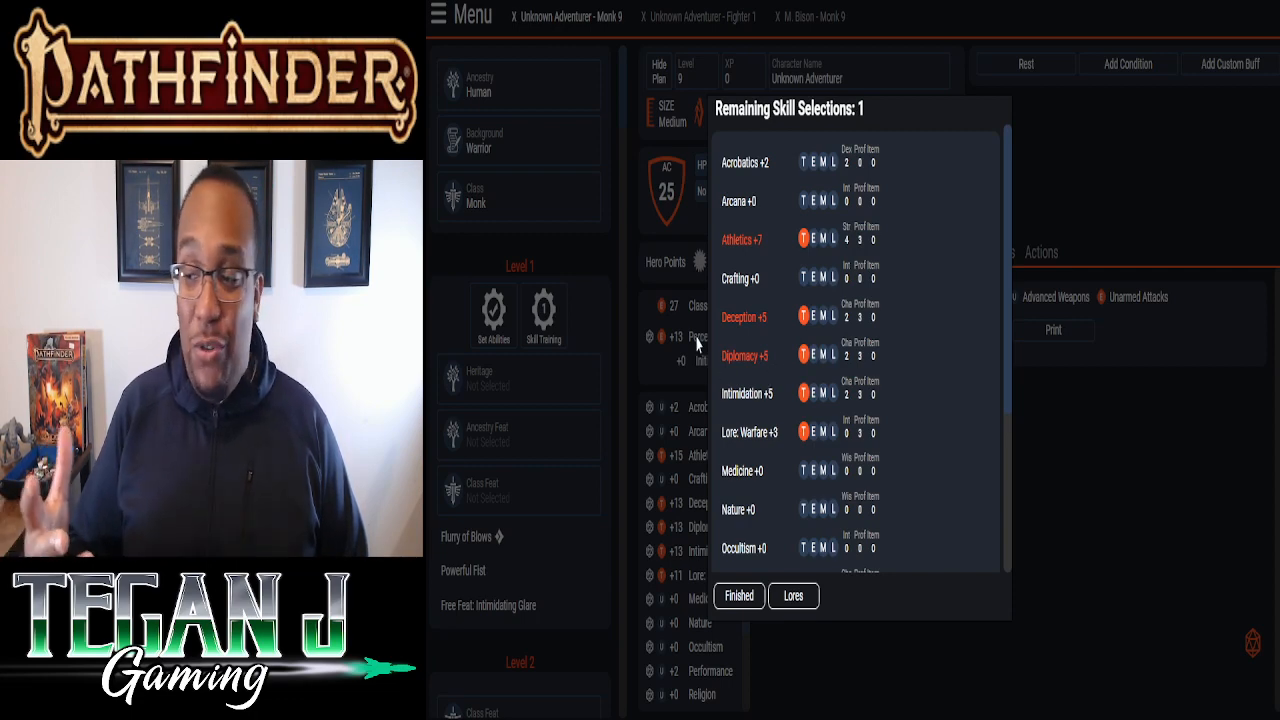
scroll("down", 3)
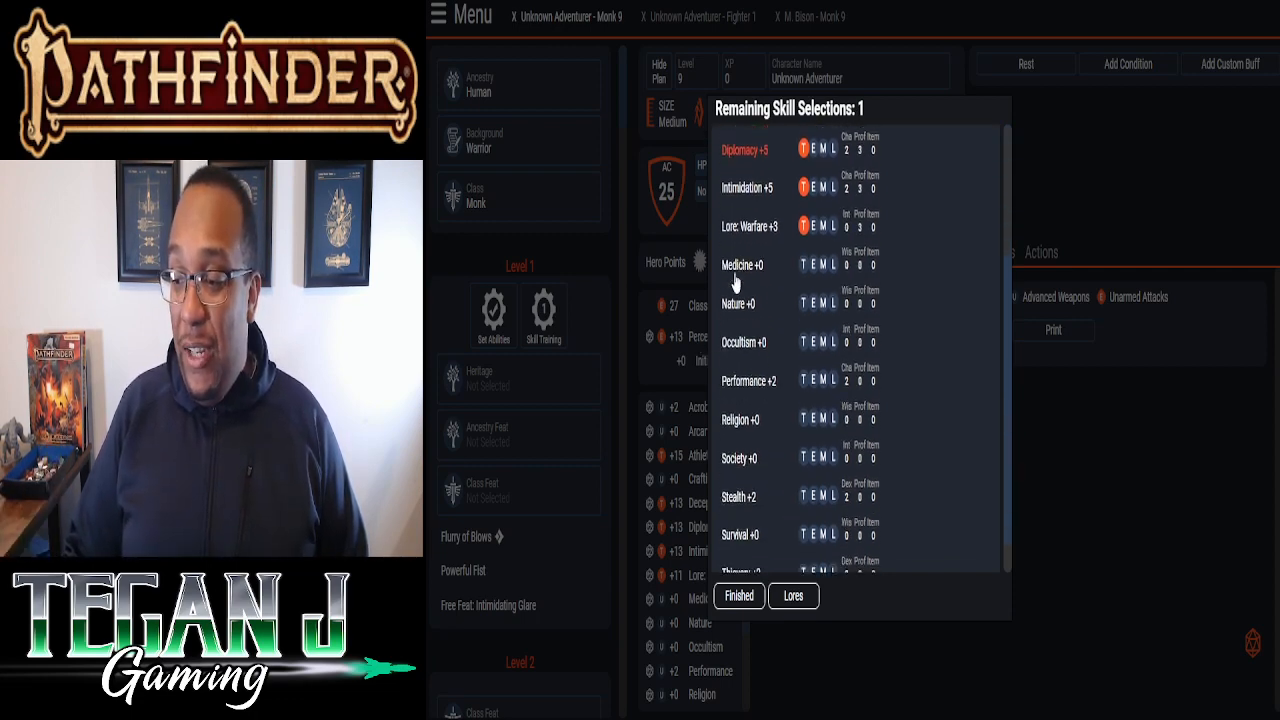
scroll("down", 3)
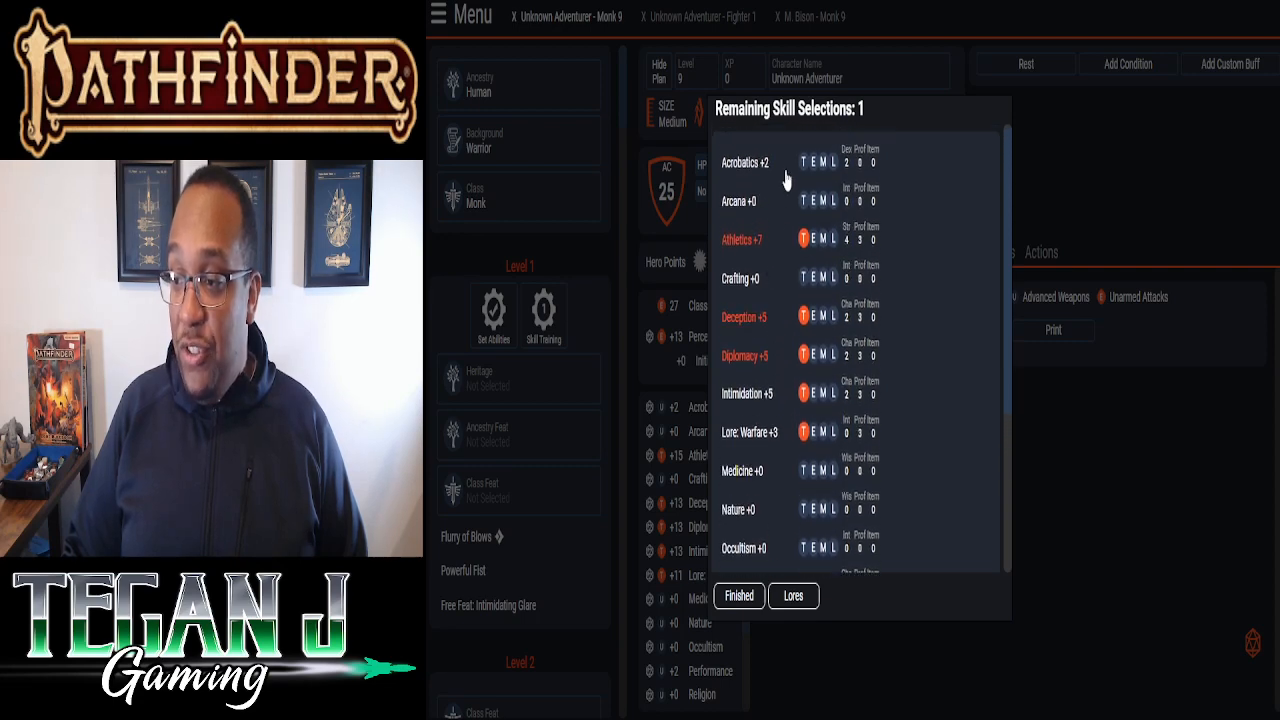
left_click(805, 162)
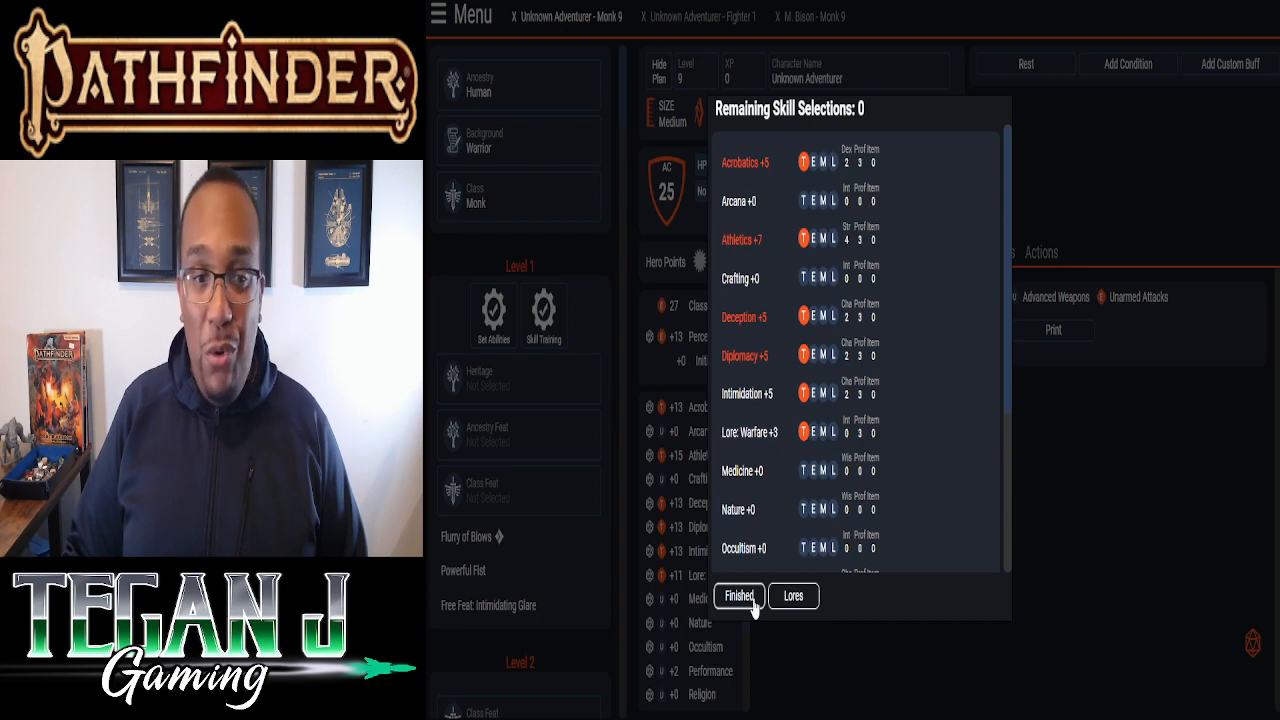
left_click(738, 596)
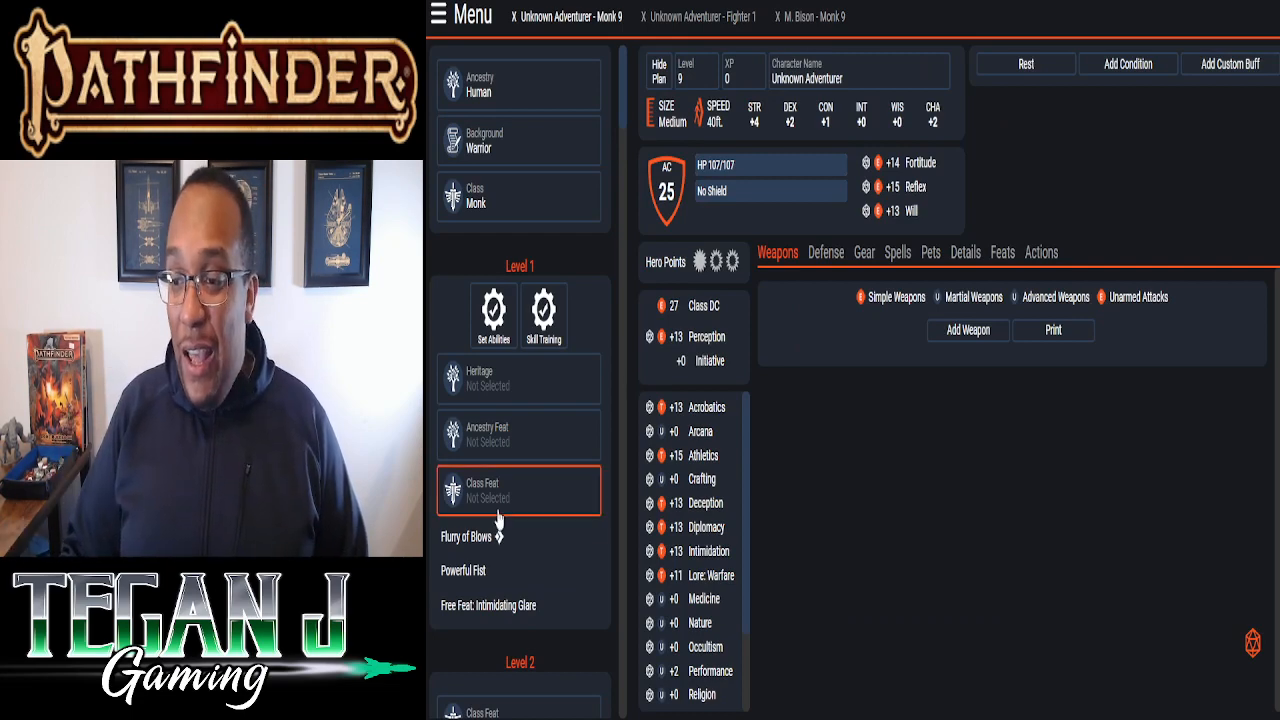
- Choose Versatile Heritage as the human heritage
left_click(494, 379)
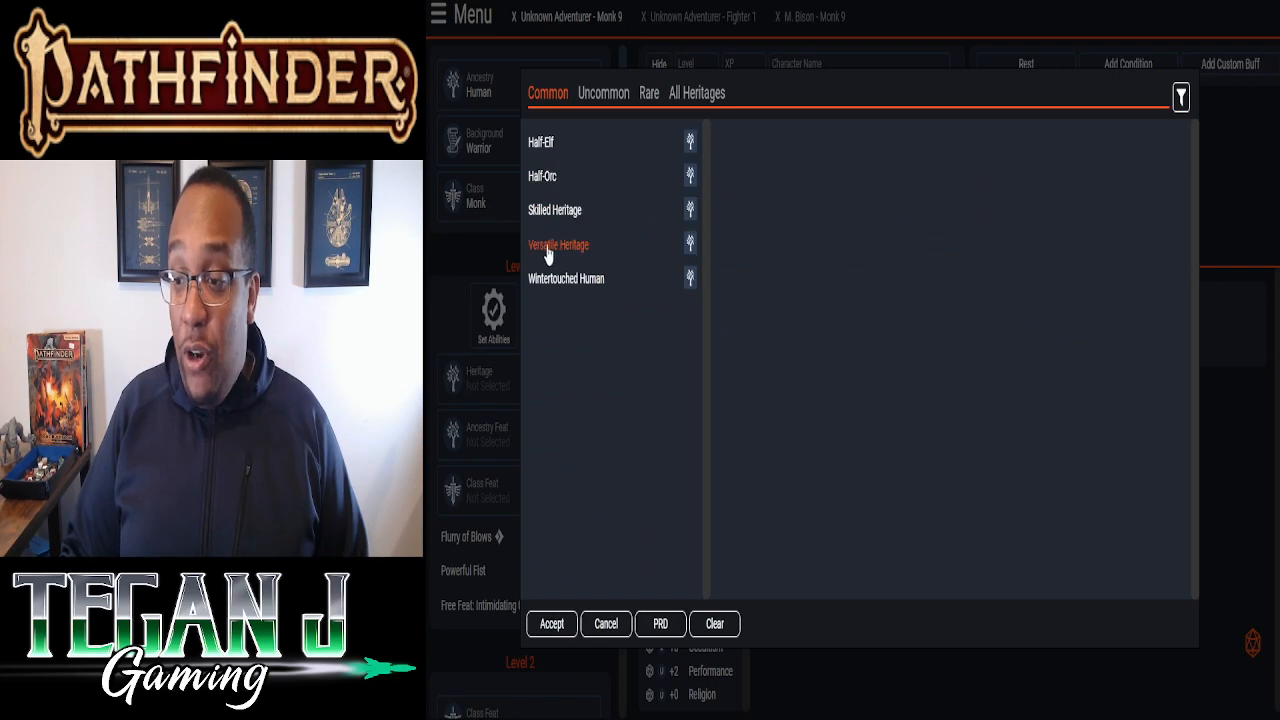
left_click(558, 245)
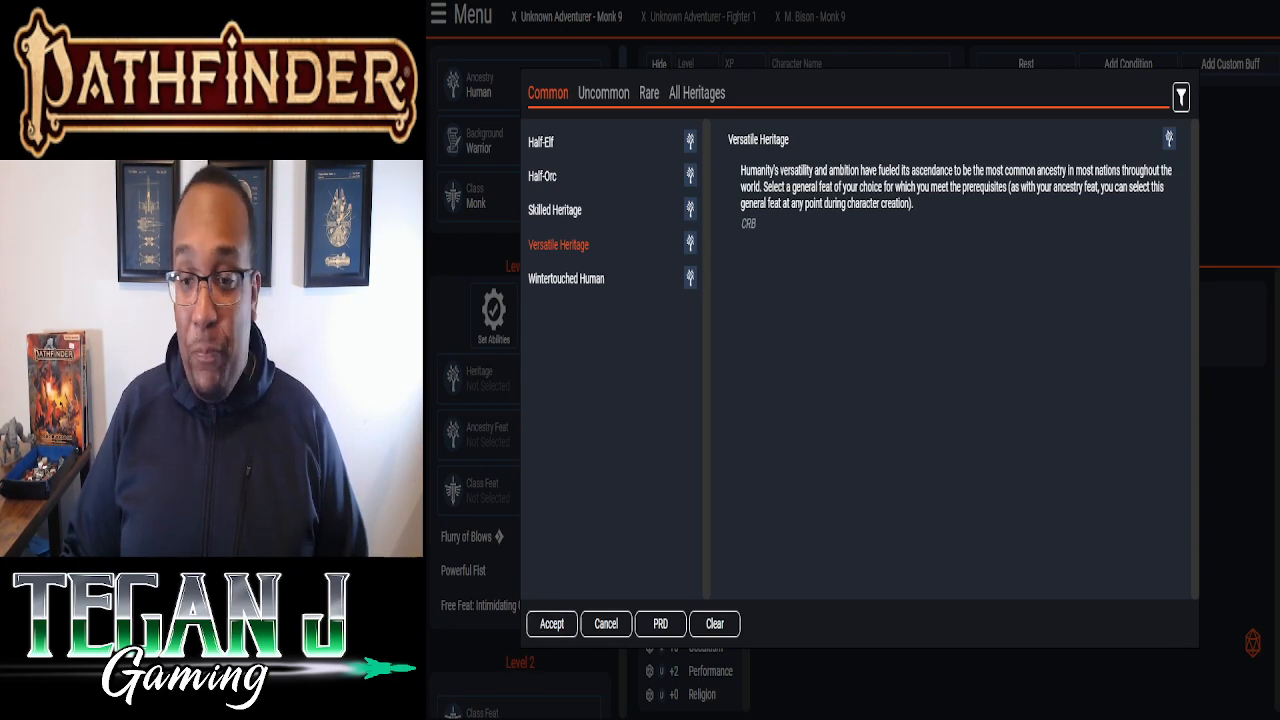
left_click(551, 623)
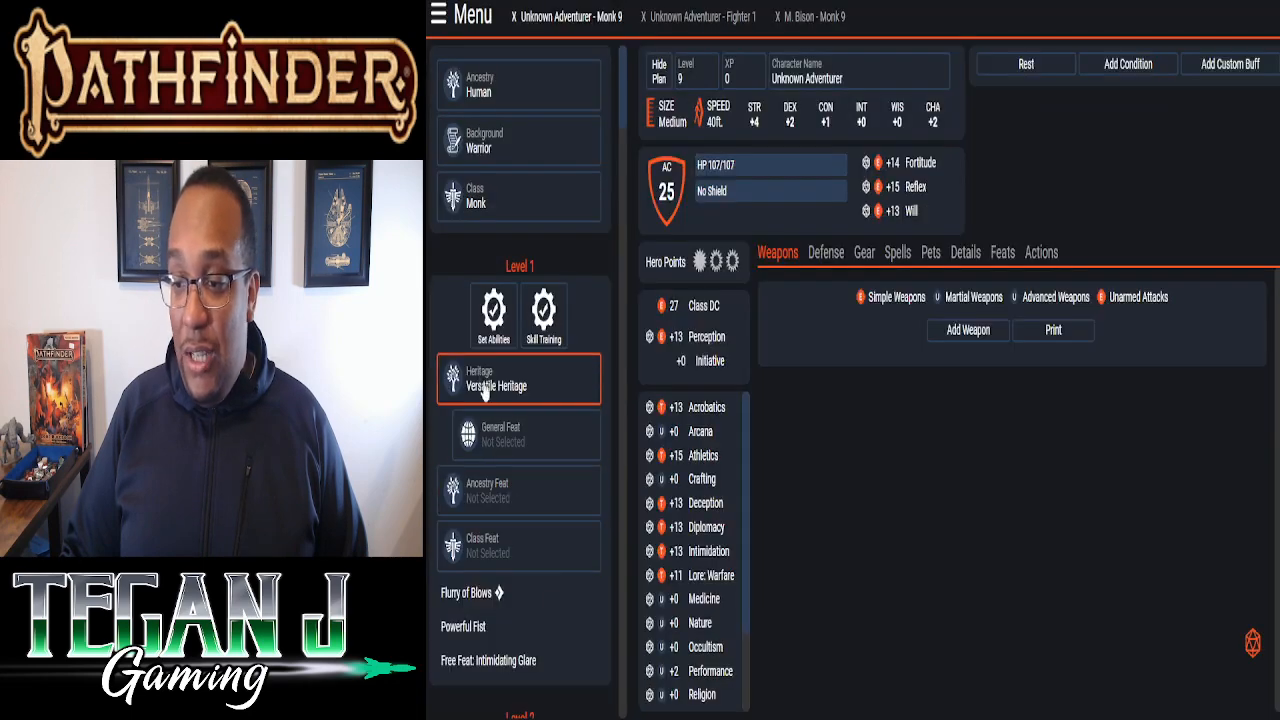
- Take Bon Mot as the level 1 general feat
left_click(525, 435)
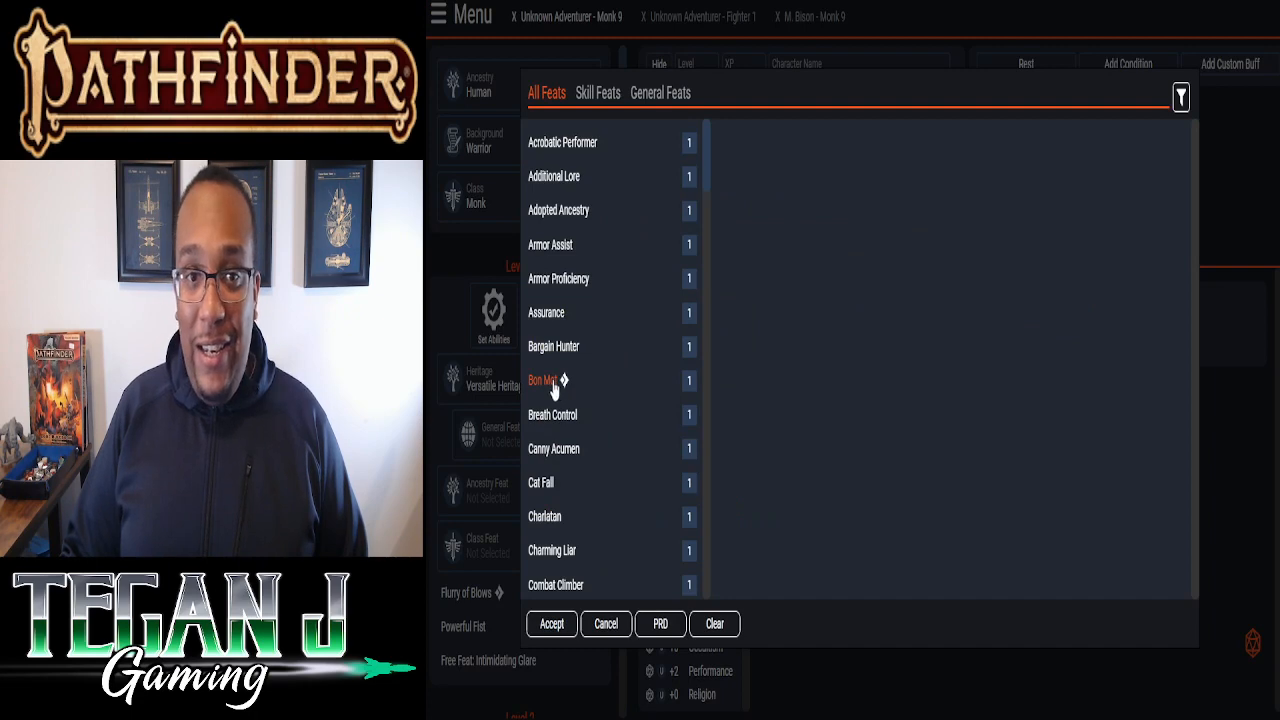
left_click(541, 380)
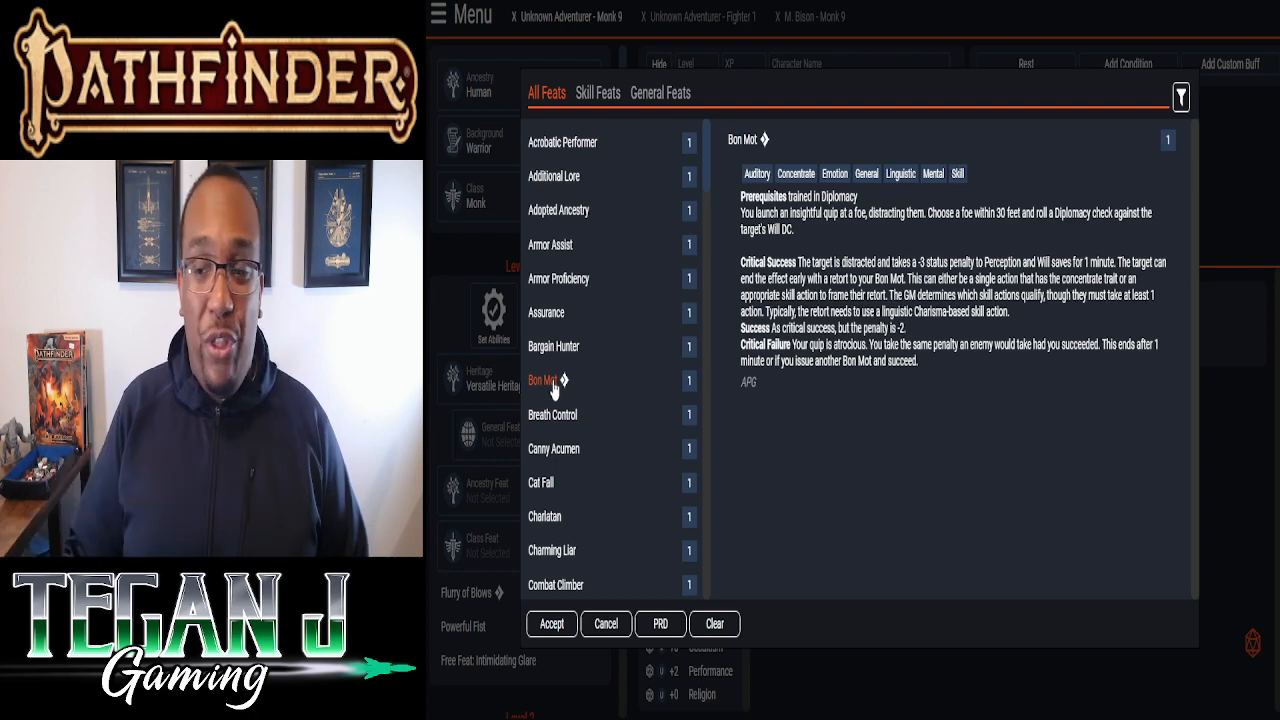
left_click(551, 623)
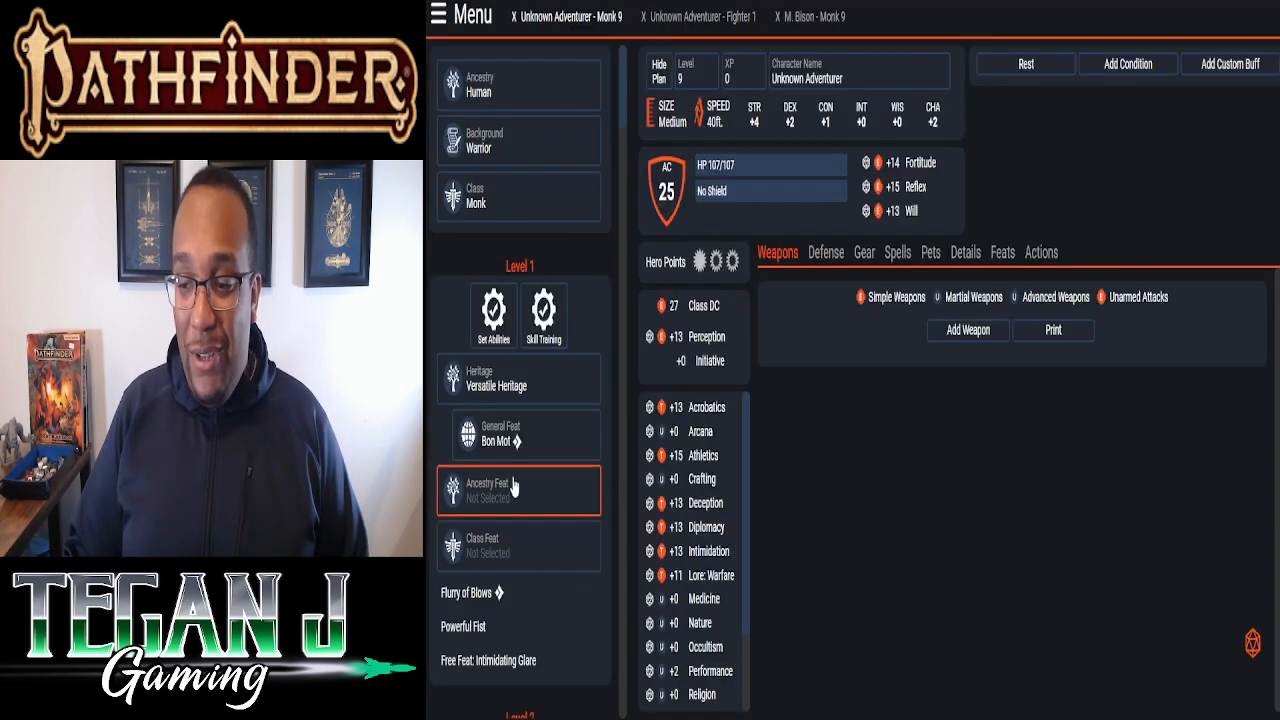
mouse_move(487, 507)
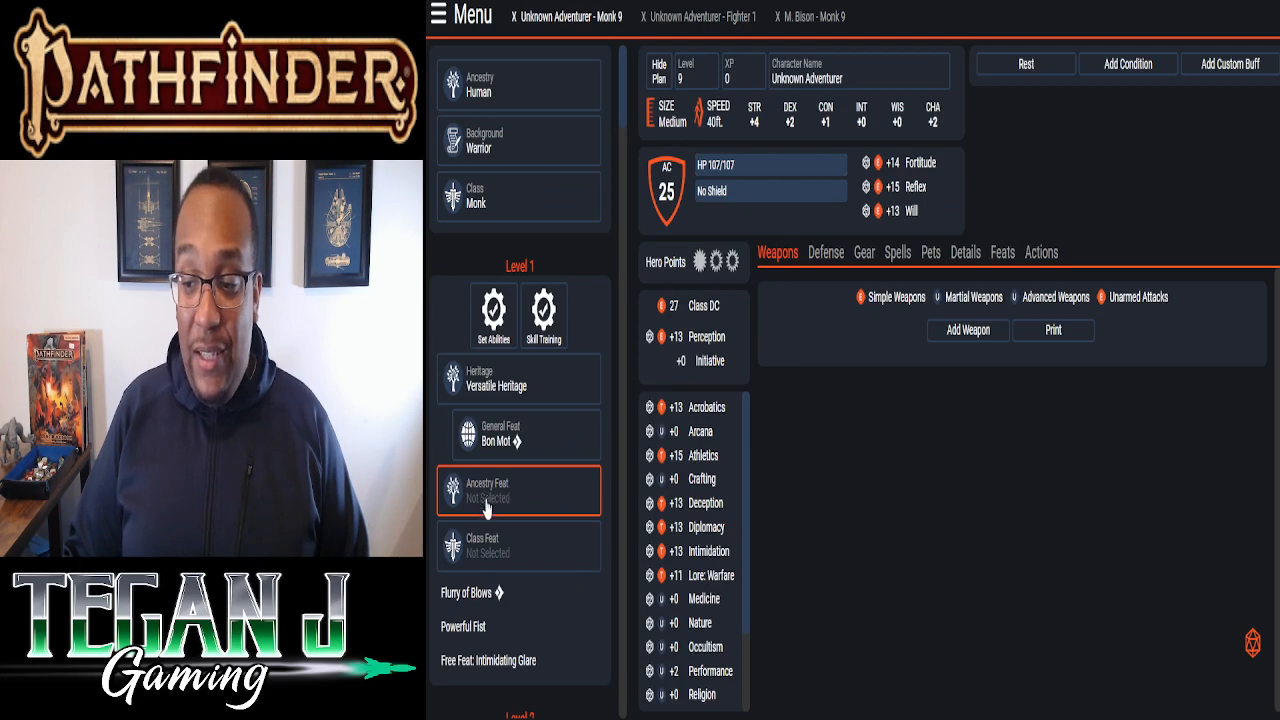
- Take Natural Ambition as the ancestry feat and Ki Strike as the bonus class feat
left_click(490, 490)
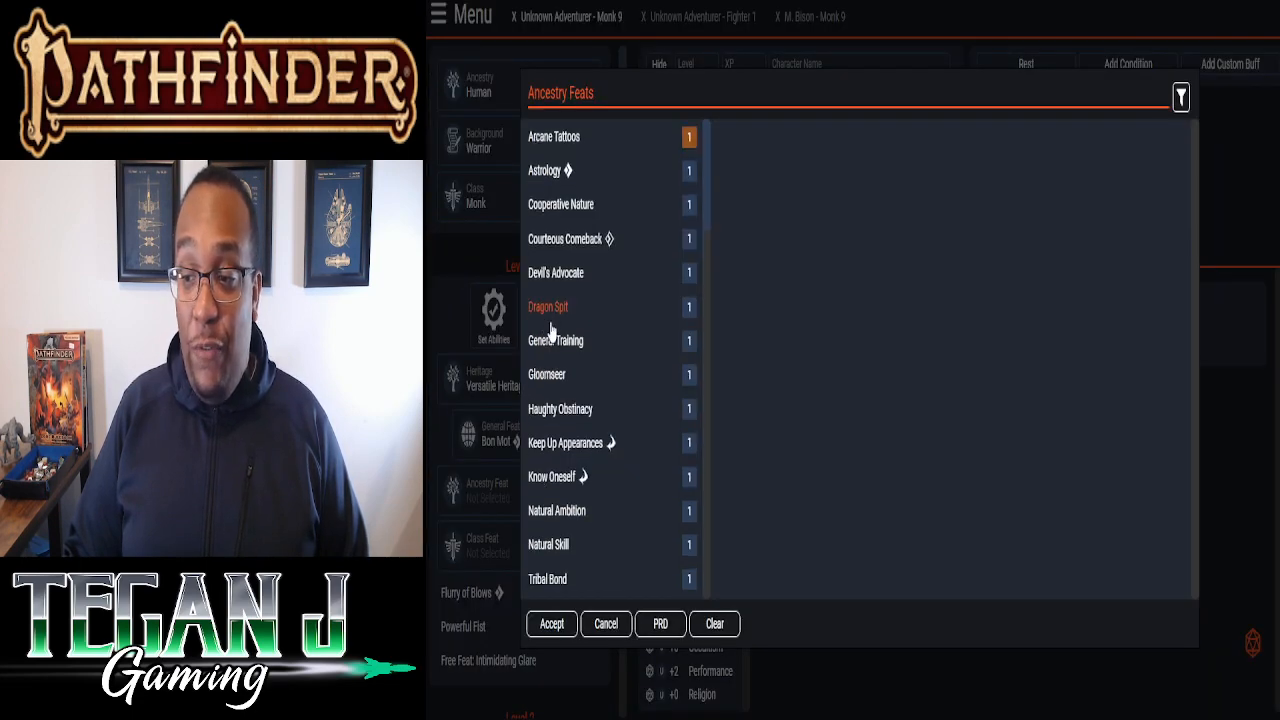
left_click(556, 323)
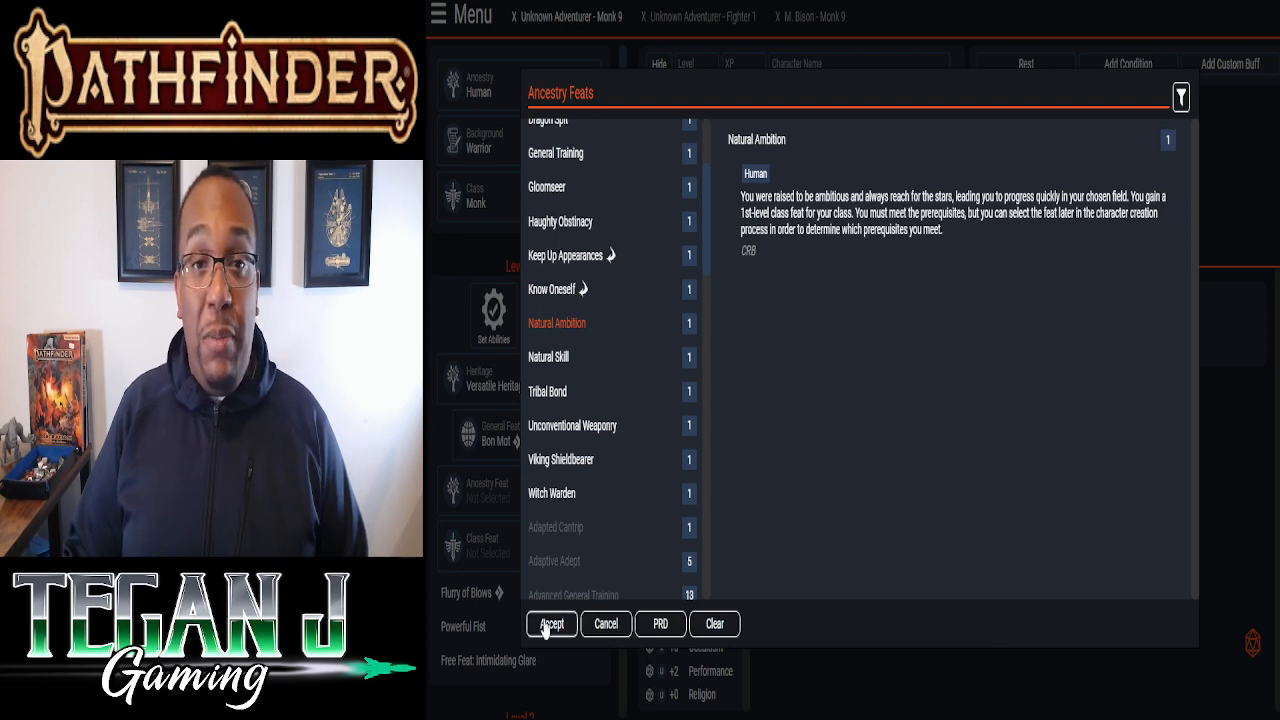
left_click(551, 623)
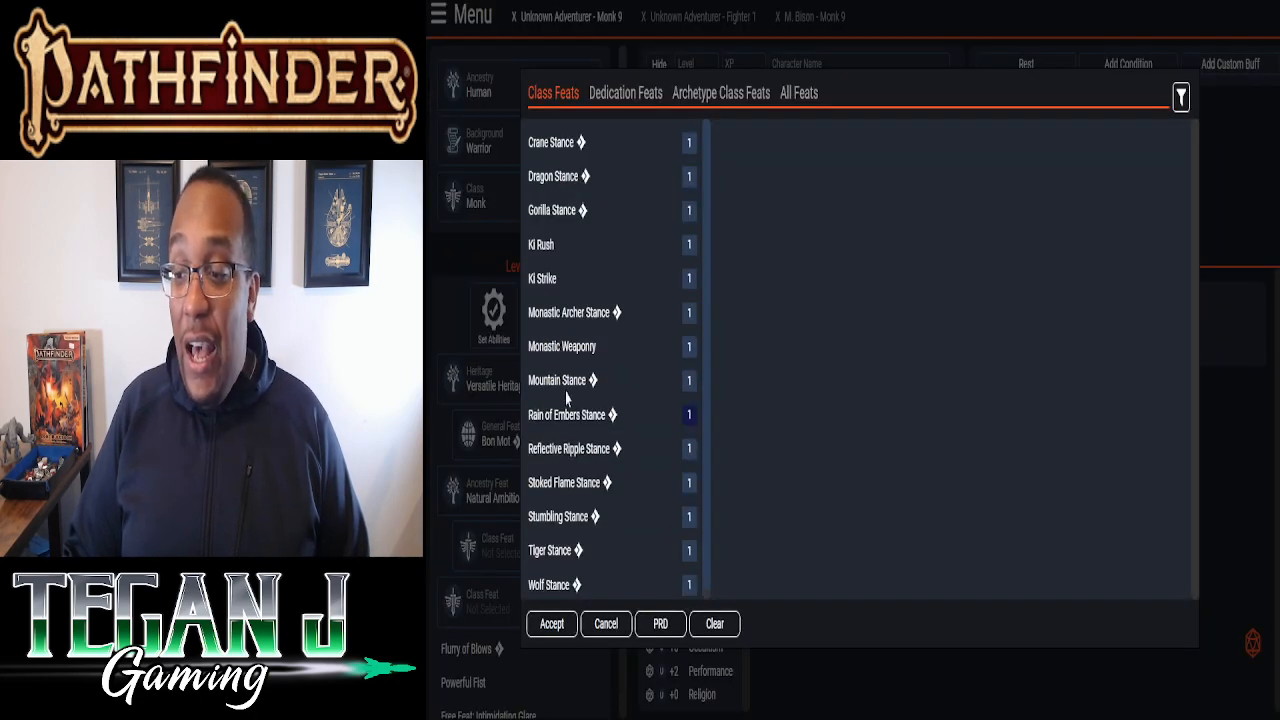
left_click(542, 278)
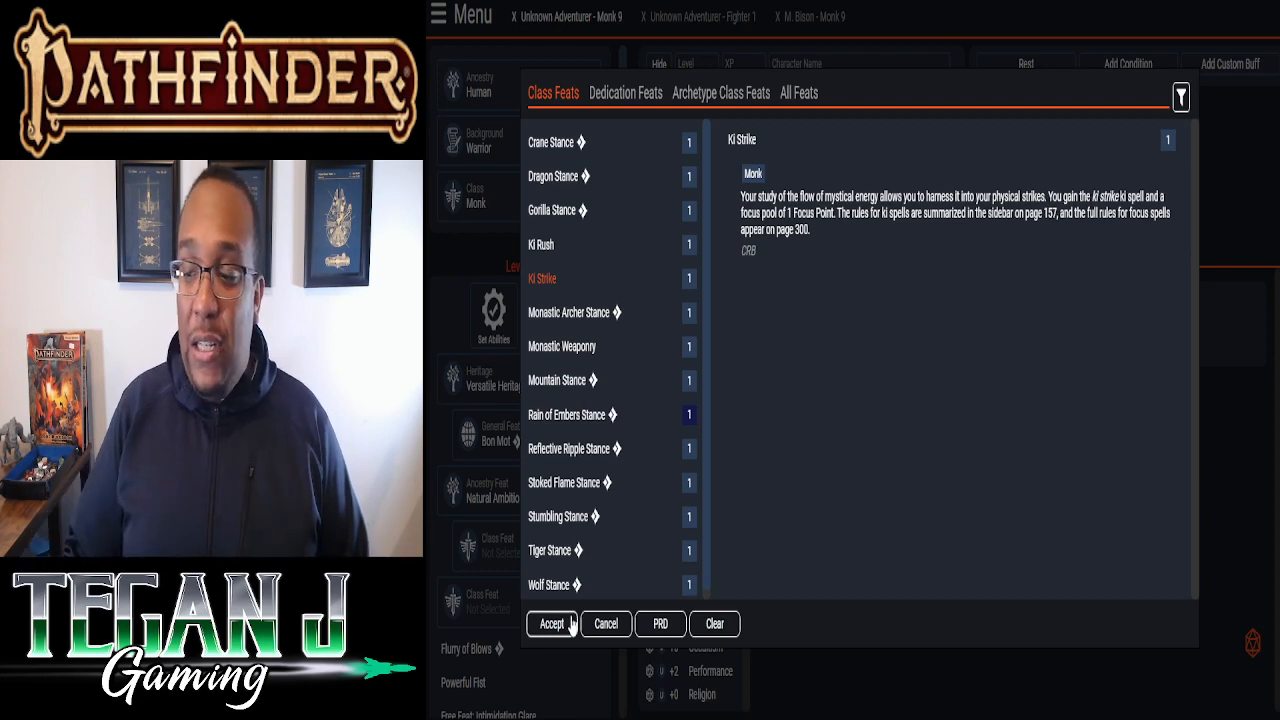
left_click(551, 623)
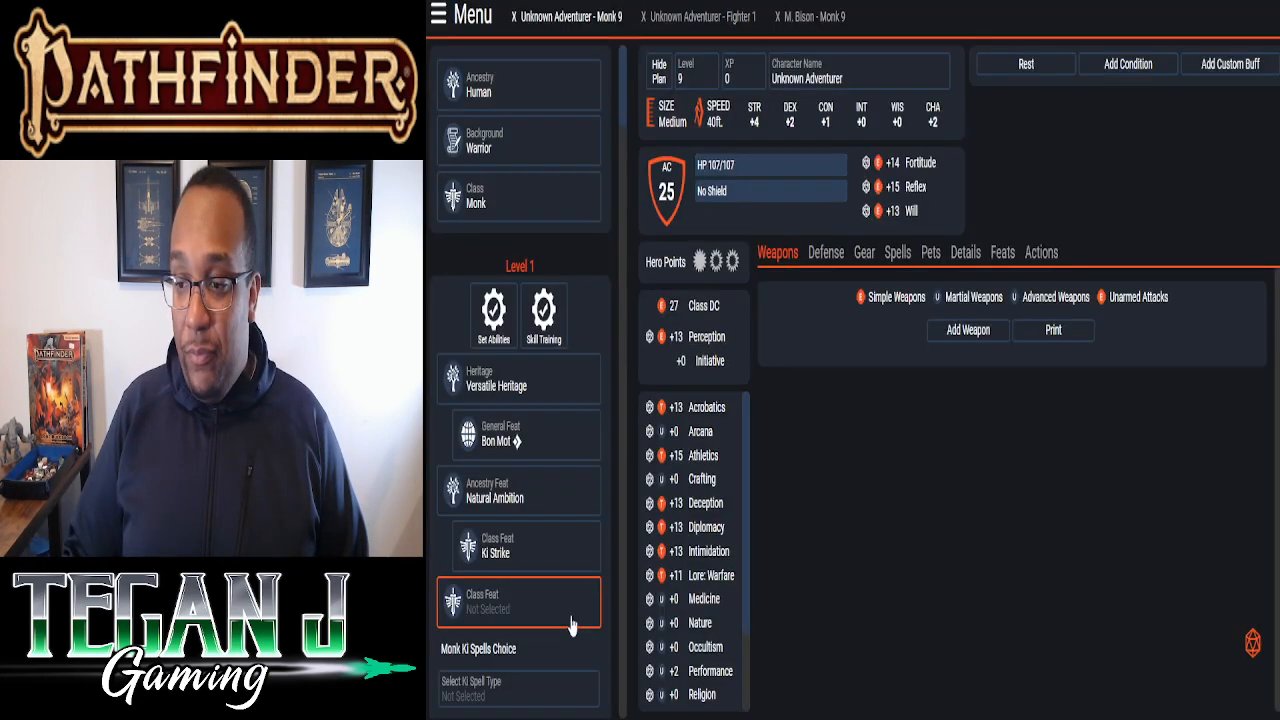
- Take Dragon Stance as the monk's level 1 class feat
left_click(518, 601)
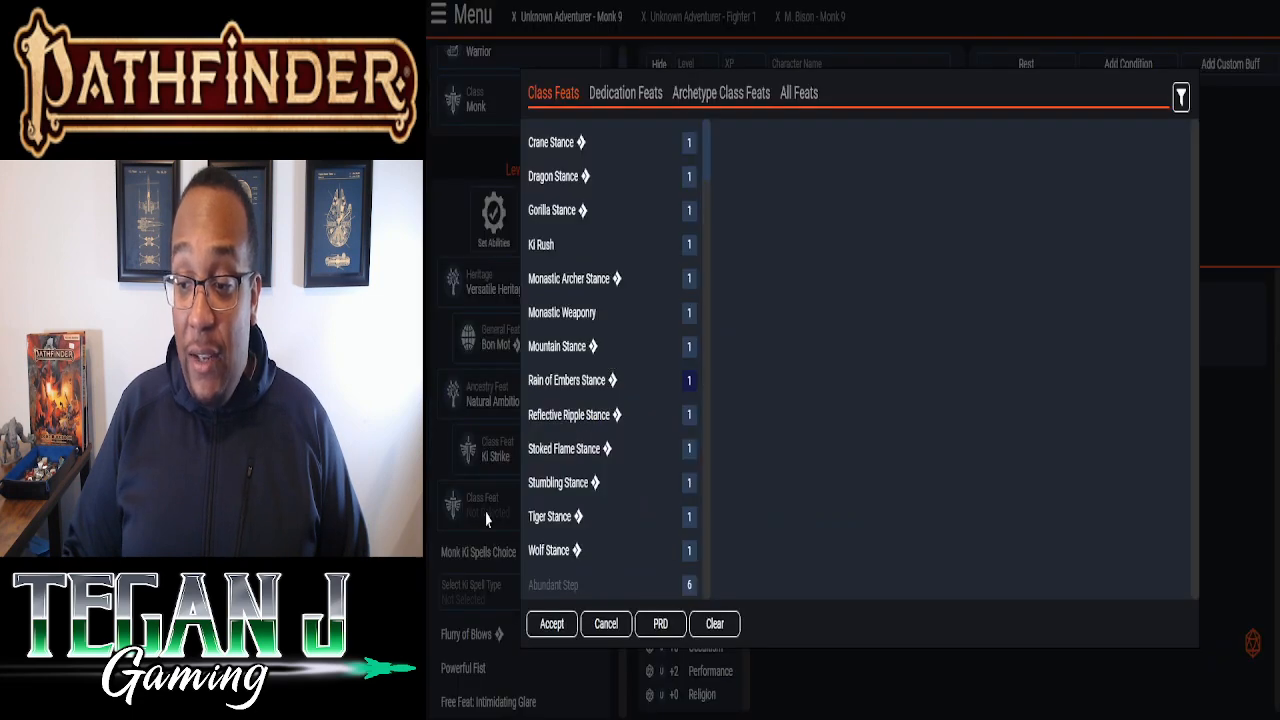
mouse_move(553, 176)
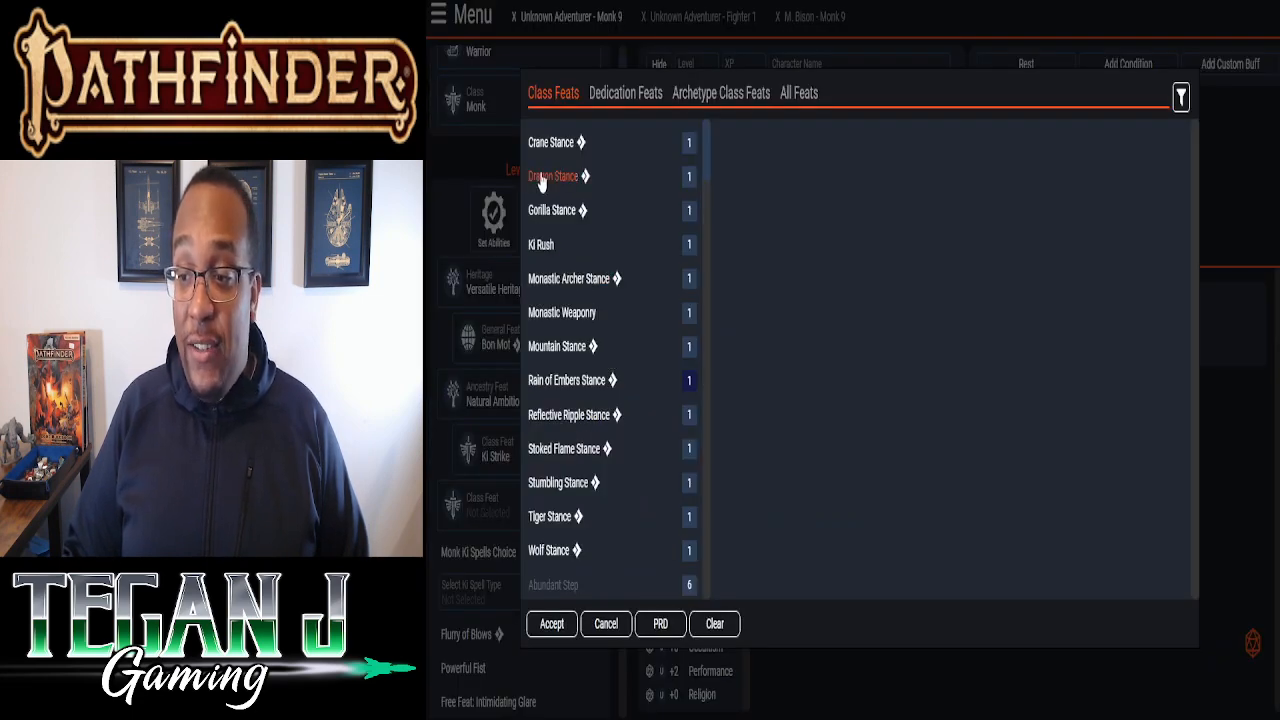
left_click(553, 176)
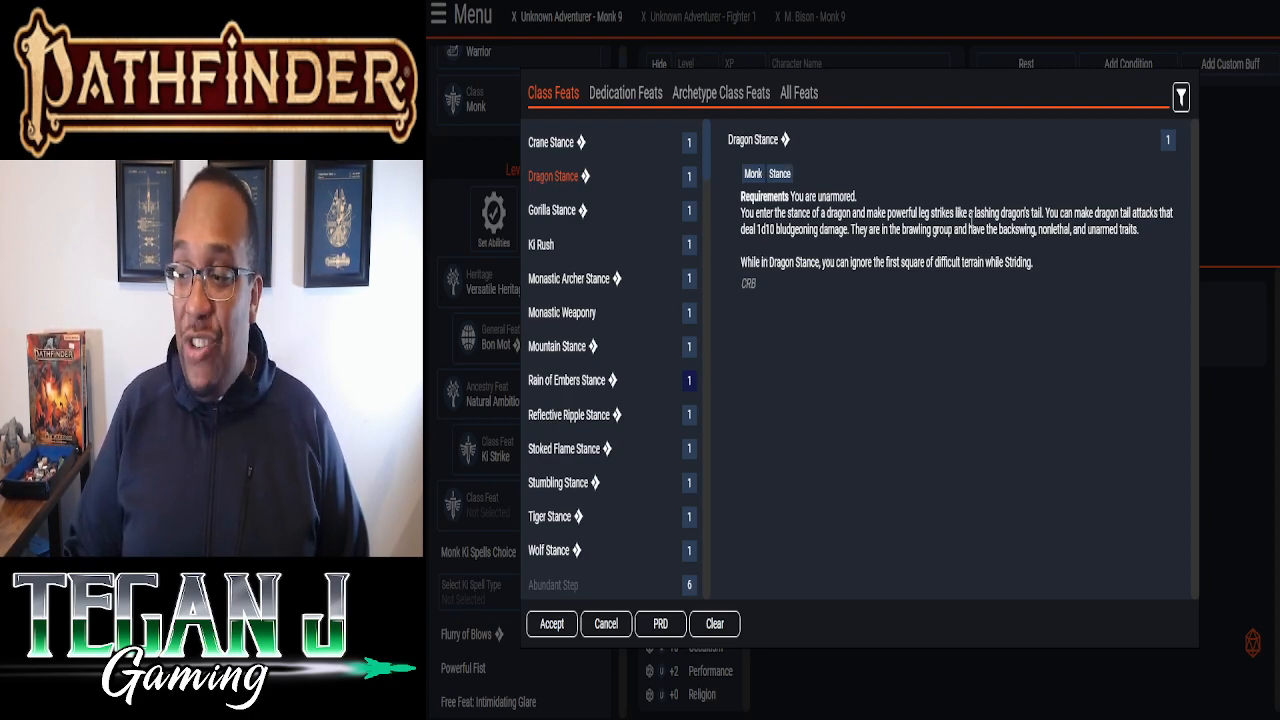
mouse_move(920, 400)
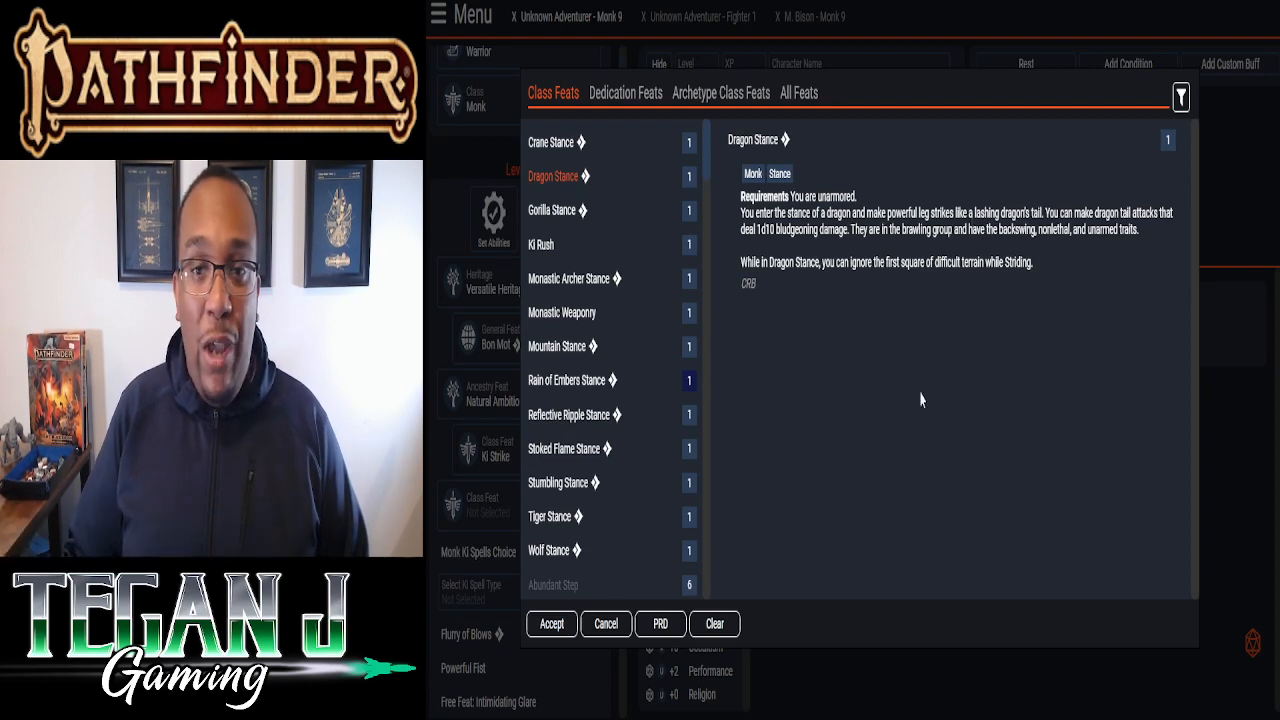
left_click(551, 623)
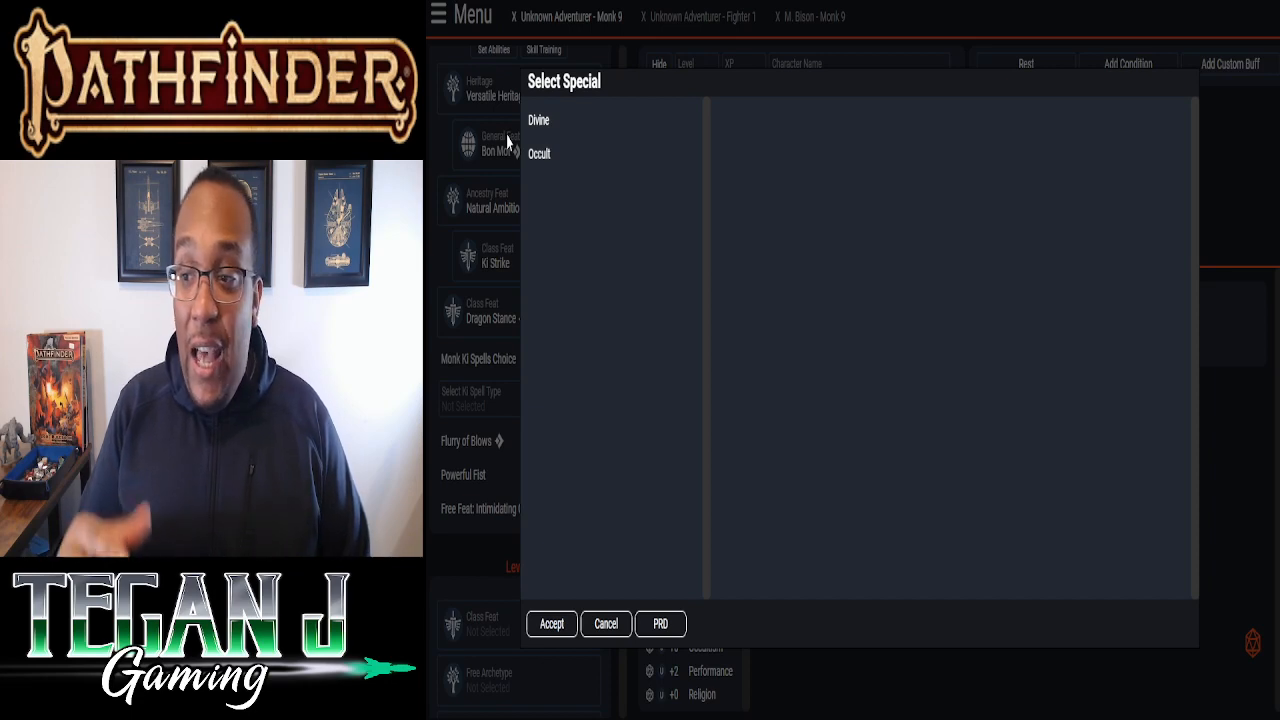
- Choose Occult as the monk's ki spell tradition
left_click(539, 153)
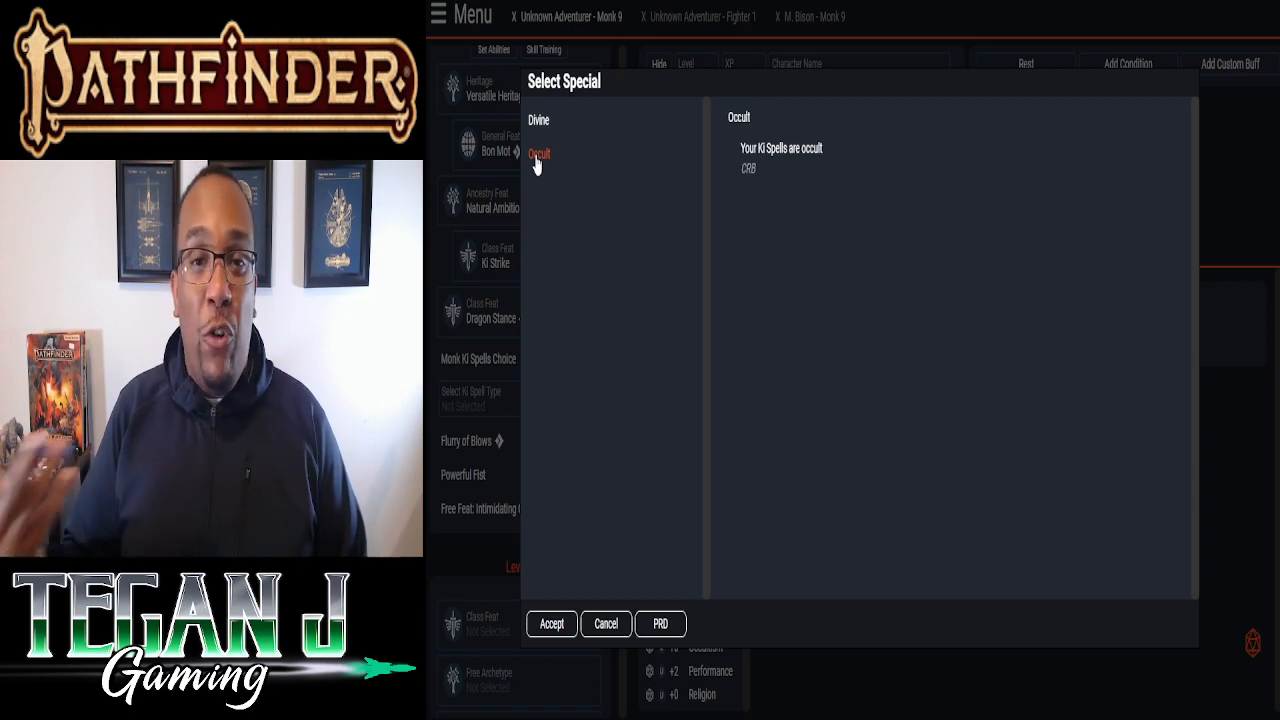
left_click(551, 623)
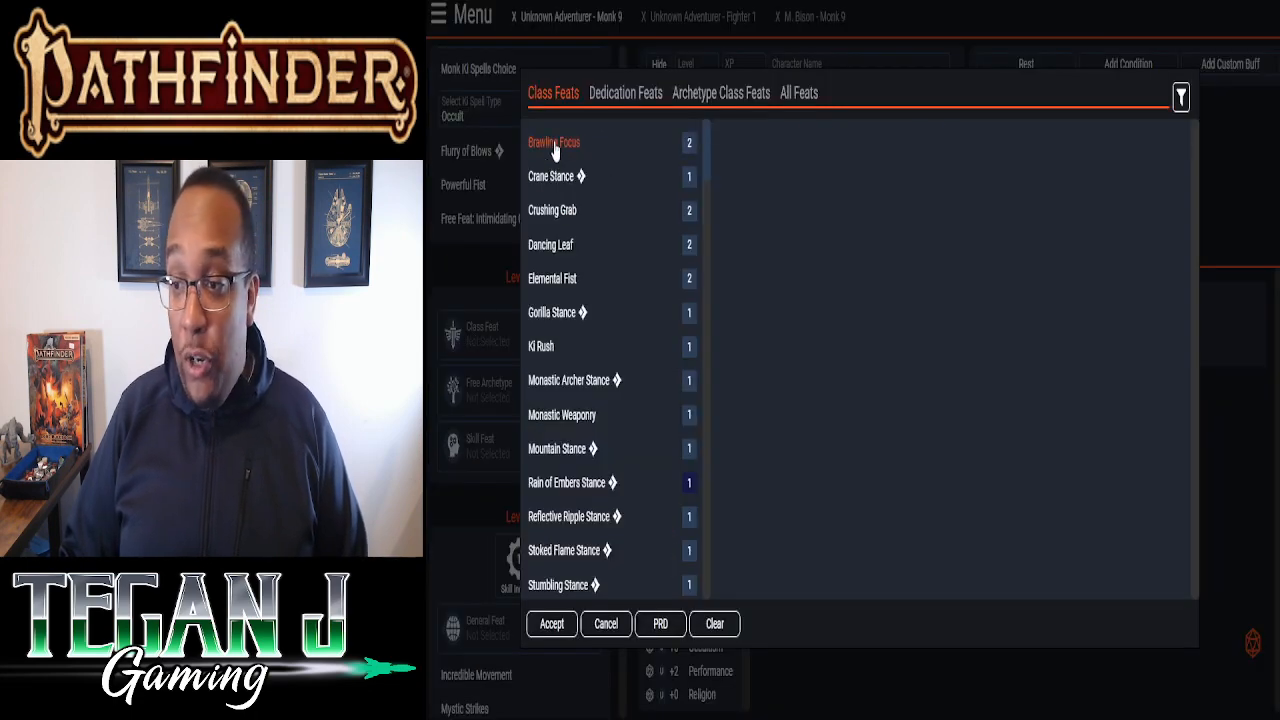
- Take Brawling Focus for the level 2 class feat slot
left_click(554, 142)
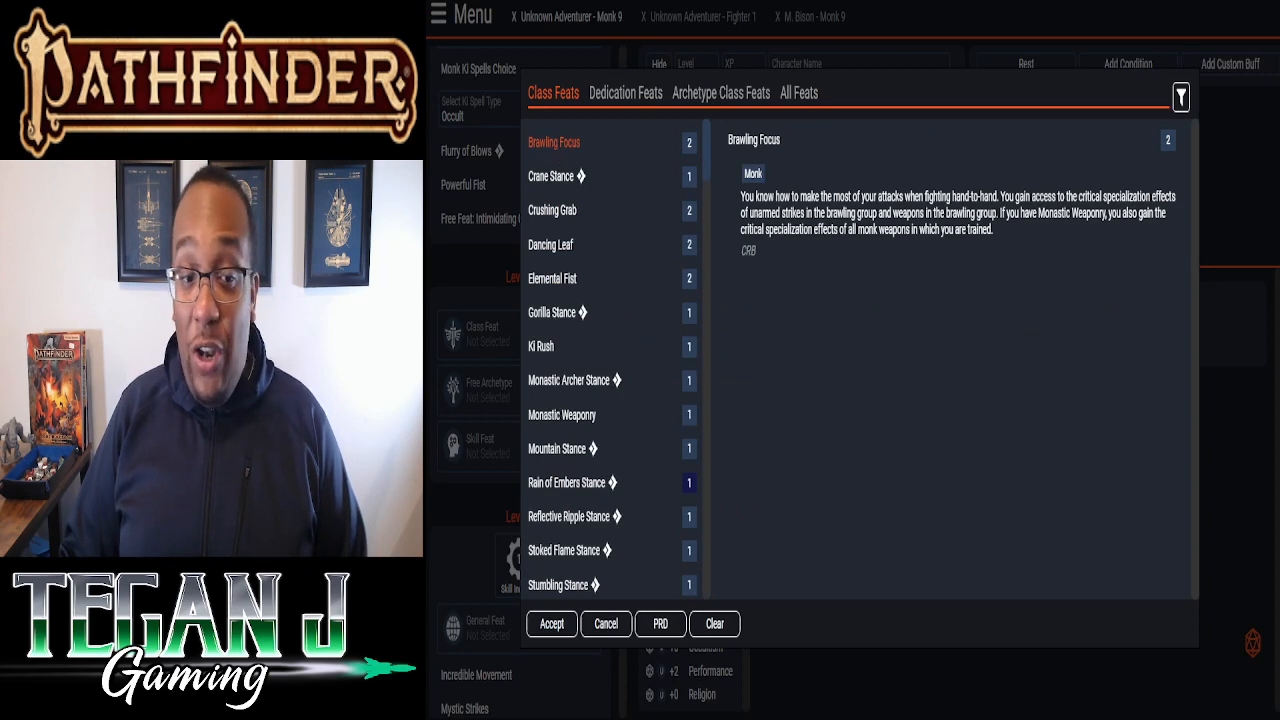
mouse_move(458, 518)
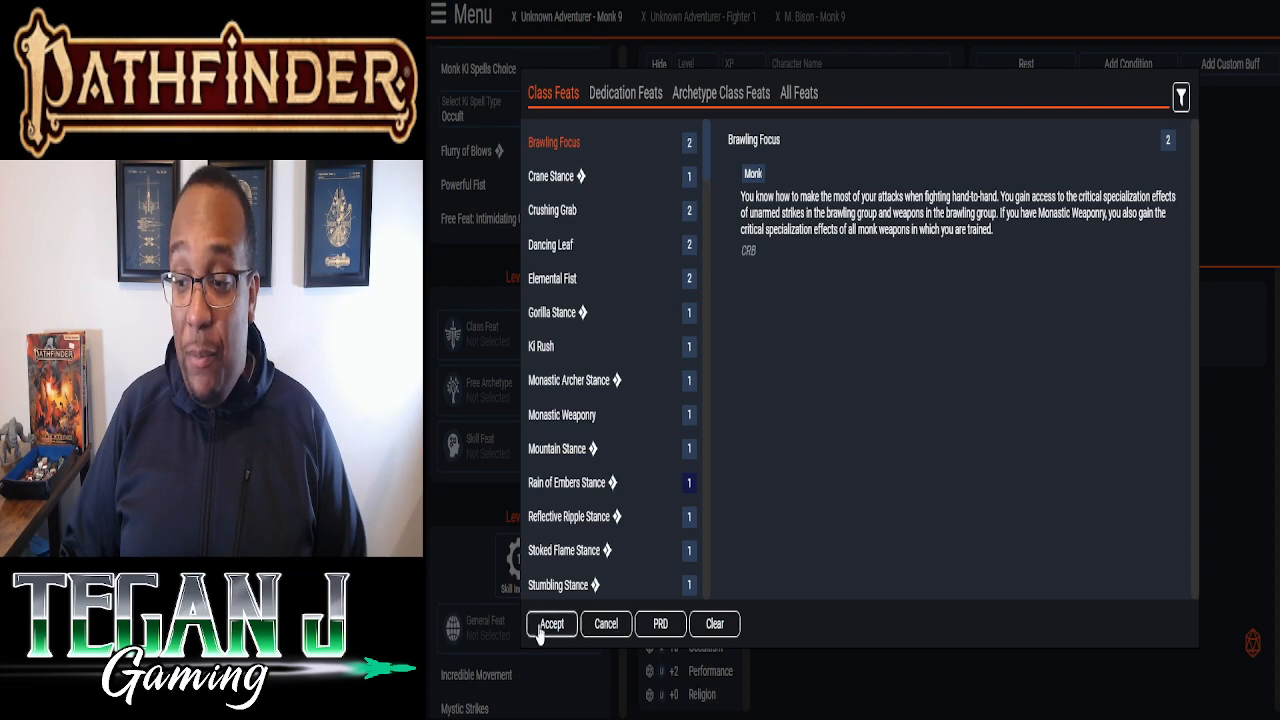
left_click(551, 623)
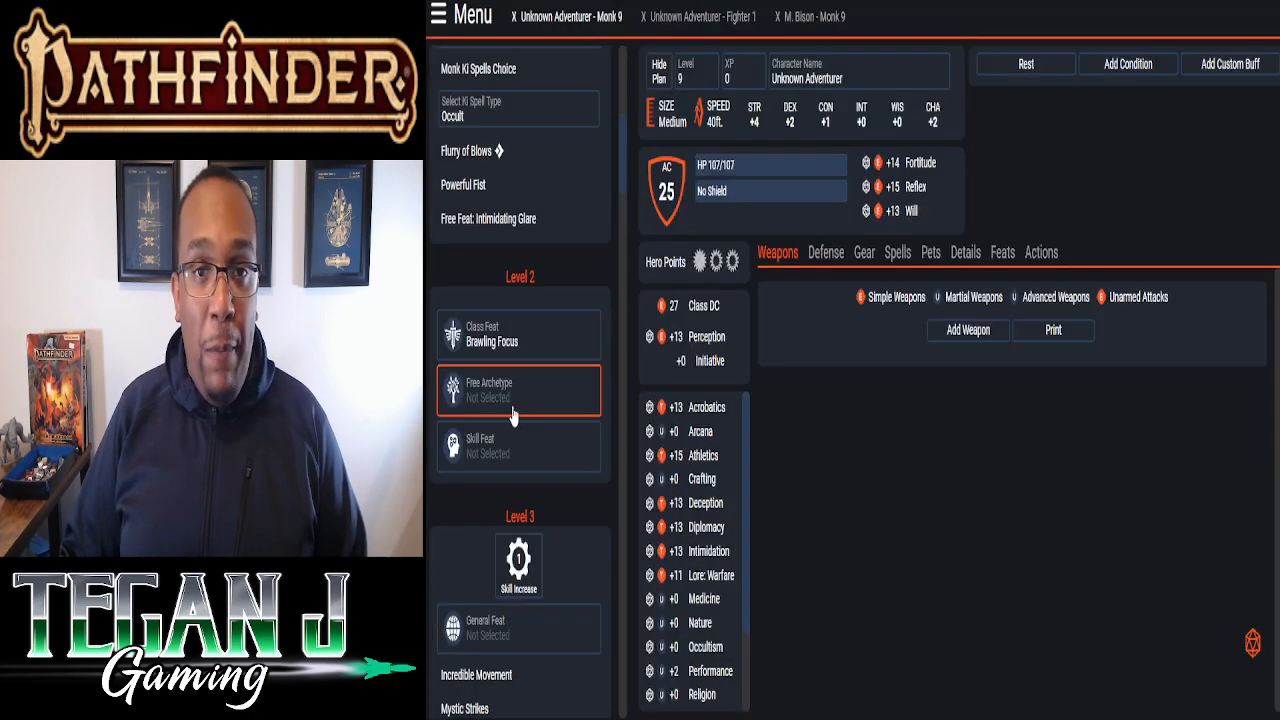
- Choose Psychic Dedication from the Dedication Feats for the level 2 free archetype
left_click(518, 390)
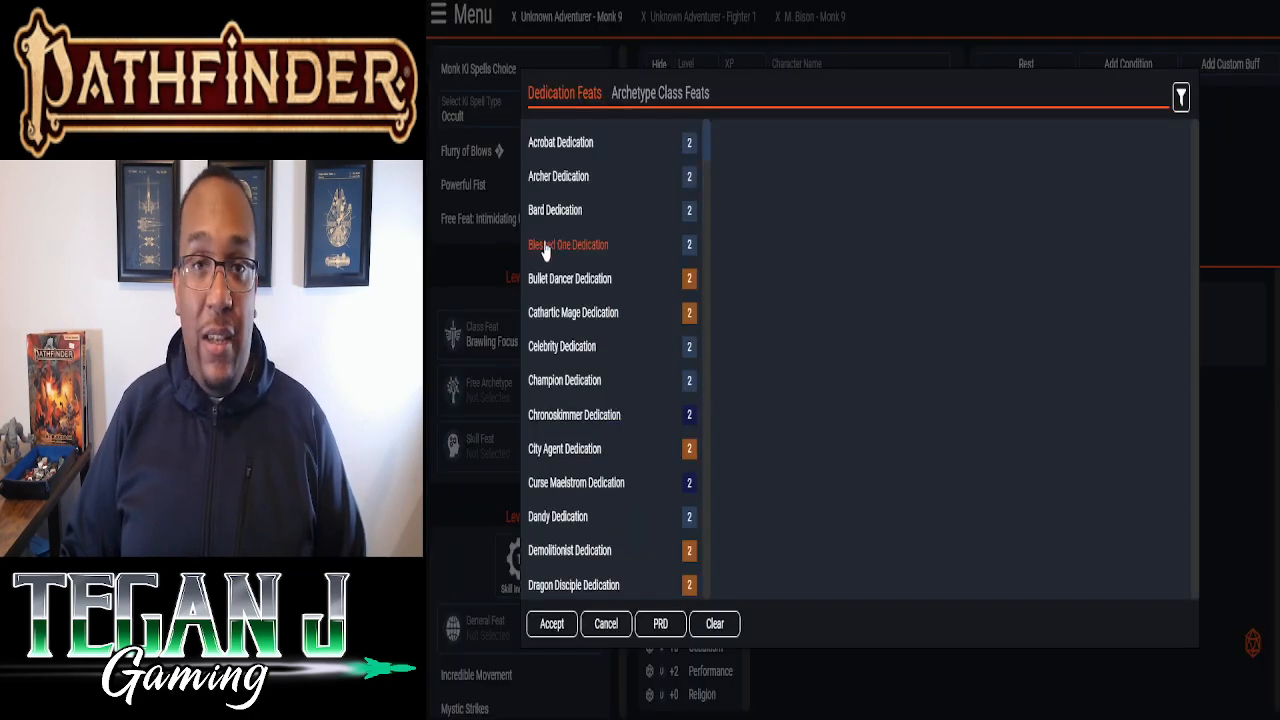
scroll("down", 3)
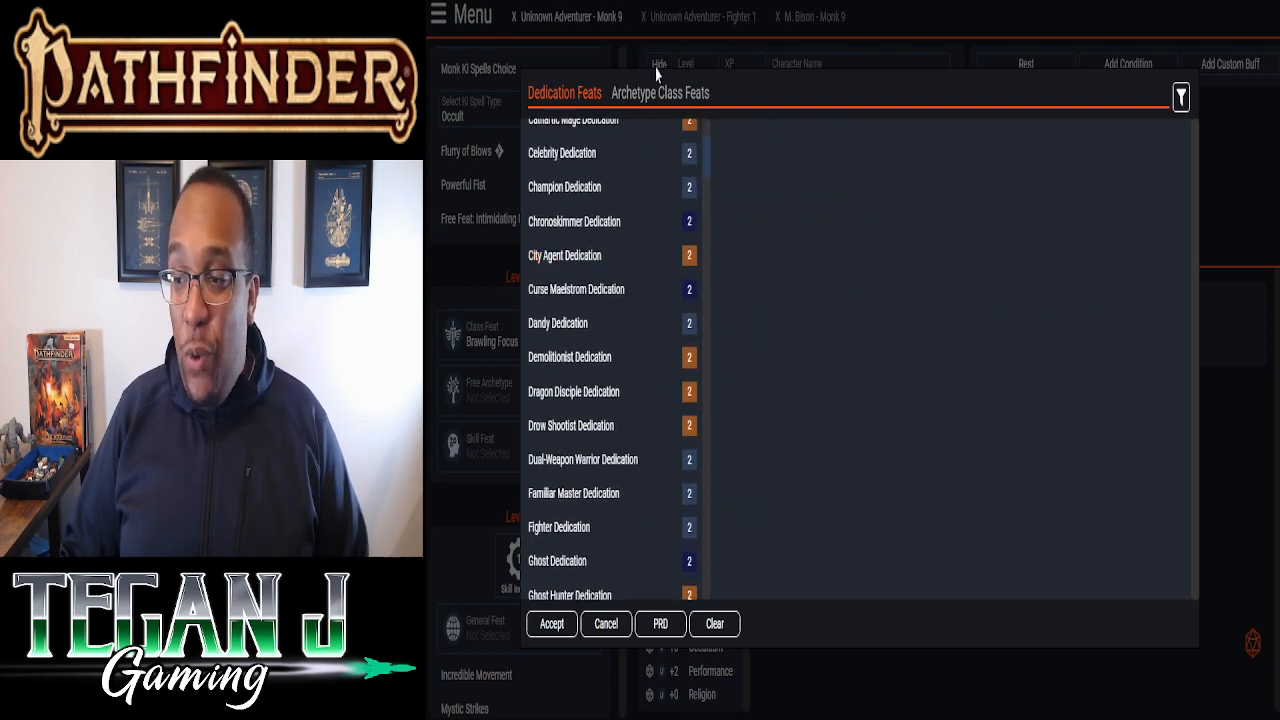
scroll("down", 3)
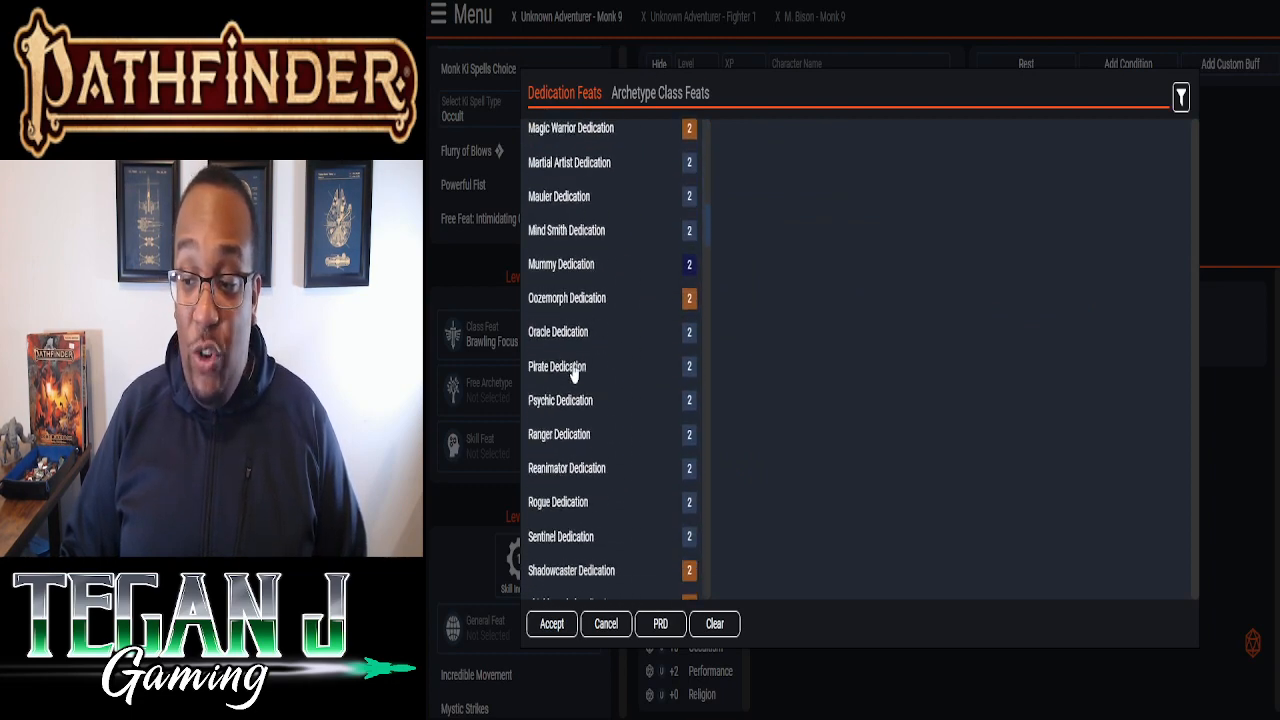
left_click(560, 400)
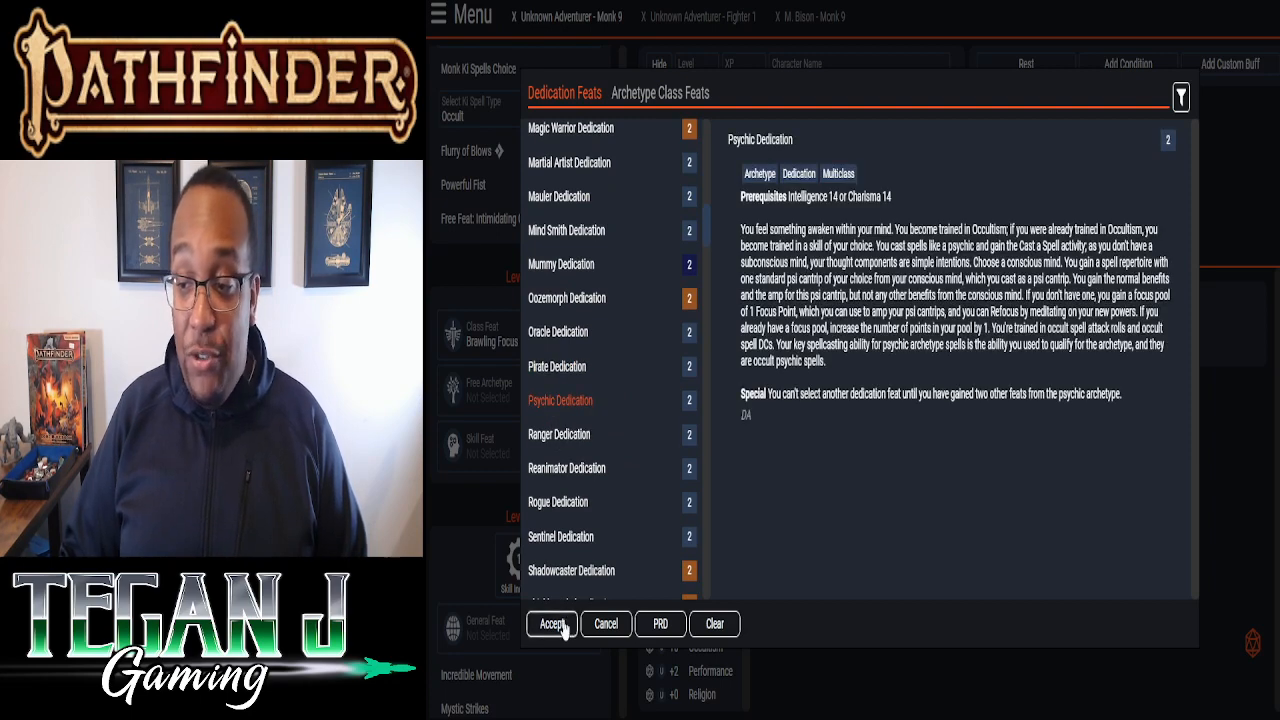
left_click(551, 623)
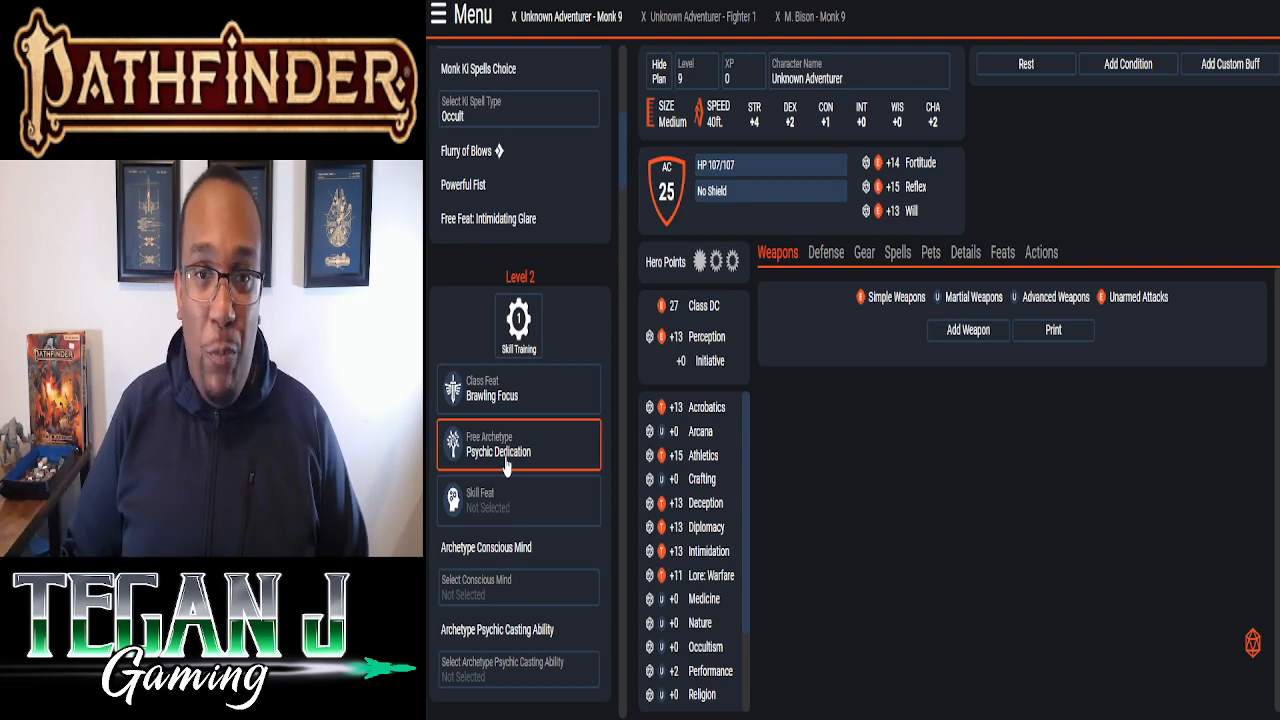
left_click(518, 500)
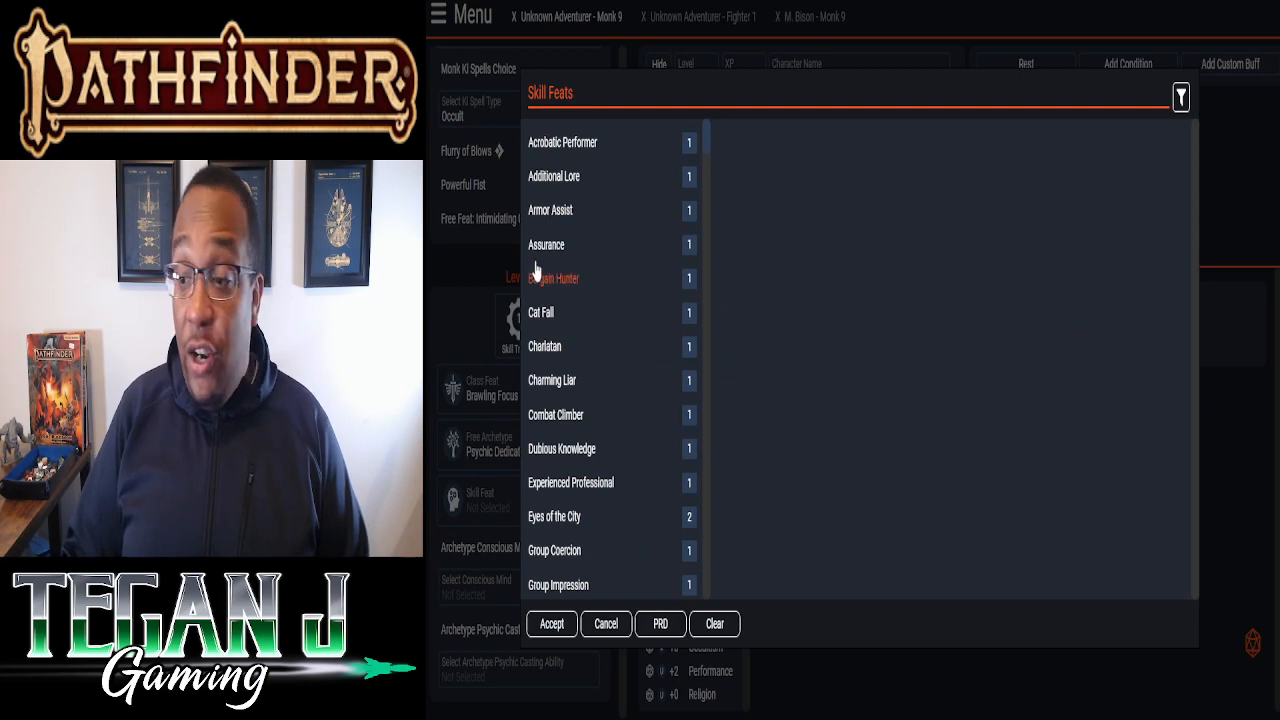
- Take Assurance as the level 2 skill feat, applied to Intimidation
left_click(546, 245)
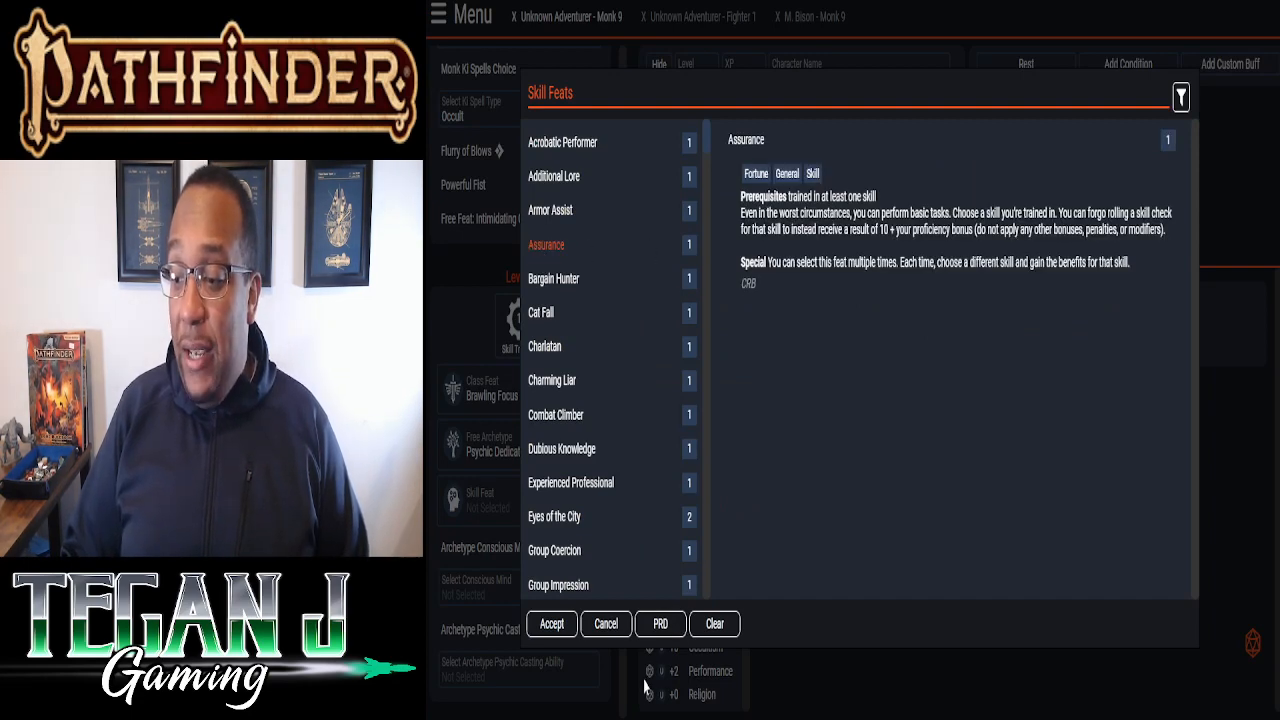
left_click(551, 623)
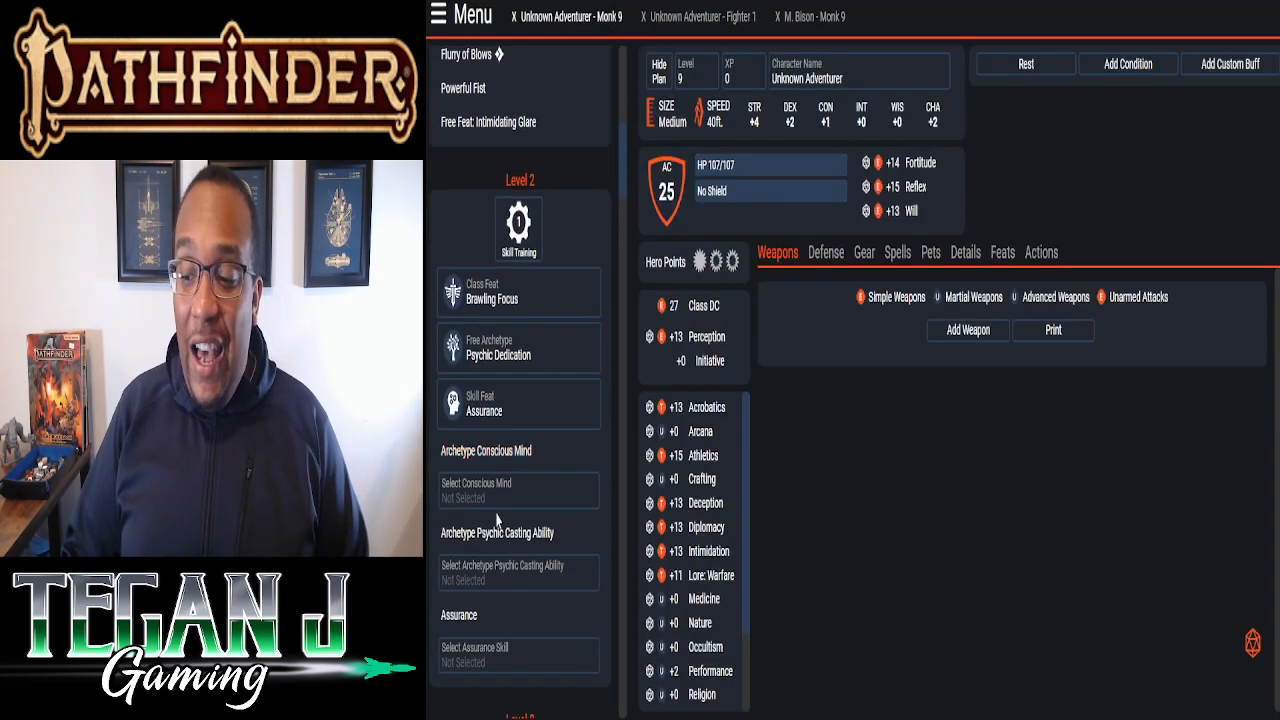
left_click(518, 490)
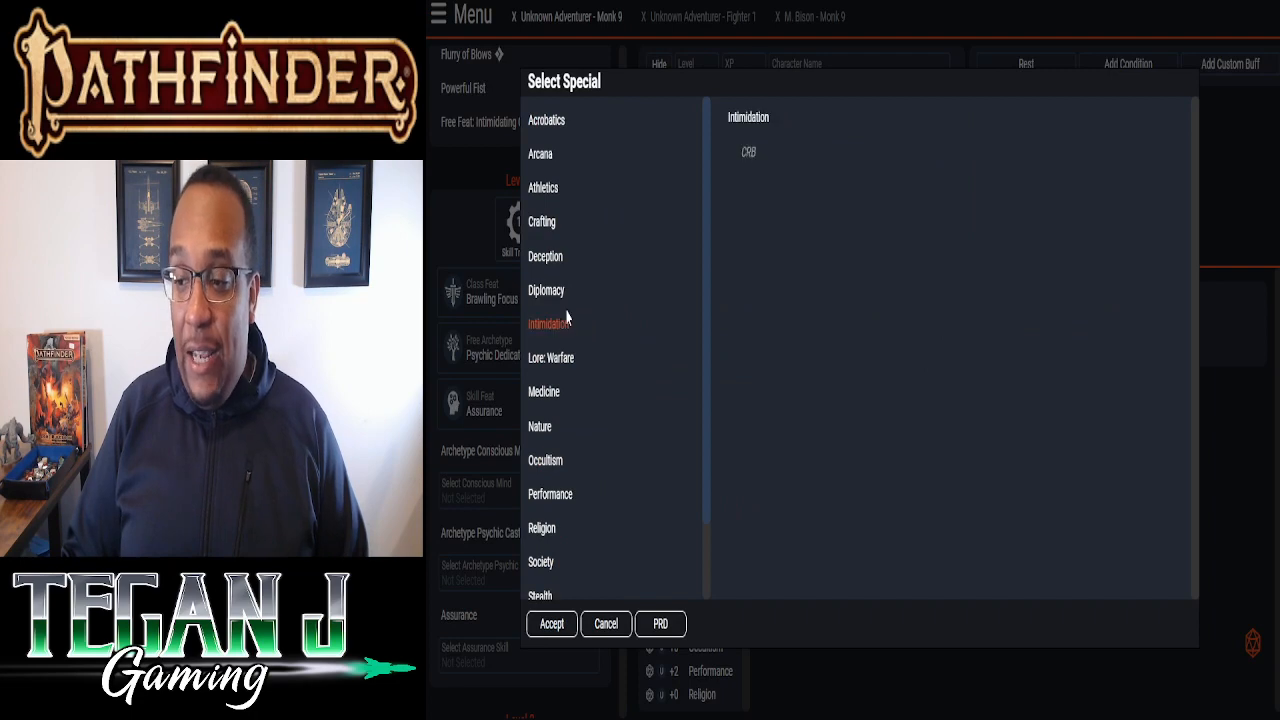
left_click(551, 623)
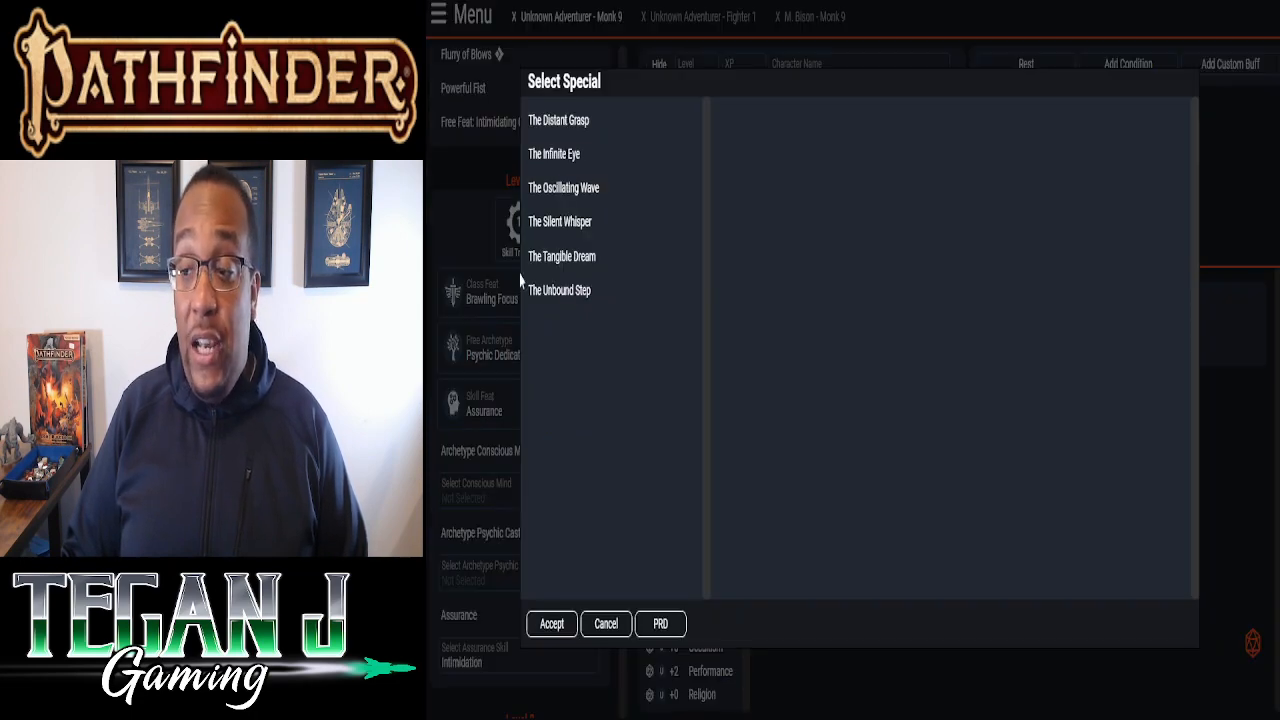
- Select The Distant Grasp as the psychic archetype's conscious mind
left_click(553, 153)
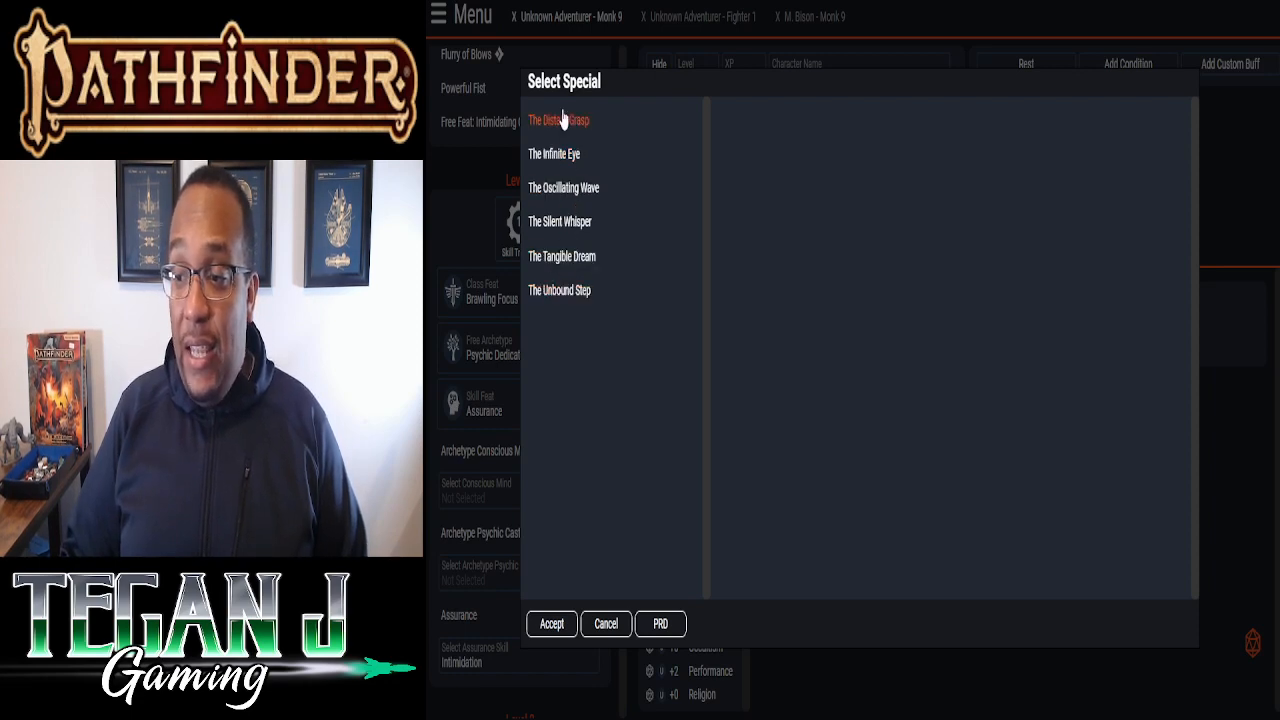
left_click(558, 120)
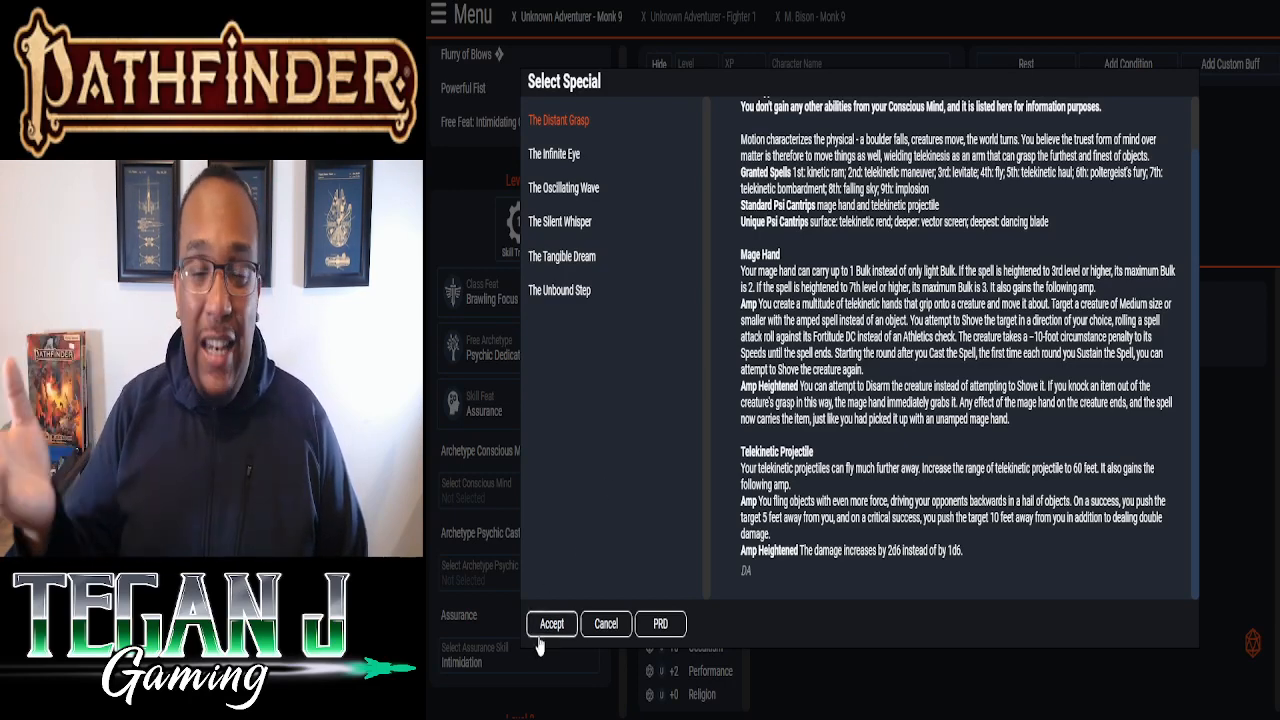
left_click(551, 623)
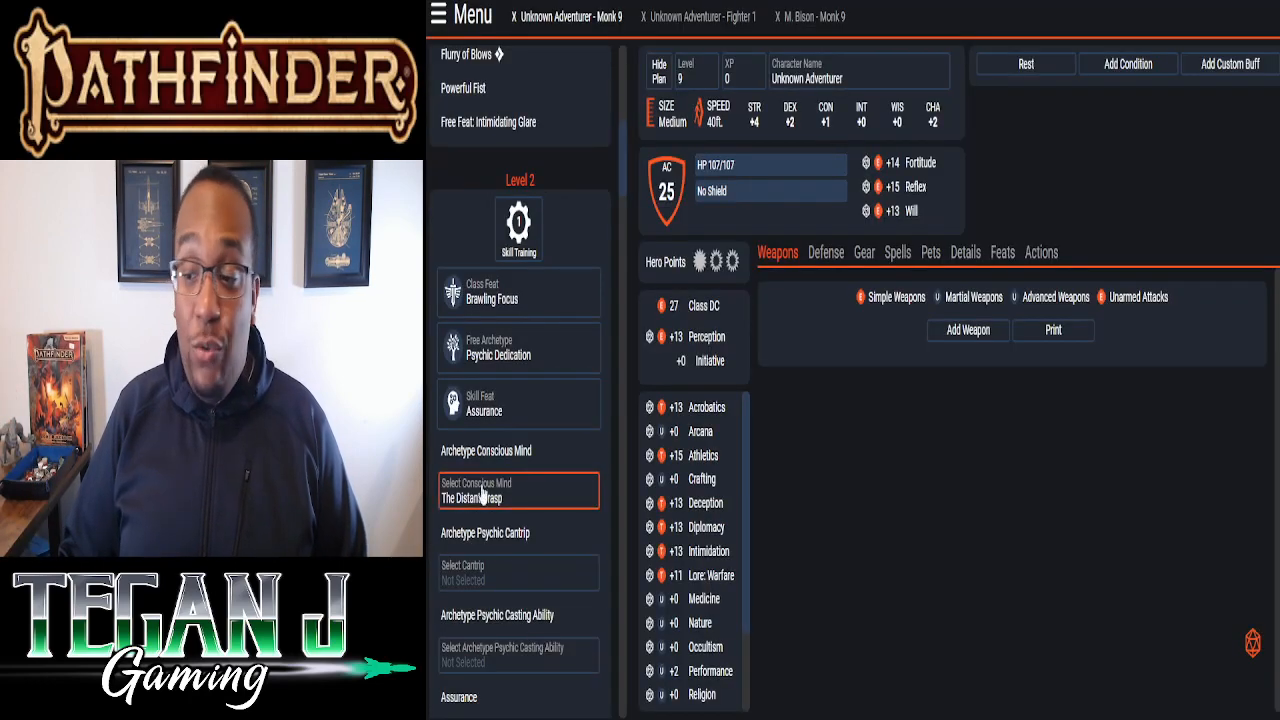
scroll("down", 3)
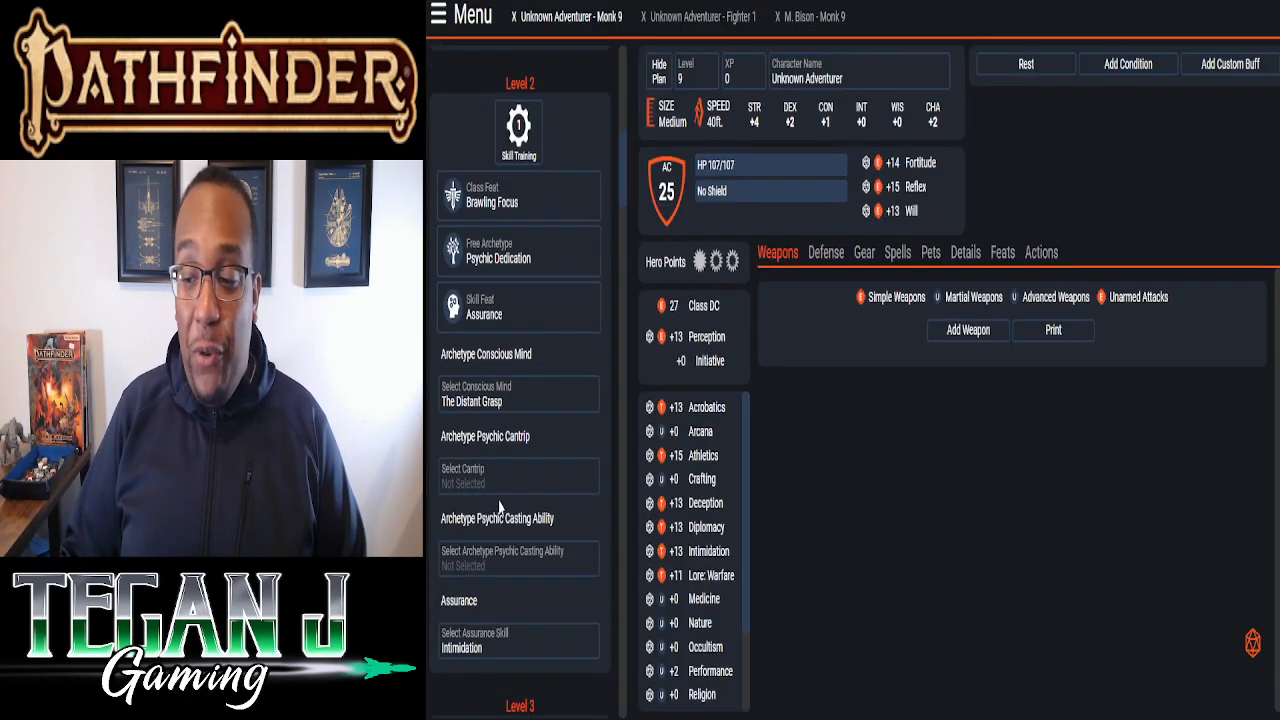
left_click(518, 476)
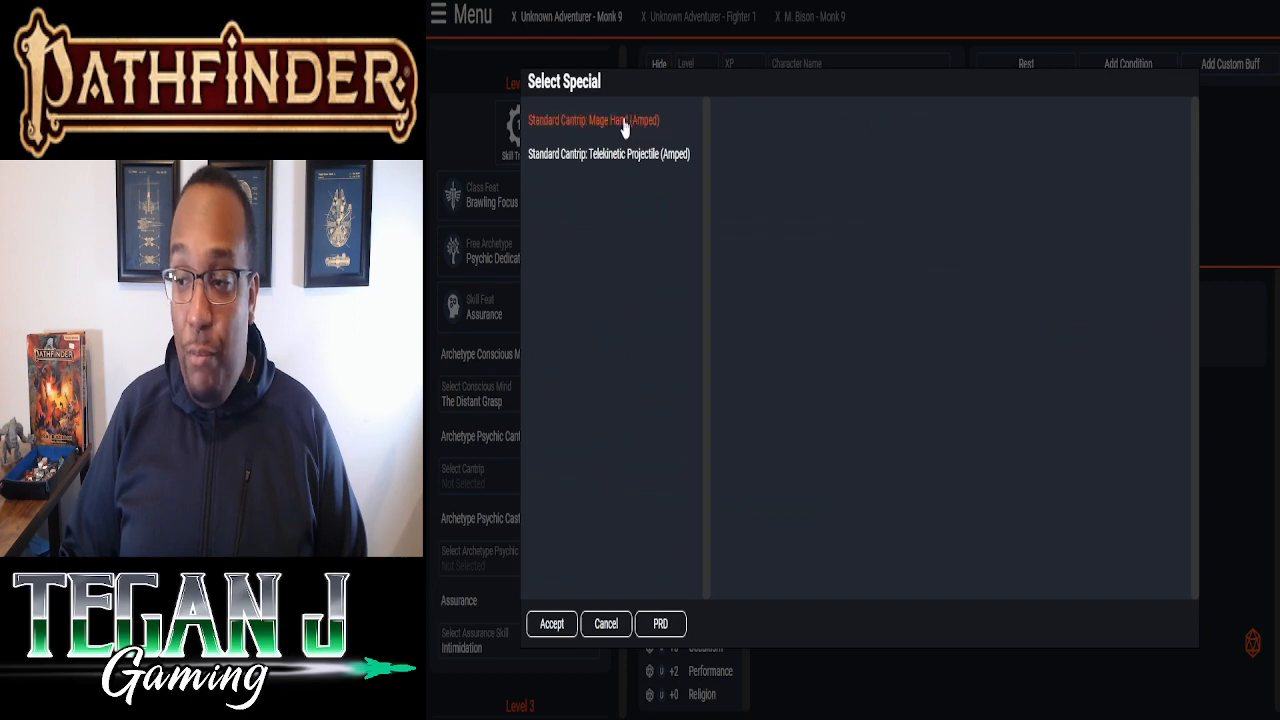
- Pick Mage Hand (Amped) as the psychic cantrip and Charisma as casting ability
left_click(551, 623)
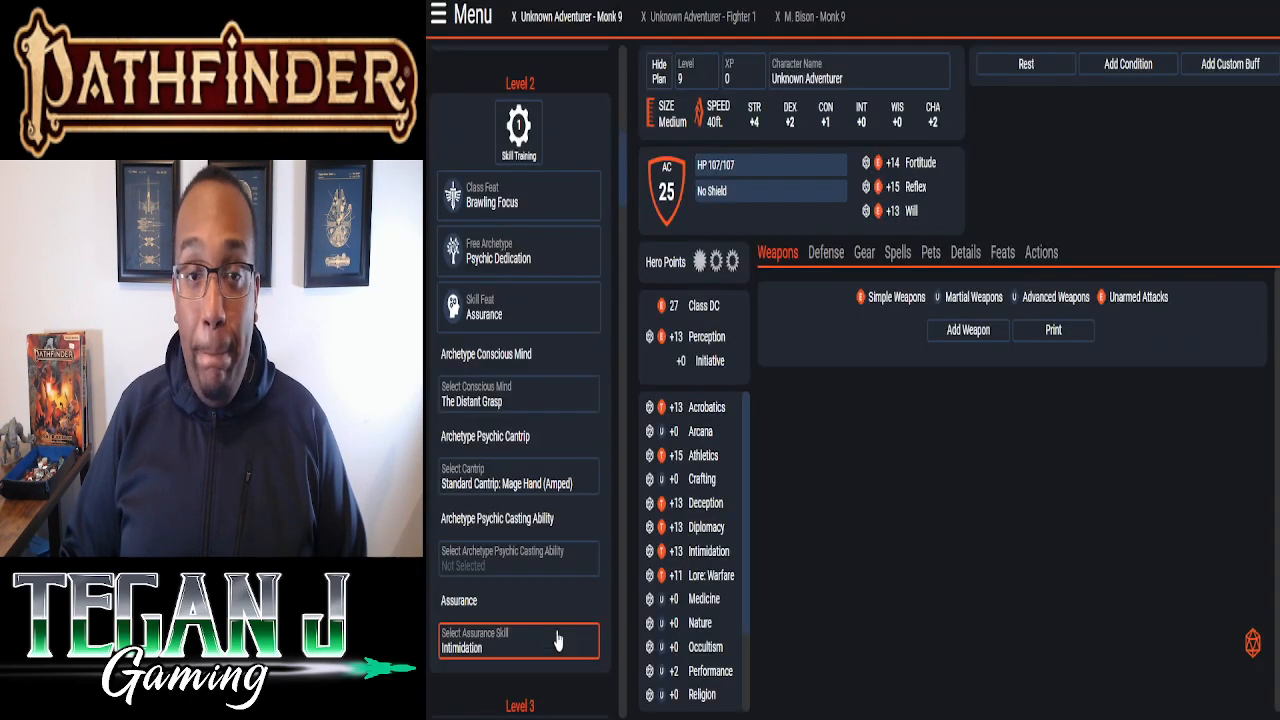
left_click(518, 647)
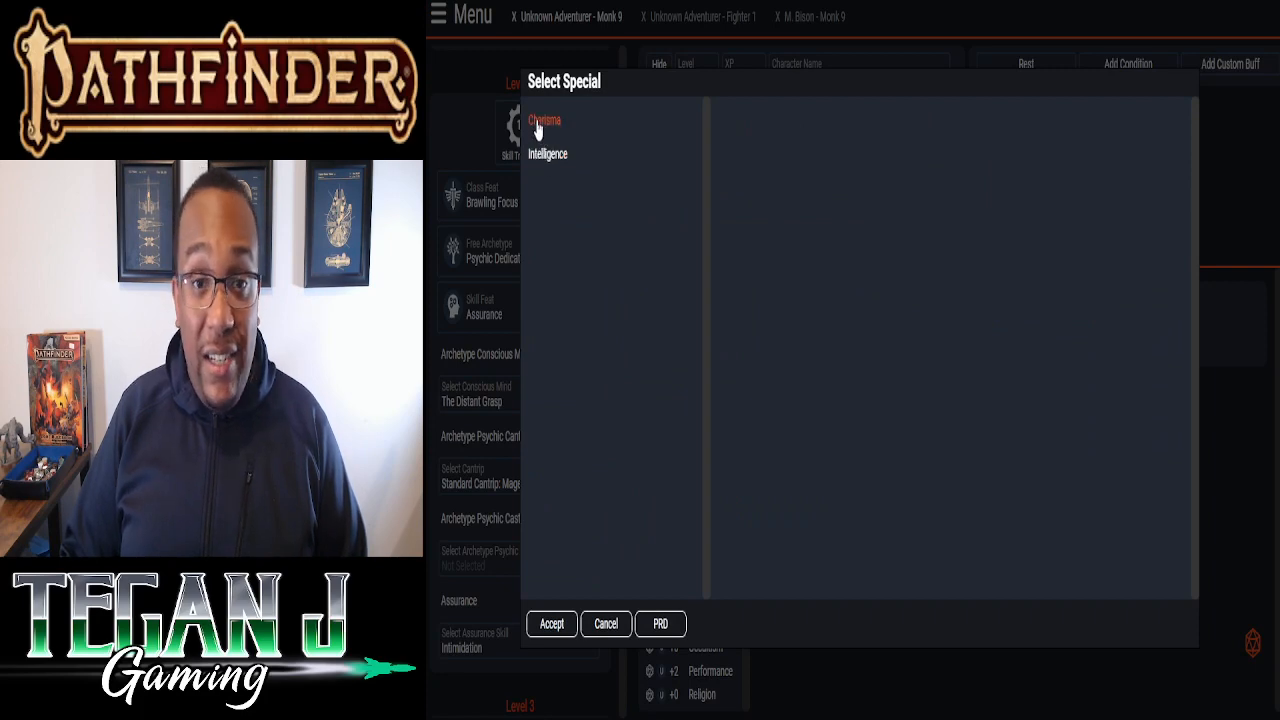
left_click(543, 120)
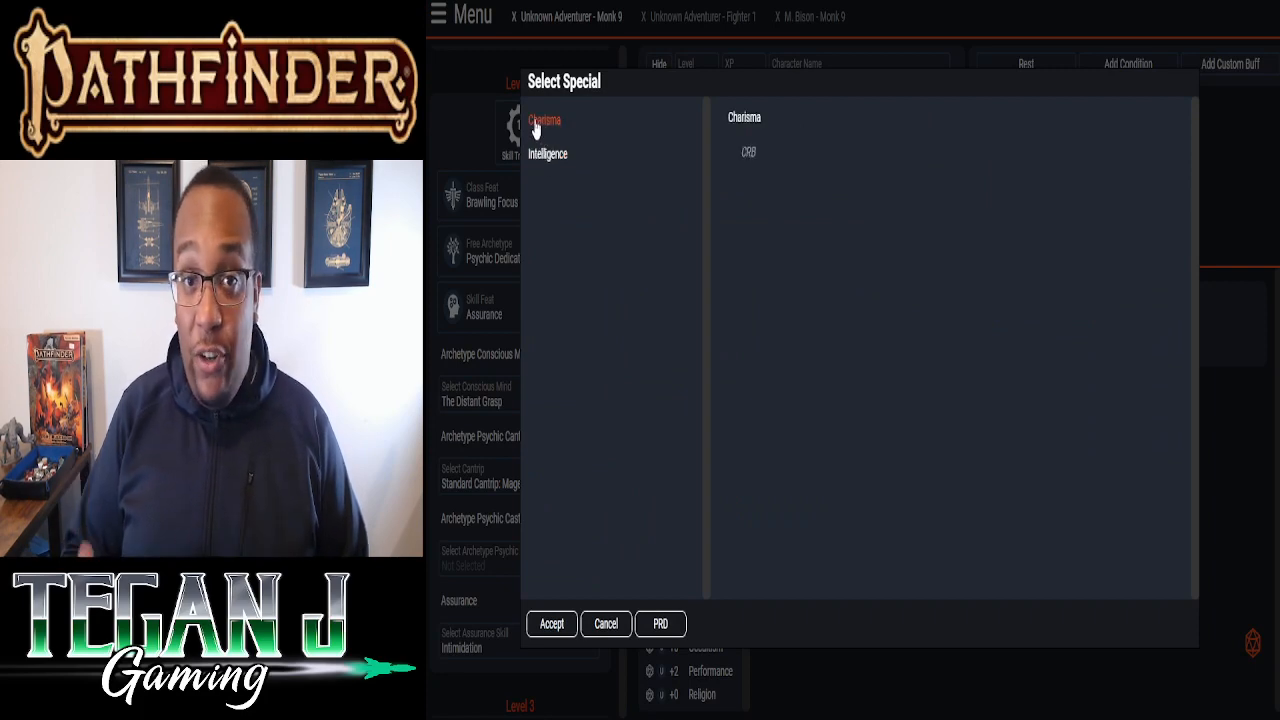
left_click(551, 623)
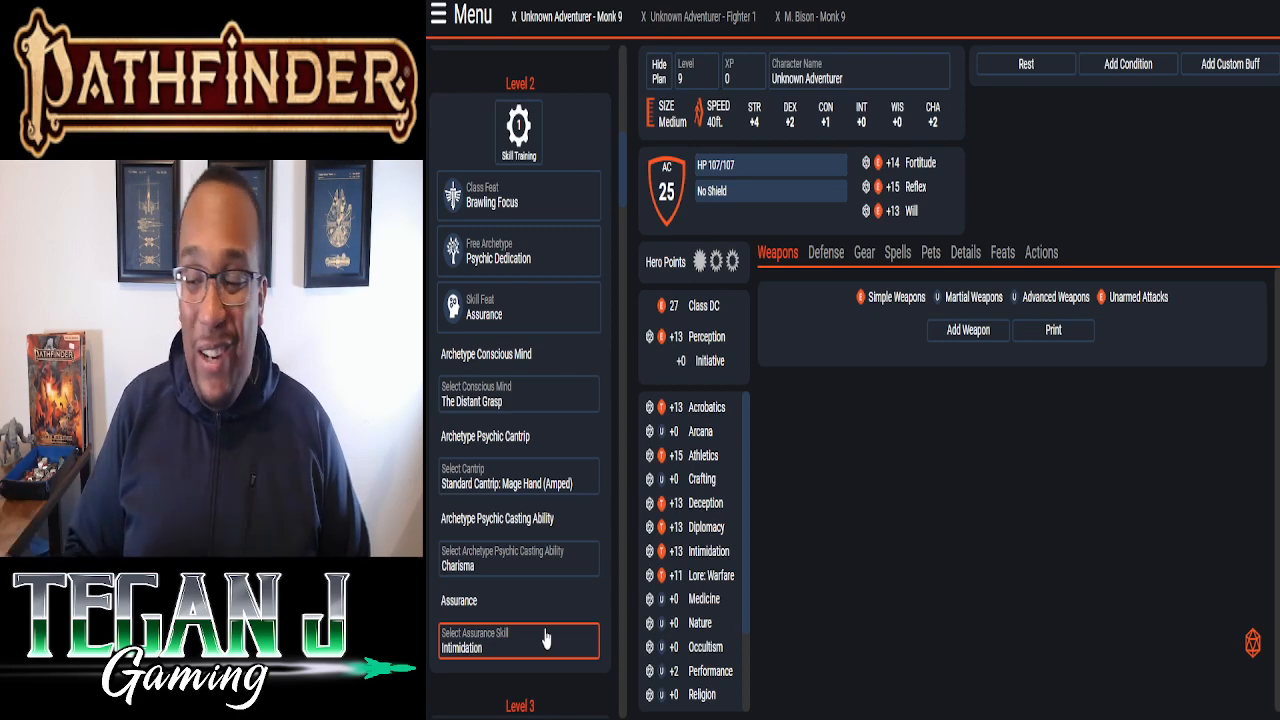
mouse_move(525, 588)
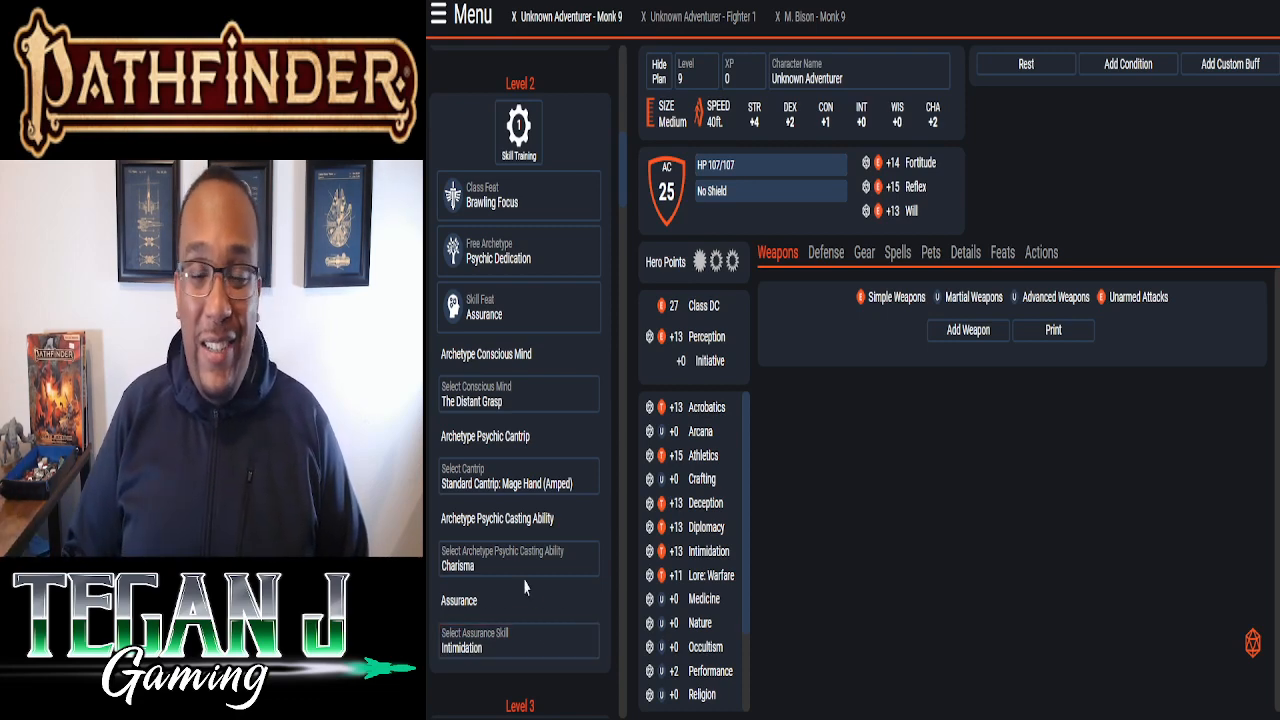
scroll("down", 3)
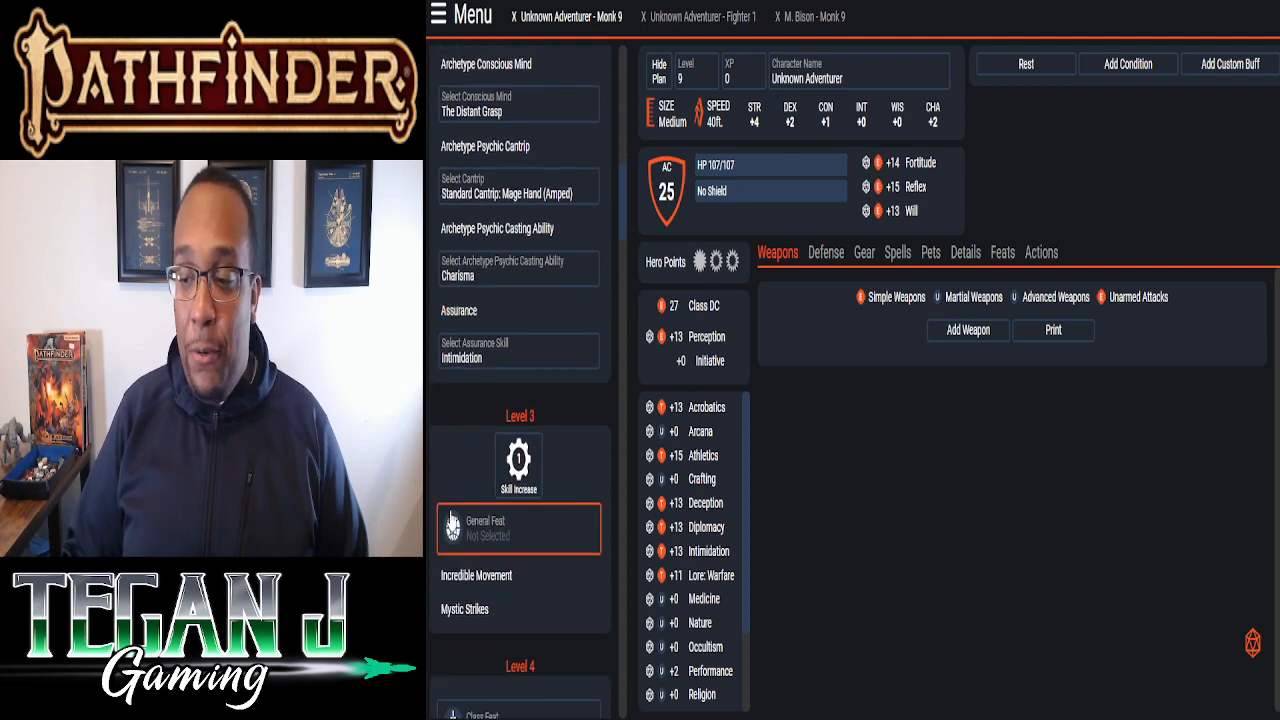
- Spend the level 3 skill increase to make Intimidation expert
scroll("down", 3)
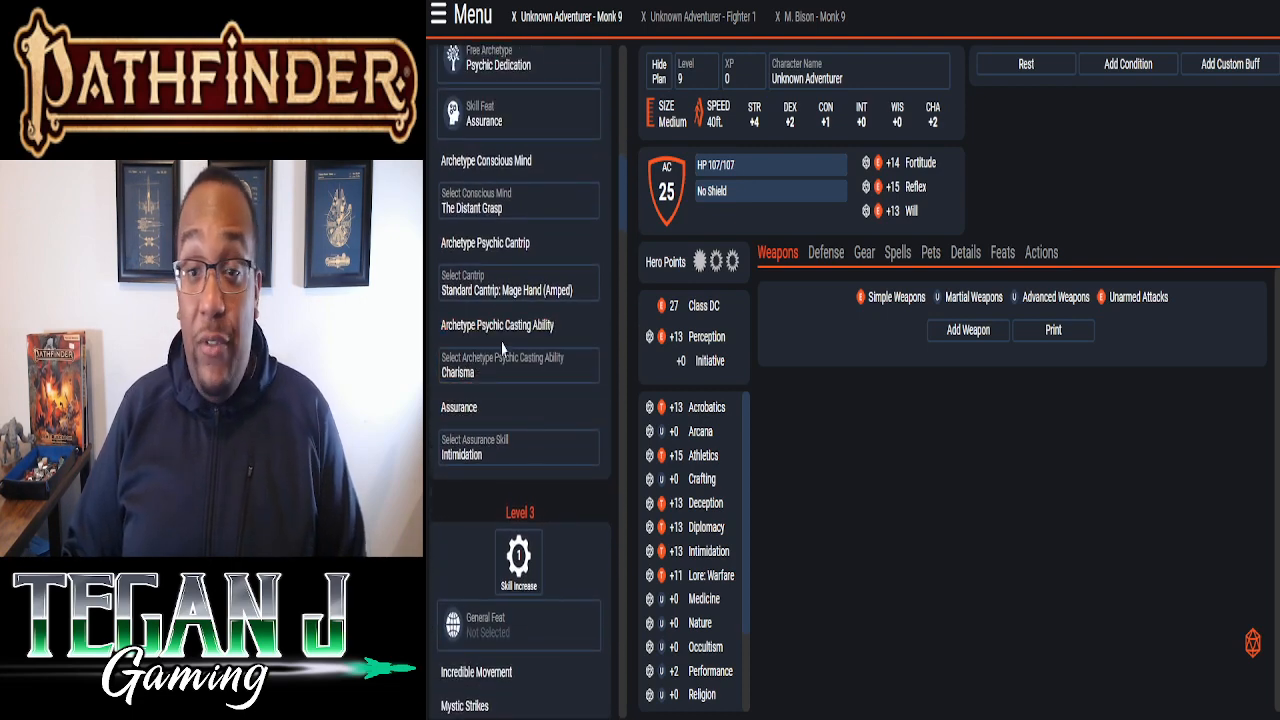
left_click(518, 560)
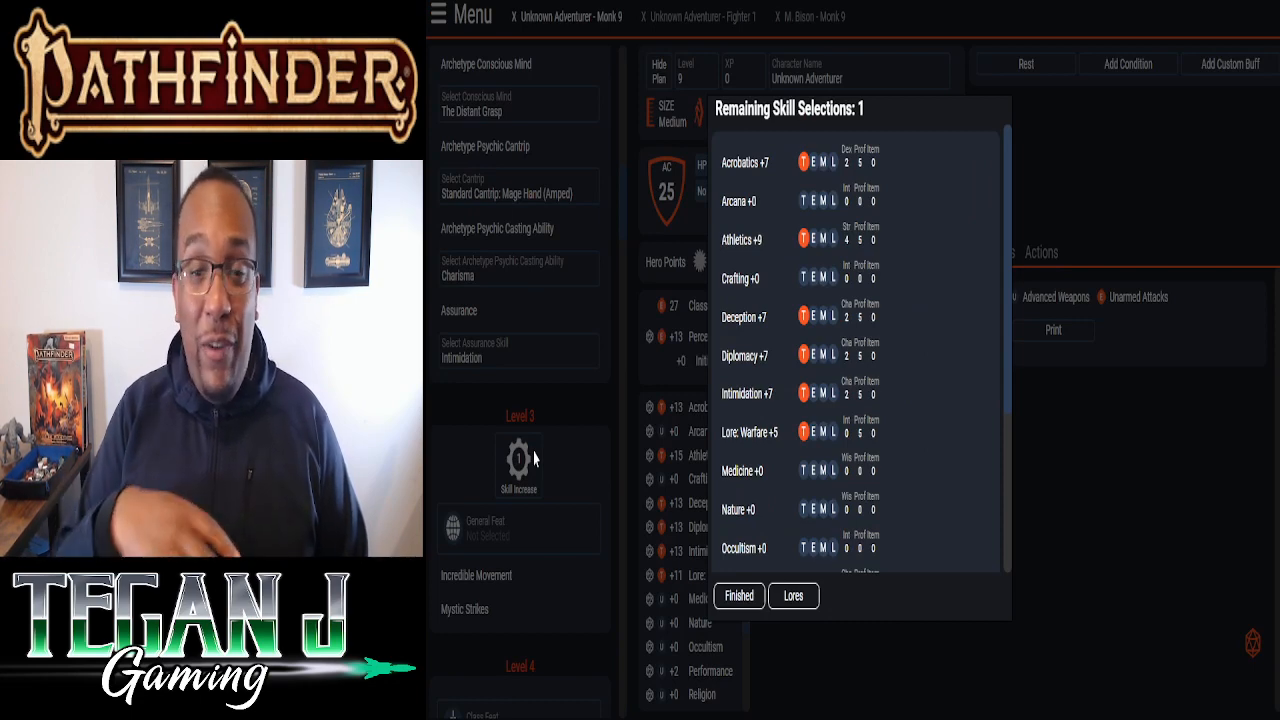
mouse_move(573, 298)
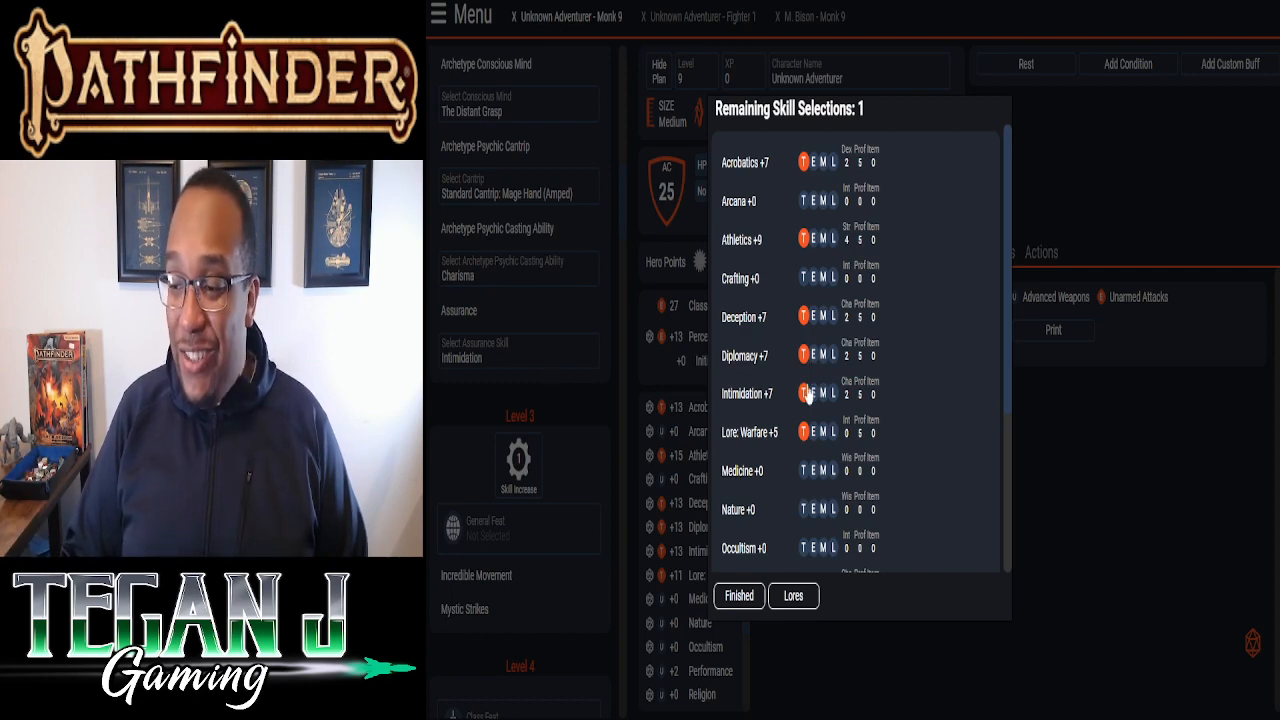
left_click(804, 392)
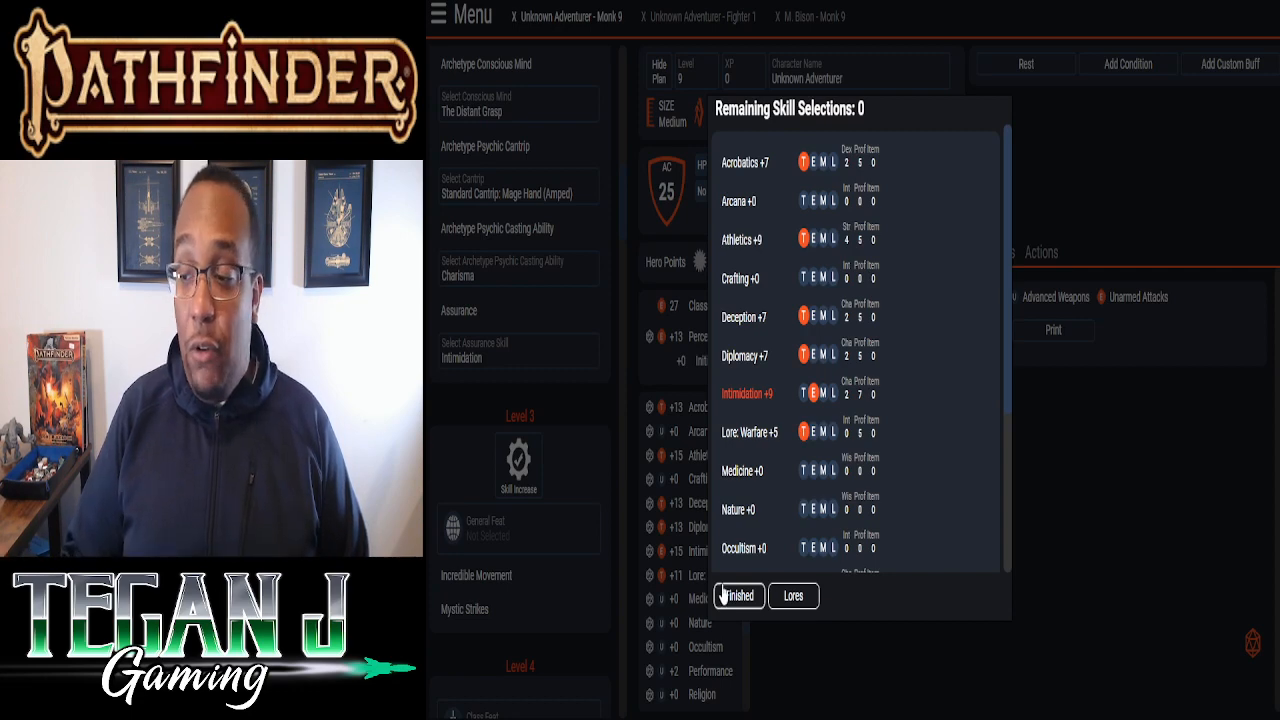
left_click(738, 595)
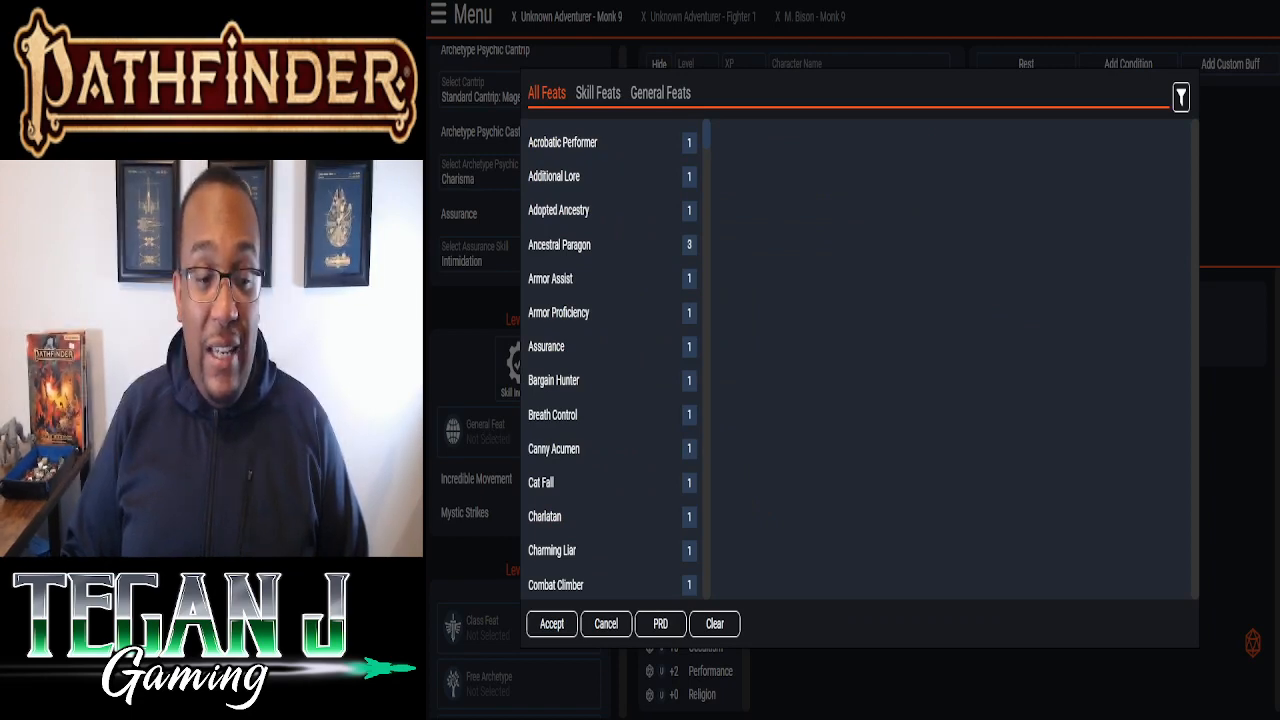
- Take Intimidating Prowess as the level 3 general feat
scroll("down", 3)
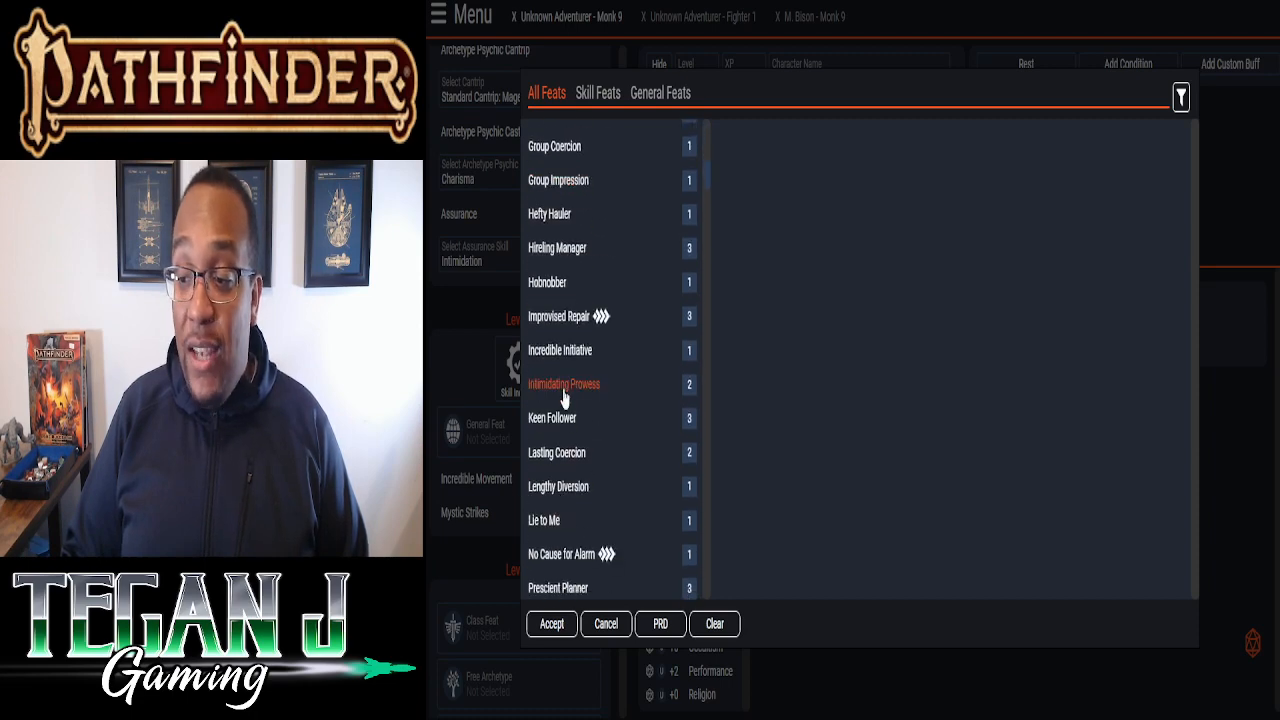
left_click(563, 383)
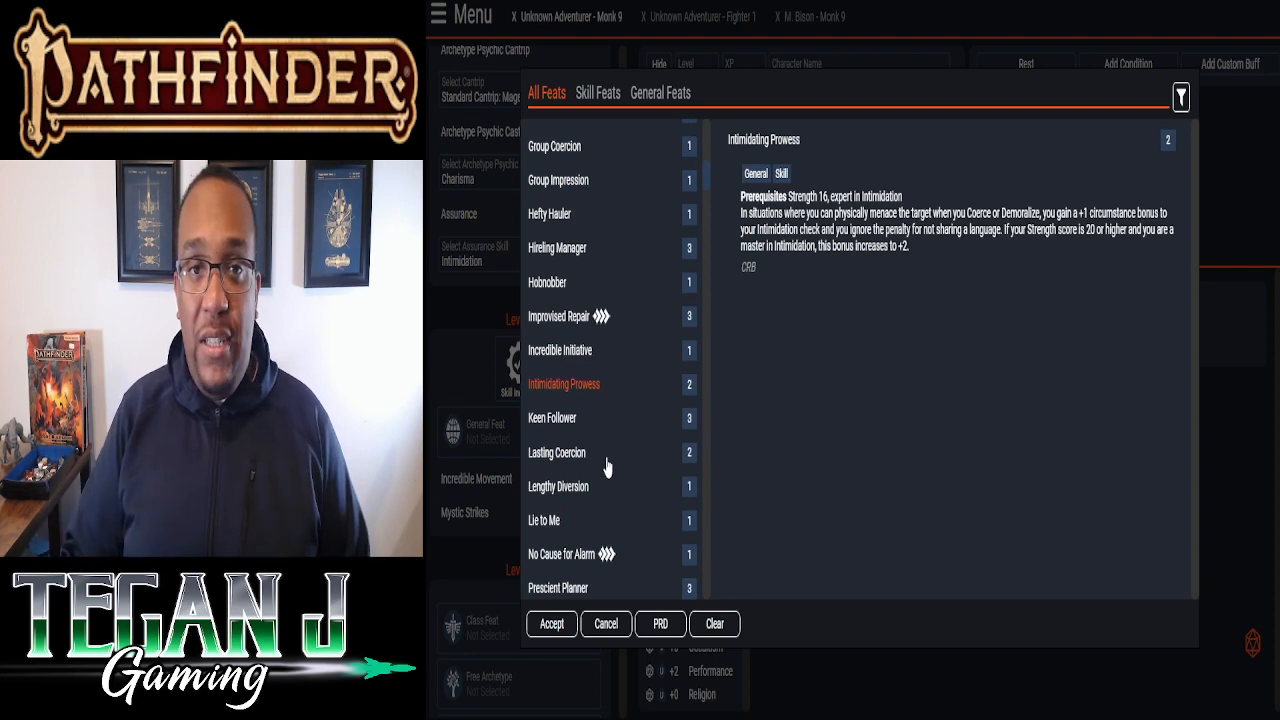
left_click(551, 623)
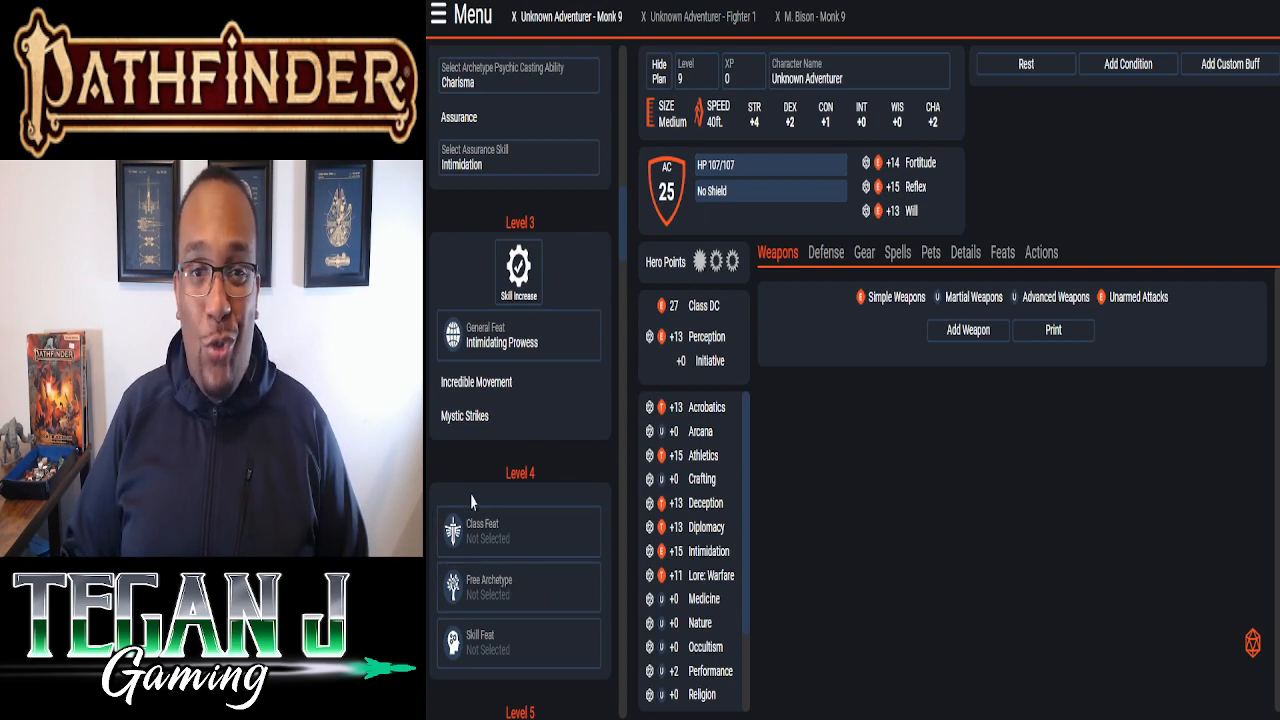
scroll("down", 3)
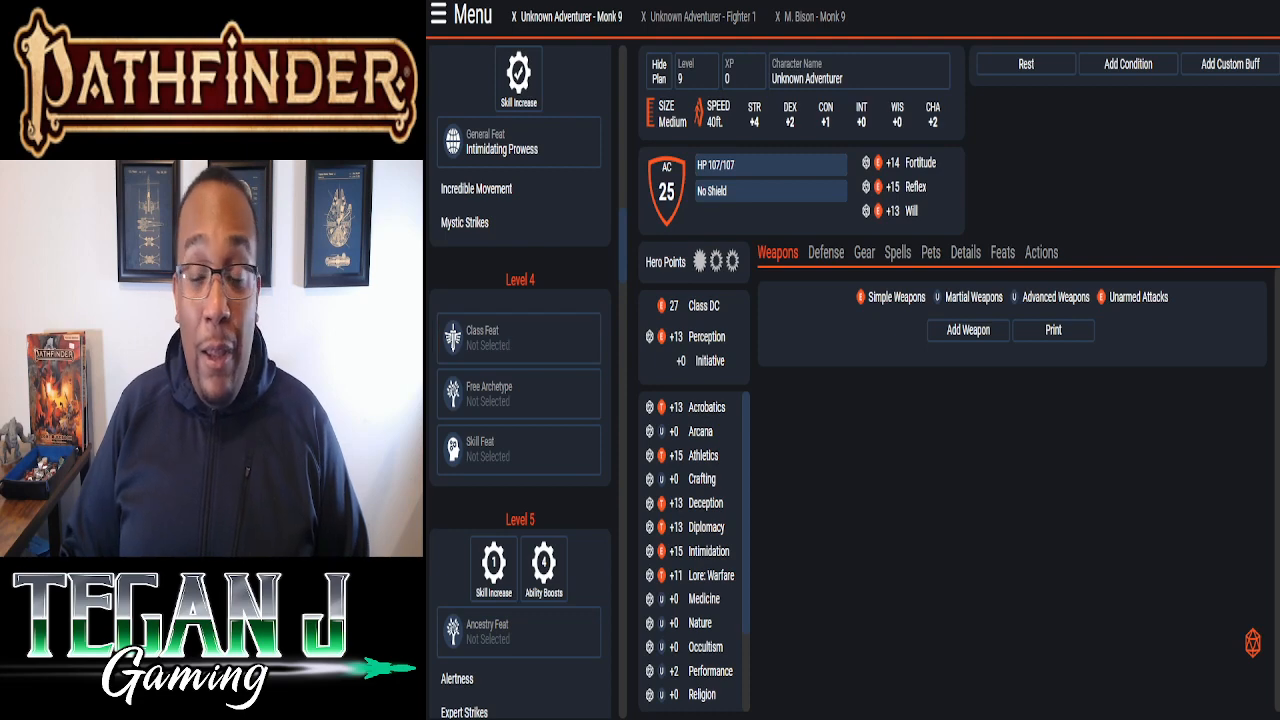
- Take Flying Kick as the level 4 class feat
left_click(483, 338)
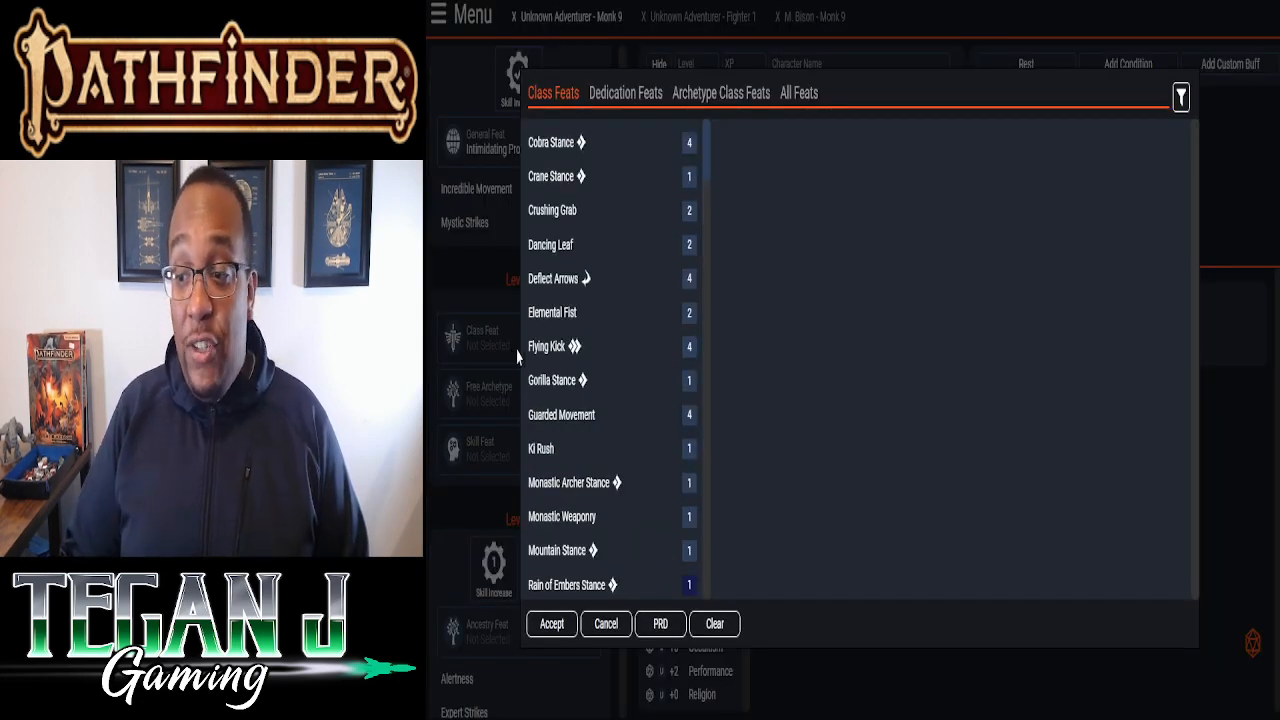
left_click(546, 346)
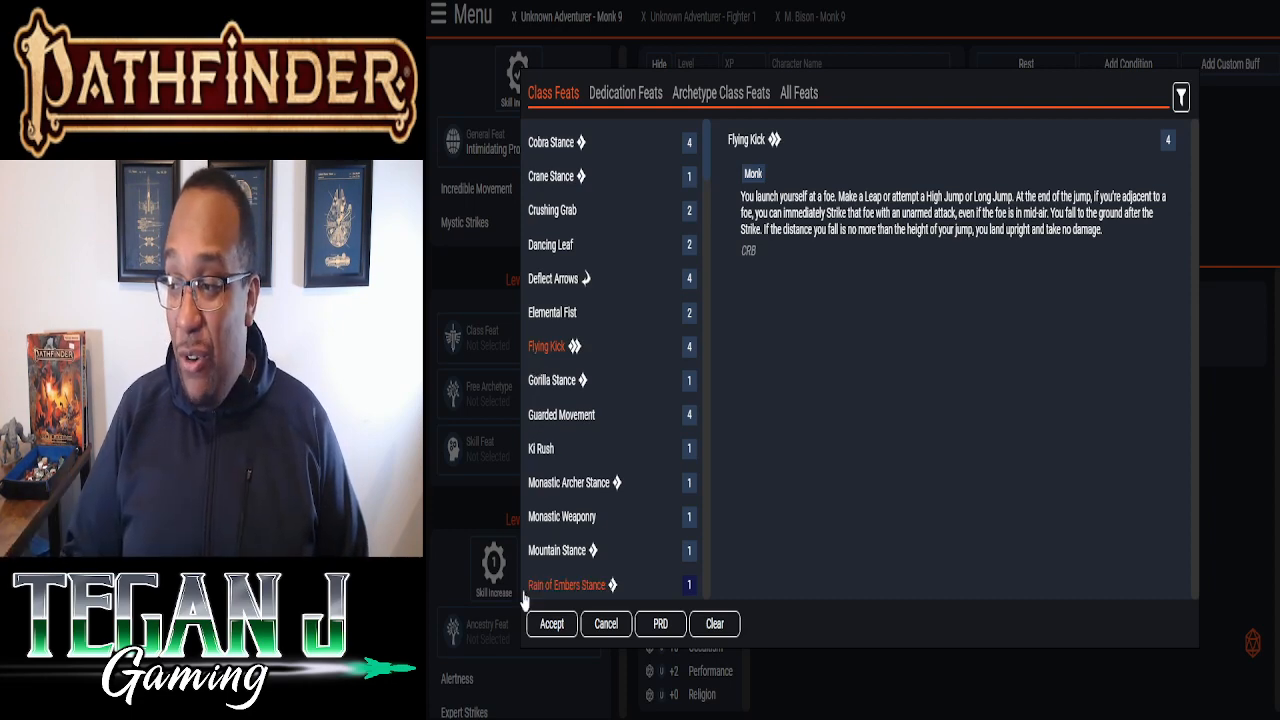
left_click(551, 623)
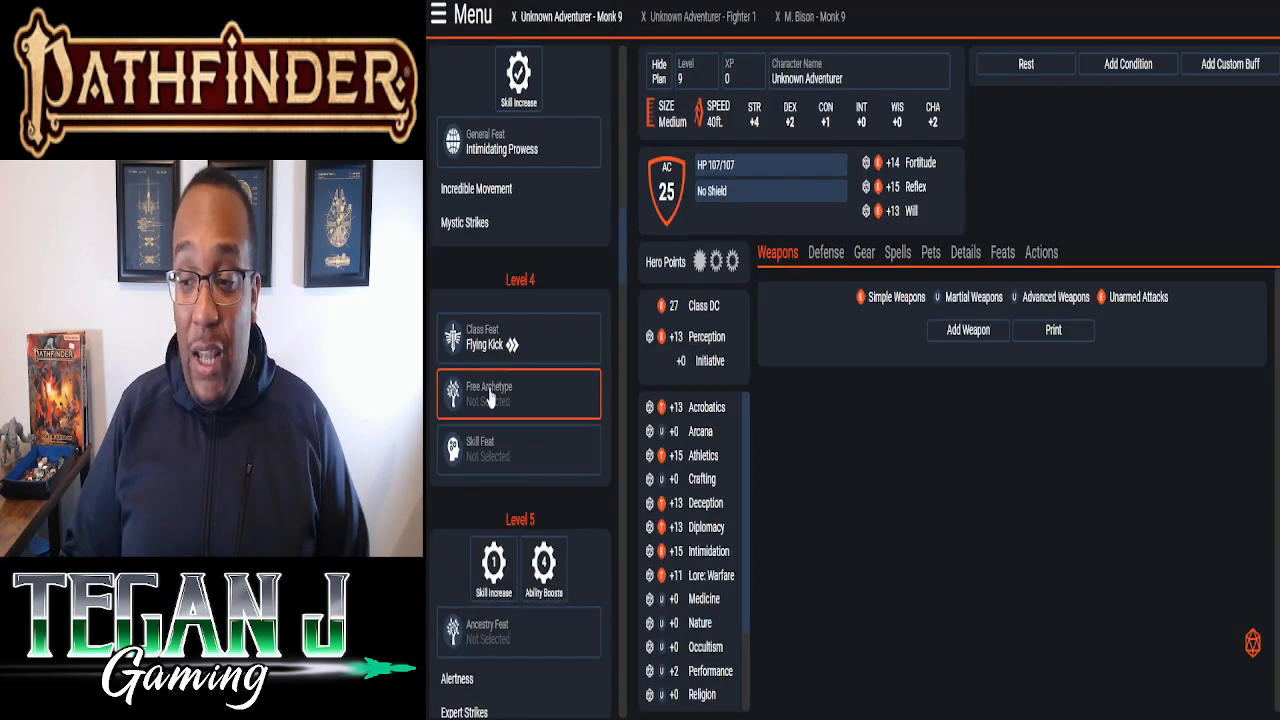
- Choose Basic Psychic Spellcasting for the level 4 free archetype feat
left_click(518, 394)
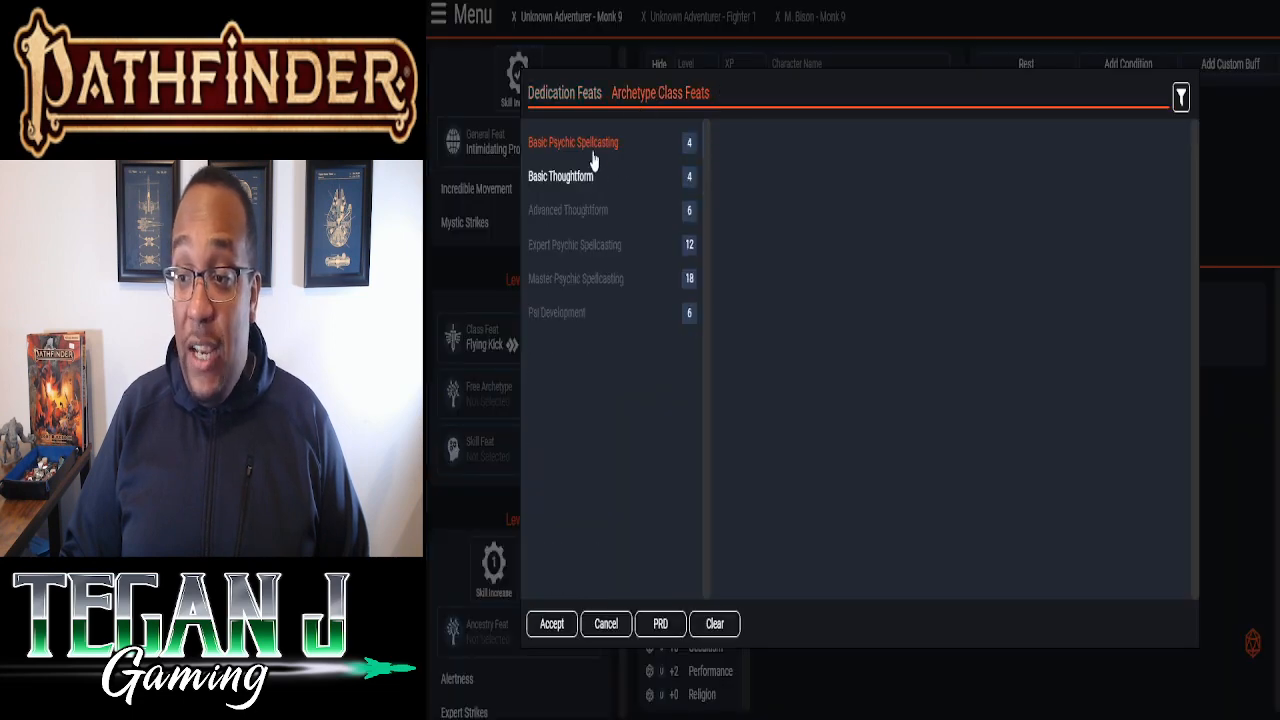
left_click(572, 142)
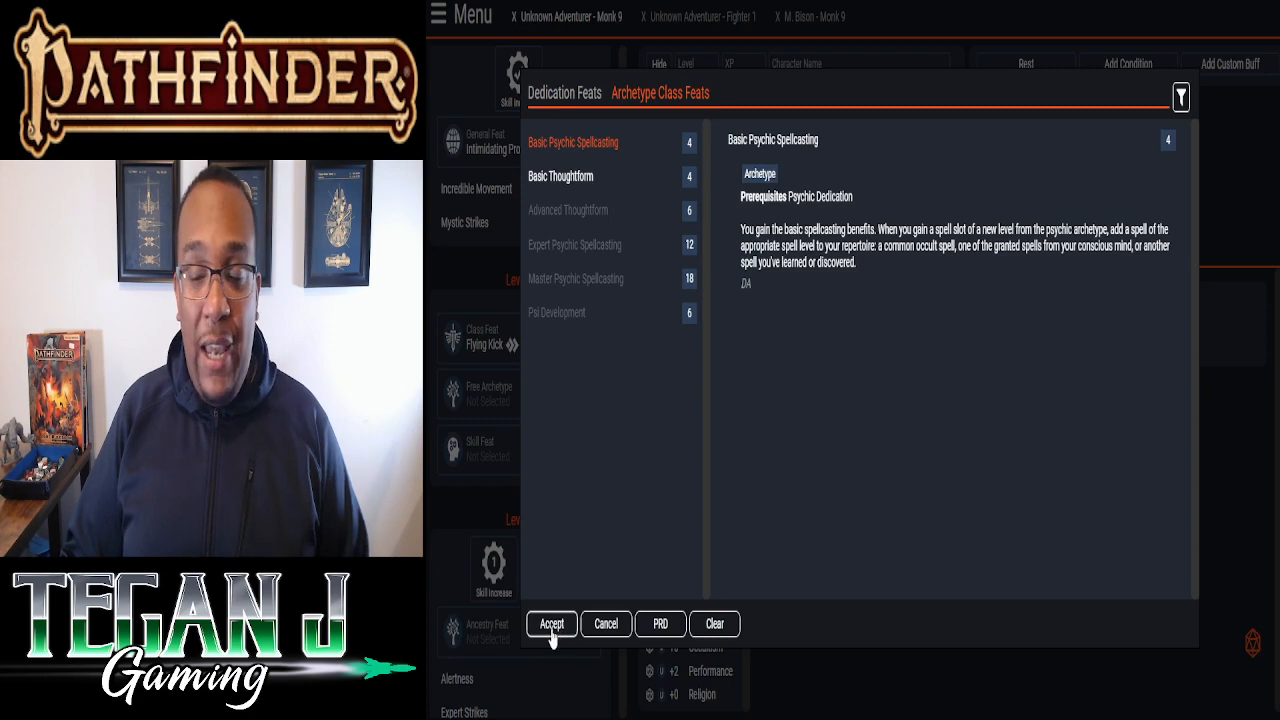
left_click(551, 623)
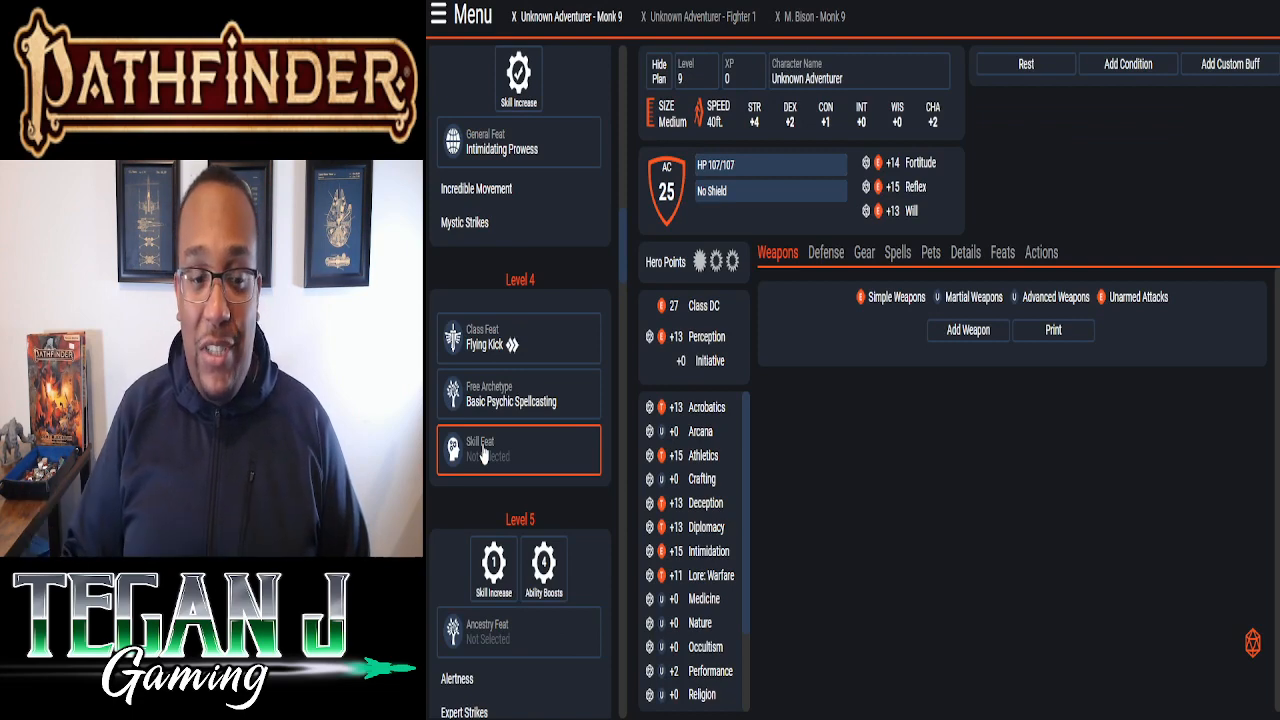
- Take Titan Wrestler as the level 4 skill feat
left_click(518, 449)
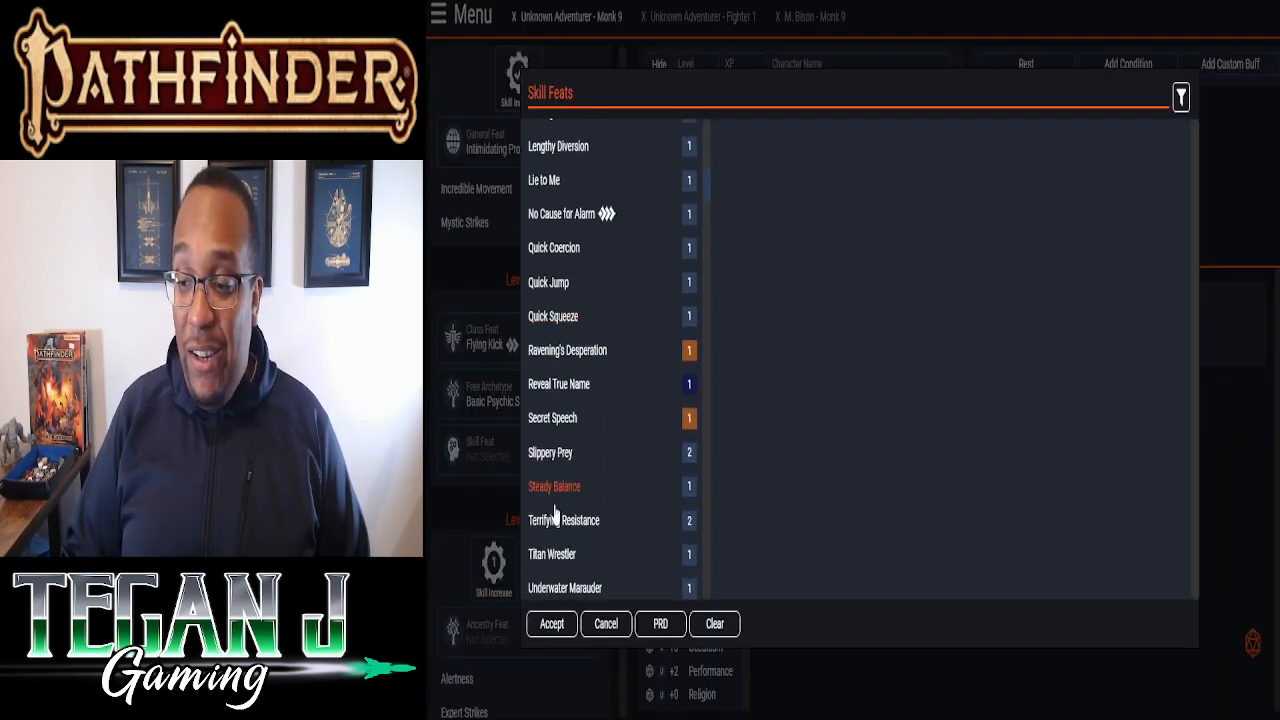
left_click(551, 554)
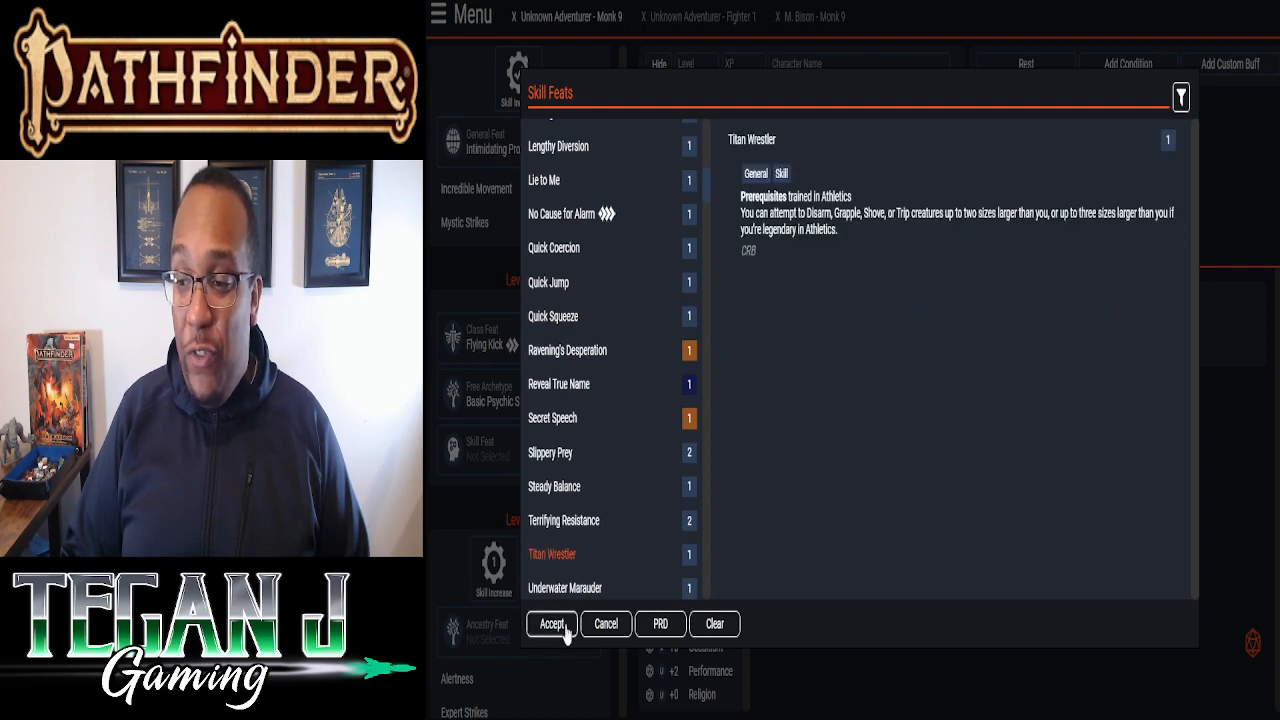
left_click(551, 623)
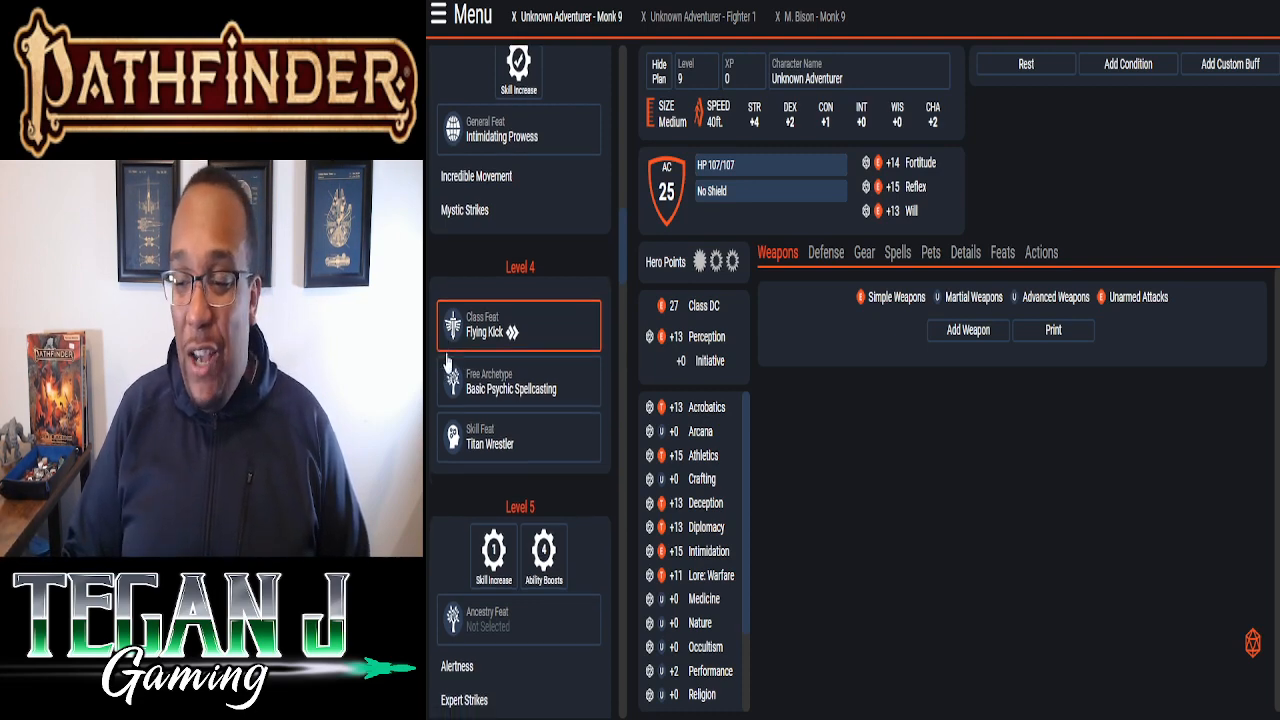
- Take Haughty Obstinacy as the level 5 ancestry feat
scroll("down", 3)
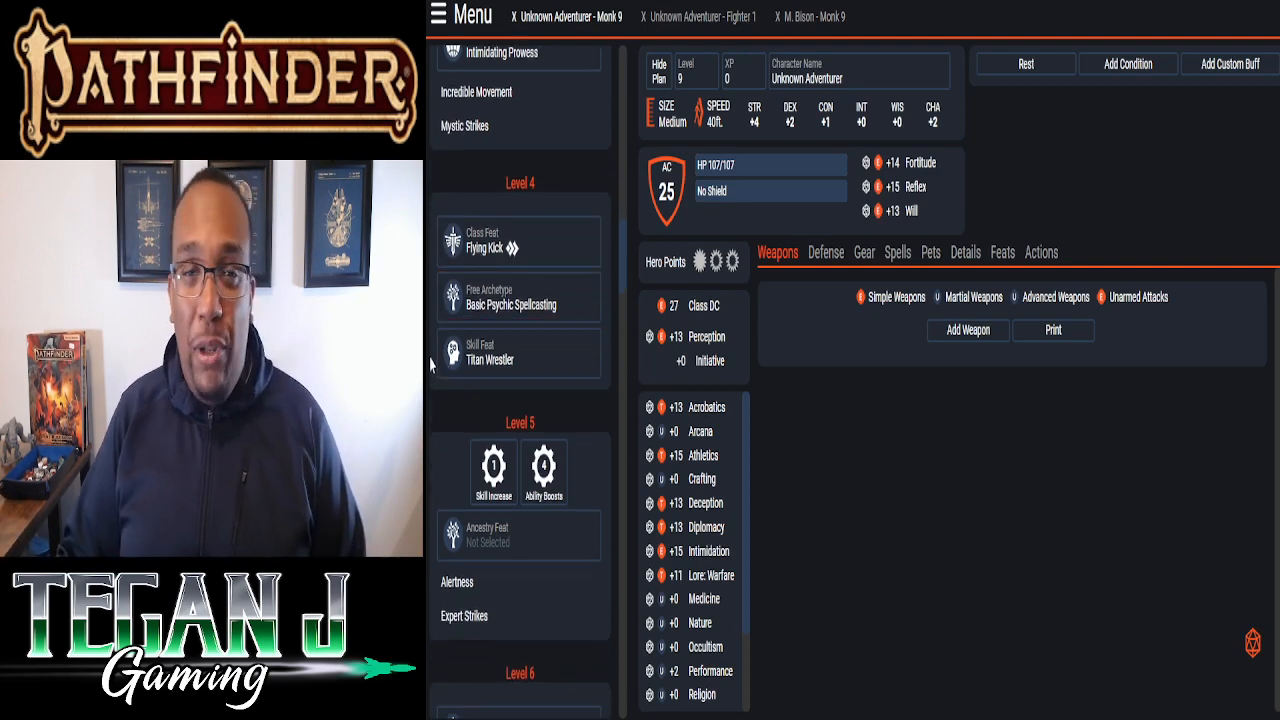
scroll("down", 3)
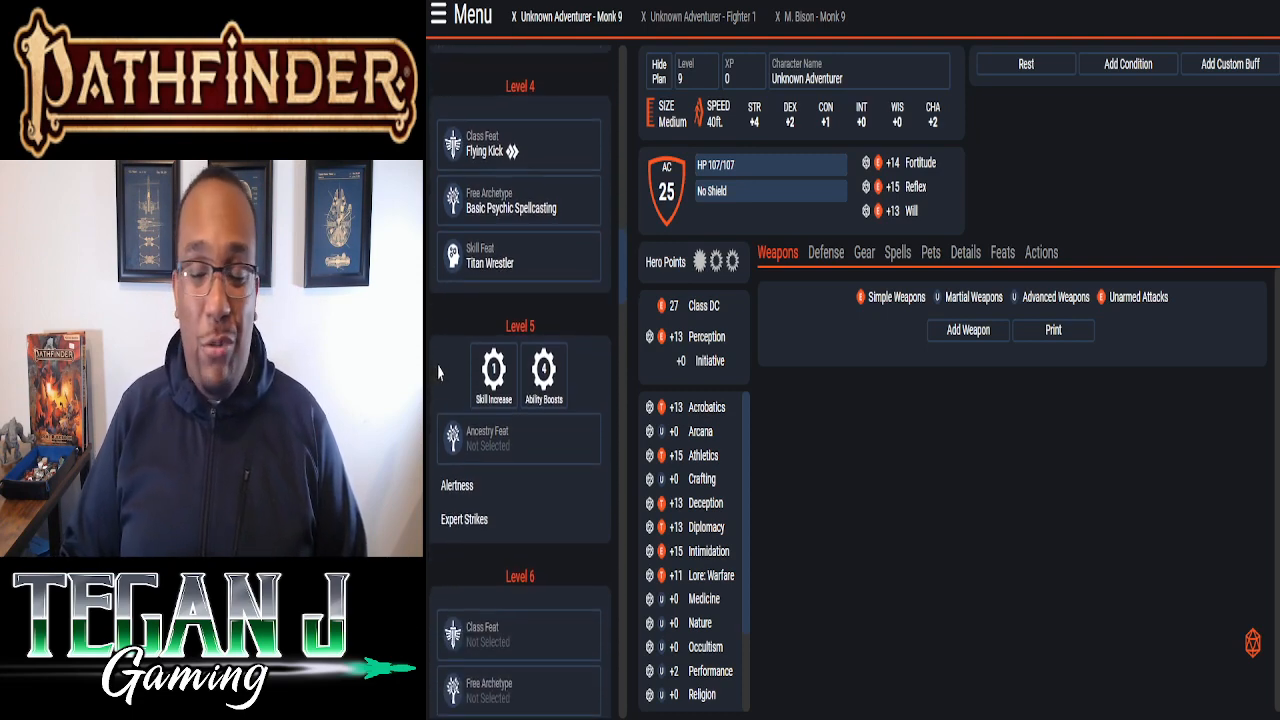
left_click(493, 372)
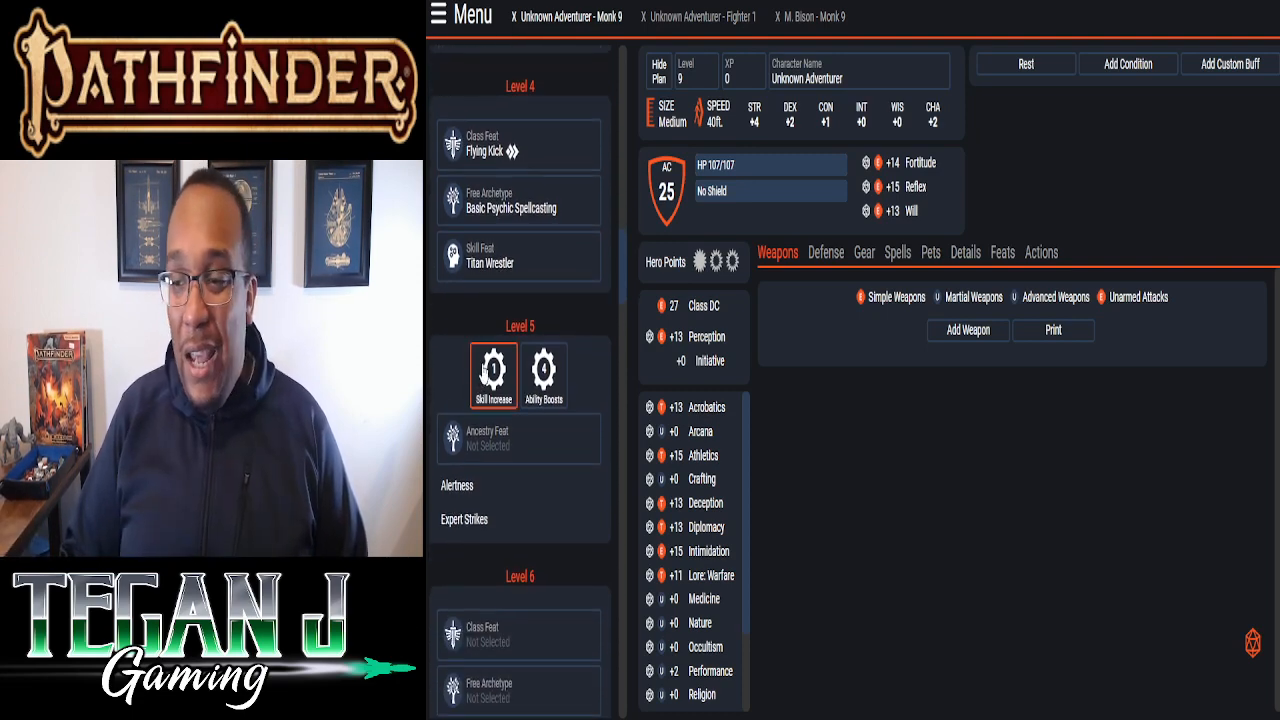
scroll("down", 3)
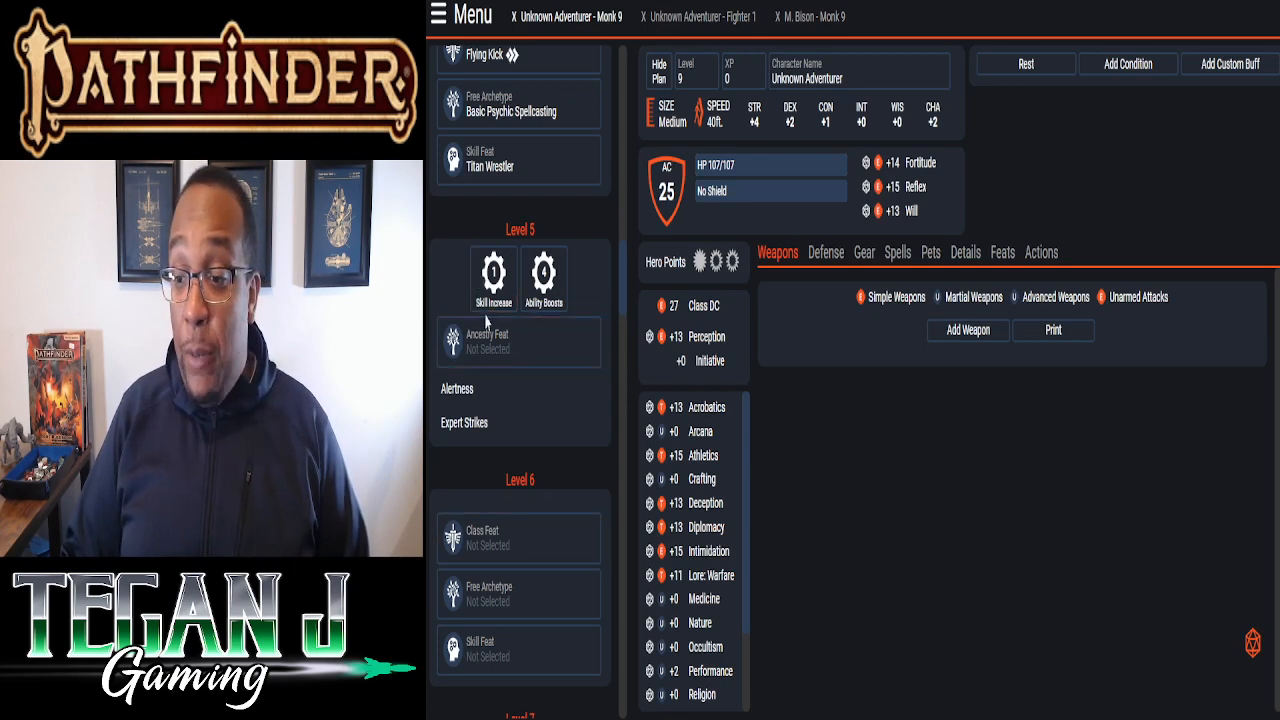
left_click(488, 341)
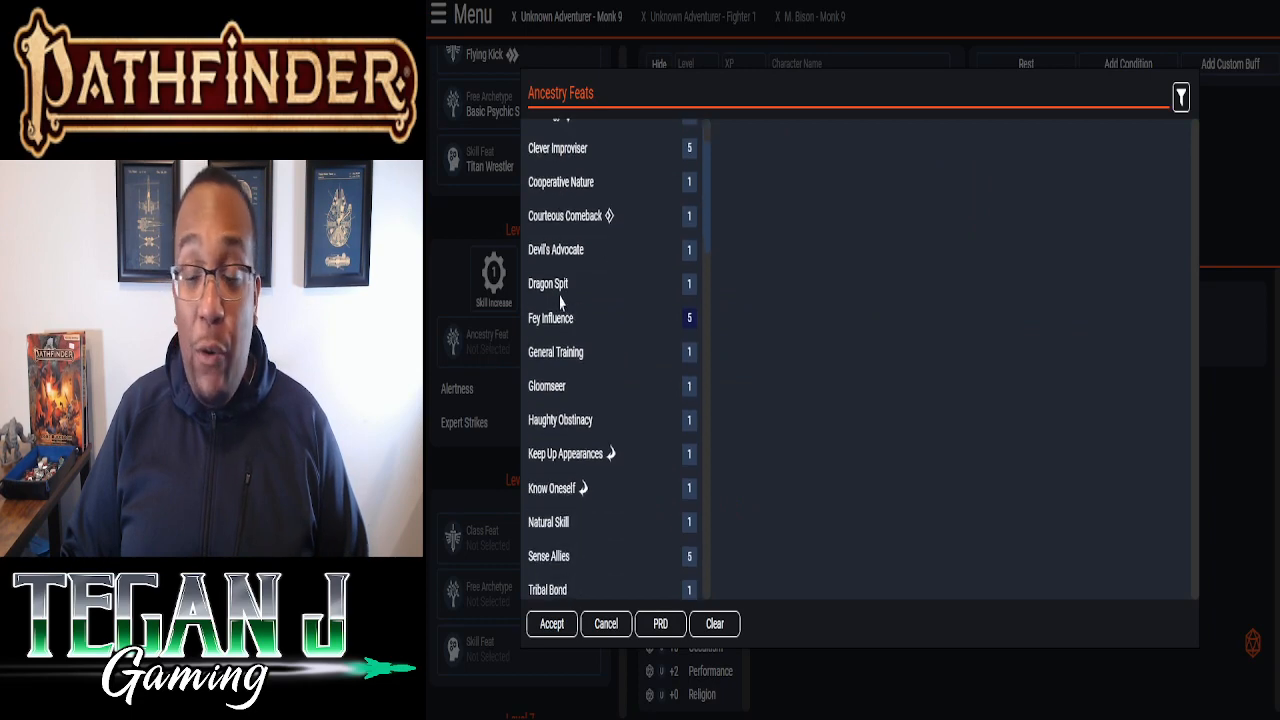
mouse_move(560, 420)
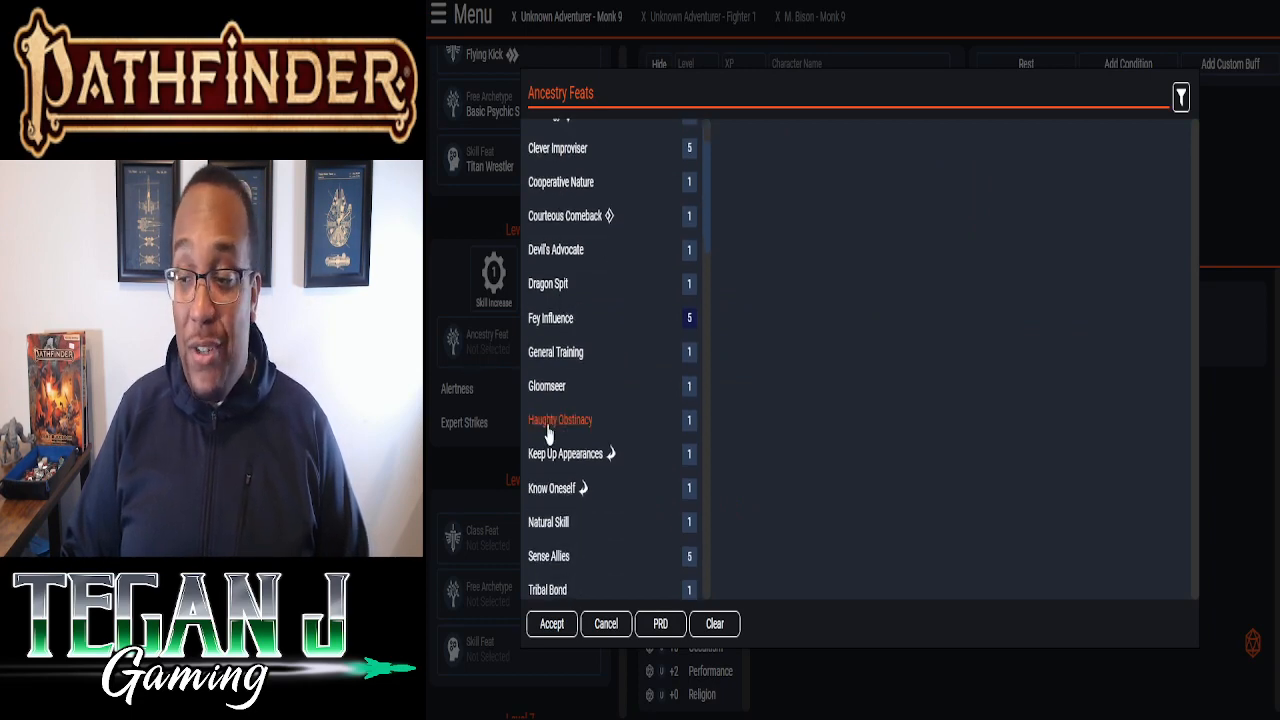
left_click(560, 419)
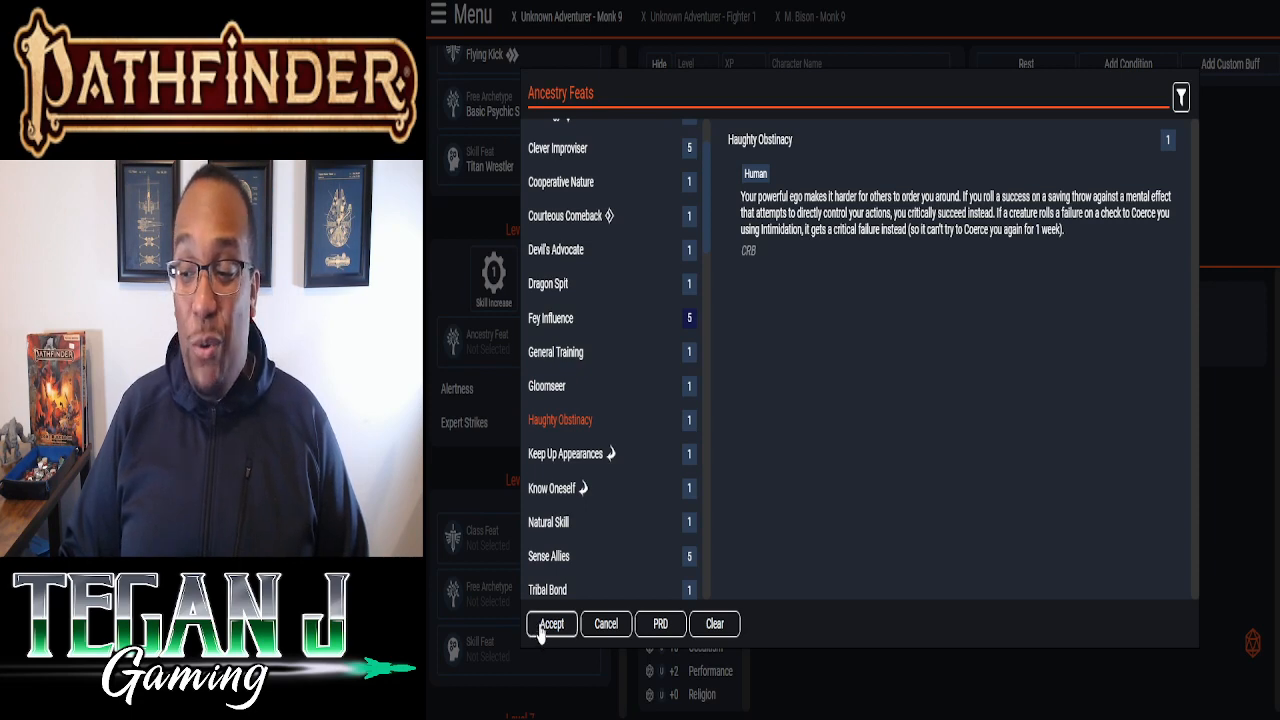
left_click(551, 623)
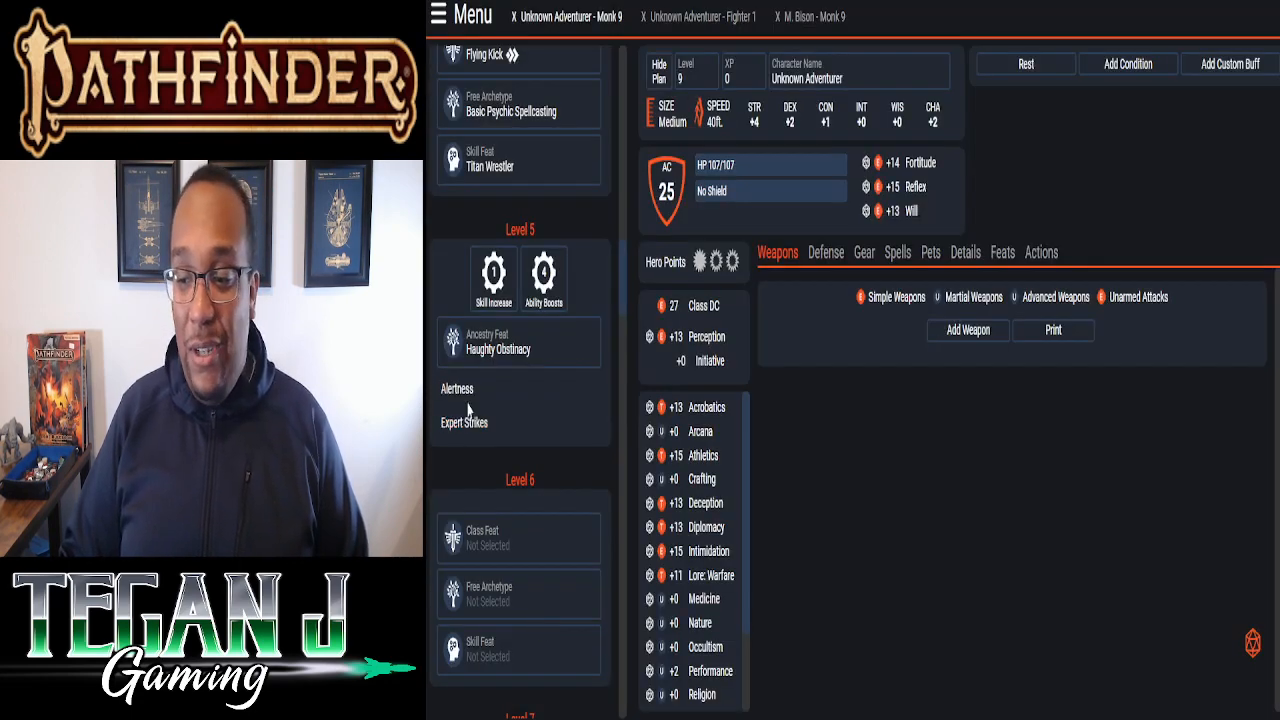
left_click(493, 272)
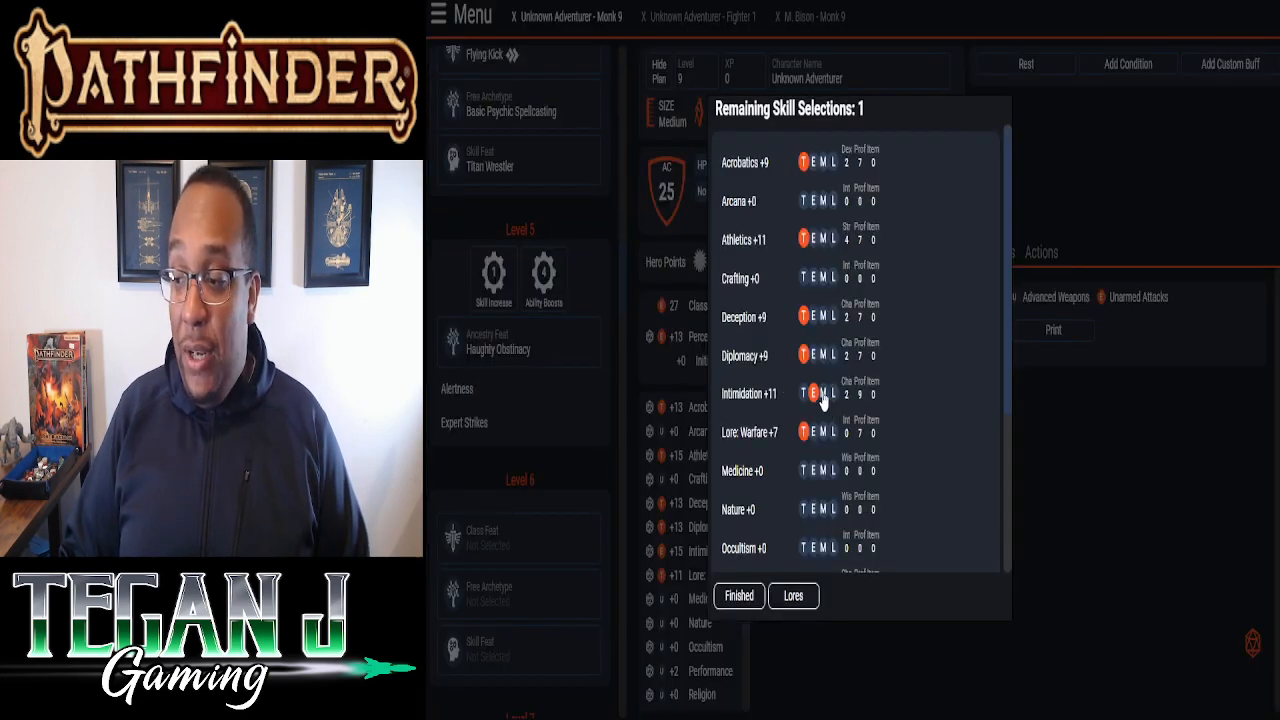
mouse_move(818, 372)
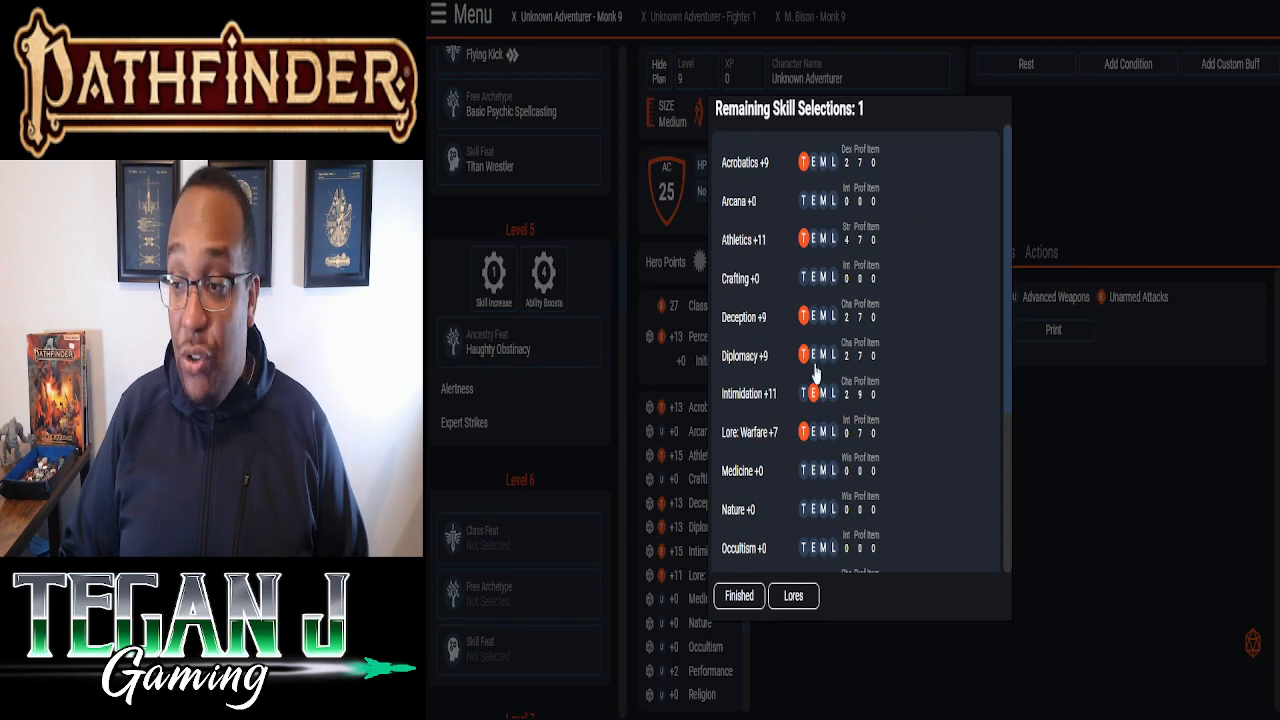
- Raise Athletics to expert (+17) with the level 5 skill increase
left_click(802, 238)
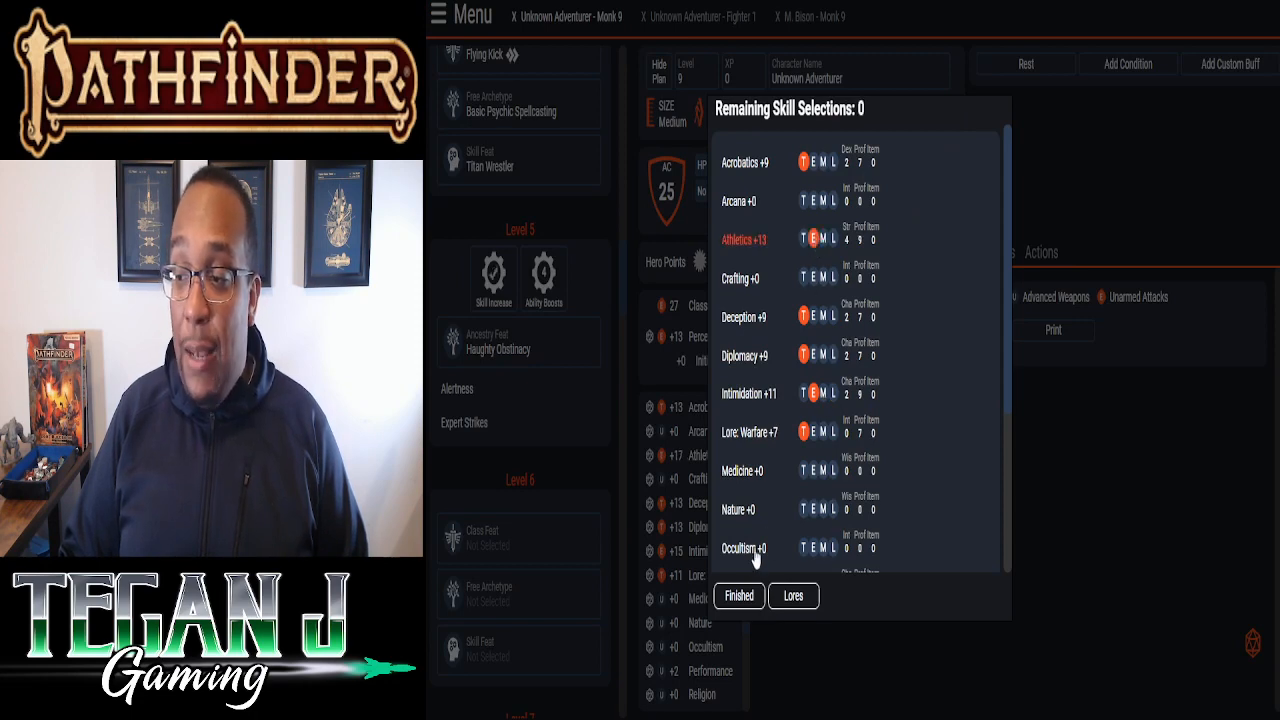
left_click(738, 596)
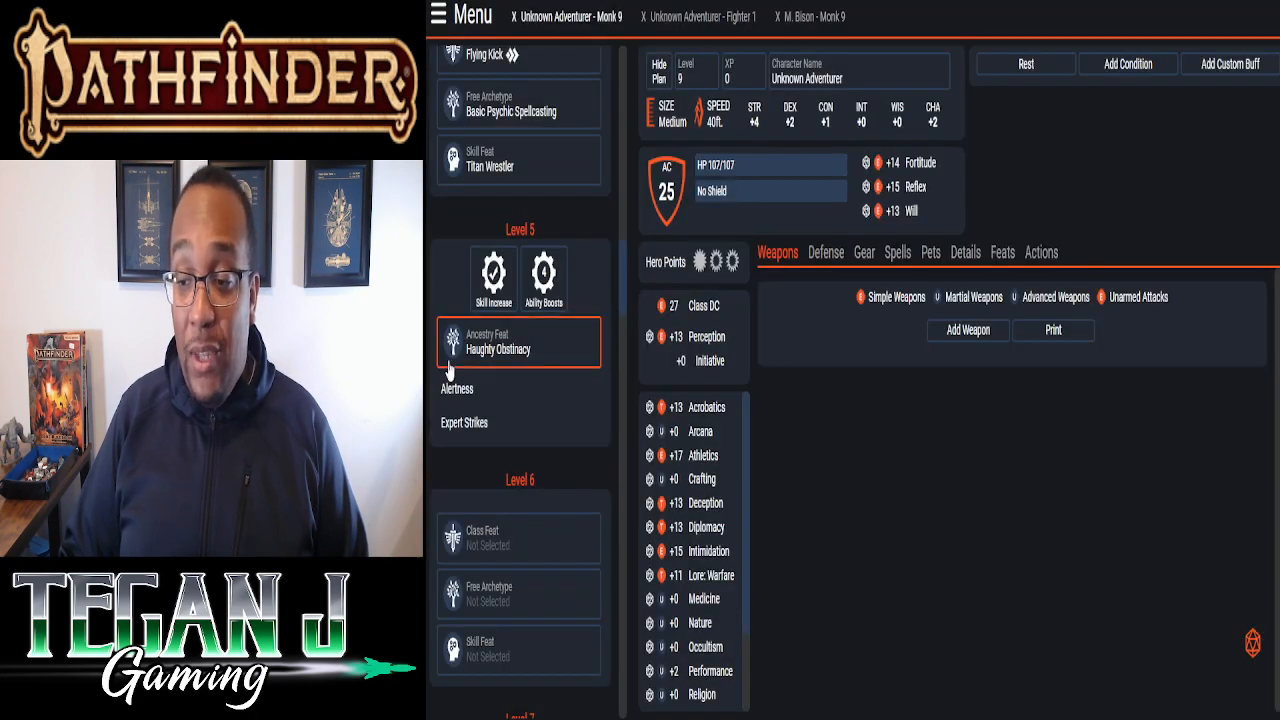
left_click(543, 278)
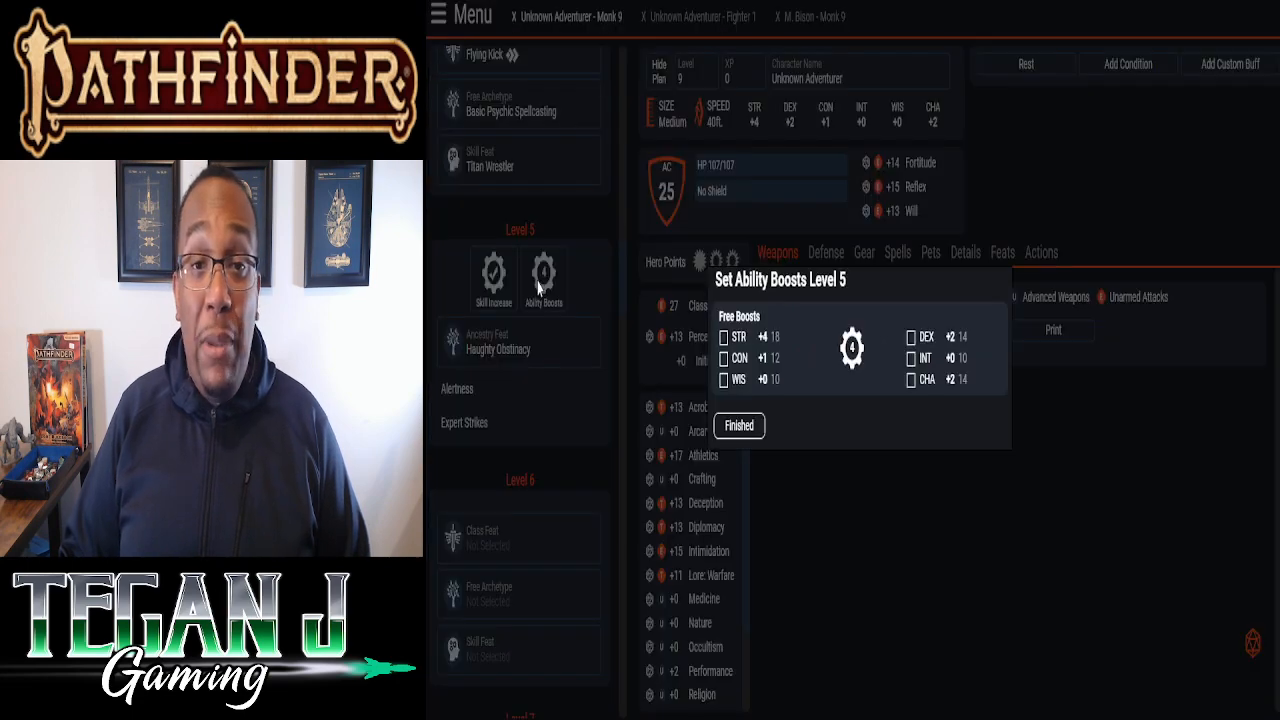
- Boost Strength, Charisma, Dexterity and Constitution at level 5, reaching 116 HP and AC 26
left_click(723, 337)
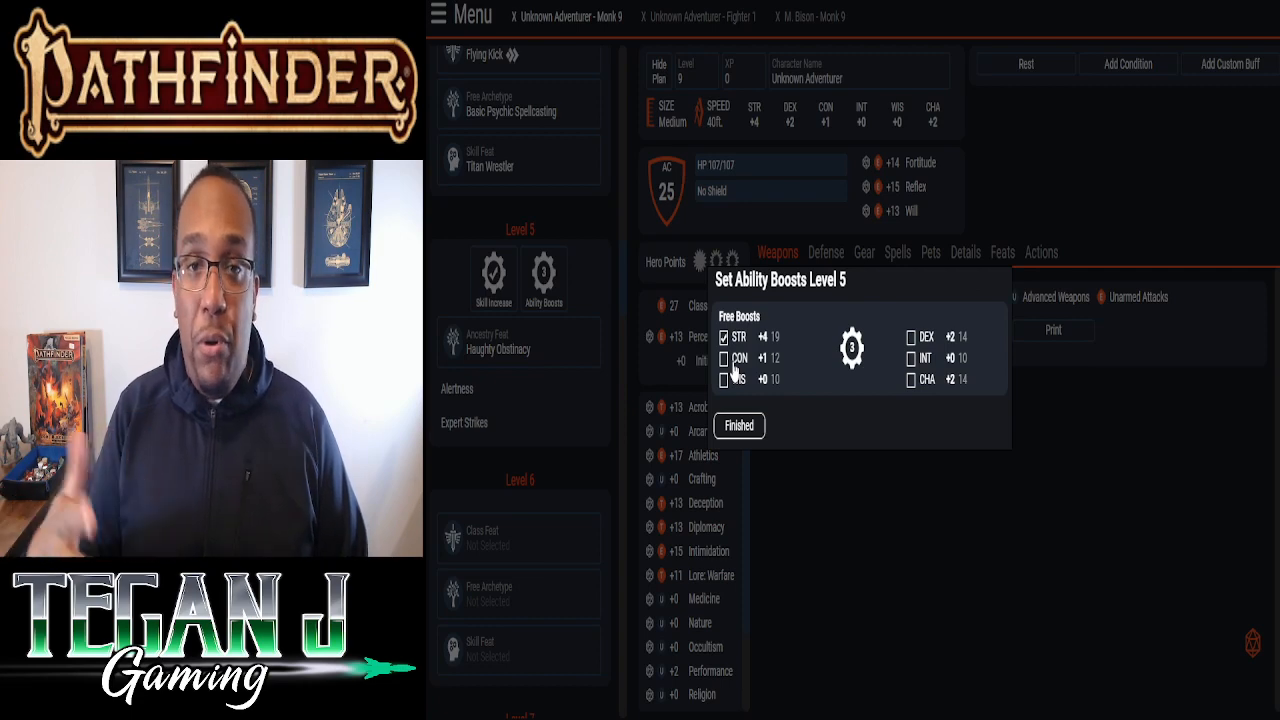
mouse_move(770, 252)
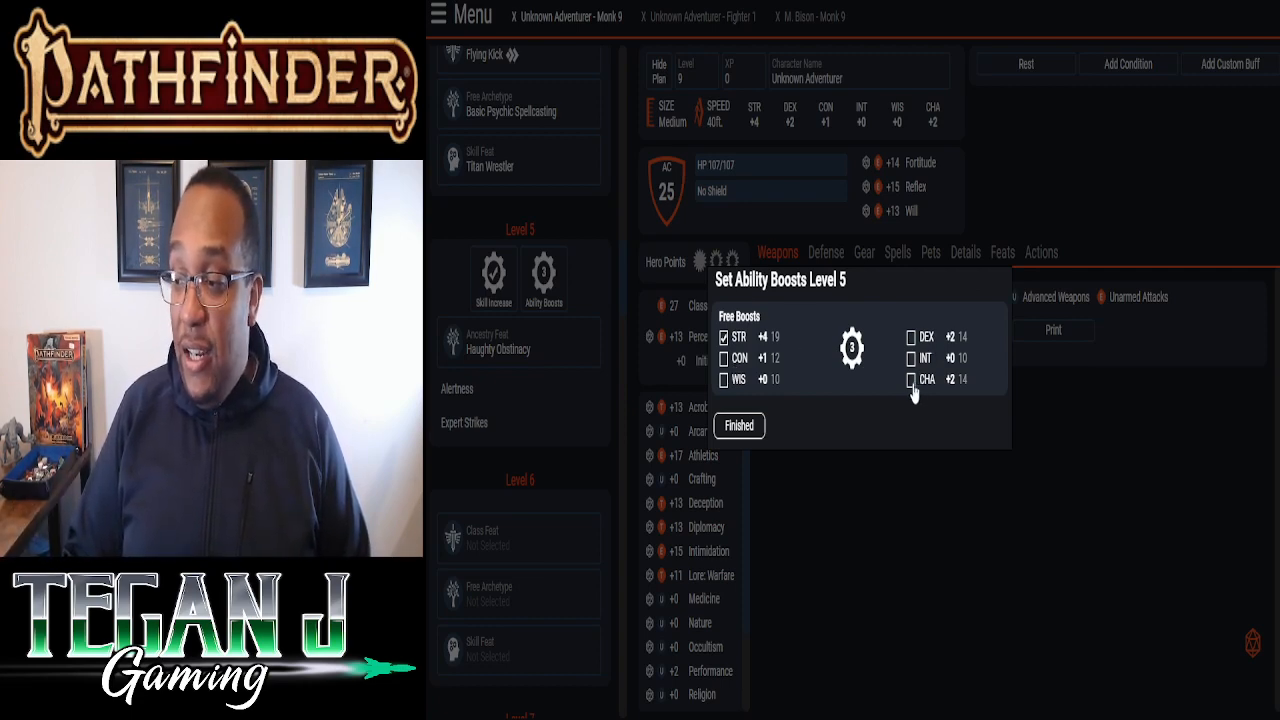
left_click(911, 379)
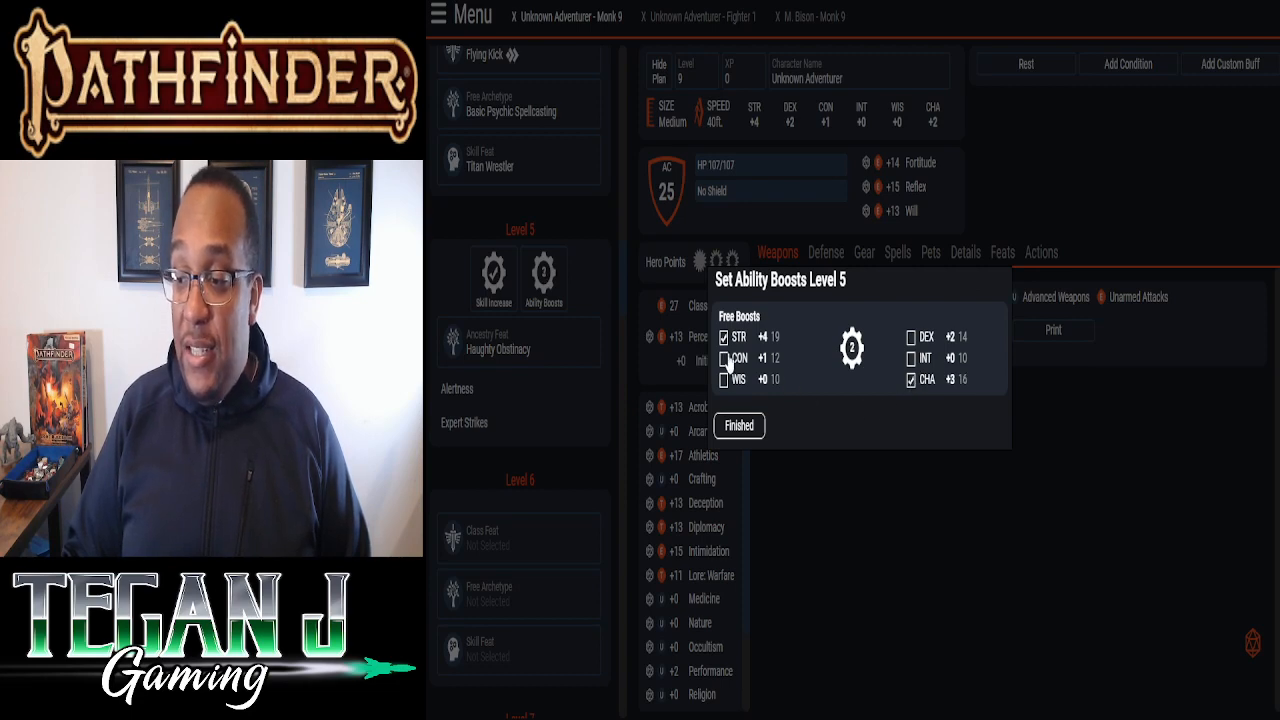
left_click(911, 337)
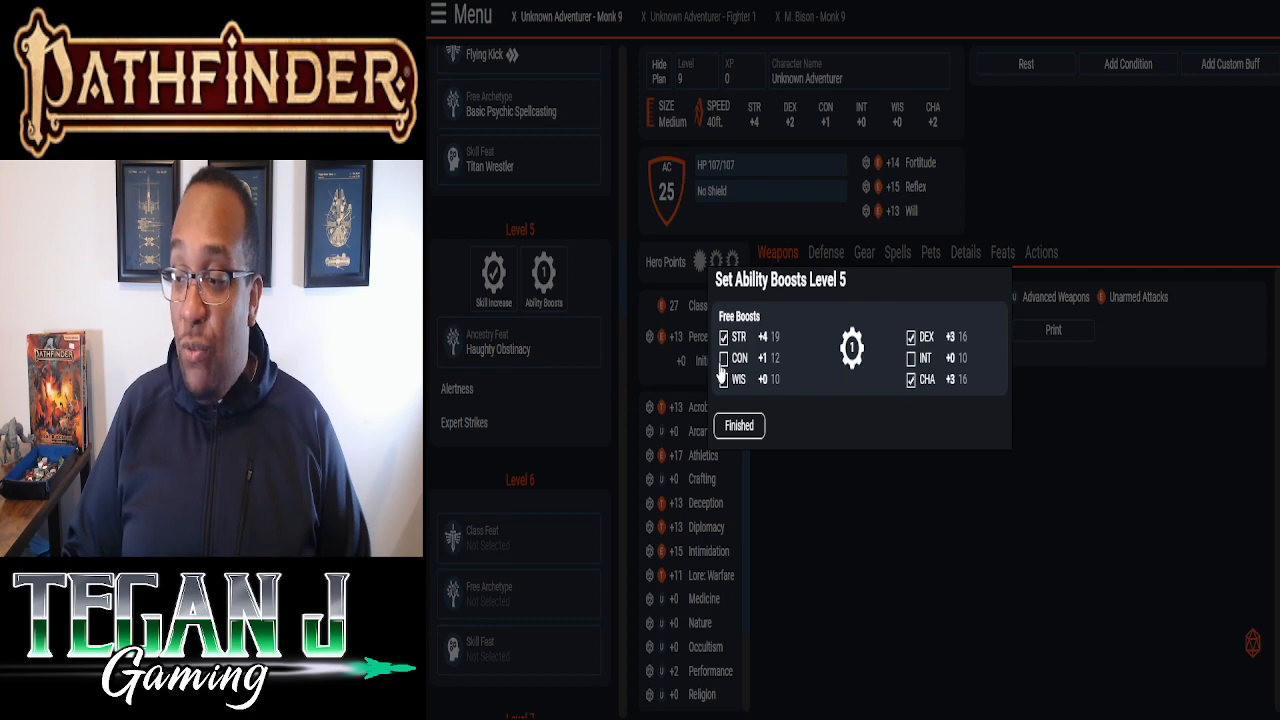
left_click(723, 358)
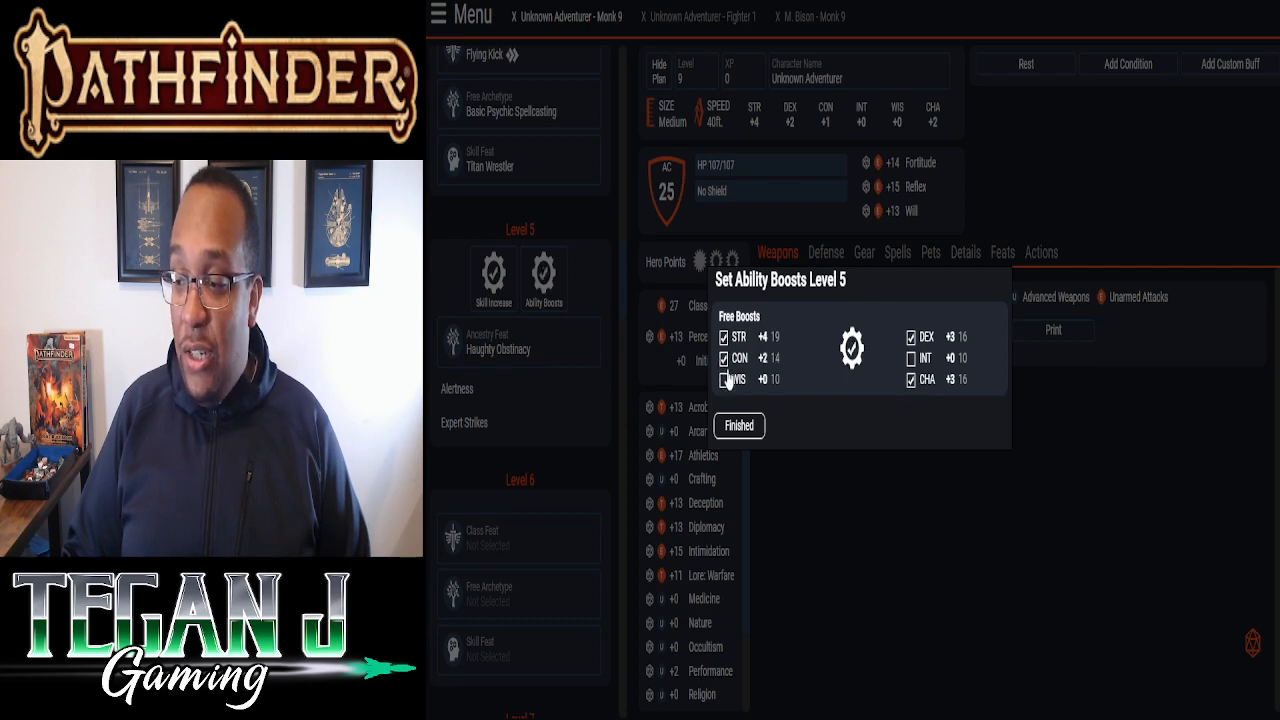
left_click(738, 425)
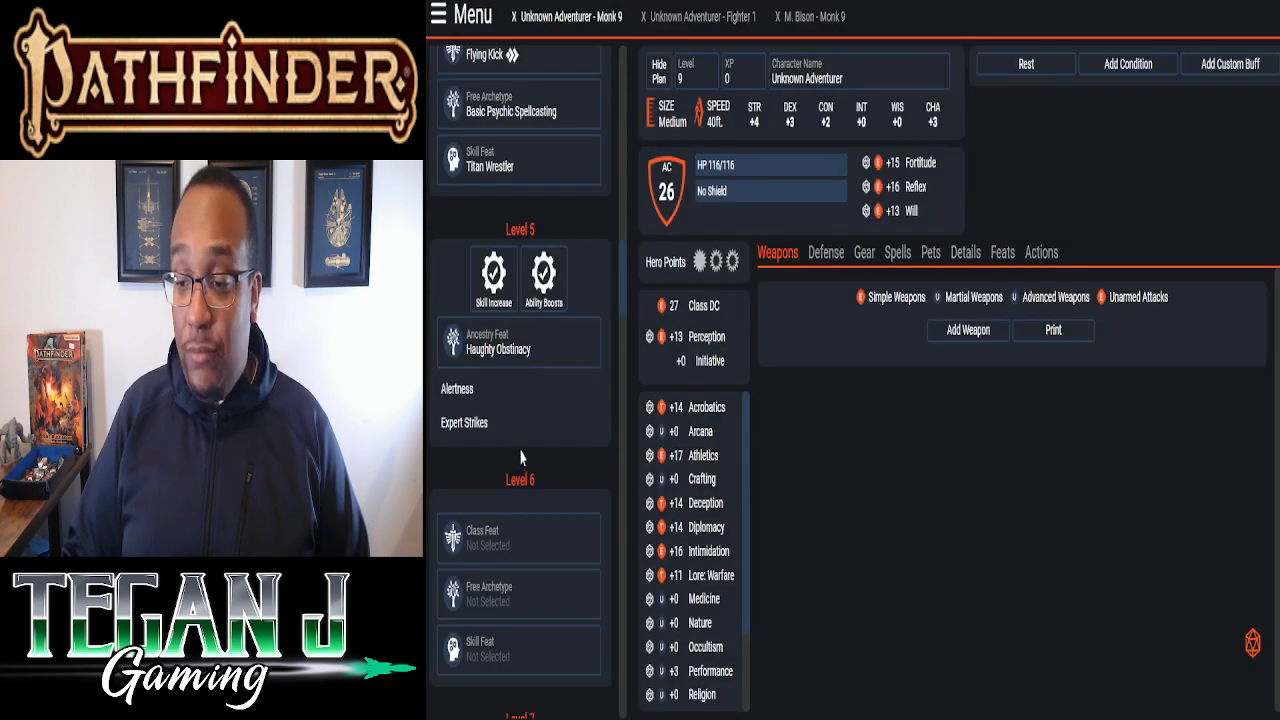
scroll("down", 3)
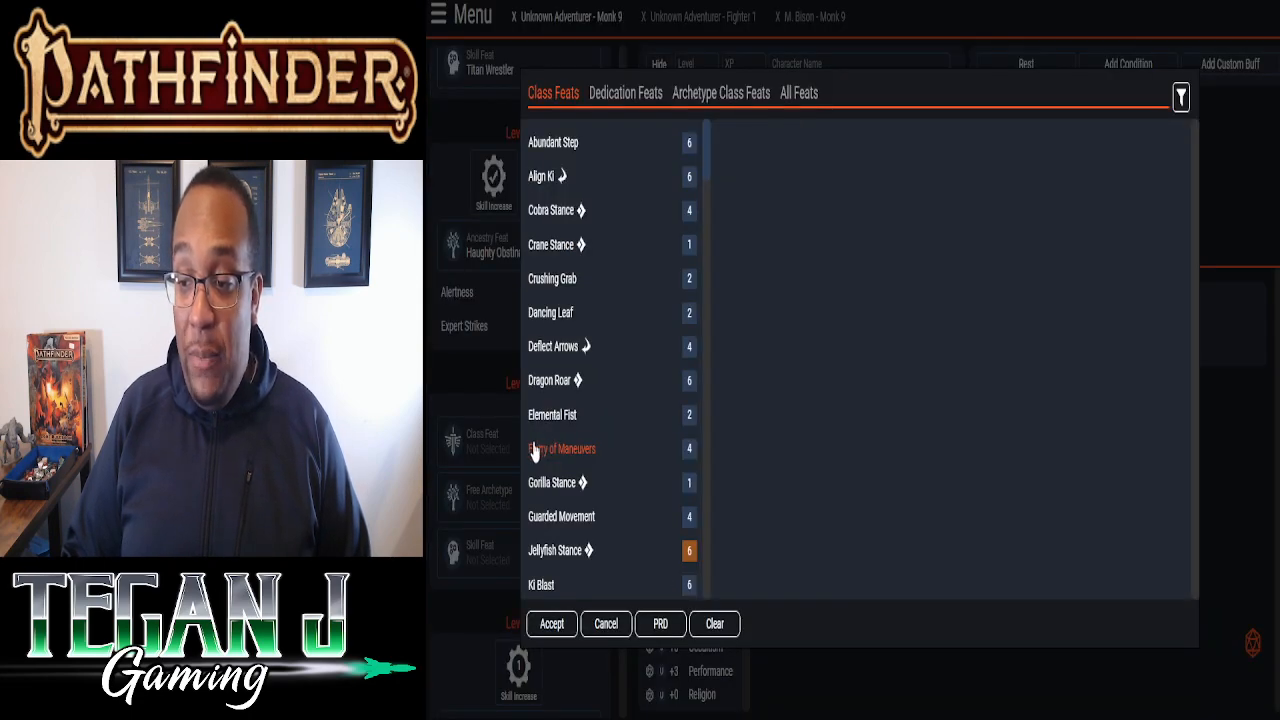
mouse_move(487, 369)
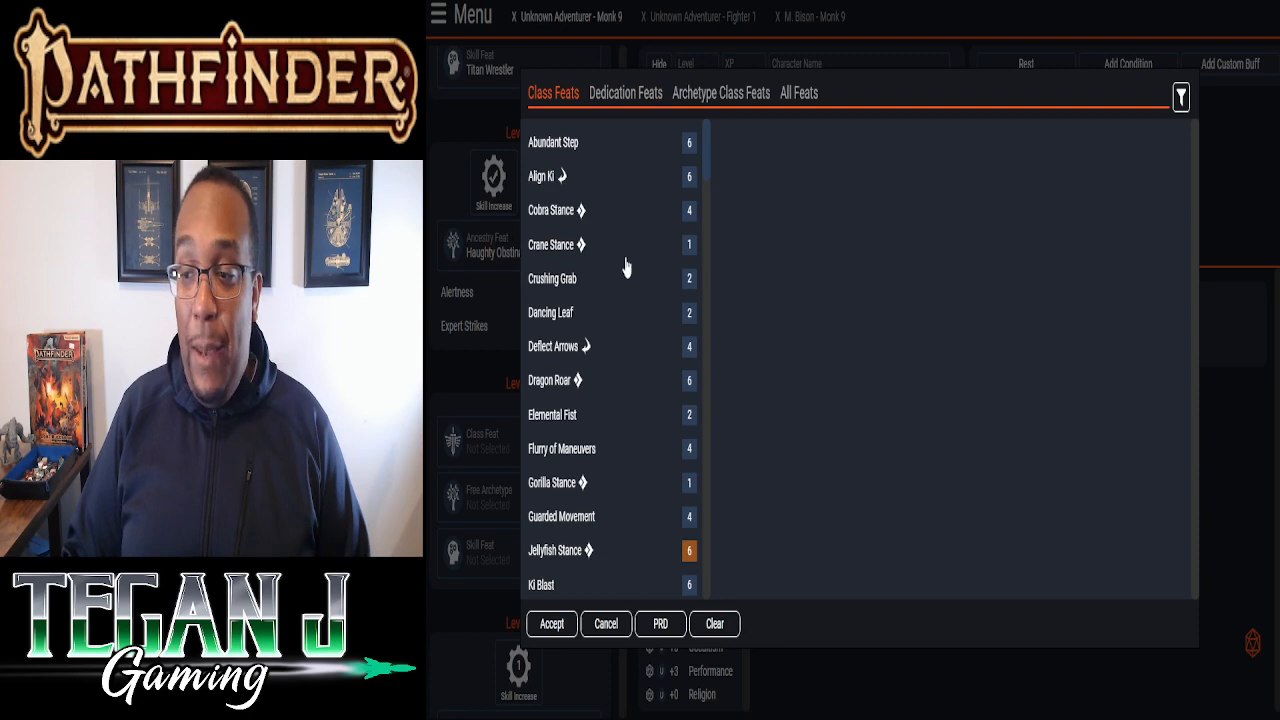
- Pick Abundant Step from the level 6 class feat list
left_click(552, 142)
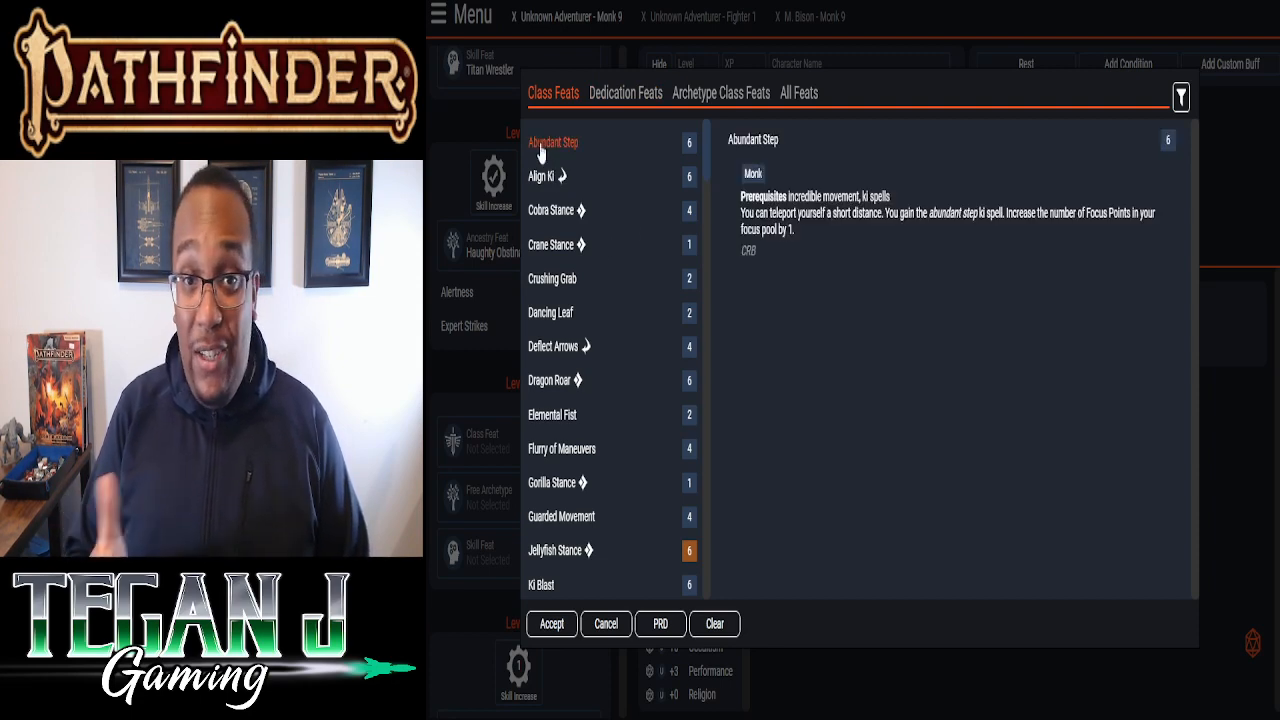
mouse_move(810, 235)
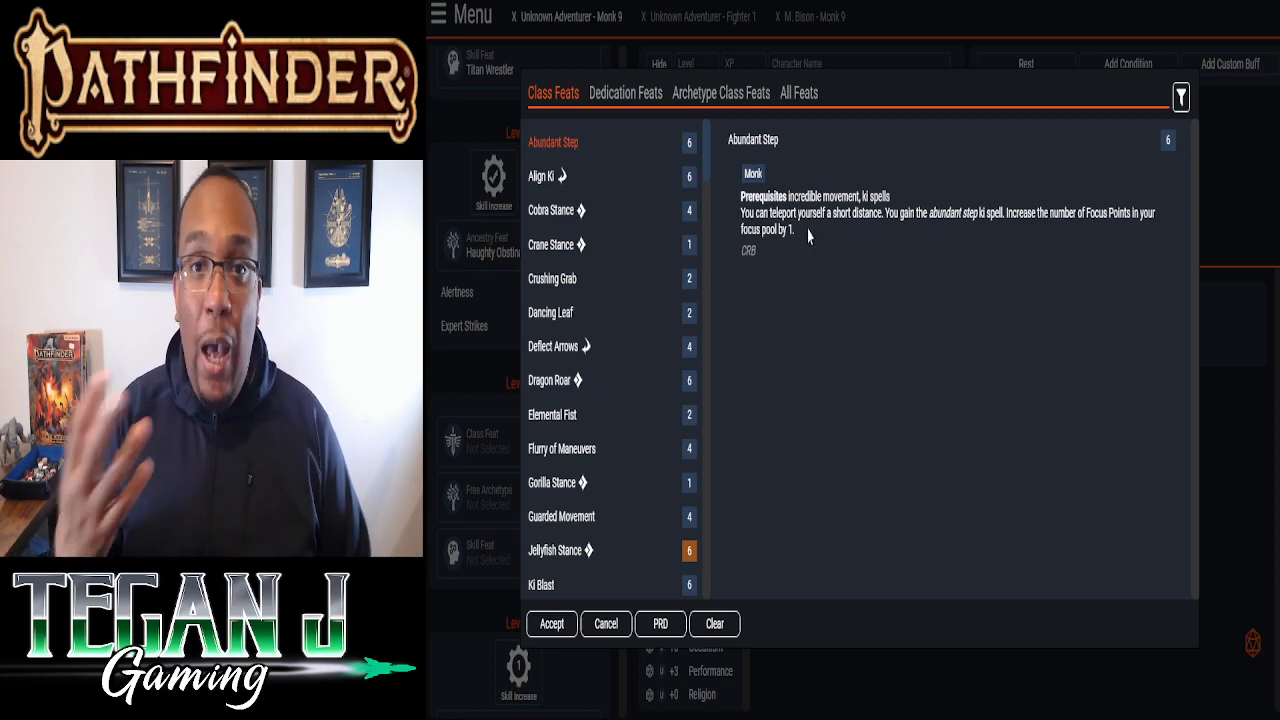
mouse_move(903, 90)
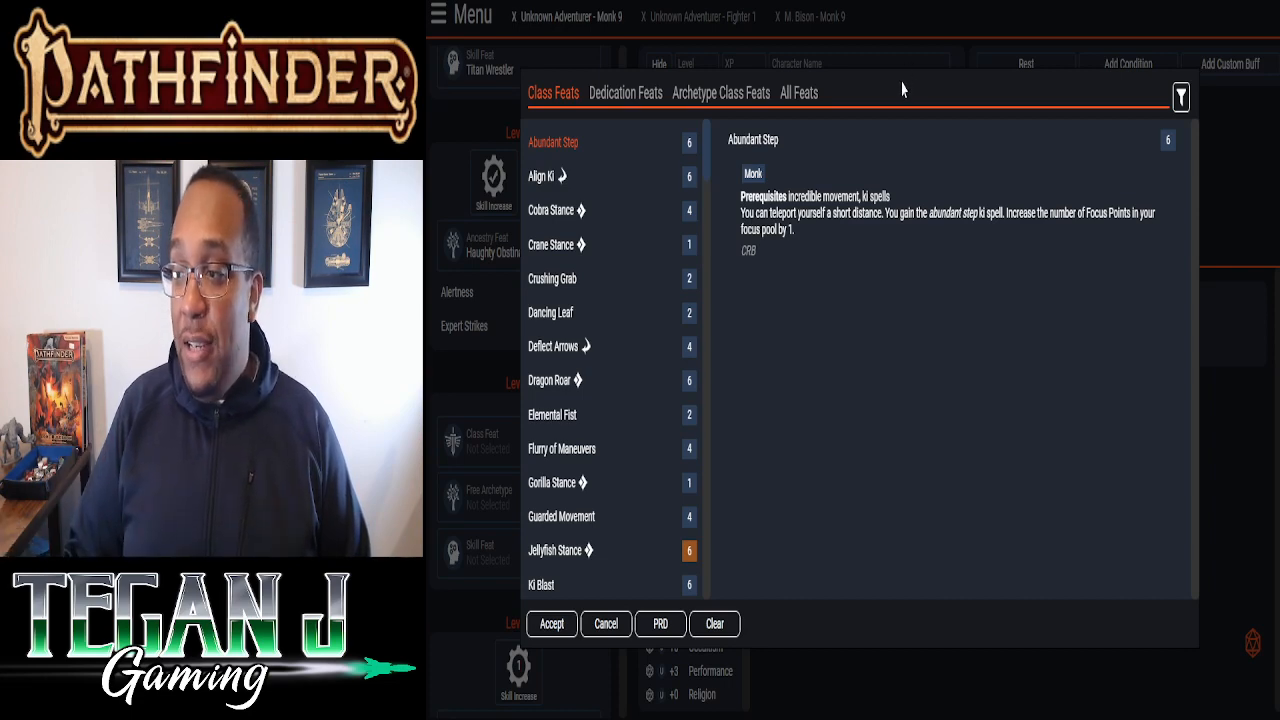
mouse_move(918, 305)
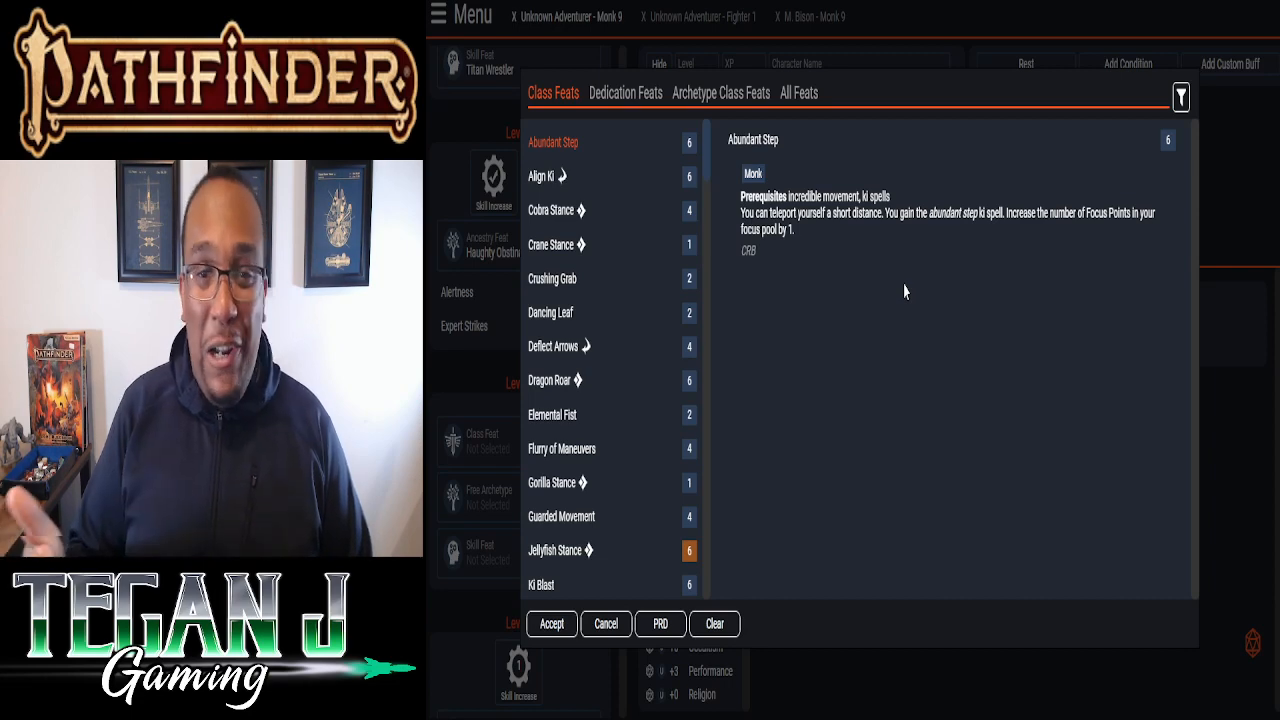
mouse_move(678, 467)
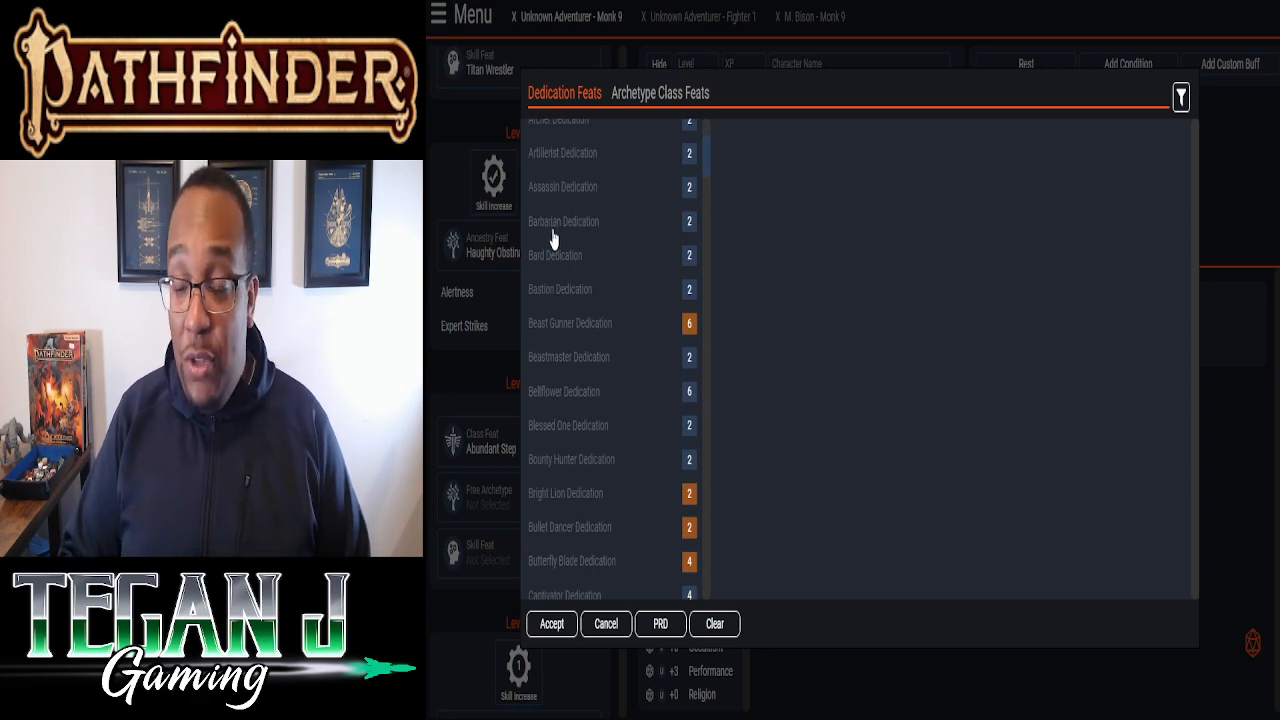
mouse_move(610, 180)
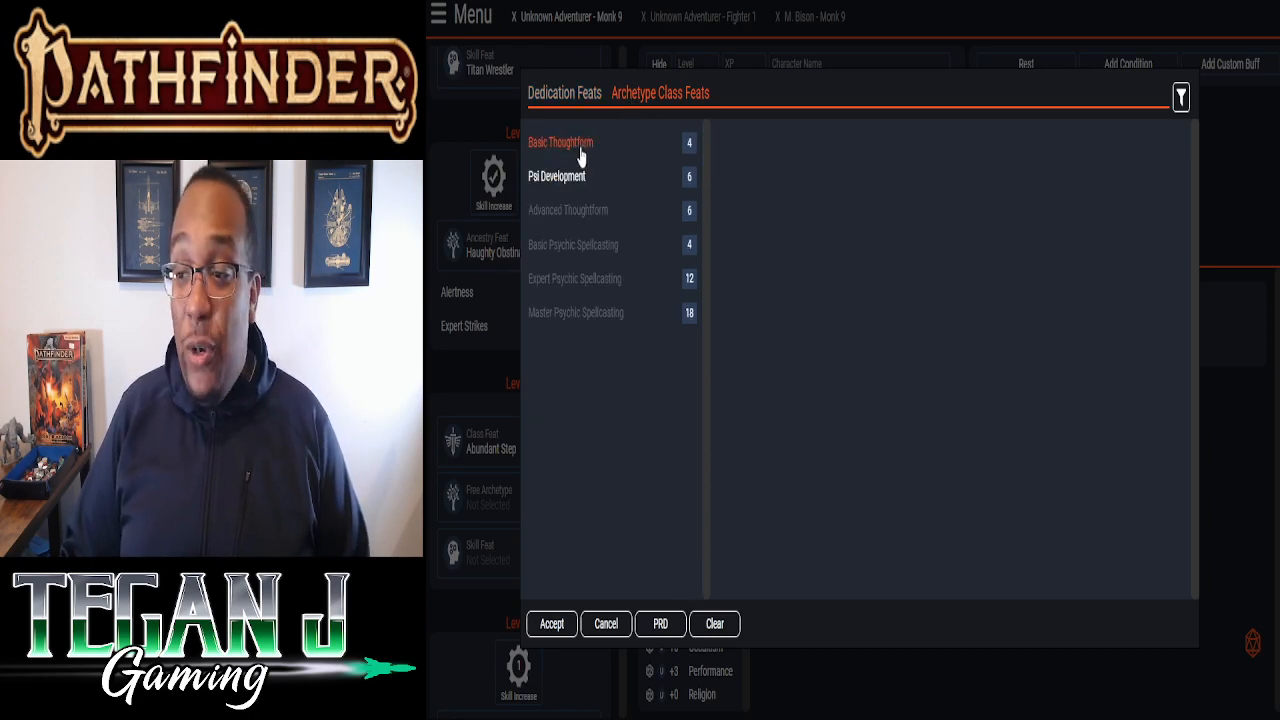
- Take Basic Thoughtform as the level 6 free archetype feat, with Psi Burst as its psychic feat
left_click(560, 142)
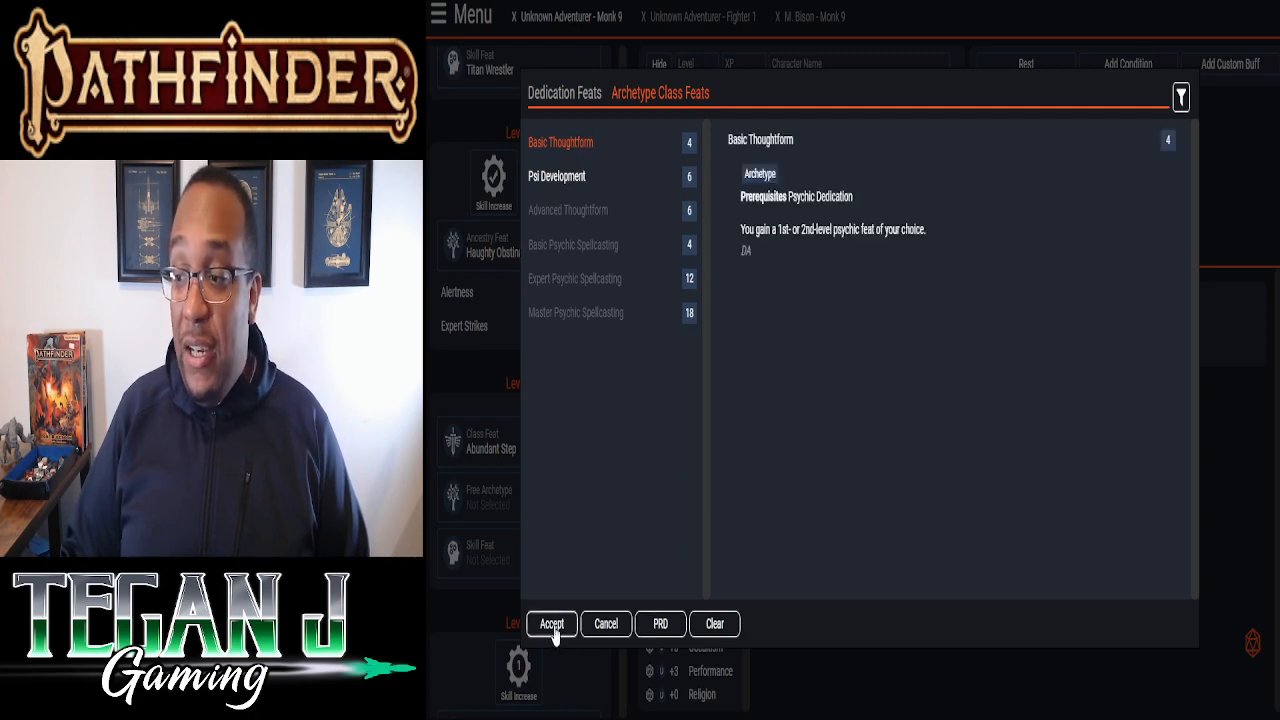
left_click(551, 623)
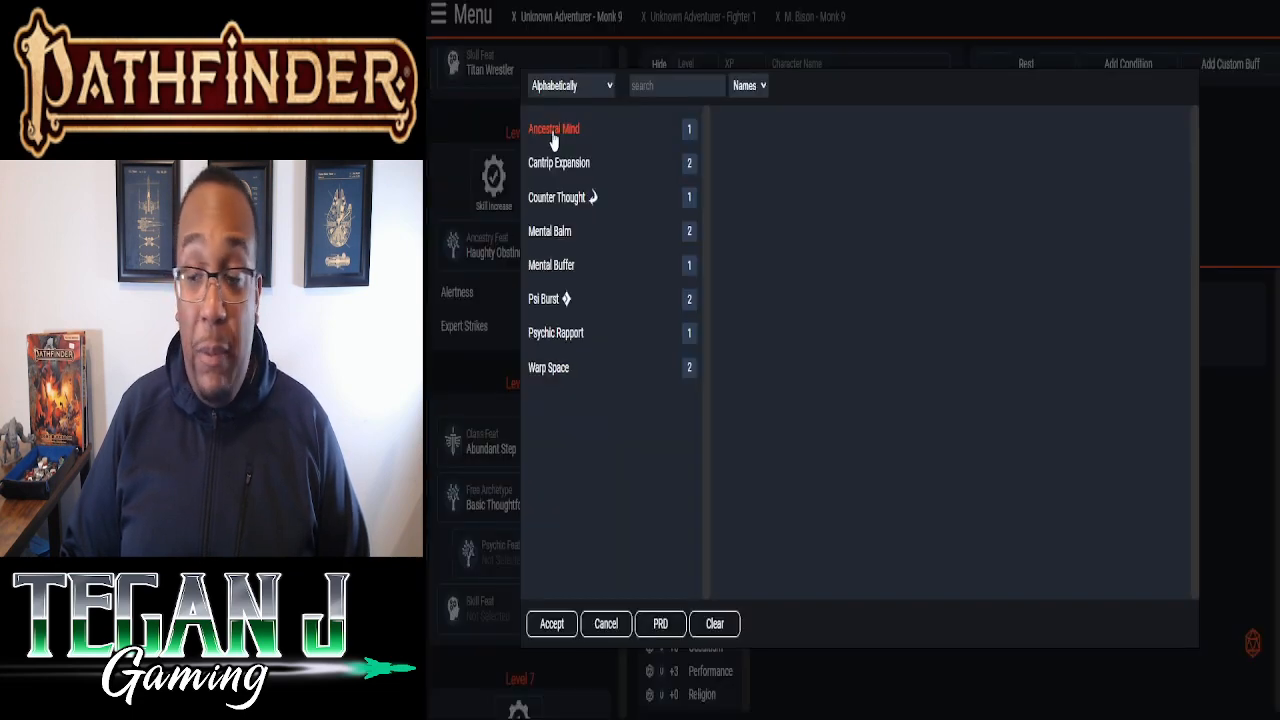
left_click(544, 298)
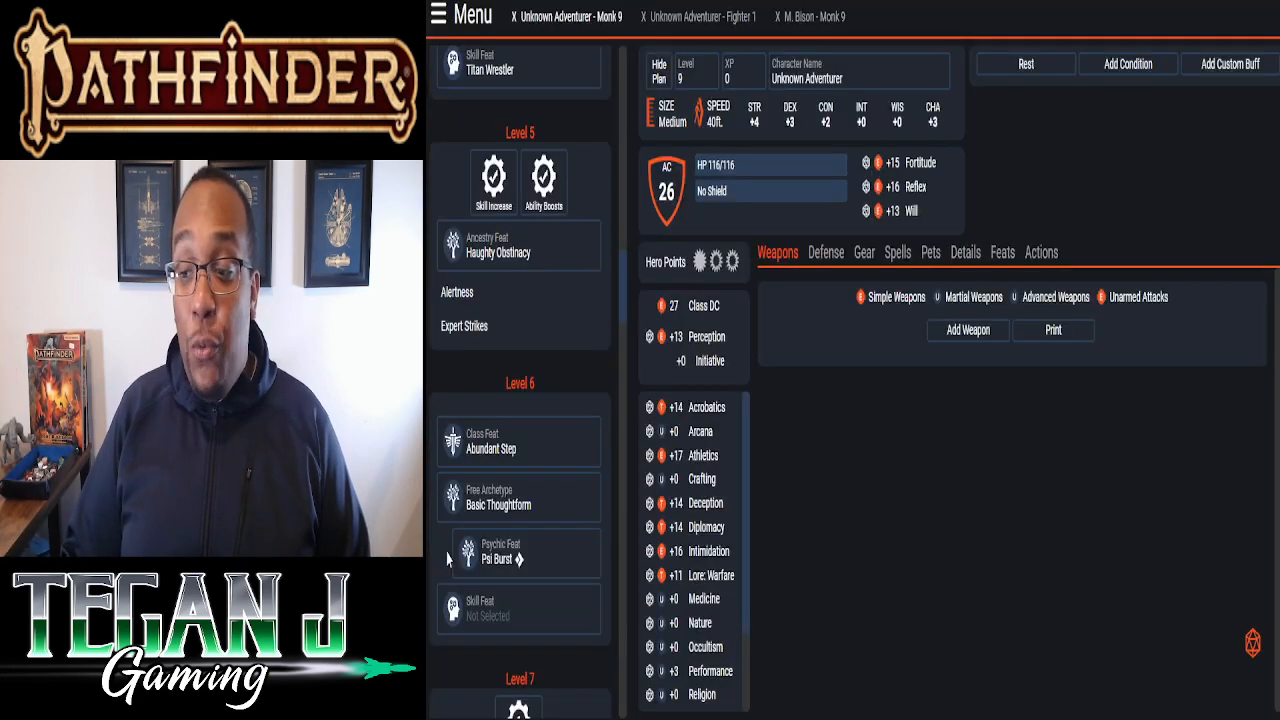
- Bring up the level 6 Skill Feat picker from the build panel
left_click(518, 497)
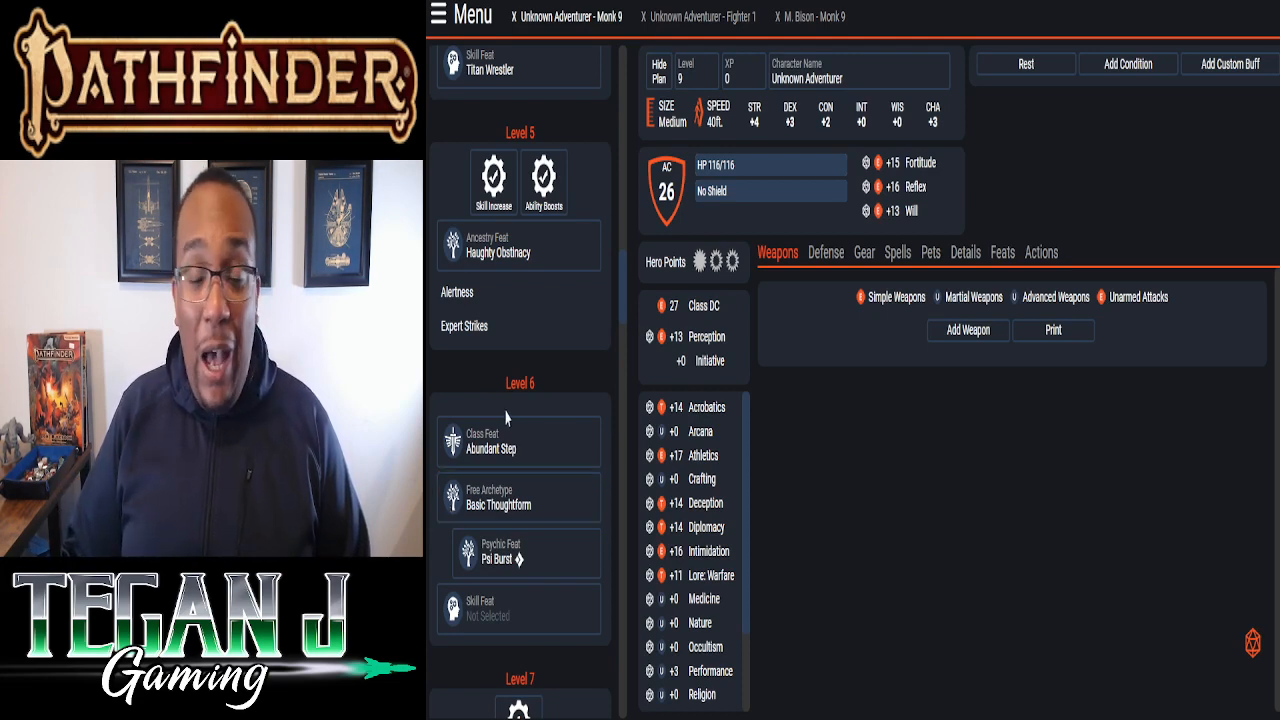
left_click(518, 441)
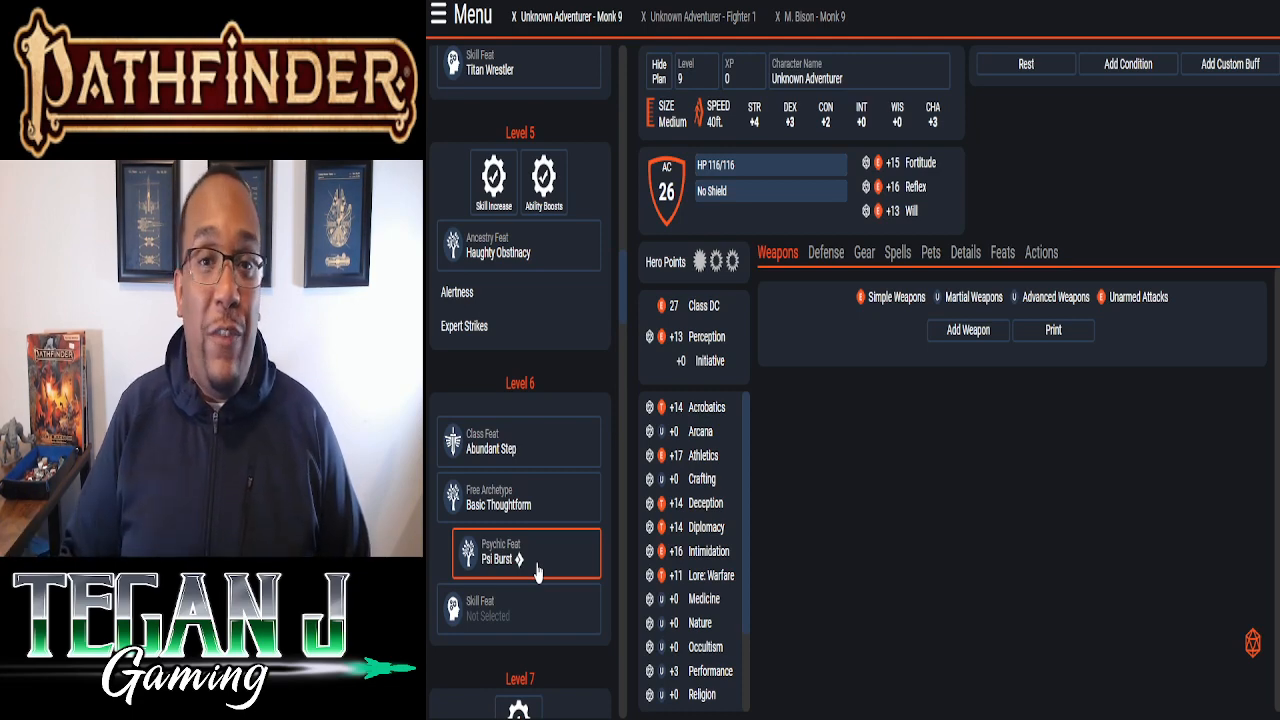
left_click(518, 608)
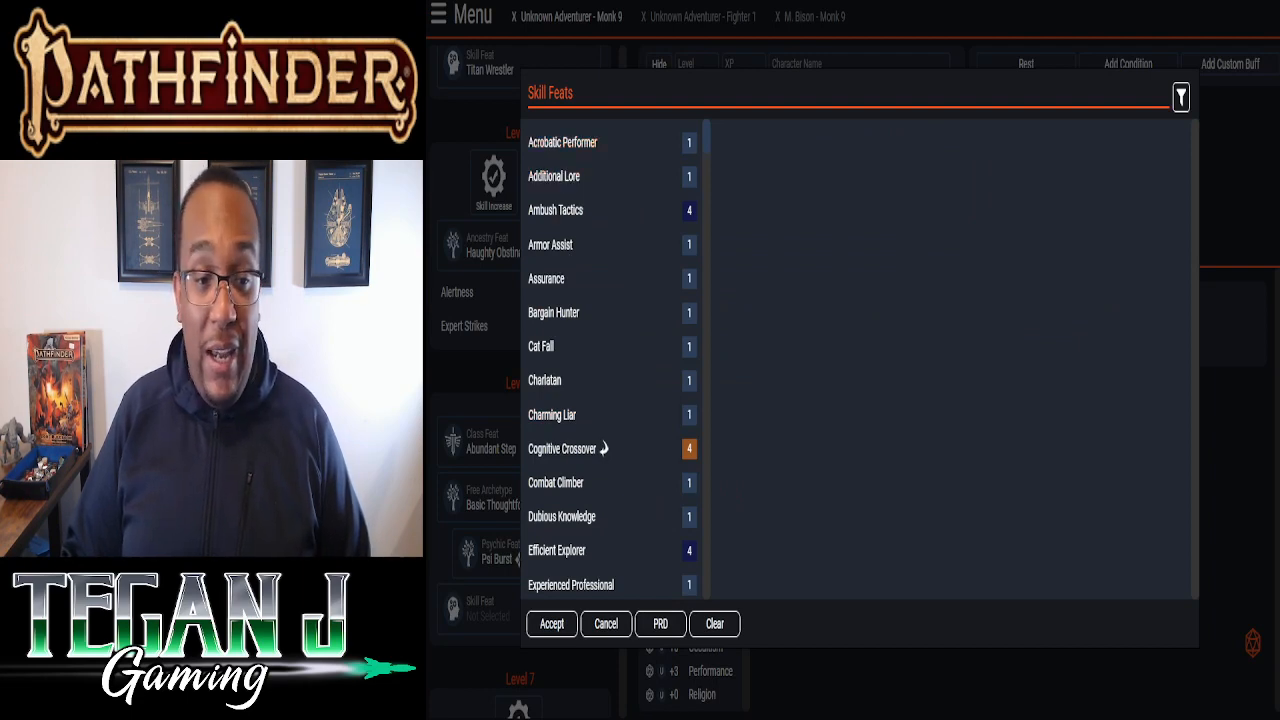
- Take Assurance as the level 6 skill feat, applied to Athletics
left_click(547, 278)
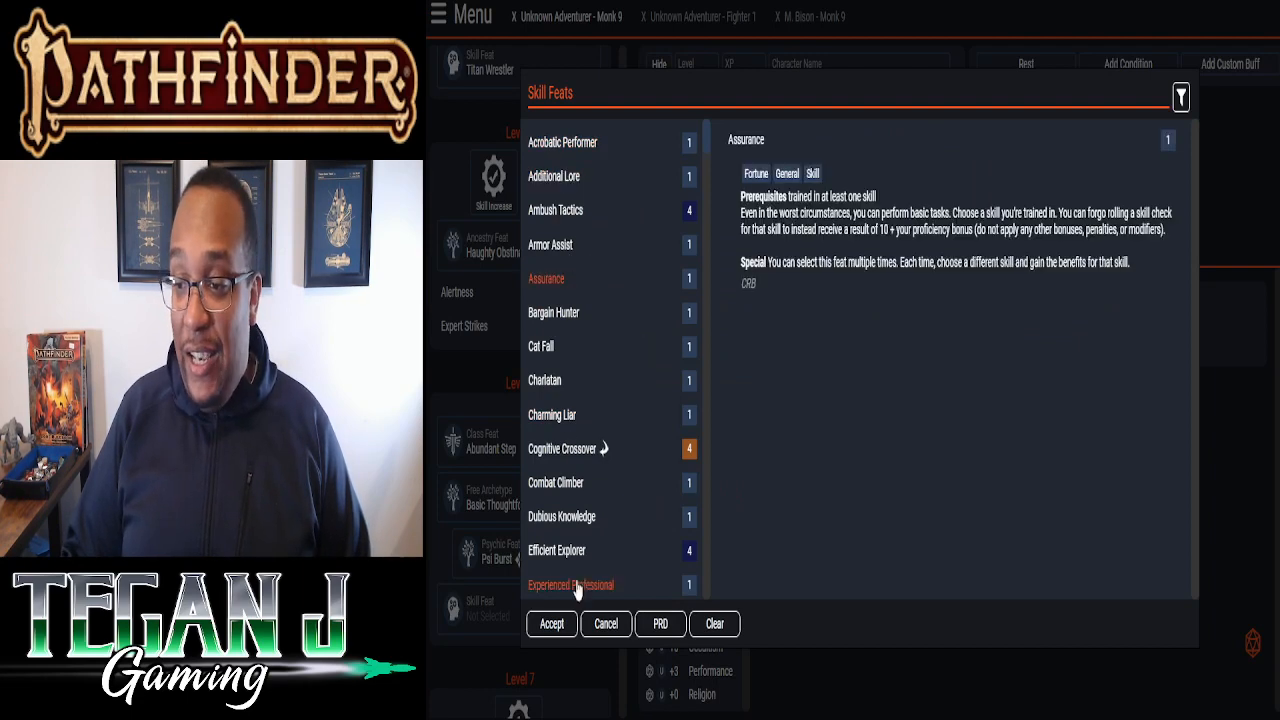
left_click(551, 623)
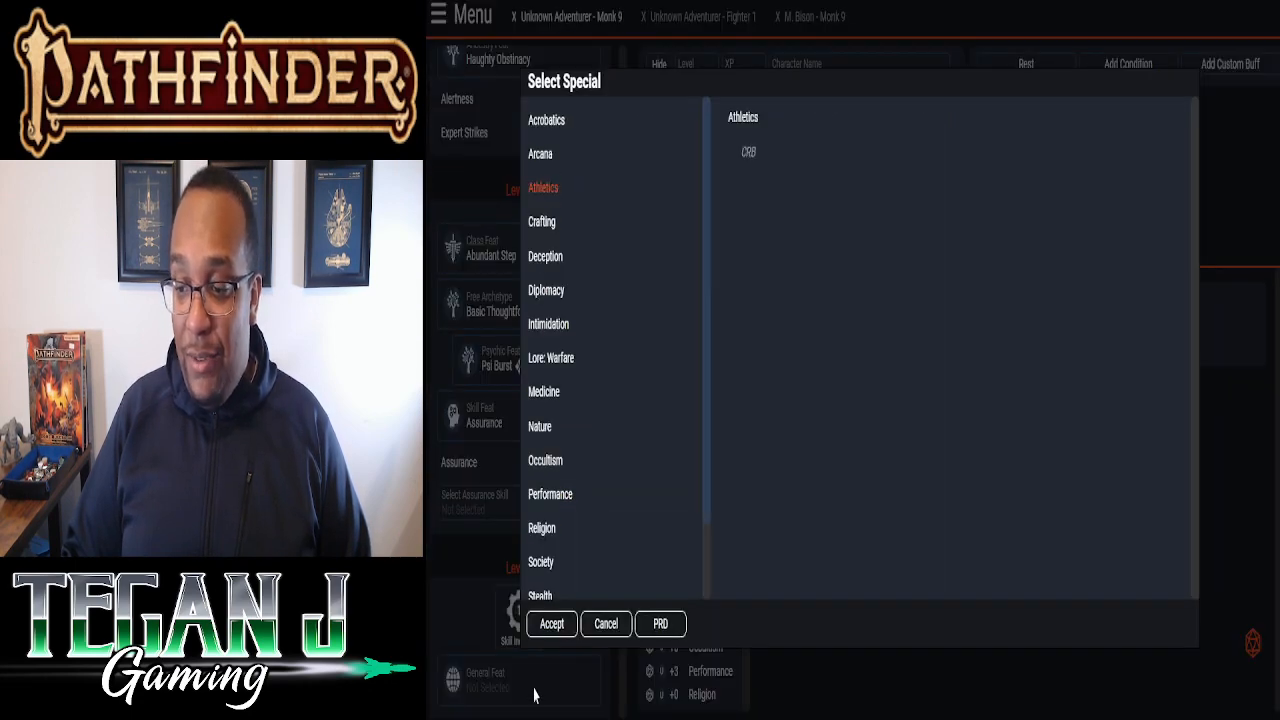
left_click(551, 623)
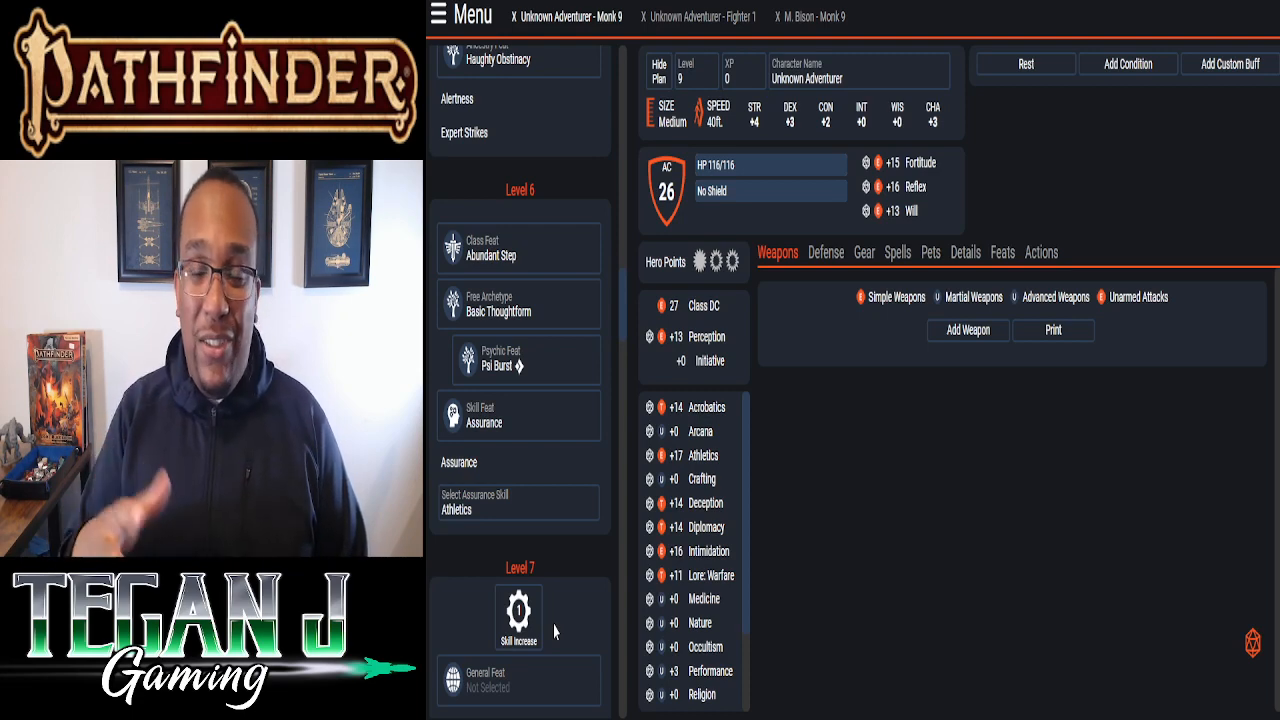
mouse_move(536, 585)
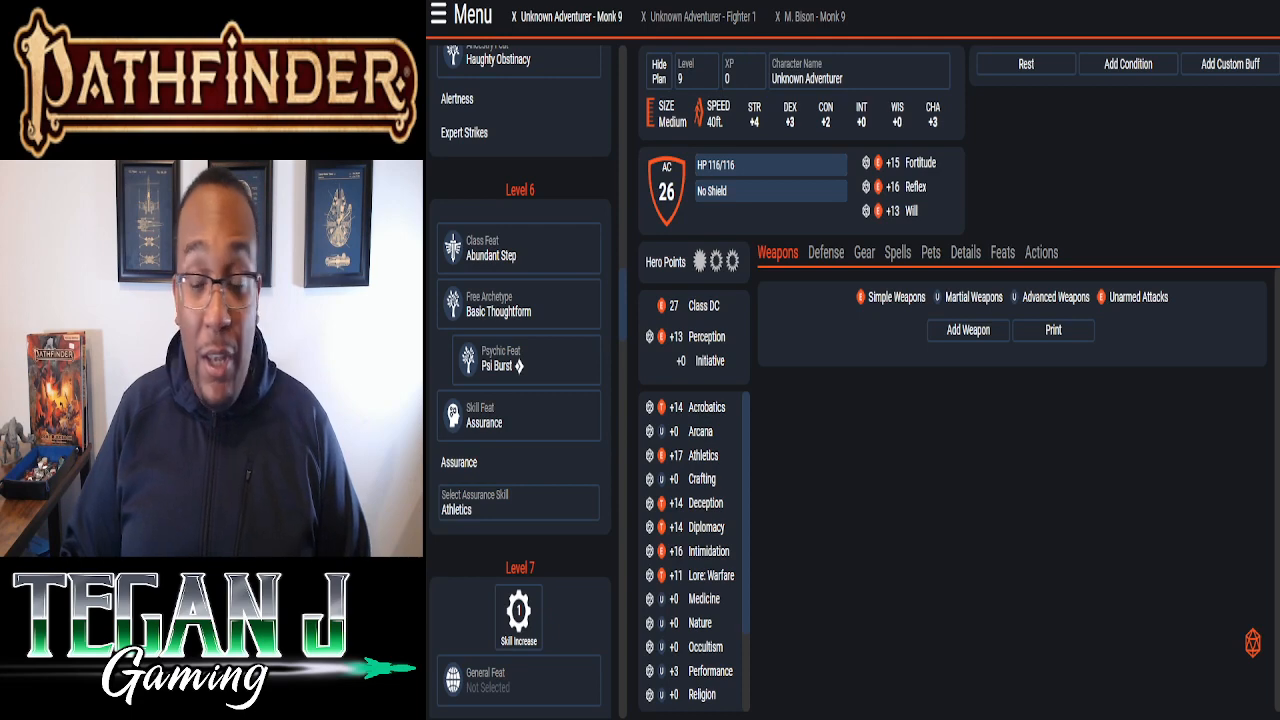
- Use the level 7 skill increase to make Intimidation master at +18
scroll("down", 3)
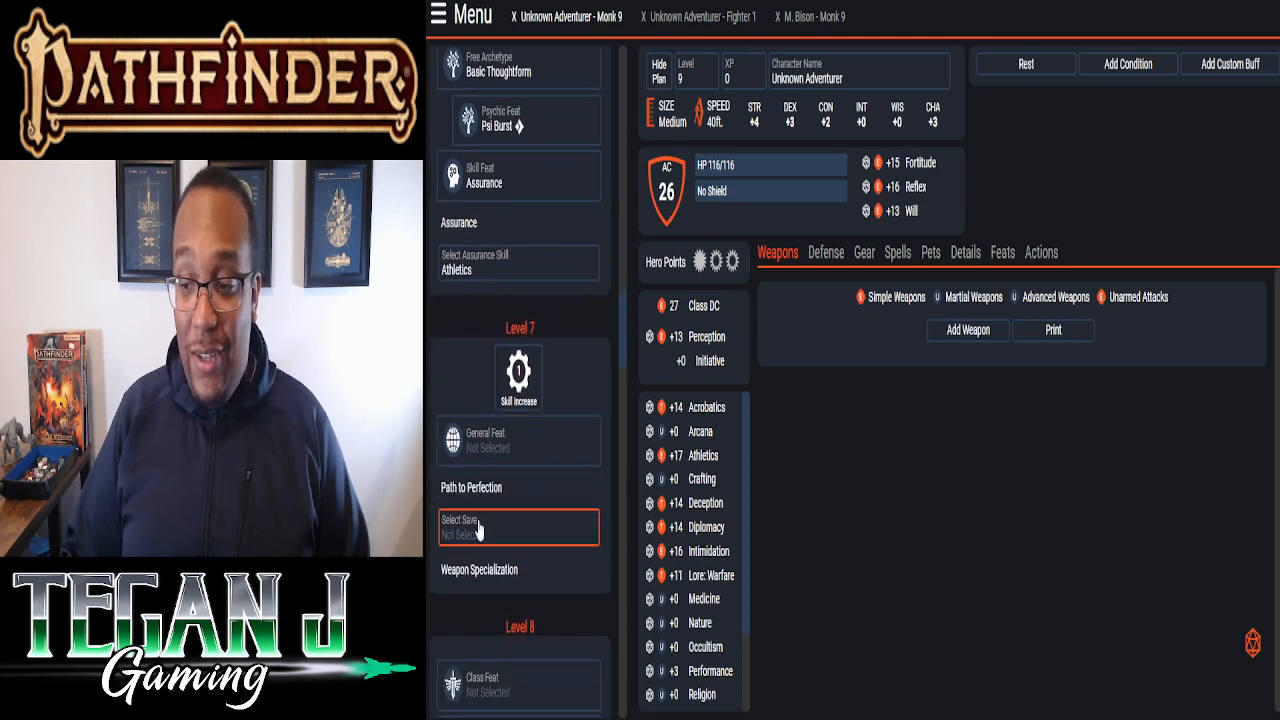
scroll("down", 3)
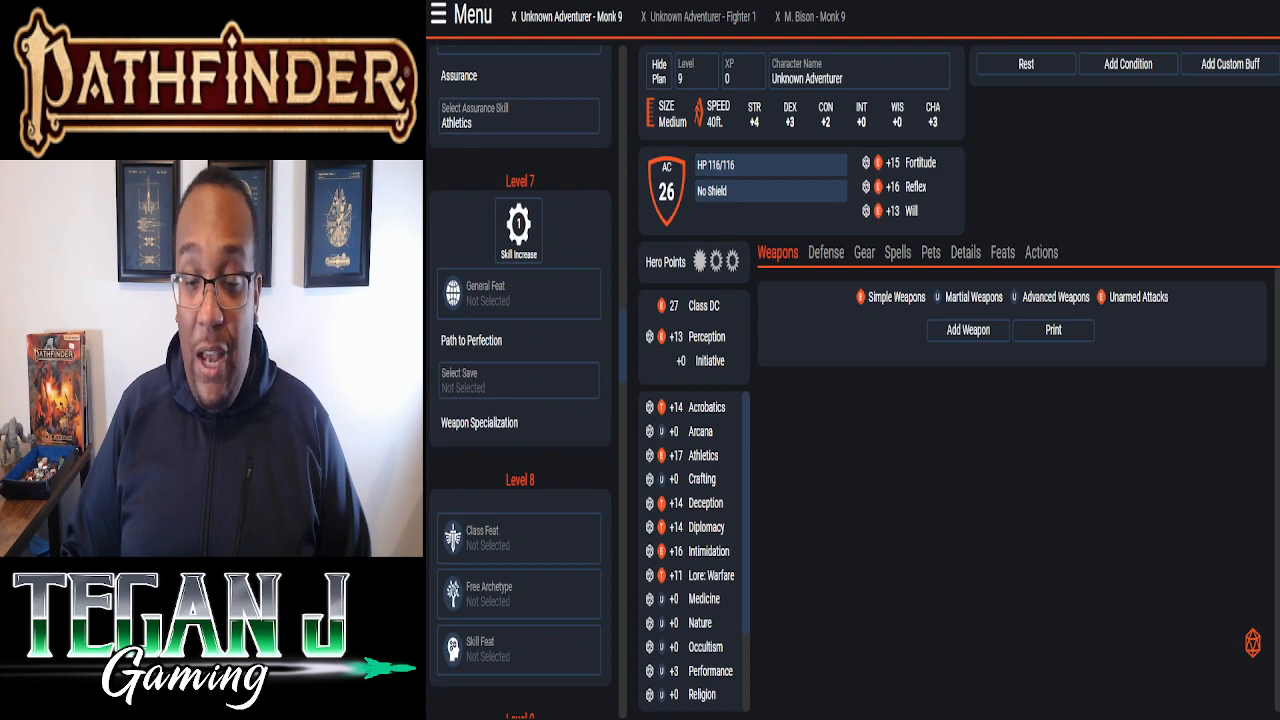
left_click(518, 222)
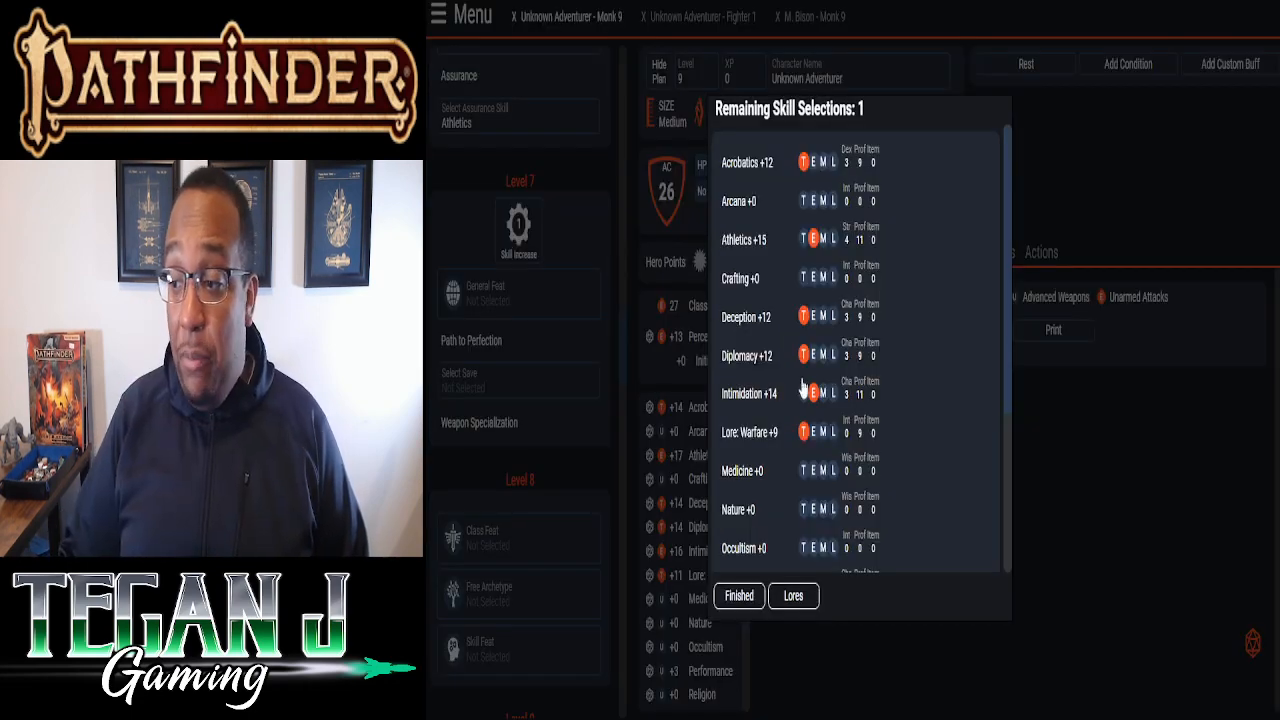
left_click(738, 596)
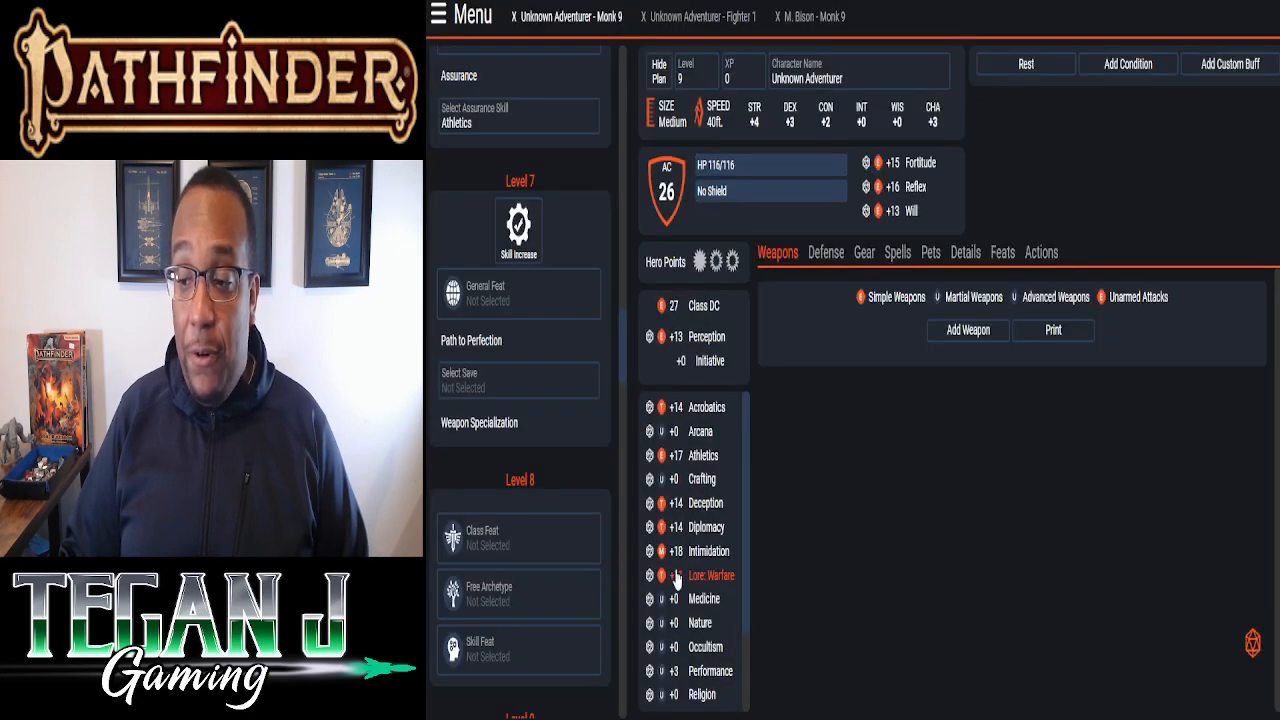
left_click(483, 293)
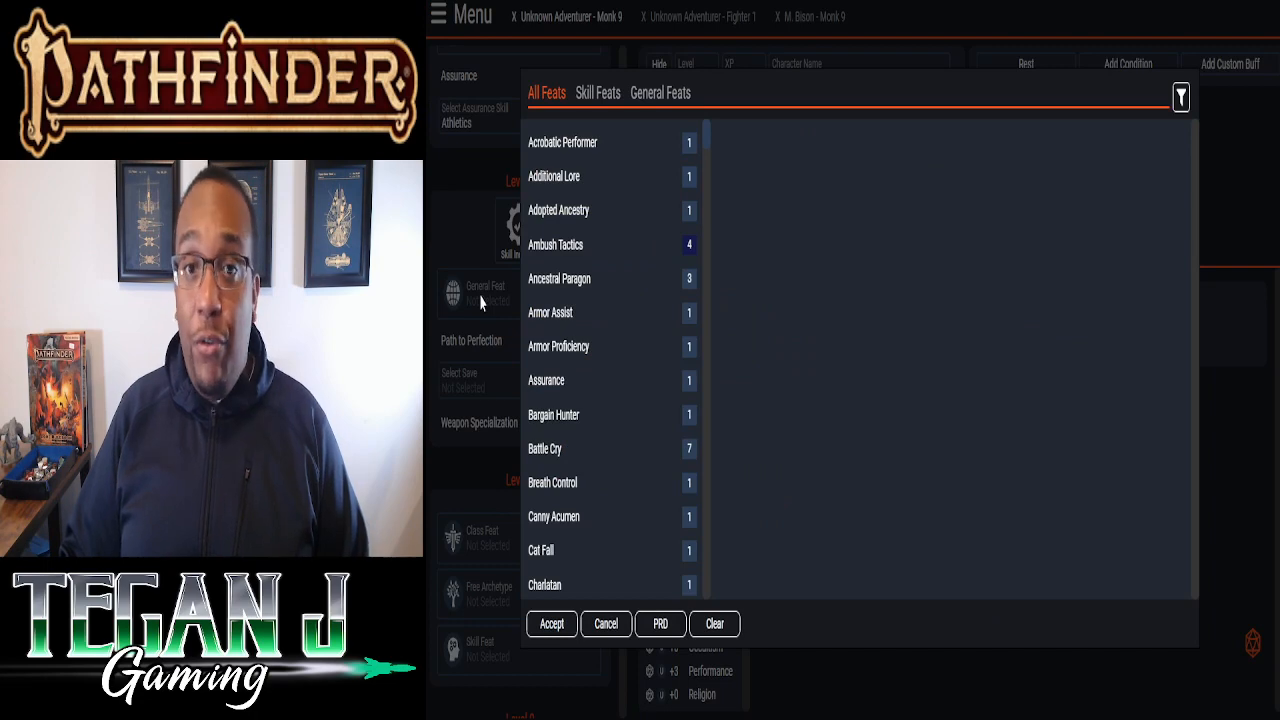
- Select Terrified Retreat as the level 7 general feat
scroll("down", 3)
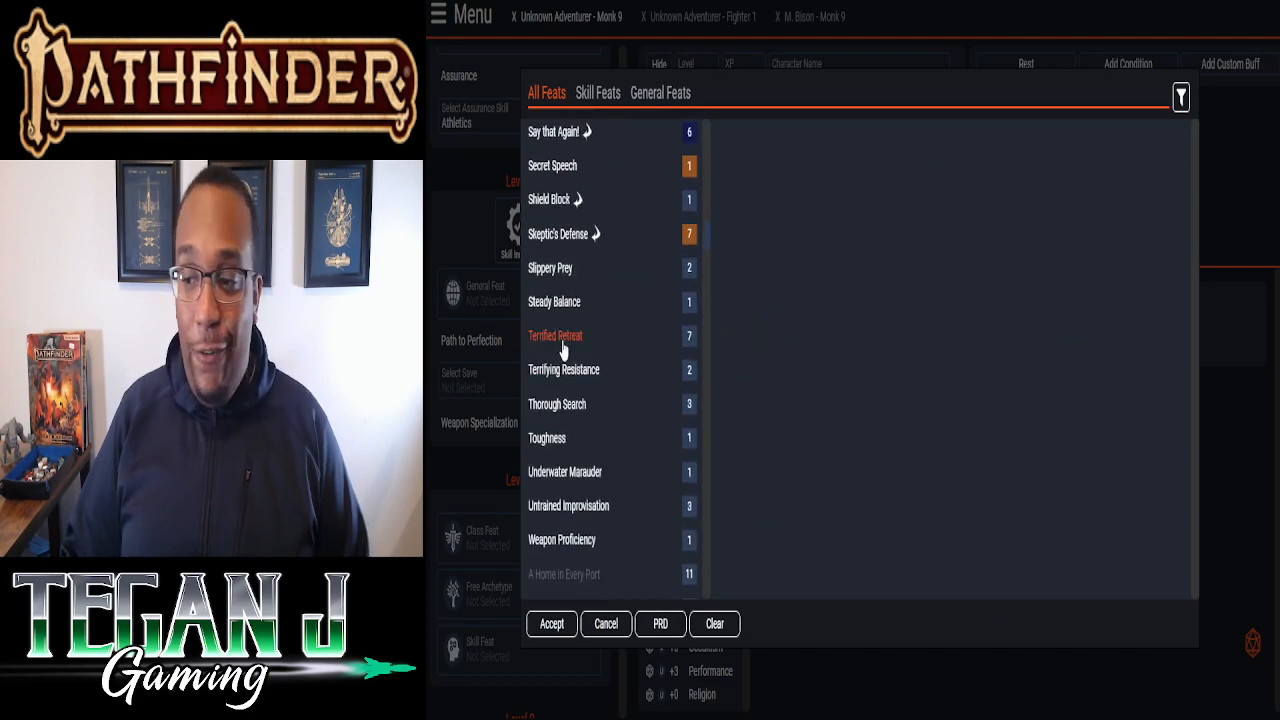
left_click(555, 335)
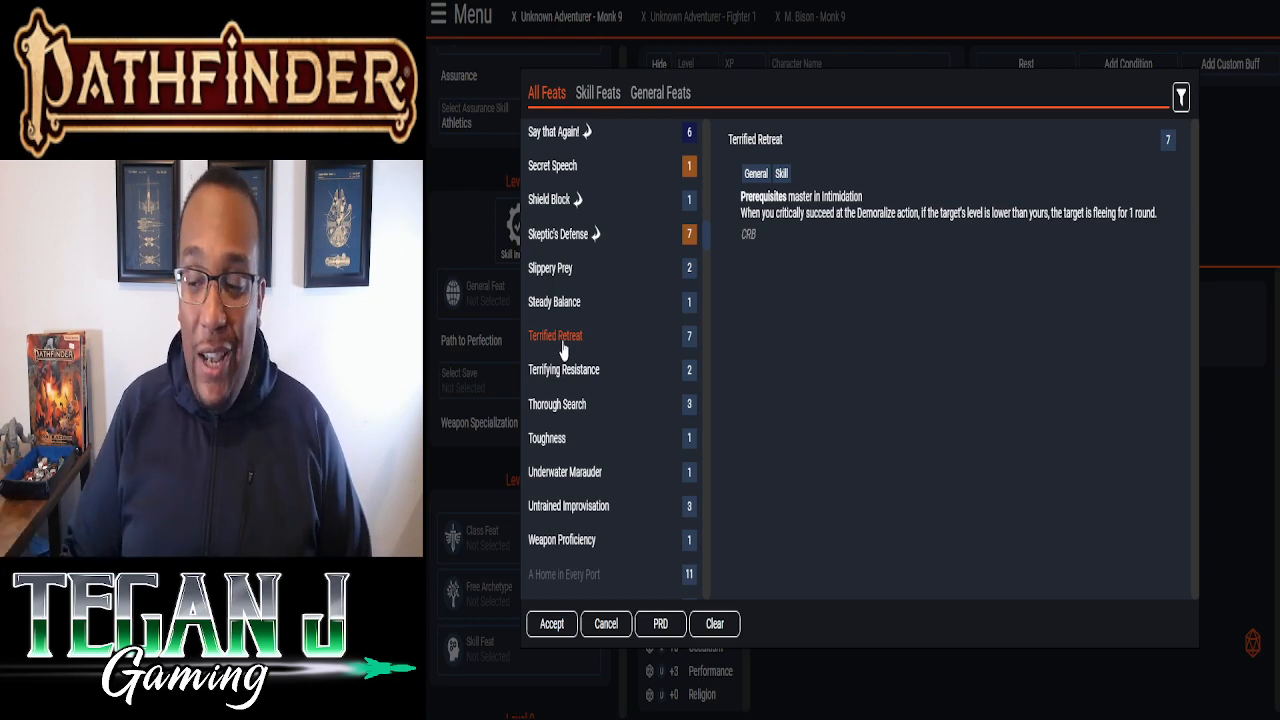
left_click(551, 623)
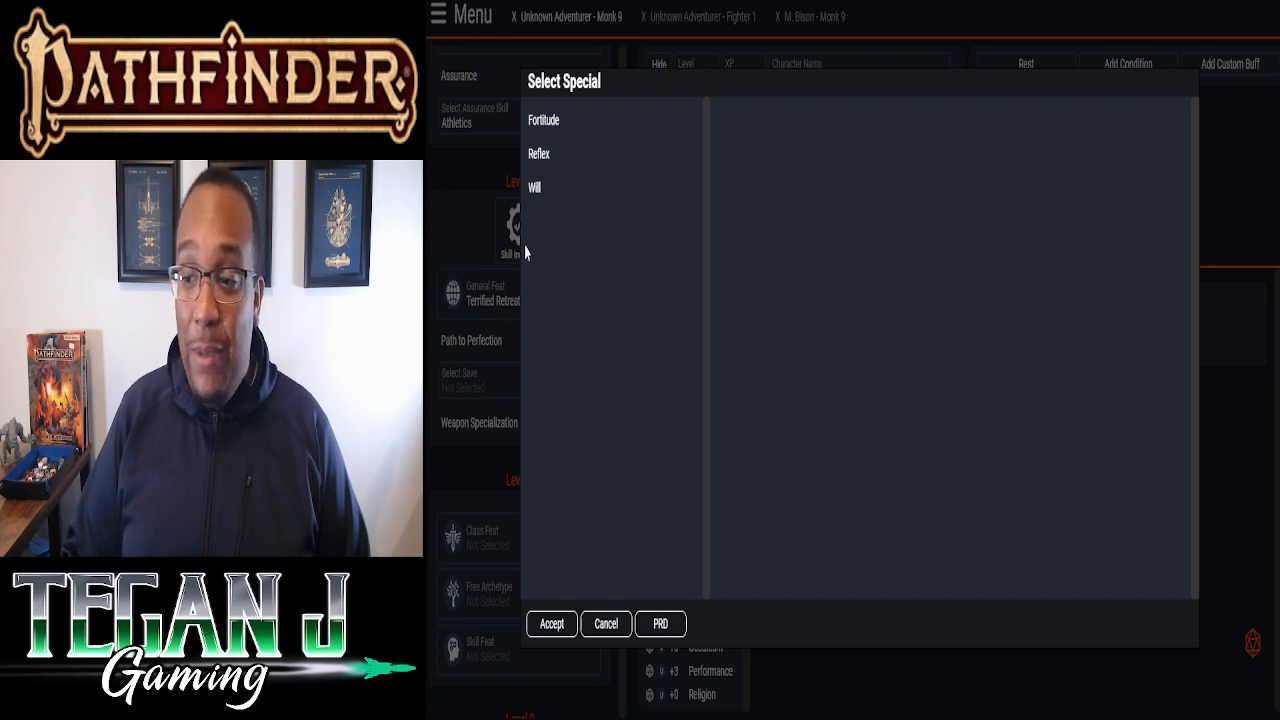
- Apply Path to Perfection to Will, raising Will to +15
left_click(533, 187)
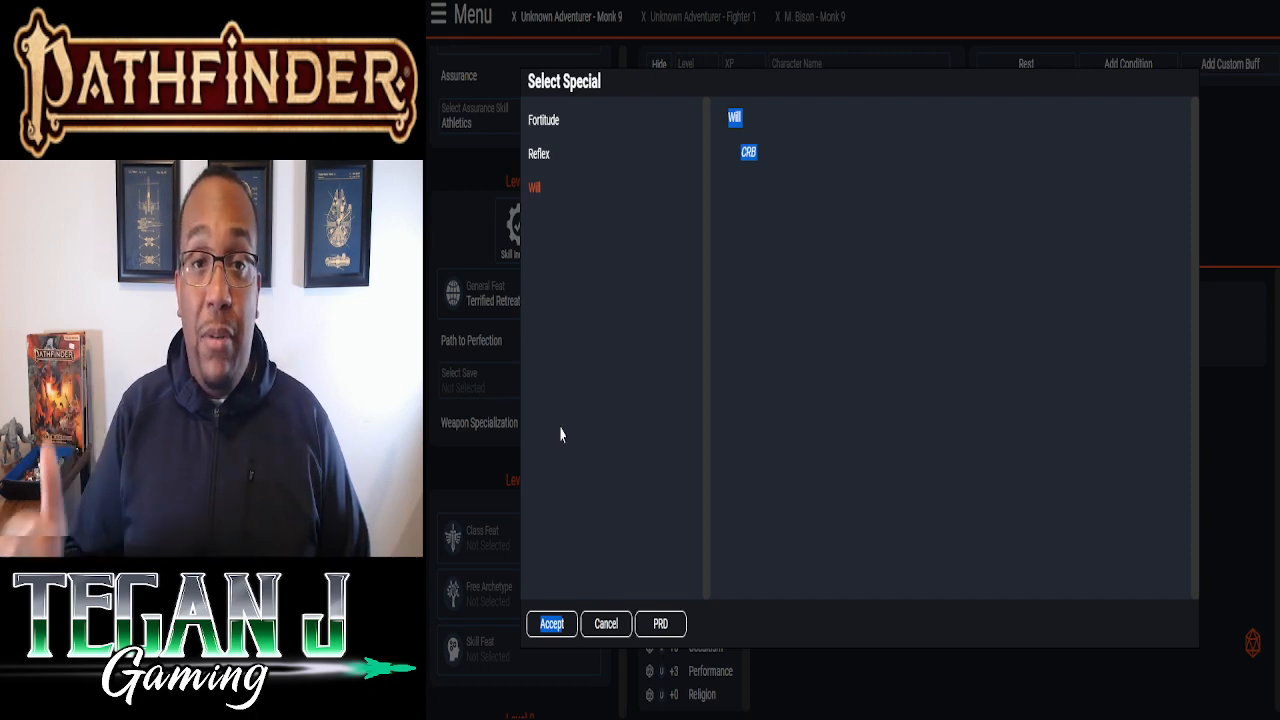
left_click(551, 623)
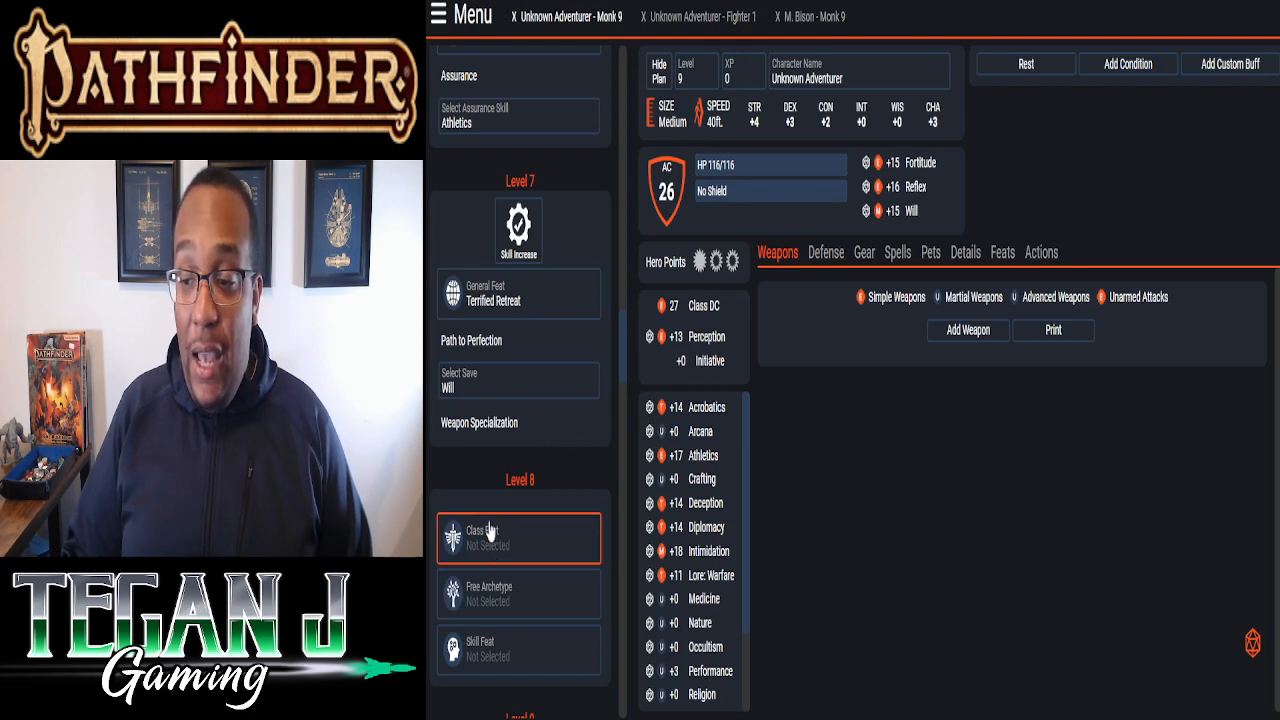
scroll("down", 3)
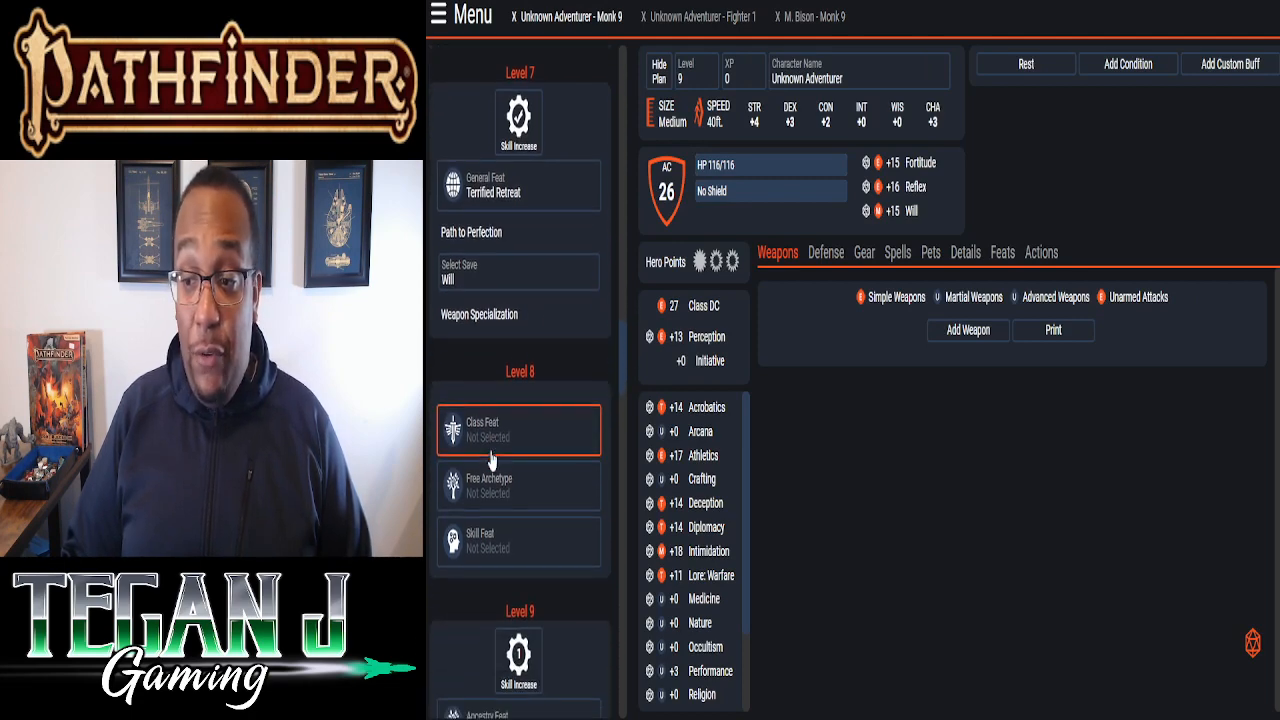
- Fill the level 8 class feat slot with Ki Blast
left_click(518, 429)
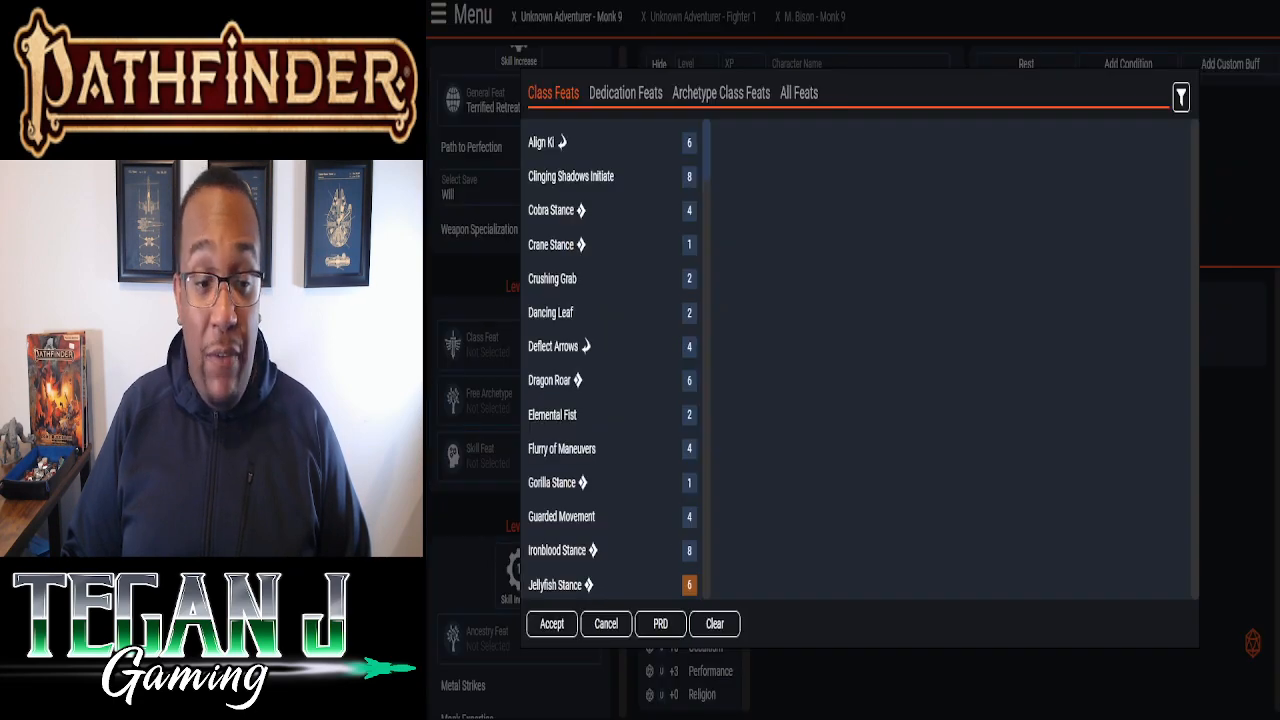
mouse_move(622, 308)
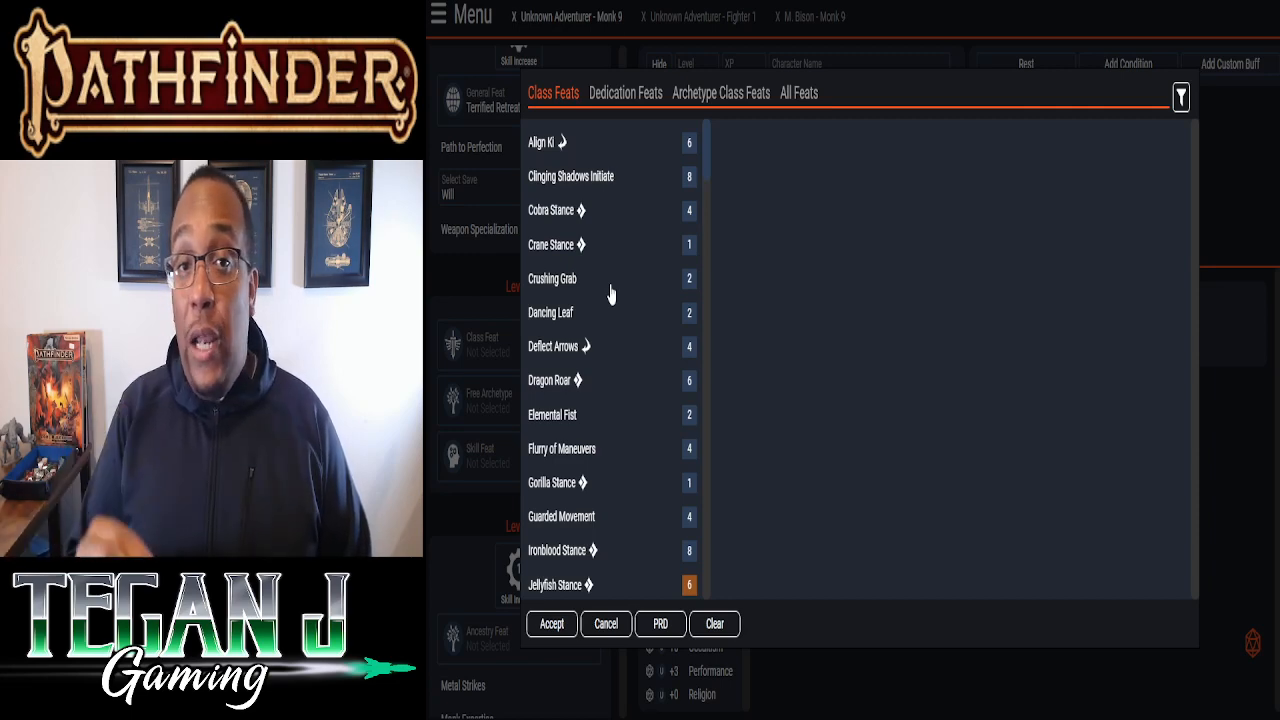
scroll("down", 3)
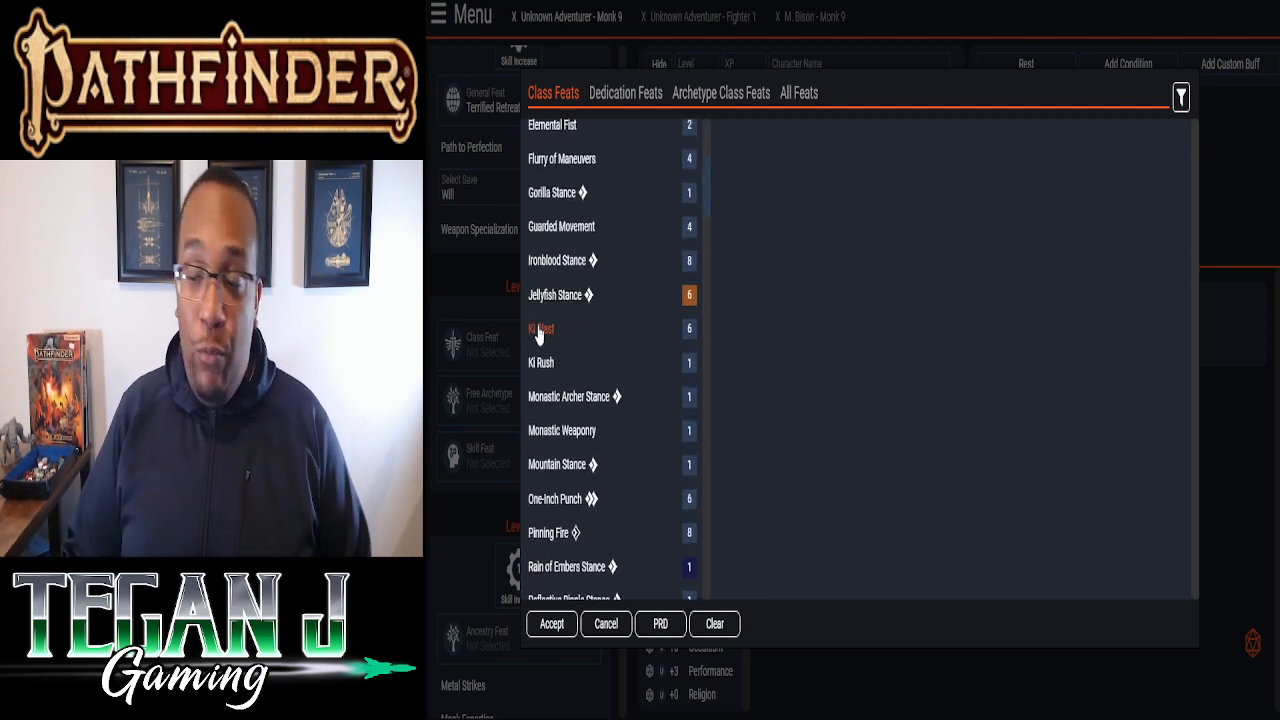
left_click(541, 329)
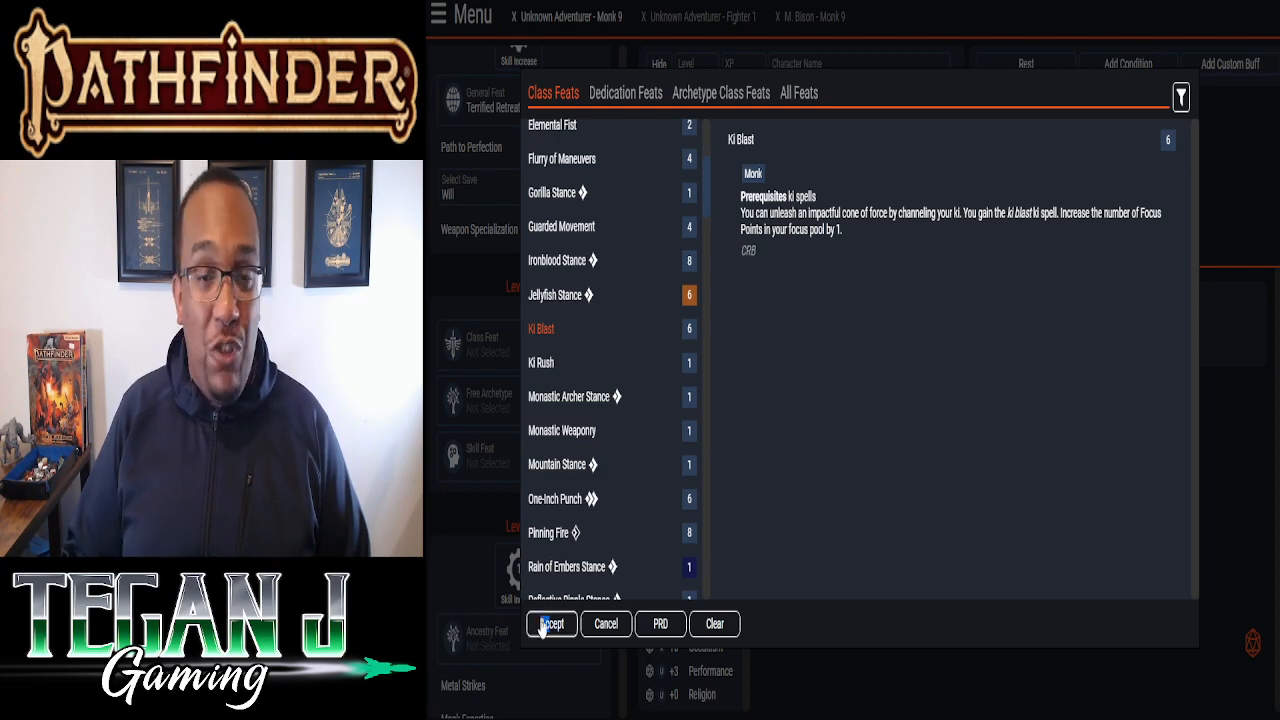
left_click(551, 623)
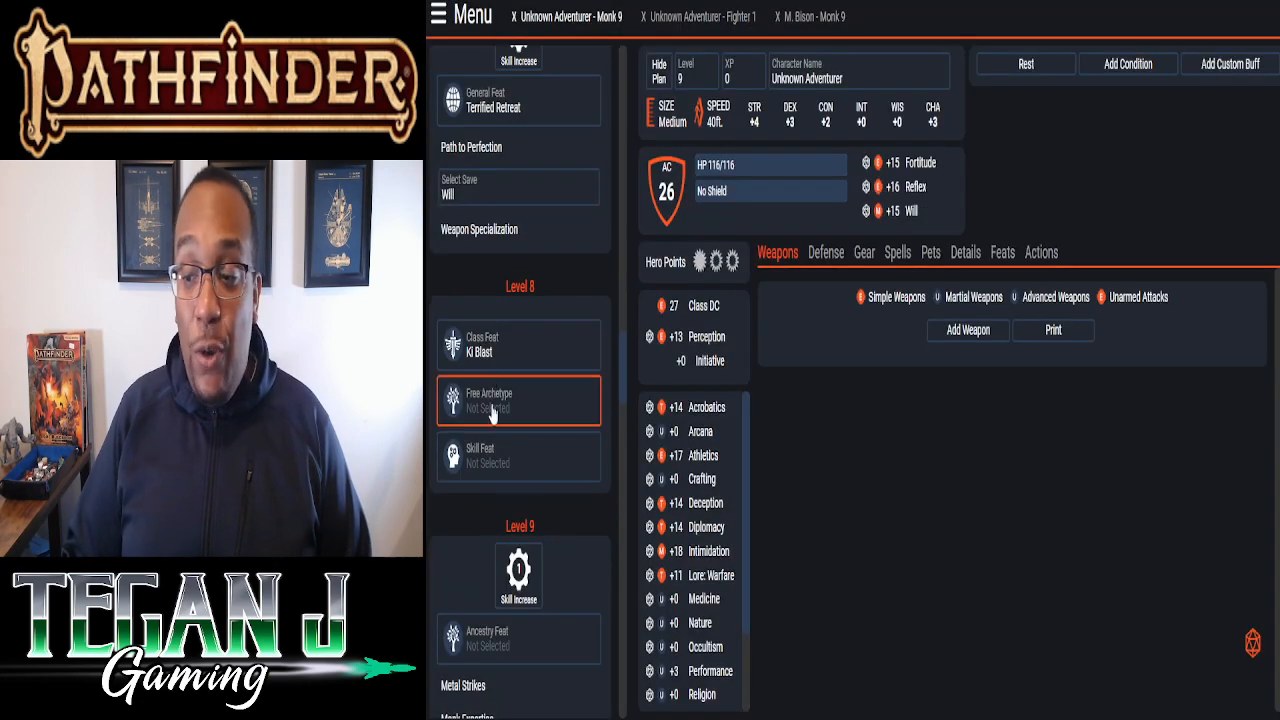
- Take Advanced Thoughtform as the level 8 free archetype feat and preview Psi Strikes
left_click(519, 400)
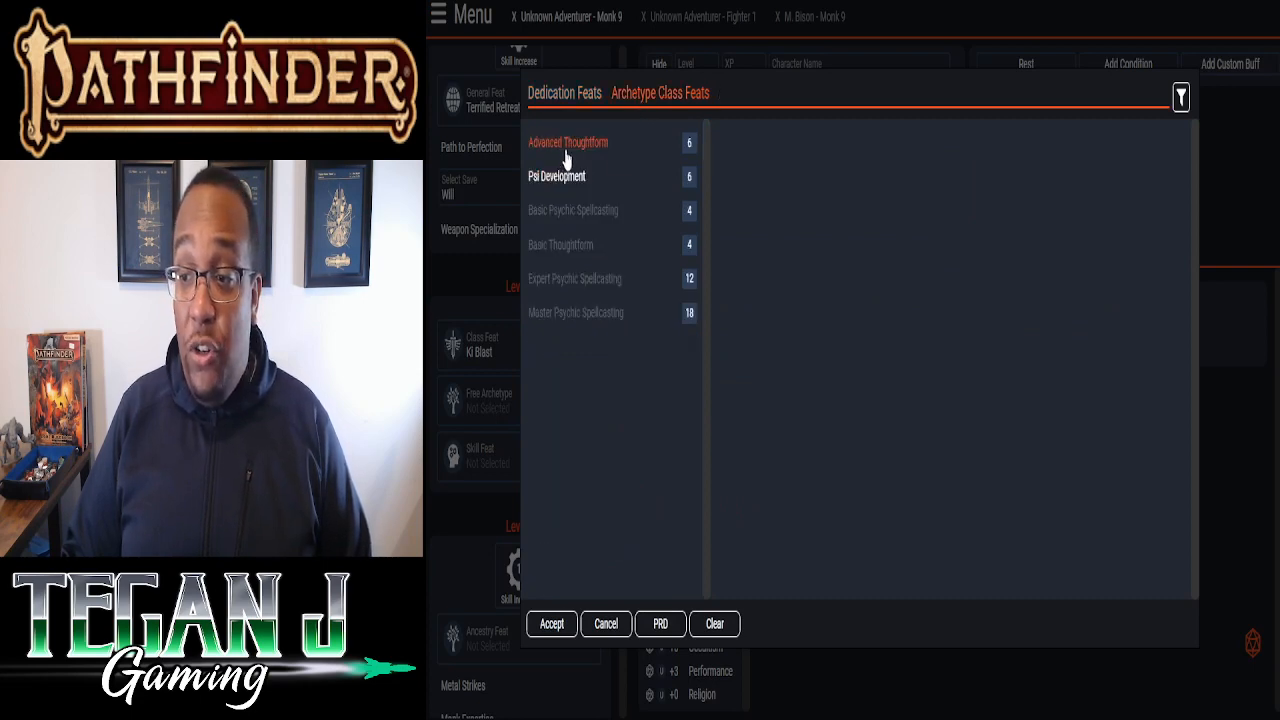
left_click(567, 142)
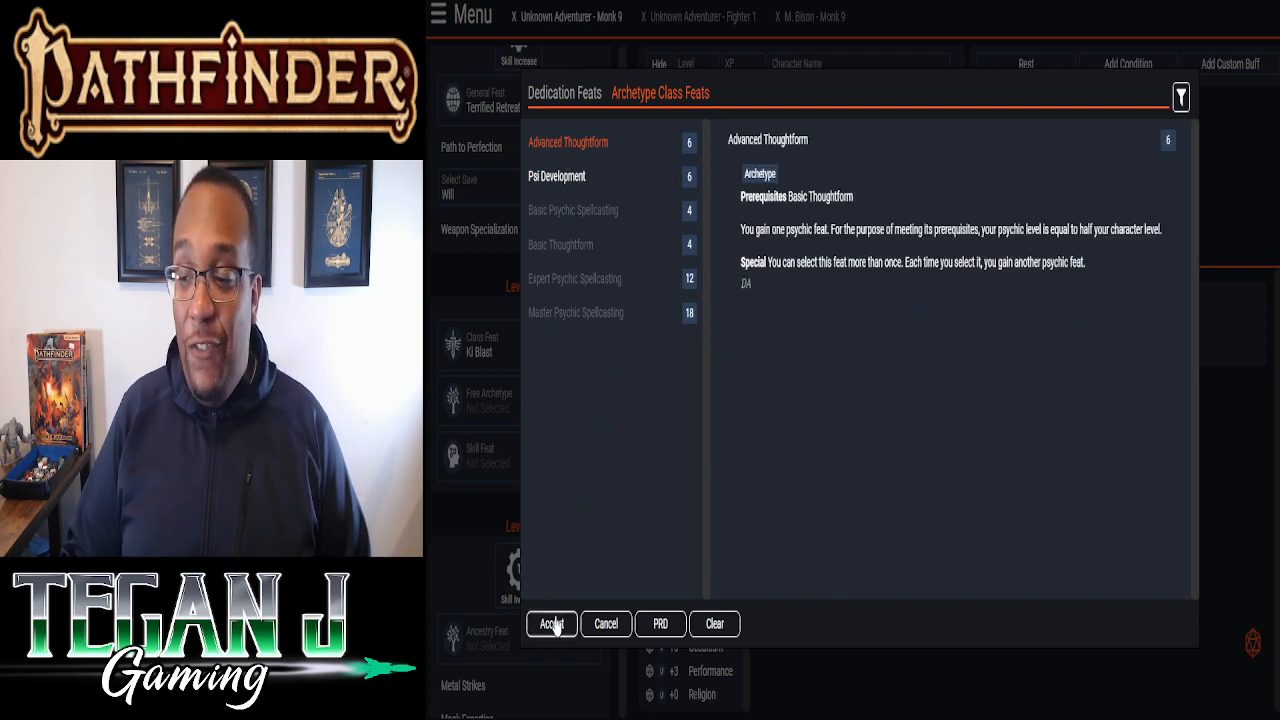
left_click(551, 623)
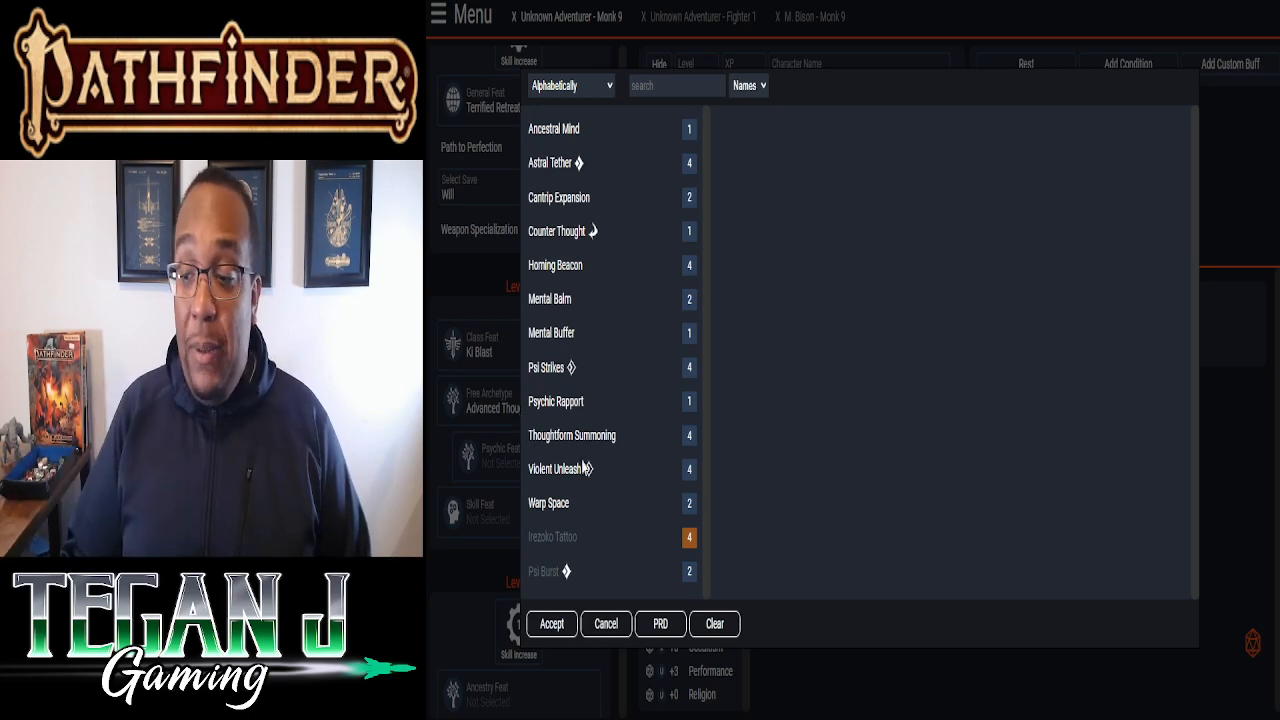
left_click(547, 367)
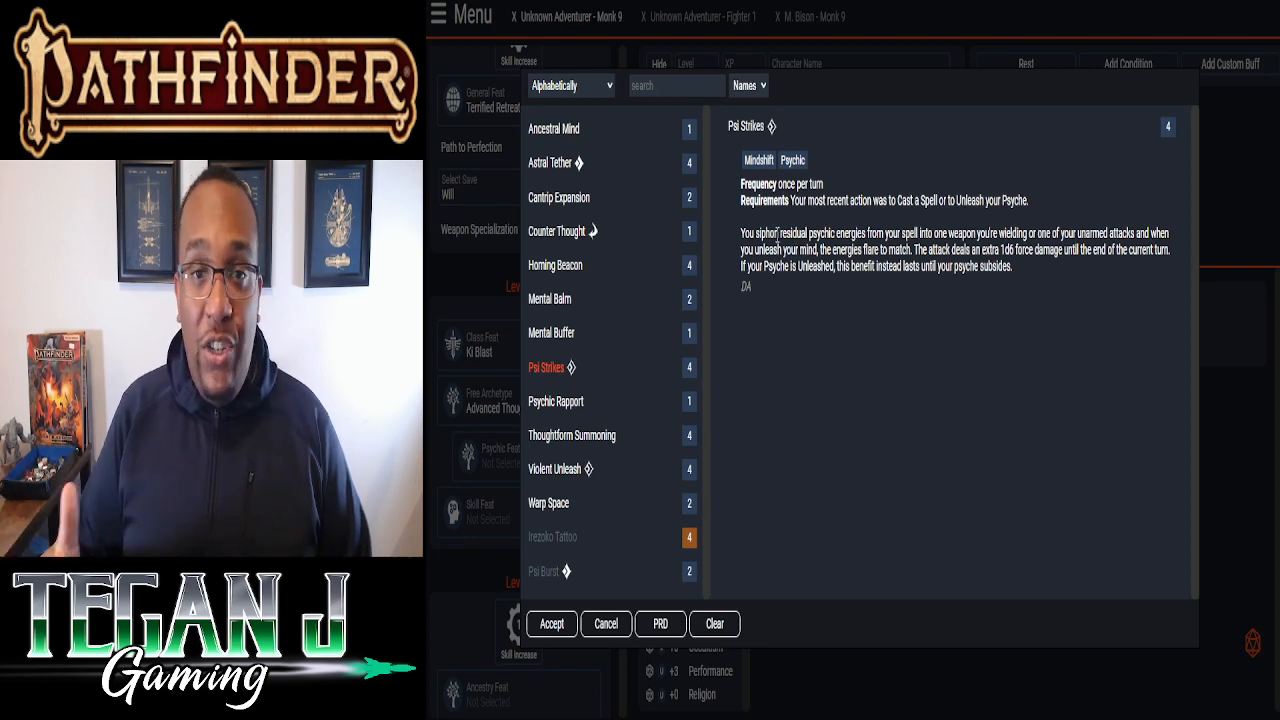
mouse_move(872, 298)
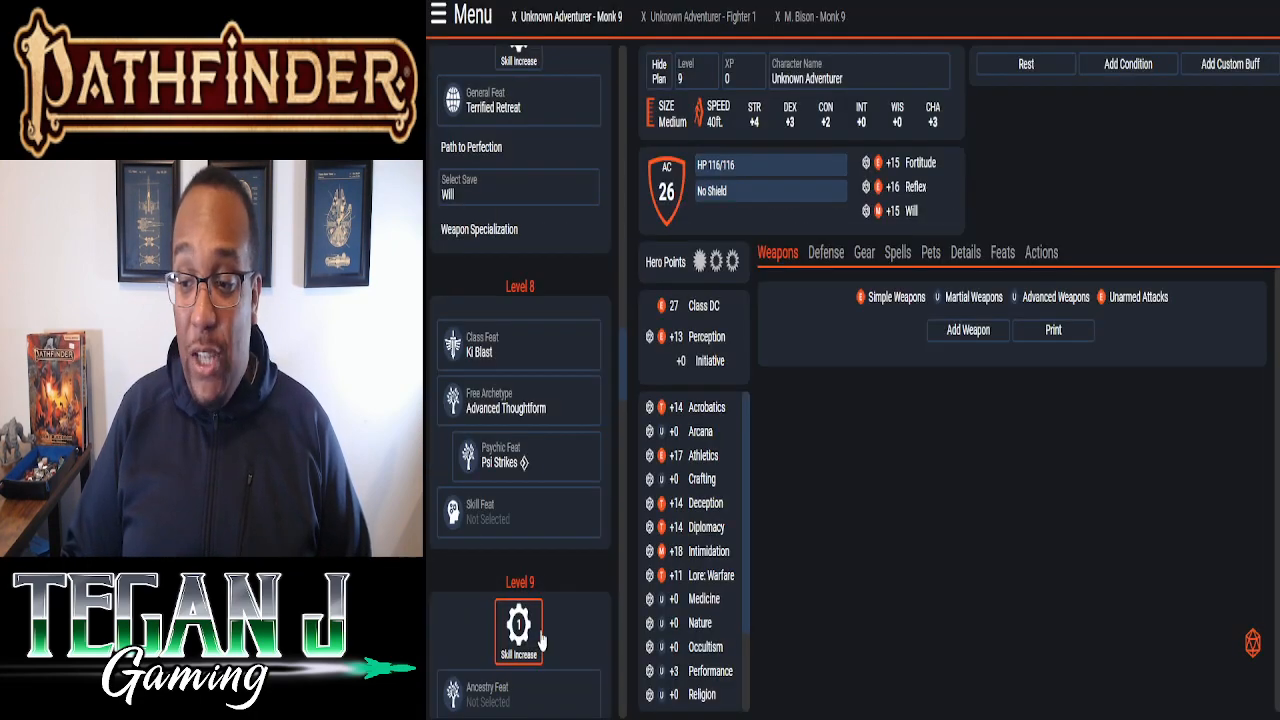
- Take Lie to Me as the level 8 skill feat and raise Athletics to master (+19)
left_click(518, 630)
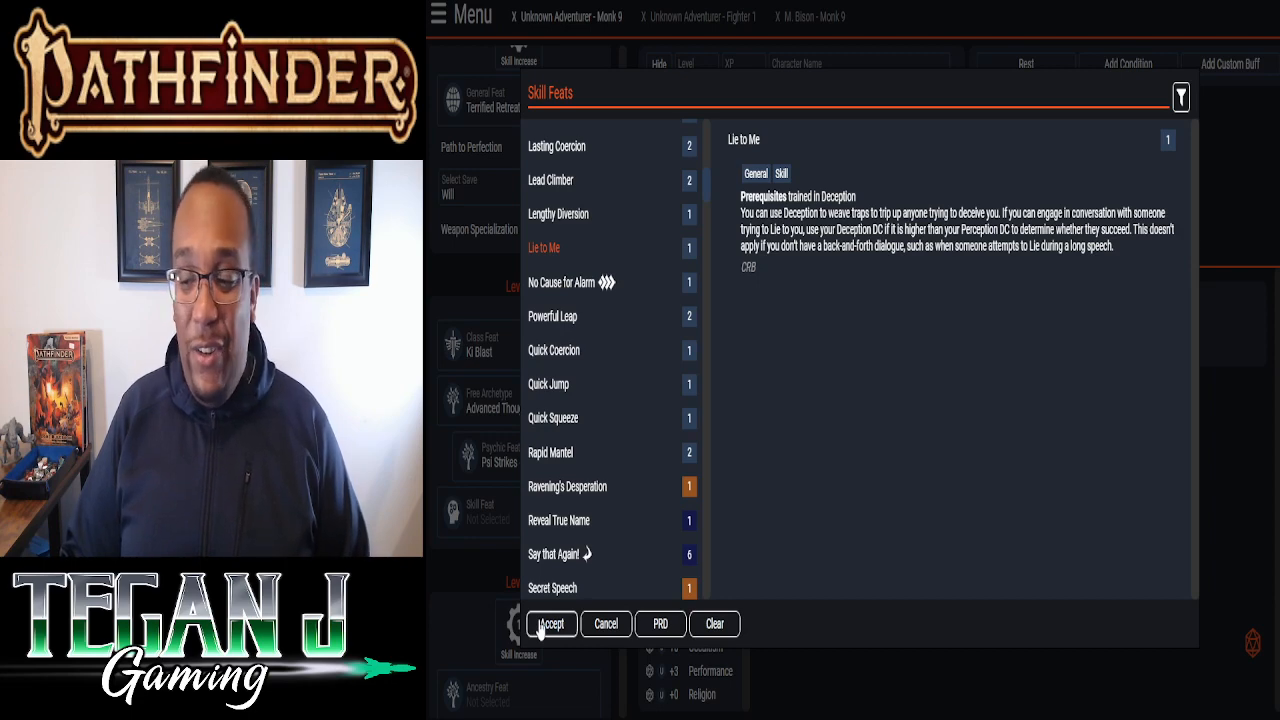
left_click(552, 623)
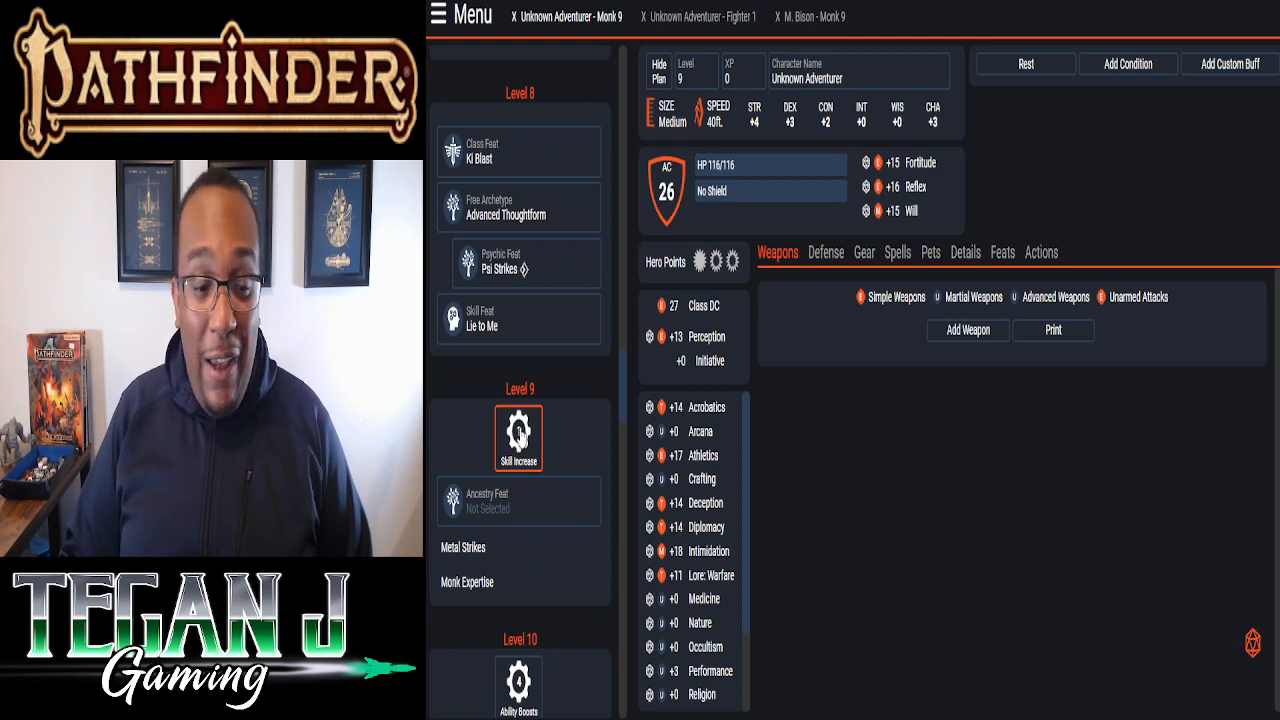
left_click(518, 437)
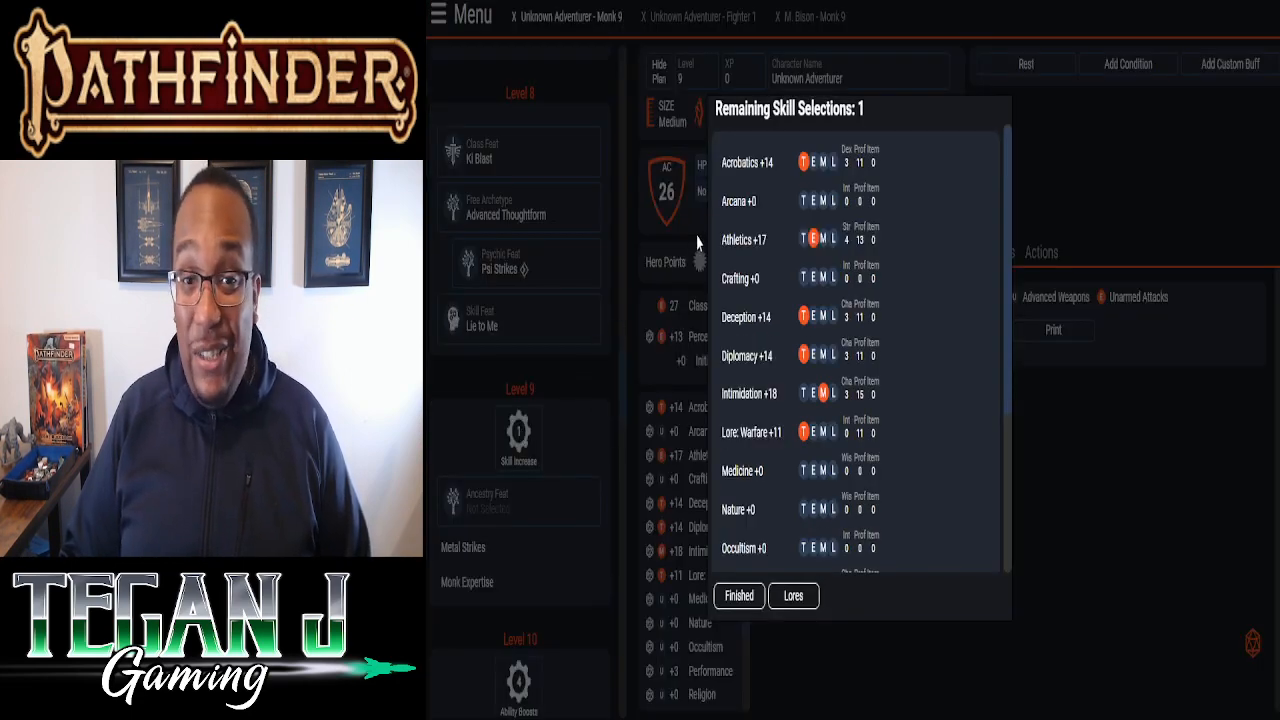
left_click(803, 239)
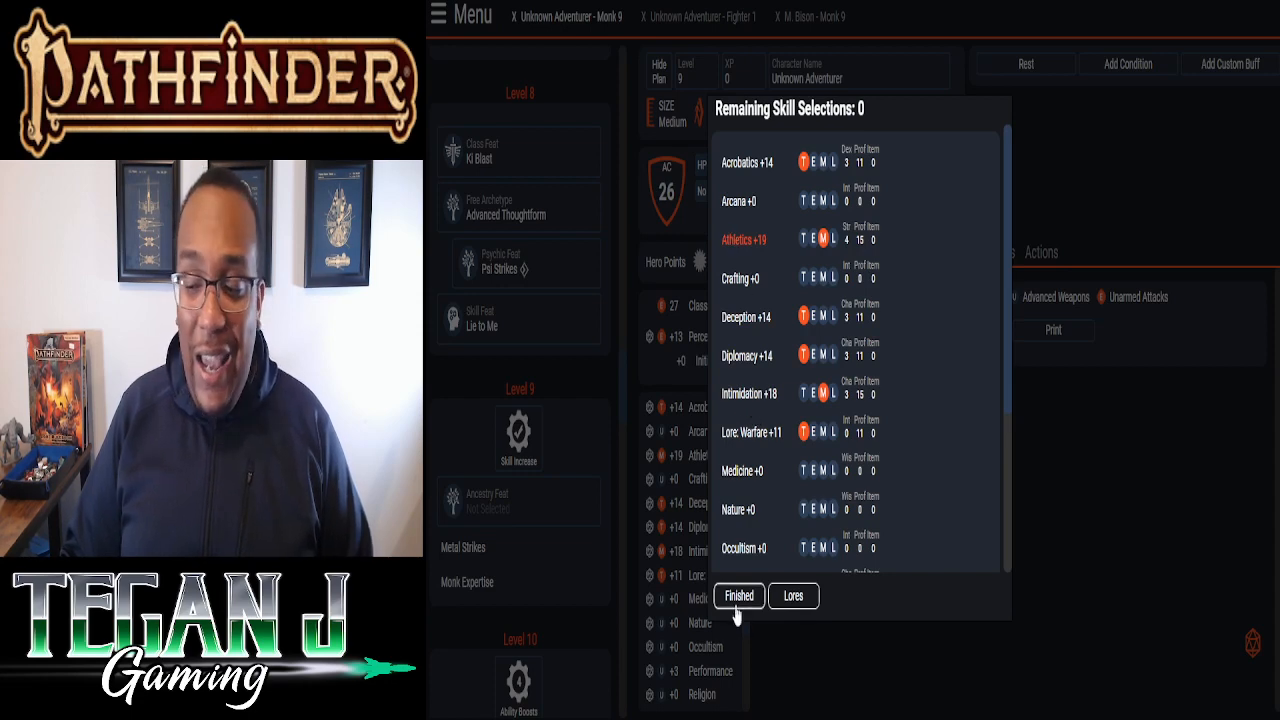
left_click(739, 596)
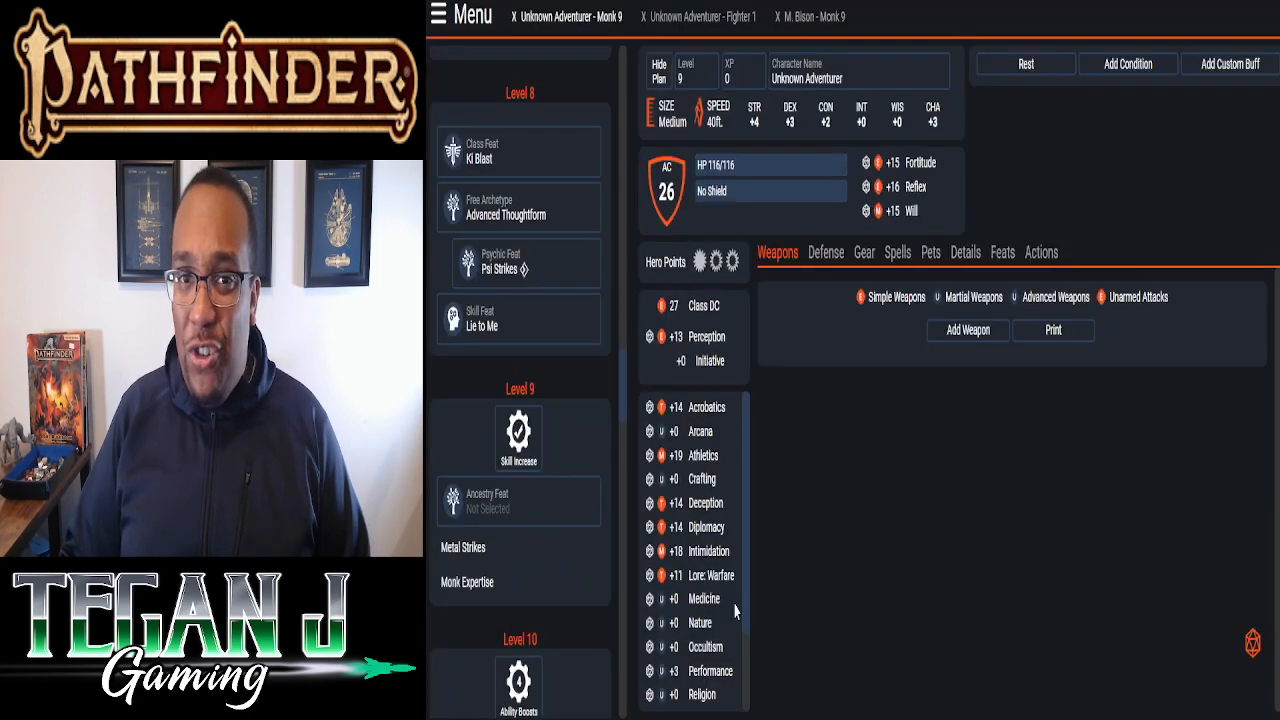
scroll("down", 3)
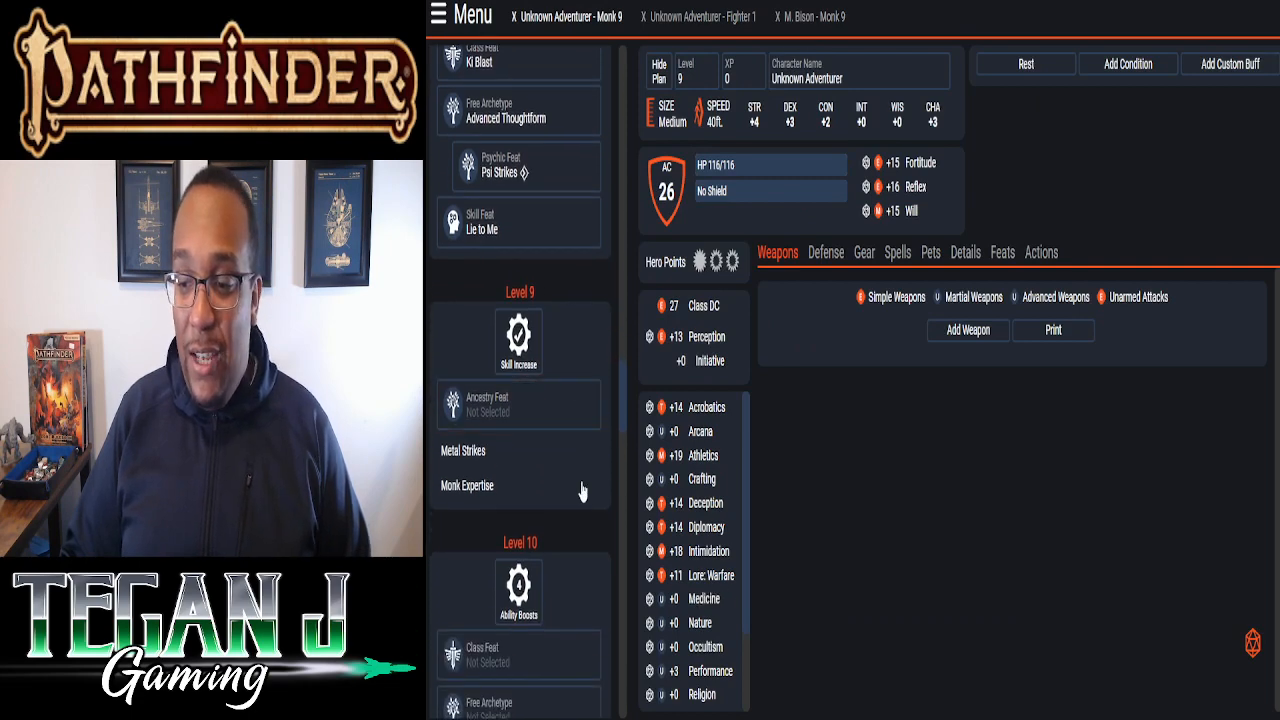
- Fill the level 9 ancestry feat slot with Clever Improviser, granting Untrained Improvisation
left_click(490, 404)
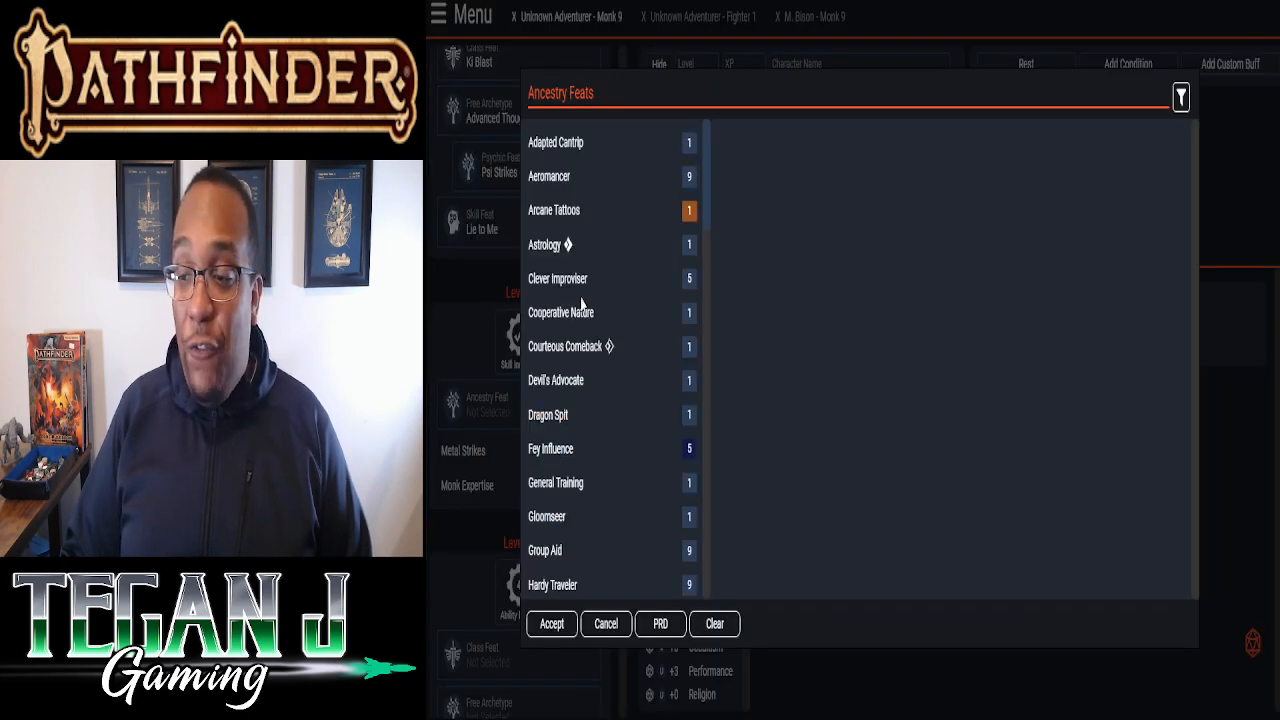
left_click(557, 278)
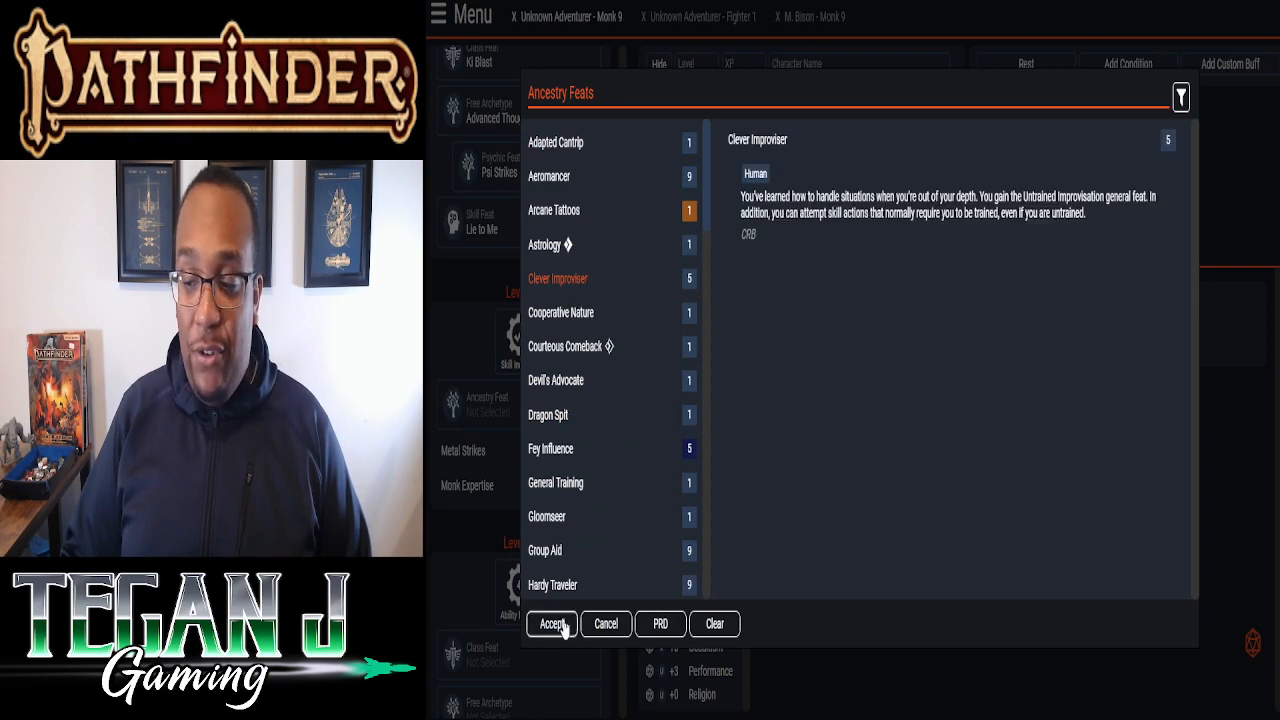
left_click(551, 623)
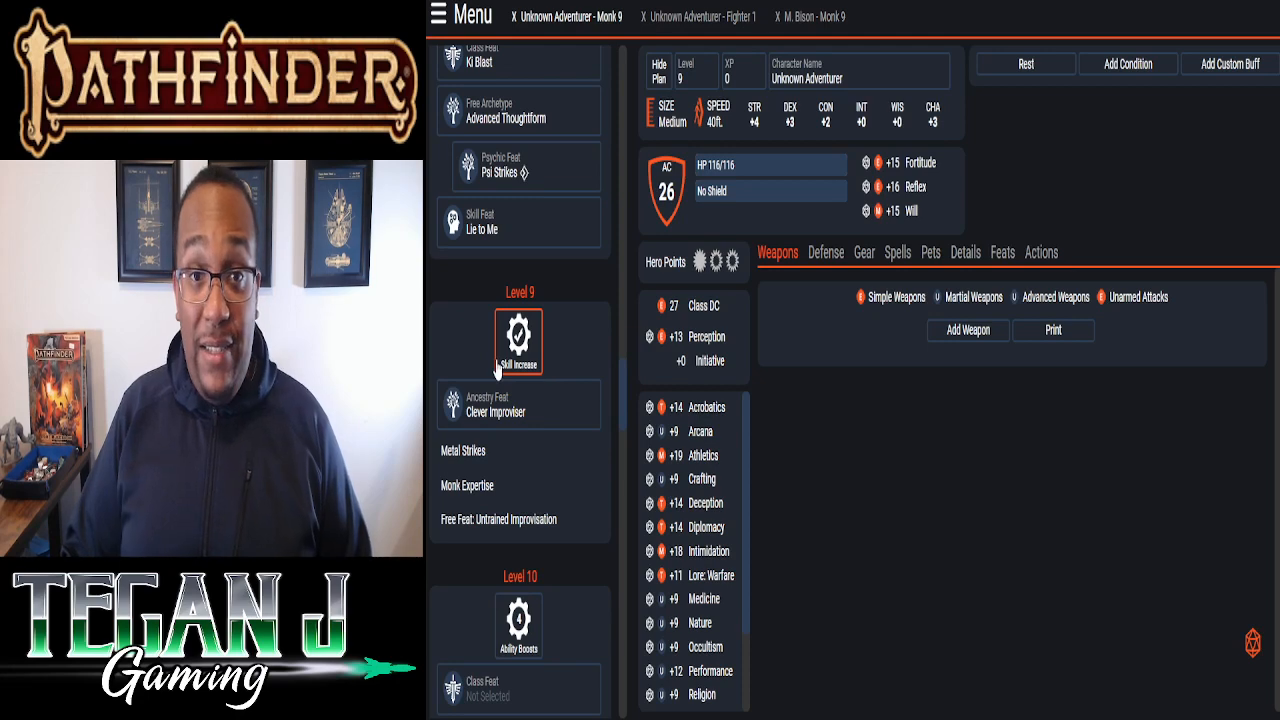
mouse_move(540, 292)
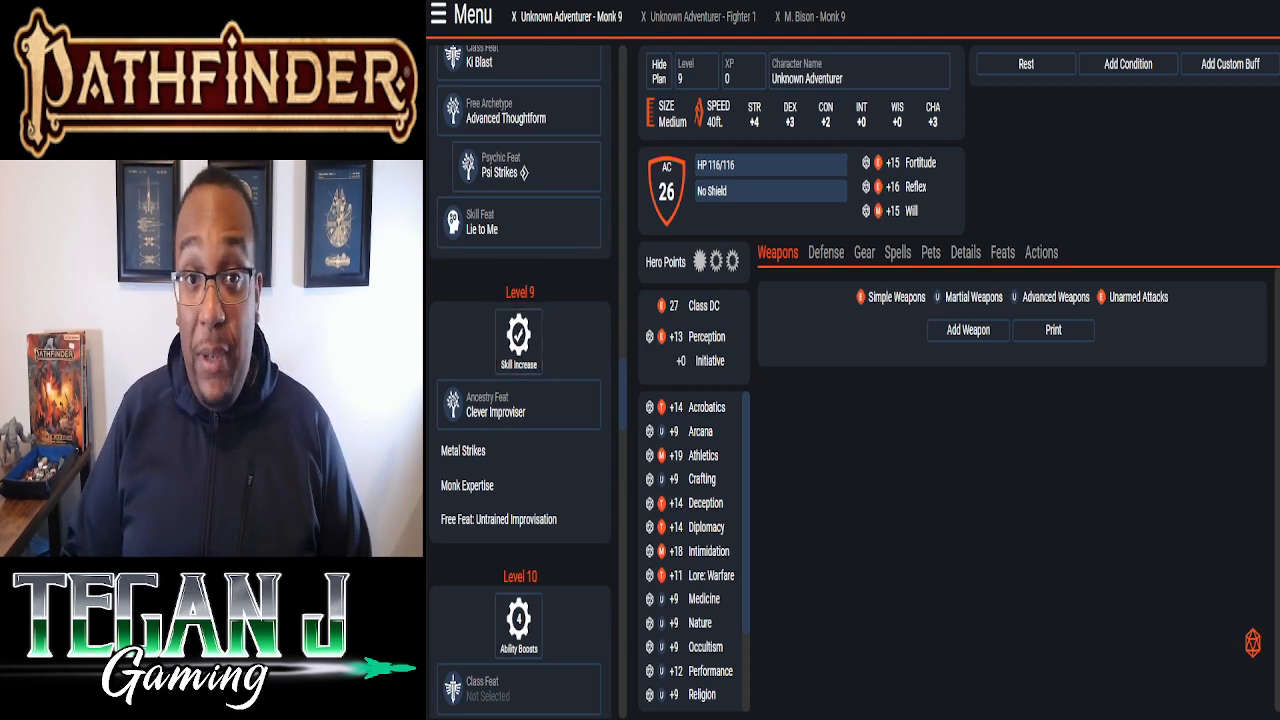
left_click(897, 252)
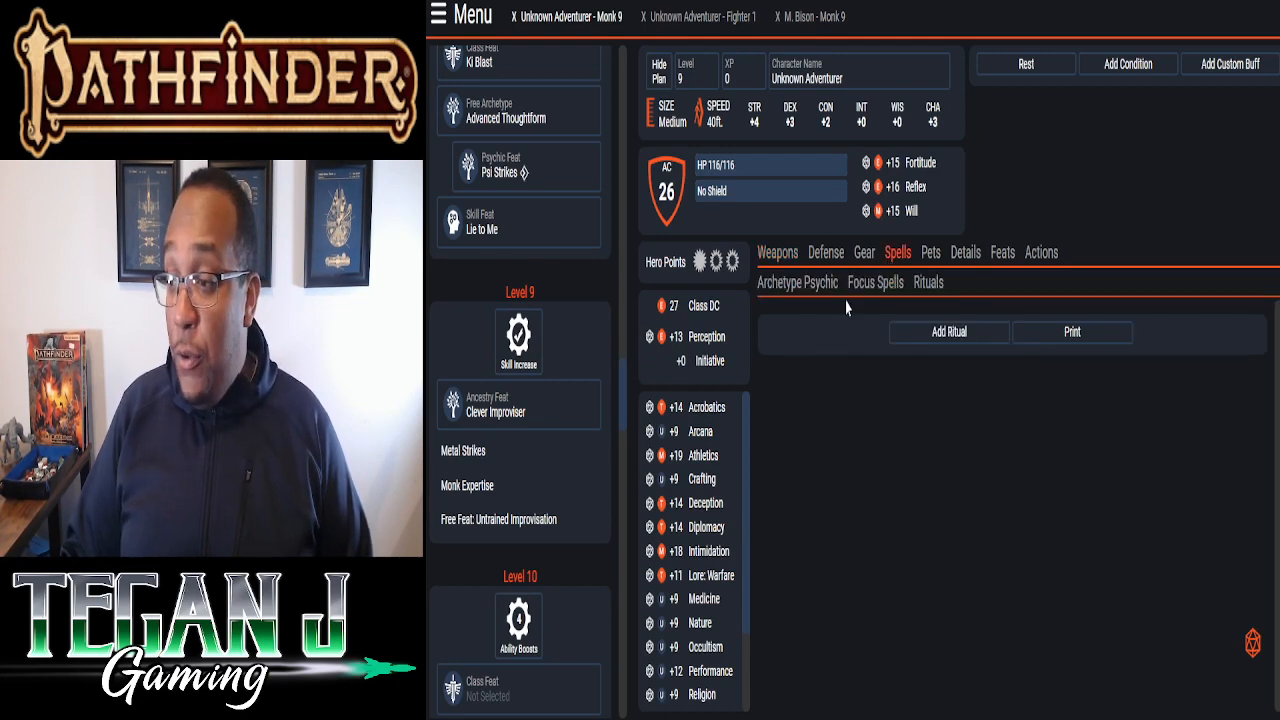
- Show the Archetype Psychic spells and bring up the Occult level 1 spell list
left_click(875, 282)
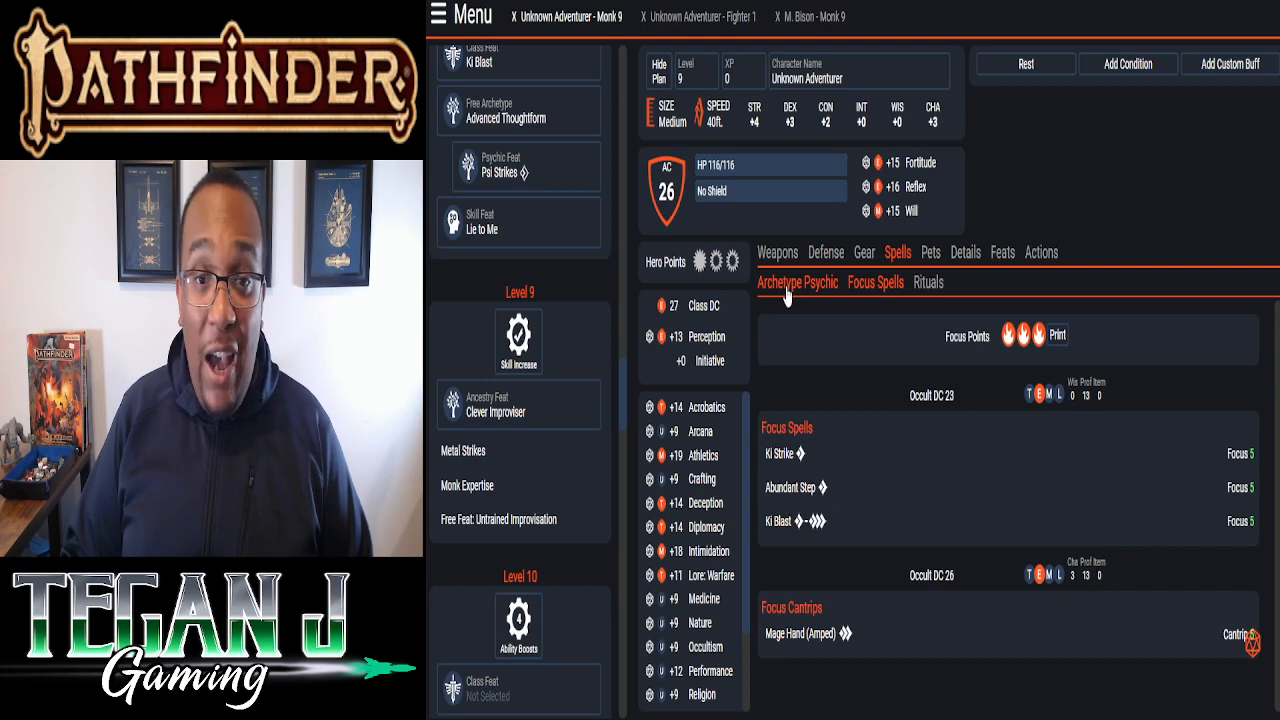
left_click(797, 282)
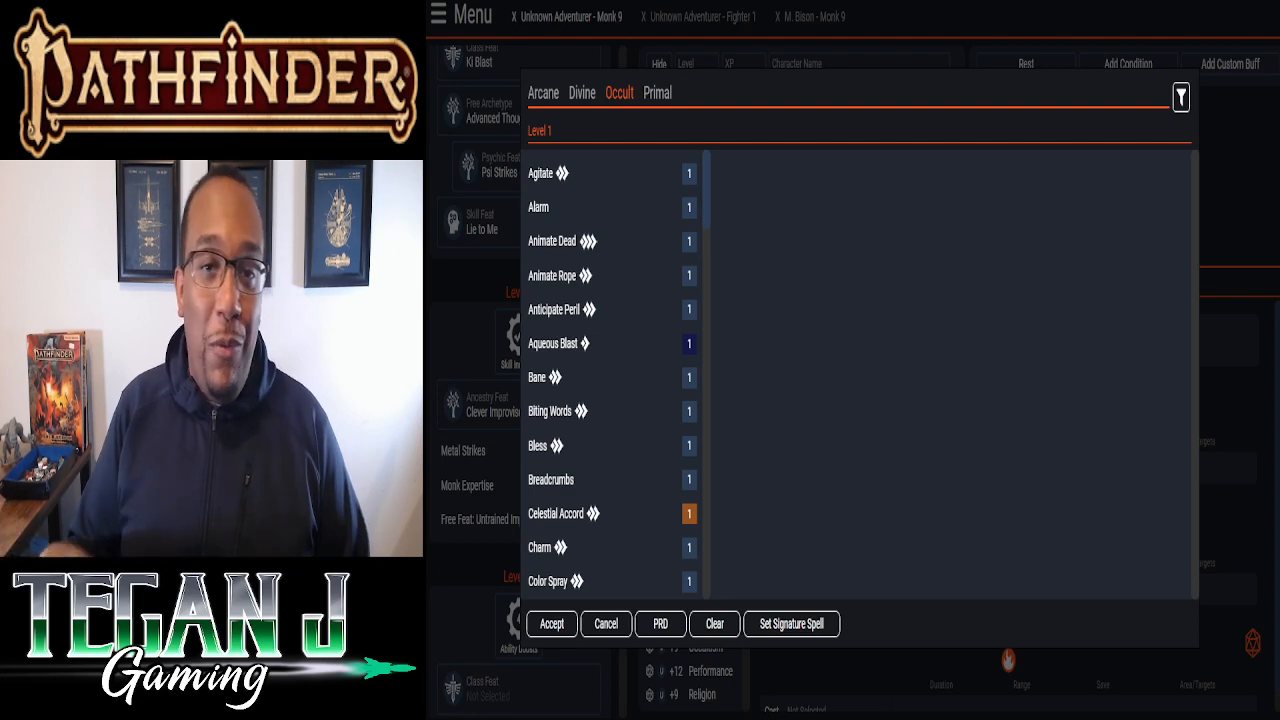
- Add True Strike as the level 1 psychic archetype spell
scroll("down", 3)
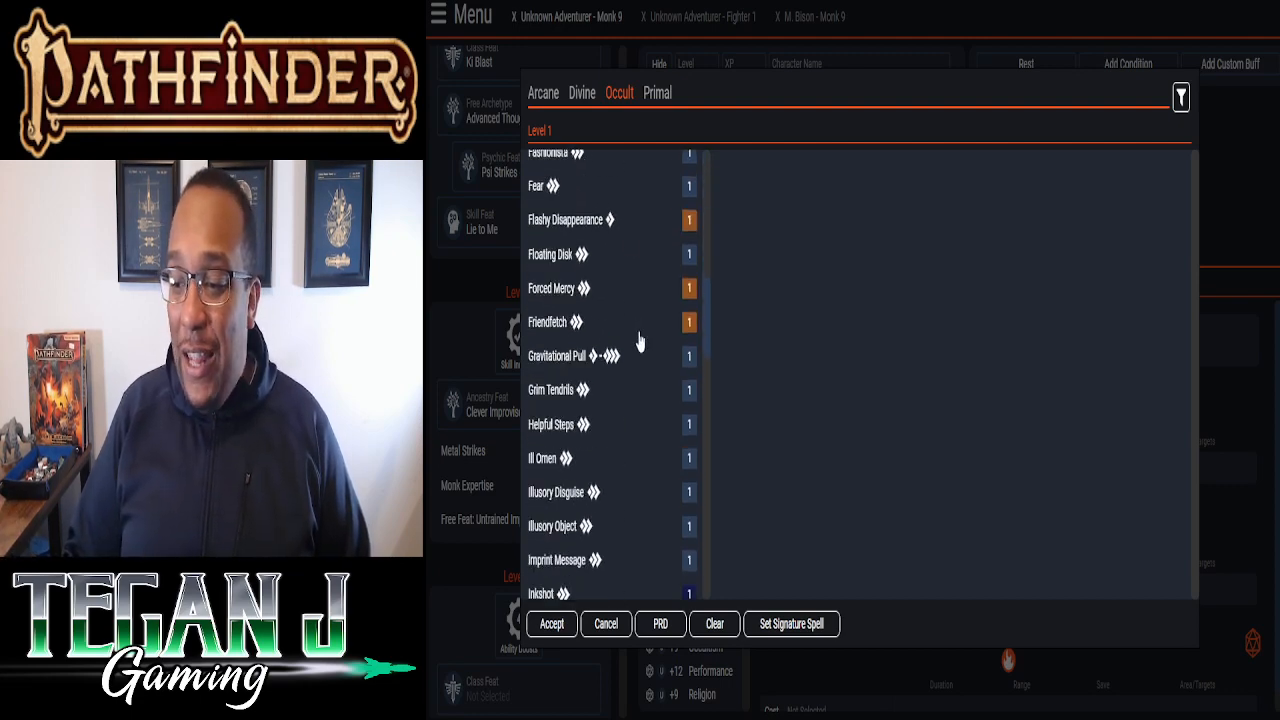
scroll("down", 3)
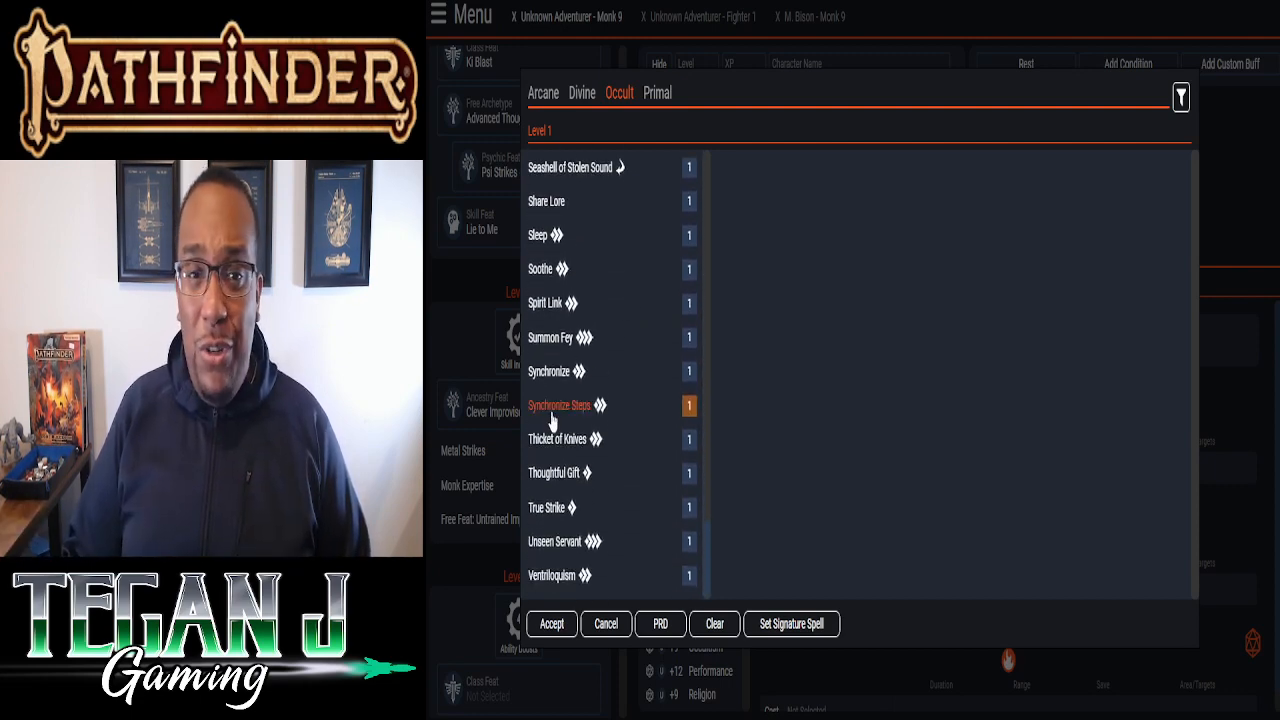
mouse_move(548, 507)
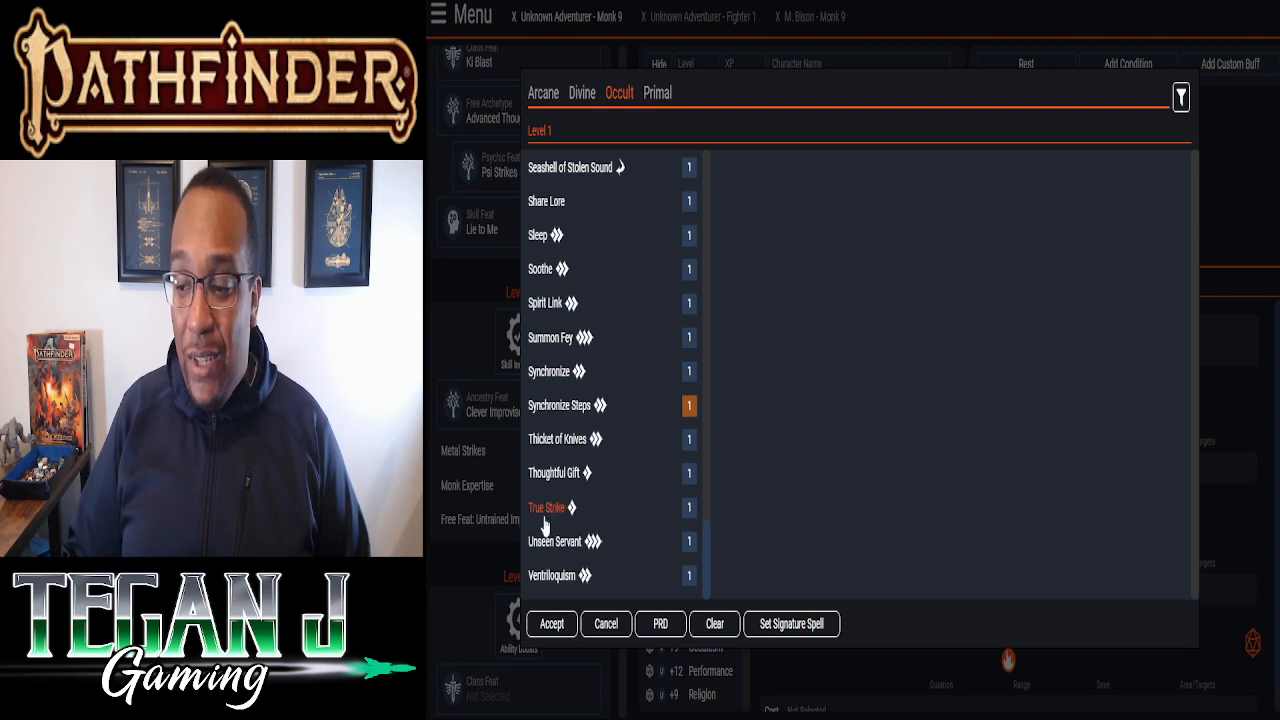
left_click(547, 507)
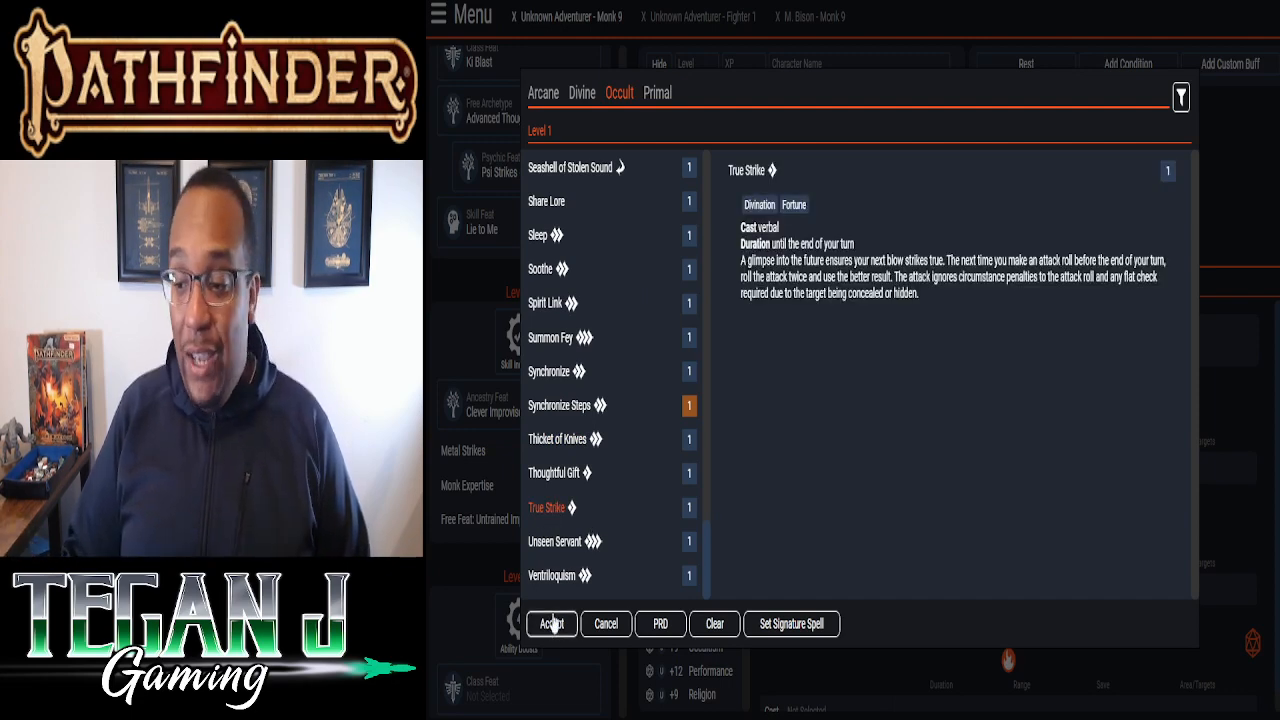
left_click(551, 623)
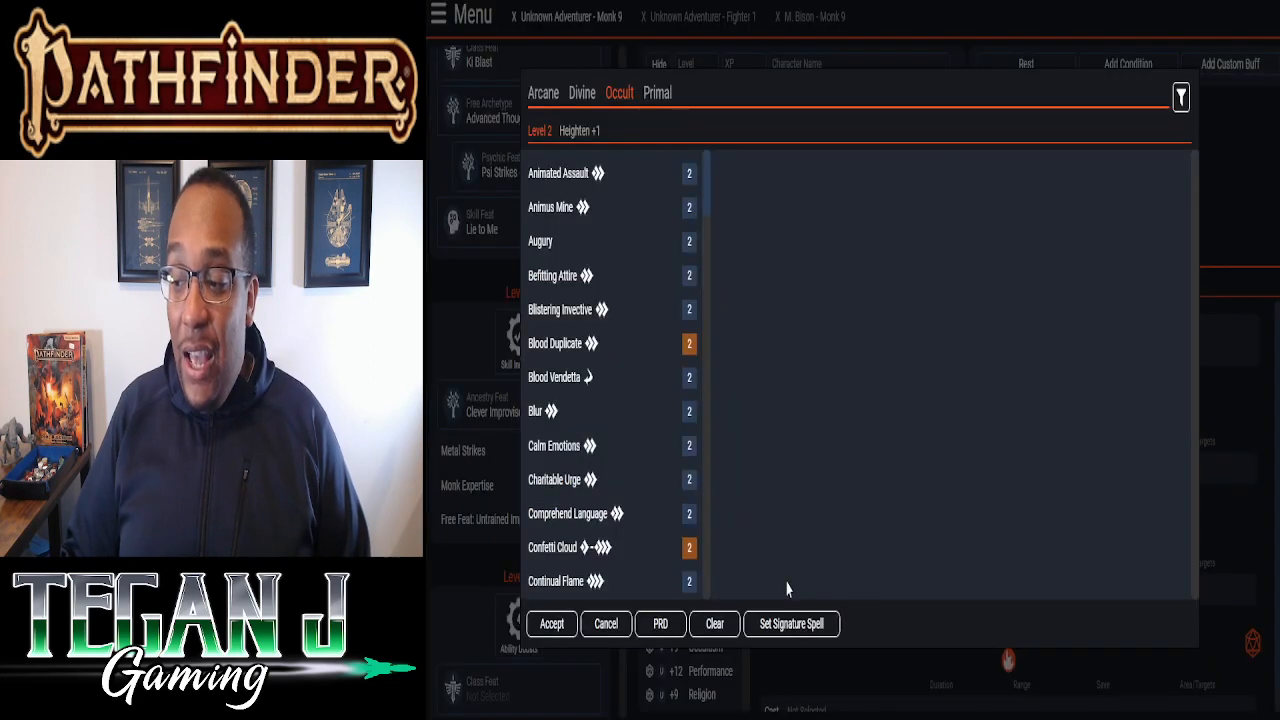
- Add Mirror Image at level 2 and Levitate at level 3
scroll("down", 3)
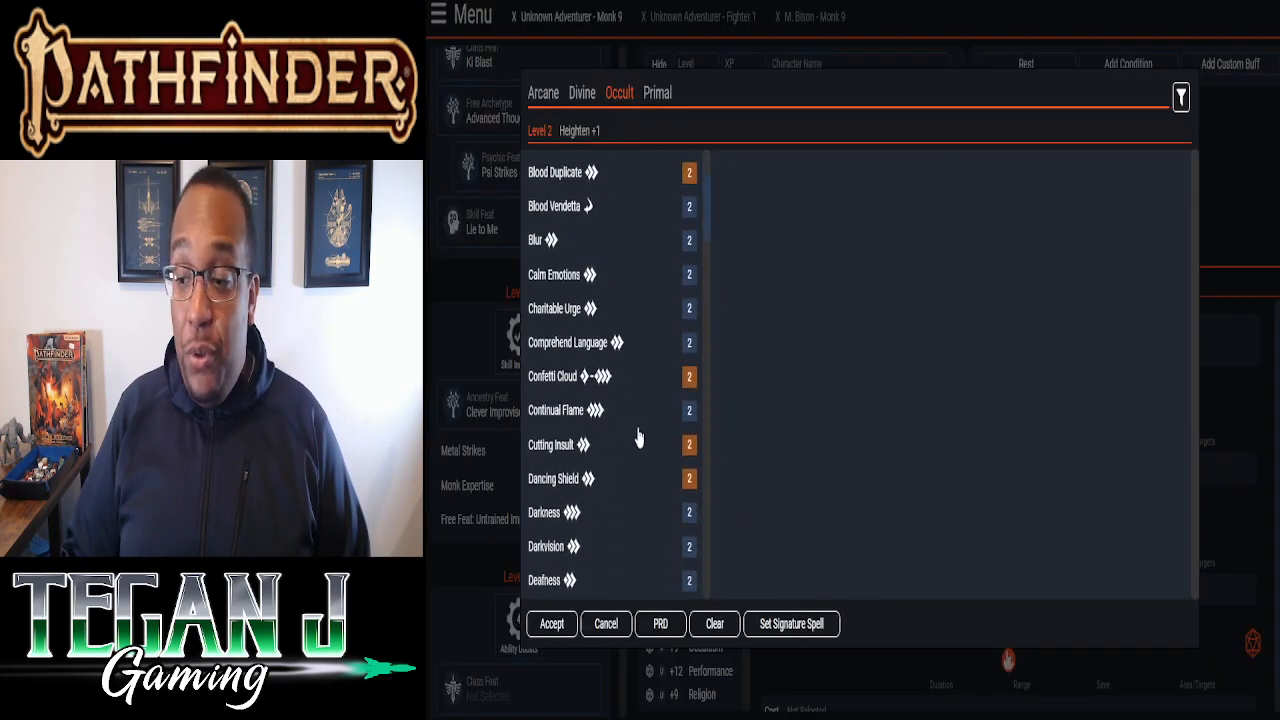
scroll("down", 3)
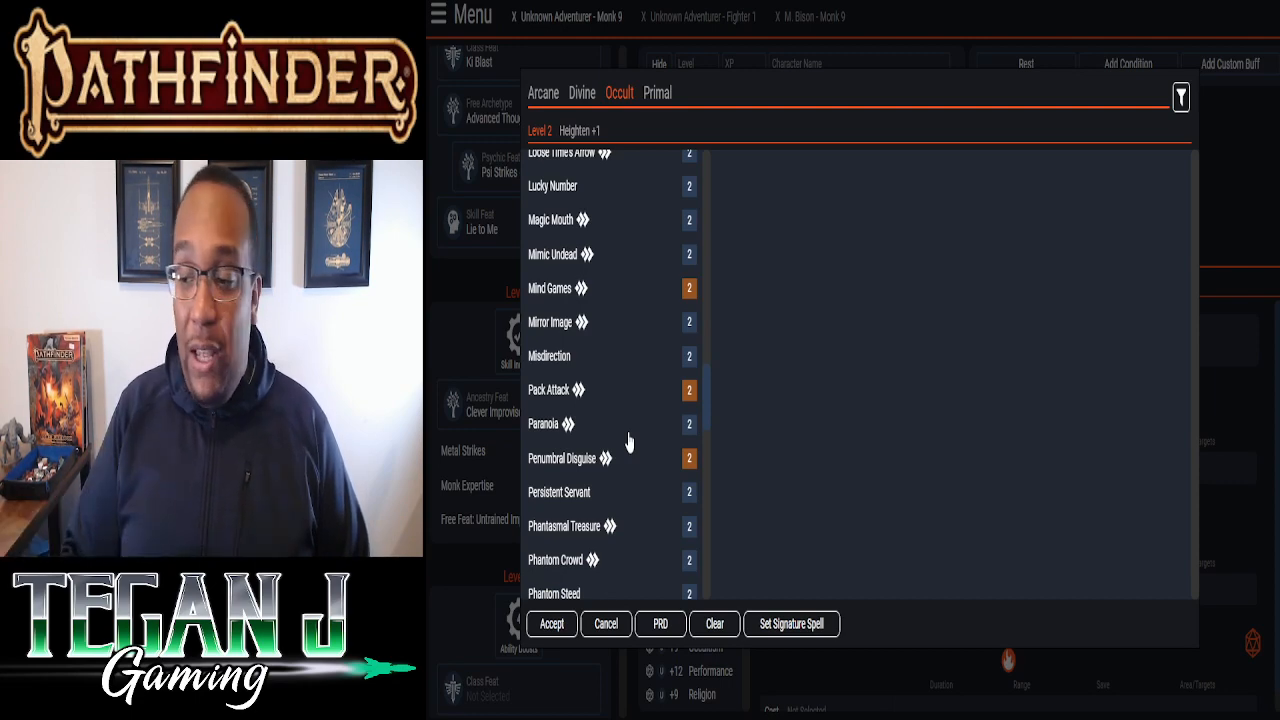
scroll("down", 3)
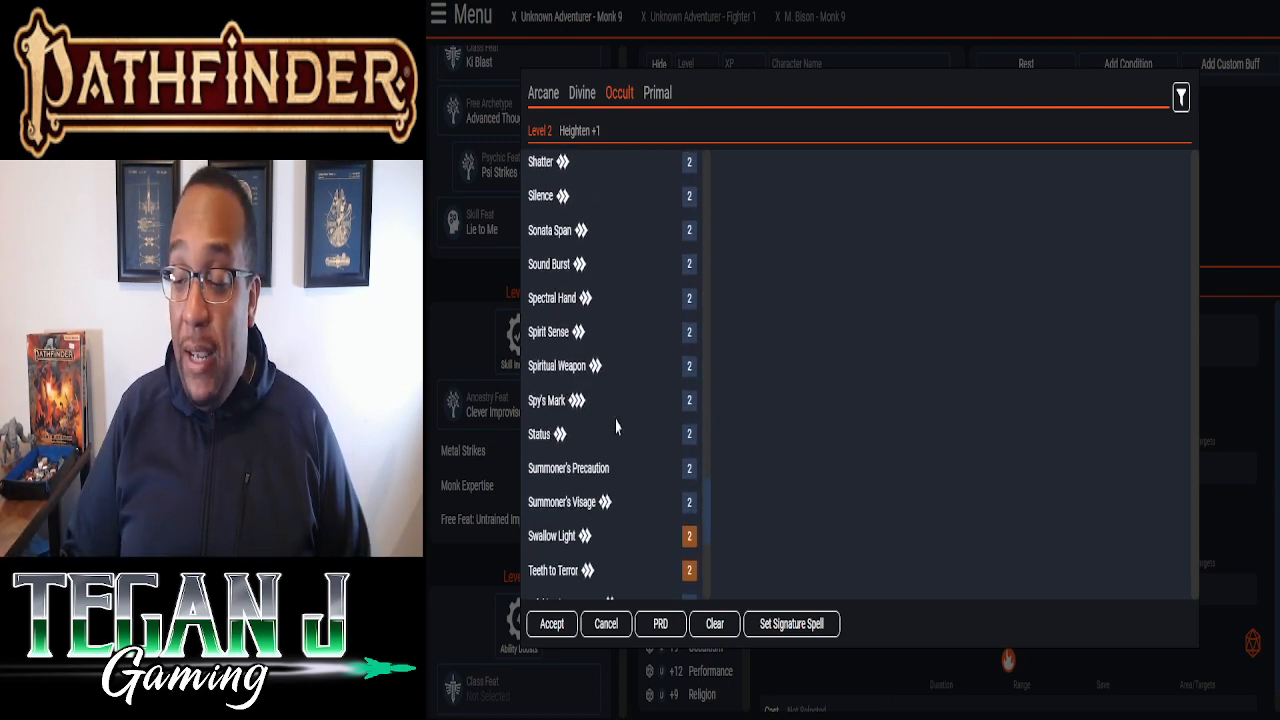
scroll("down", 3)
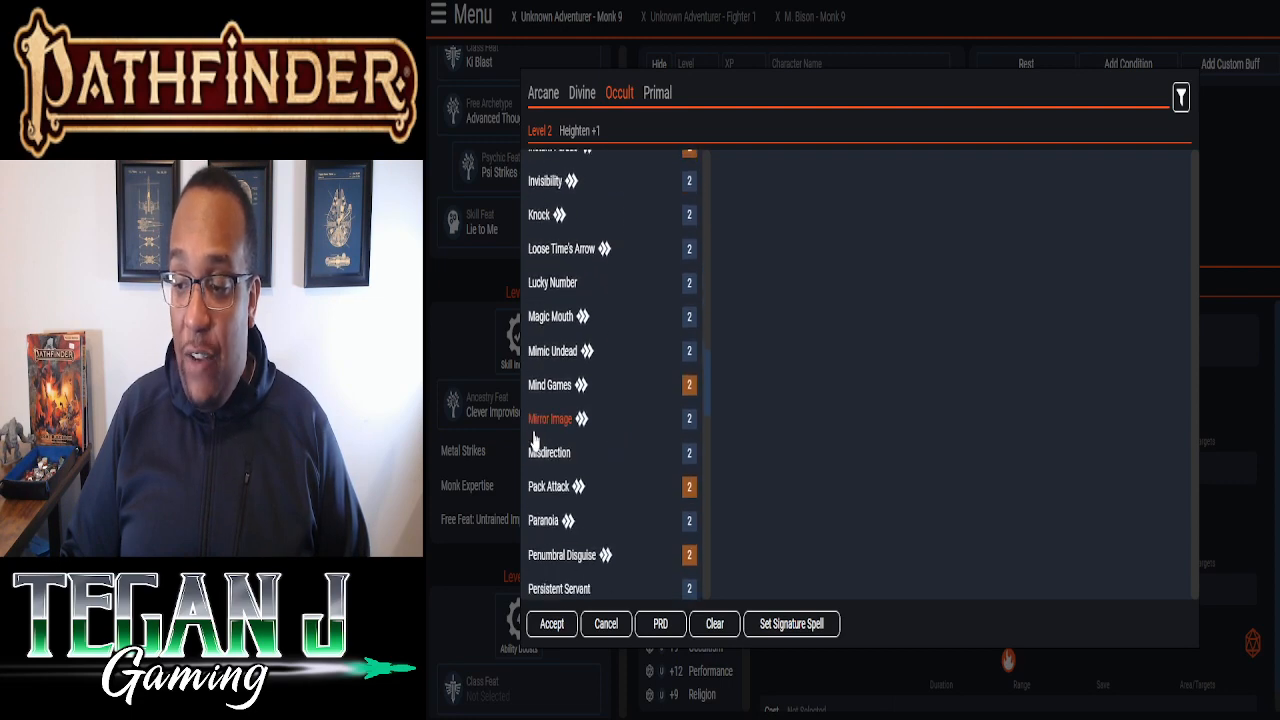
left_click(551, 623)
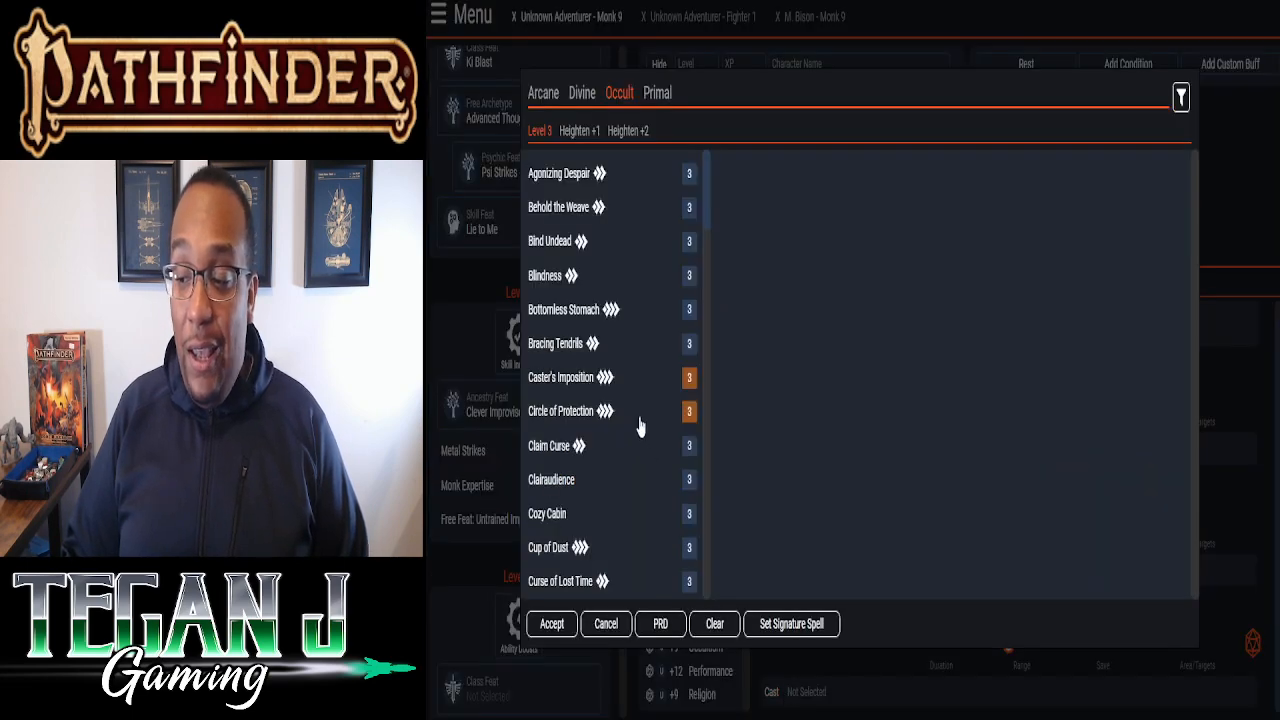
scroll("down", 3)
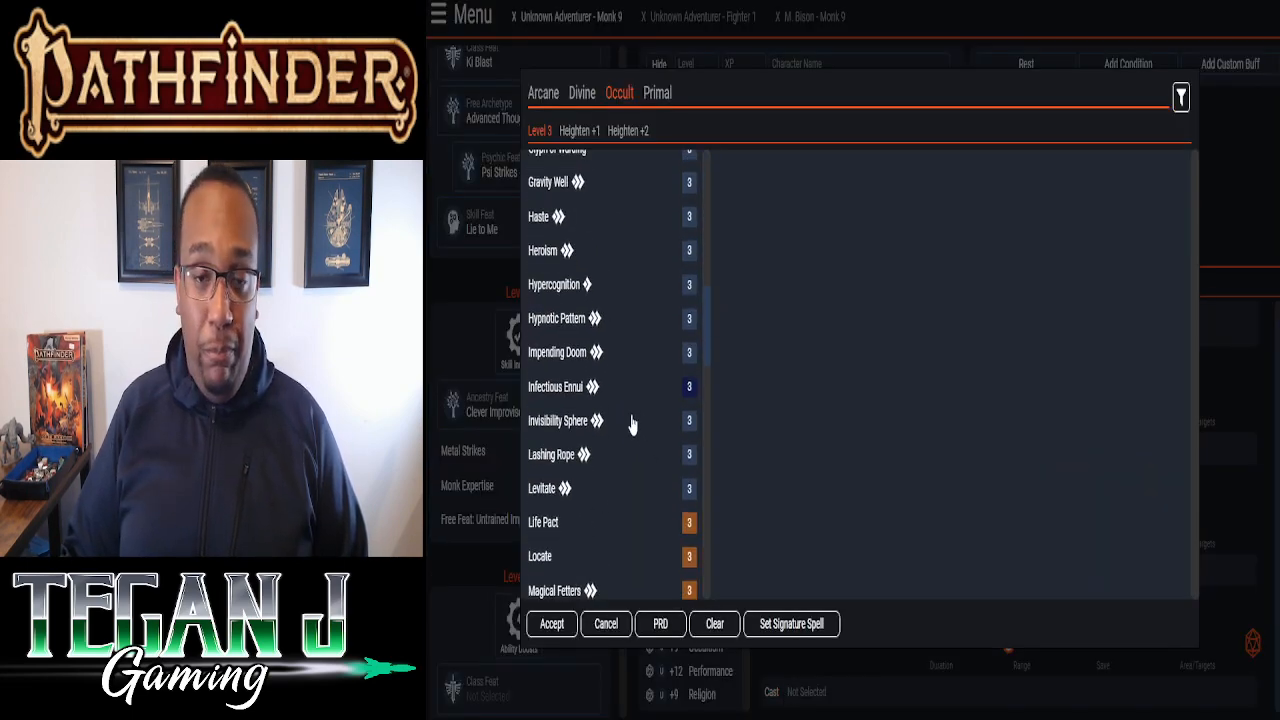
left_click(542, 488)
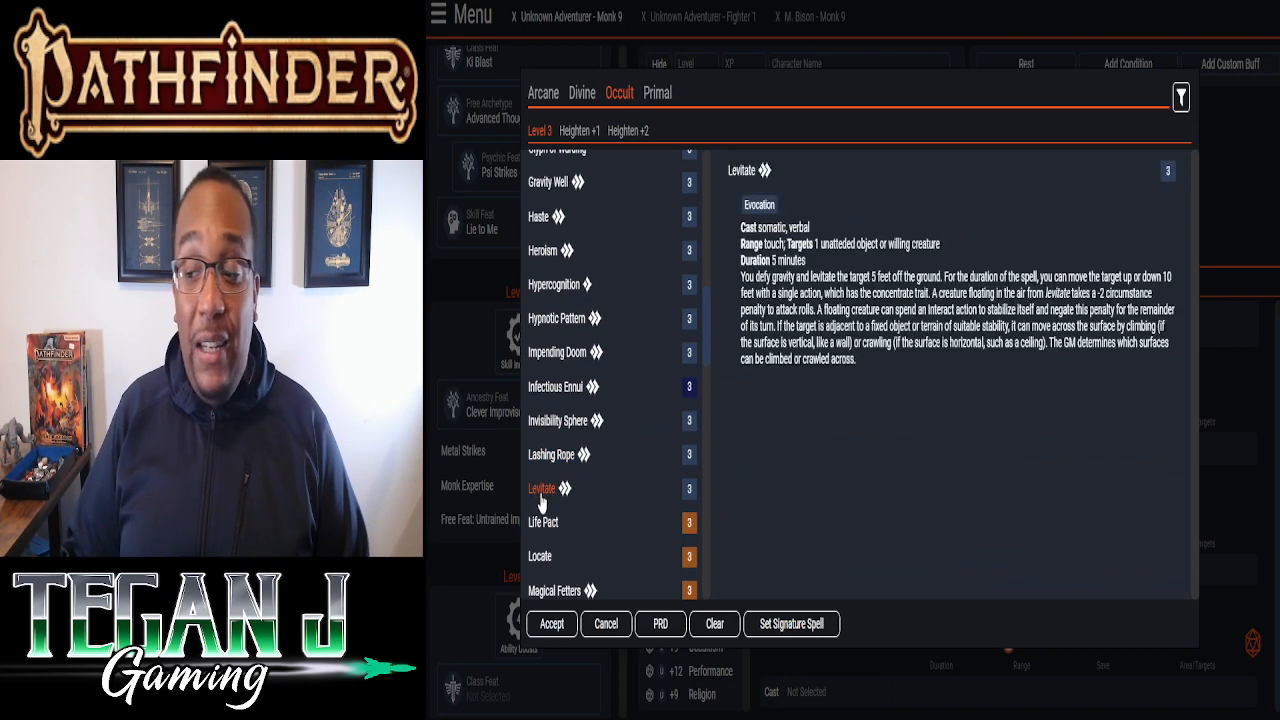
left_click(551, 623)
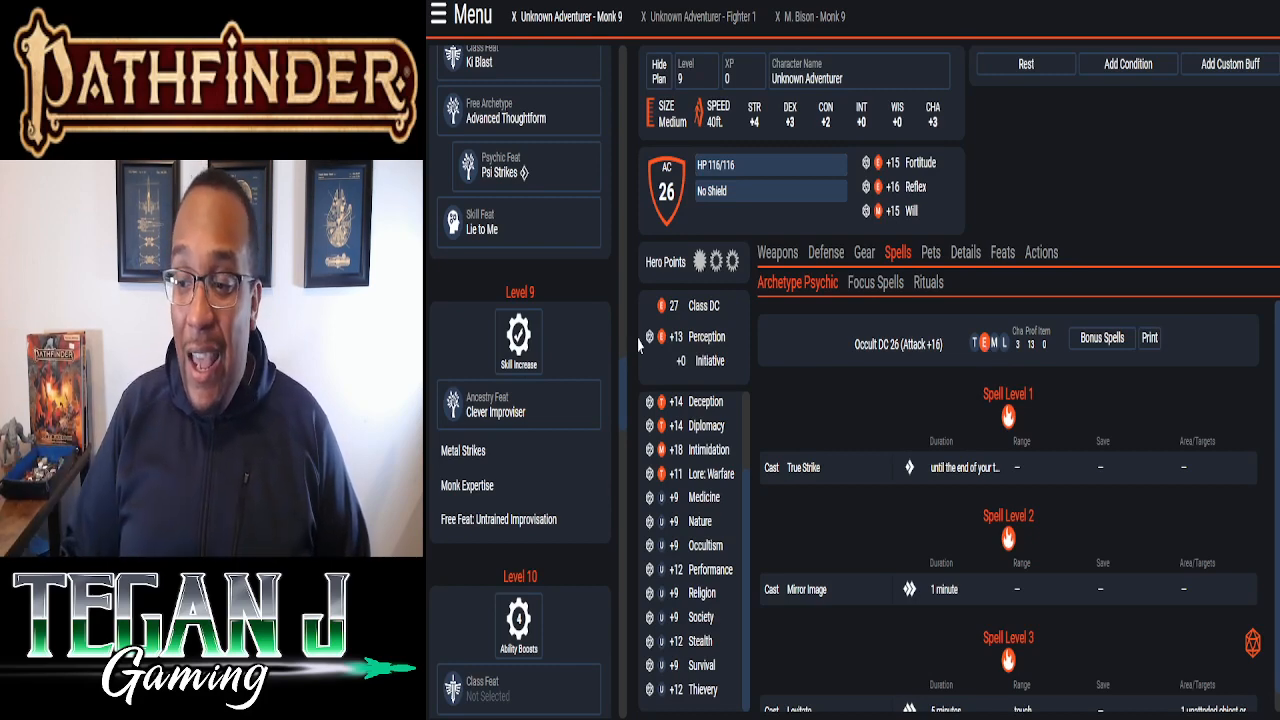
- Buy a Special Unarmed (1d6) attack for the monk, at +17 to hit and 1d6+6 damage
left_click(777, 252)
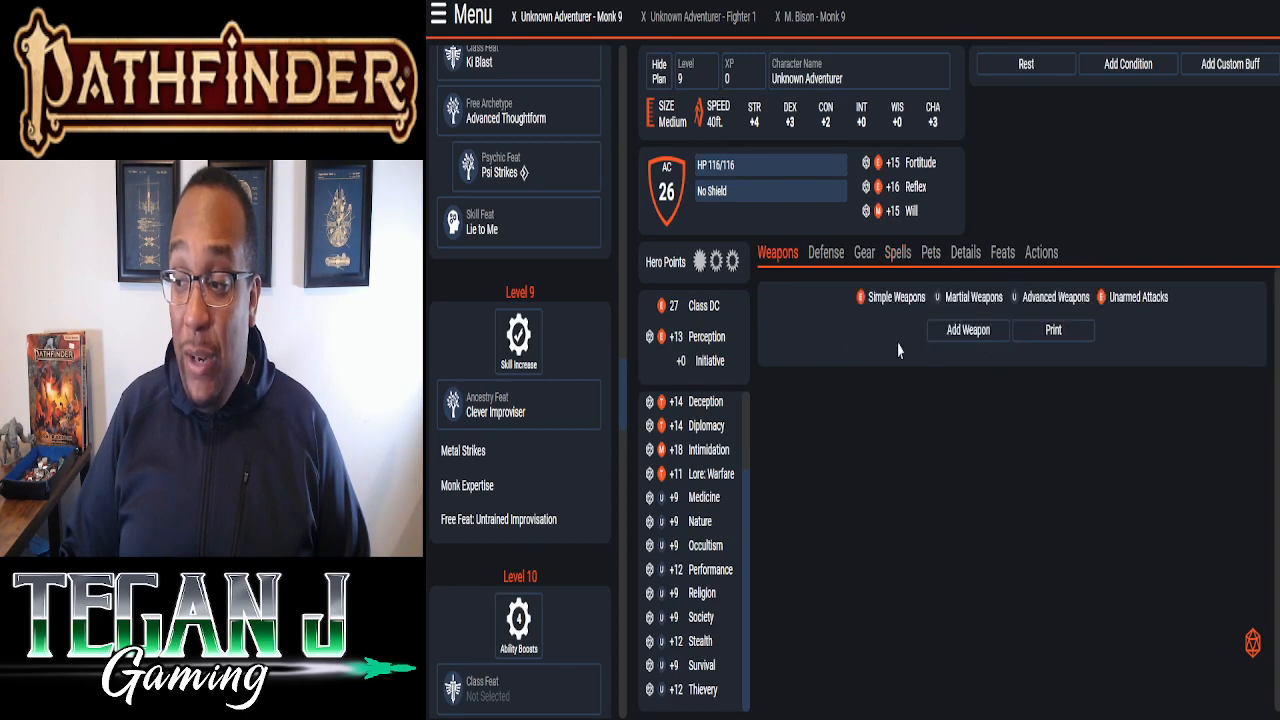
left_click(966, 330)
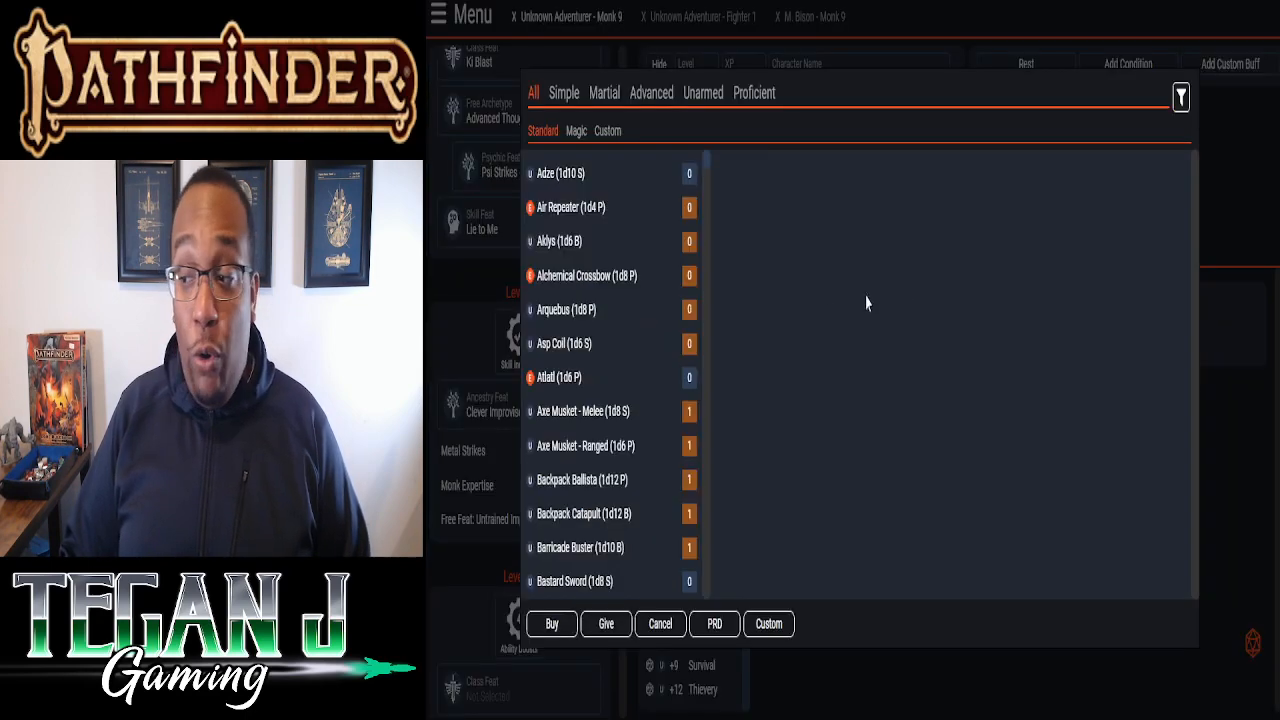
scroll("down", 3)
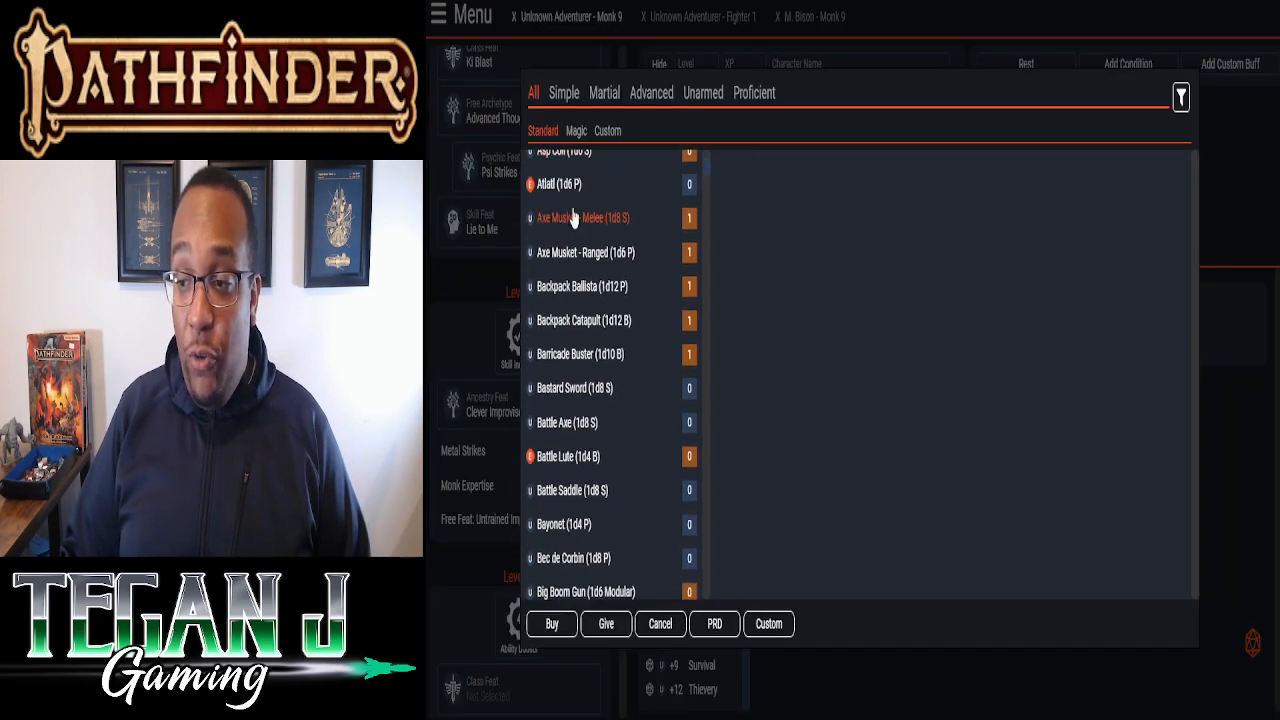
left_click(703, 92)
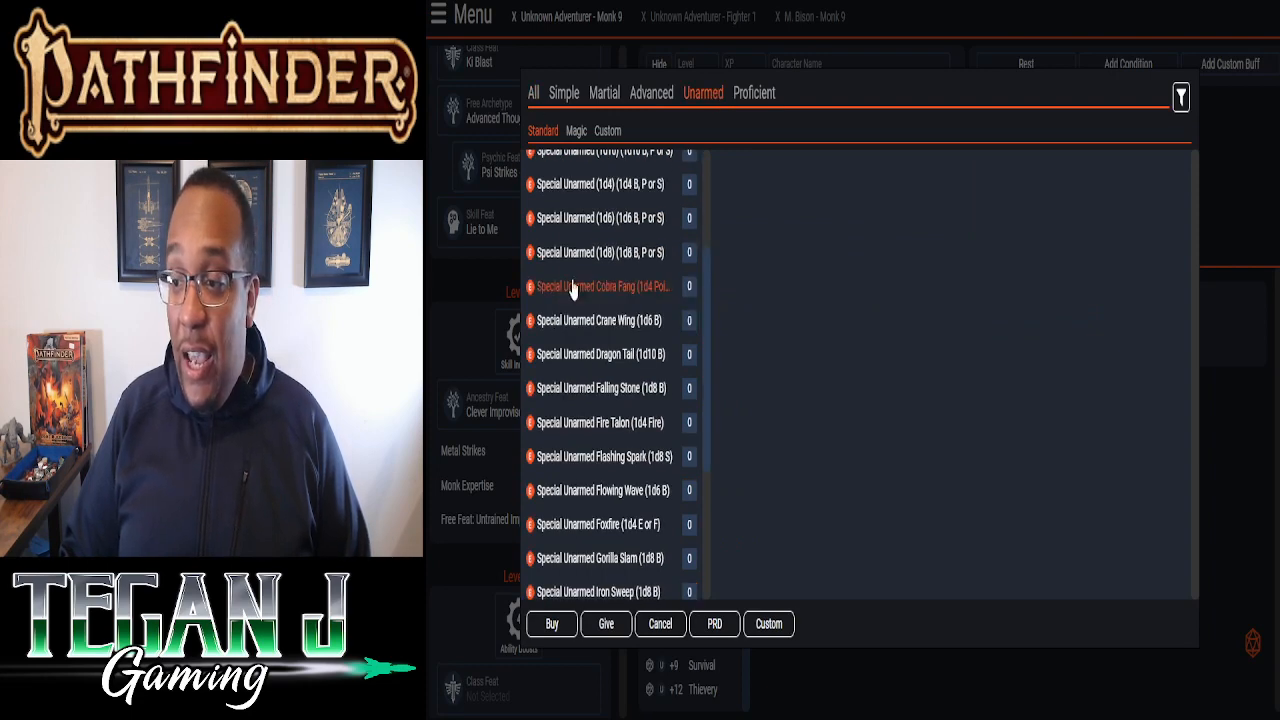
left_click(599, 218)
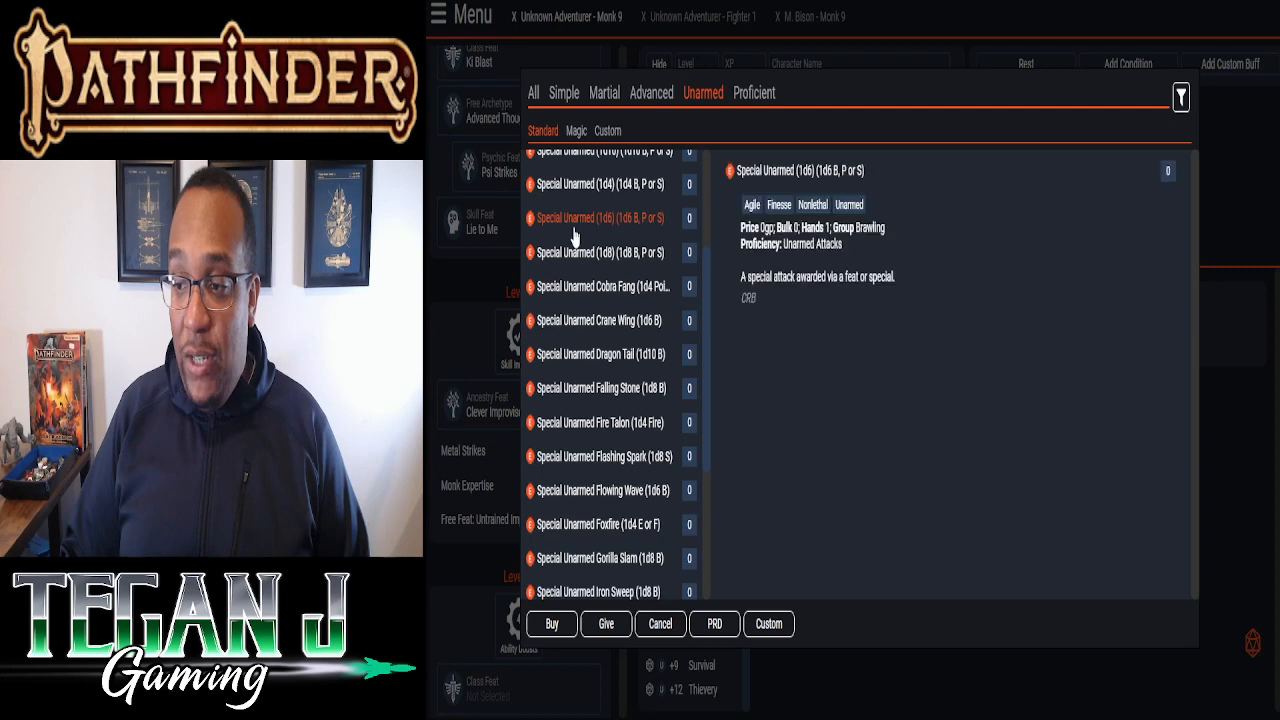
left_click(551, 623)
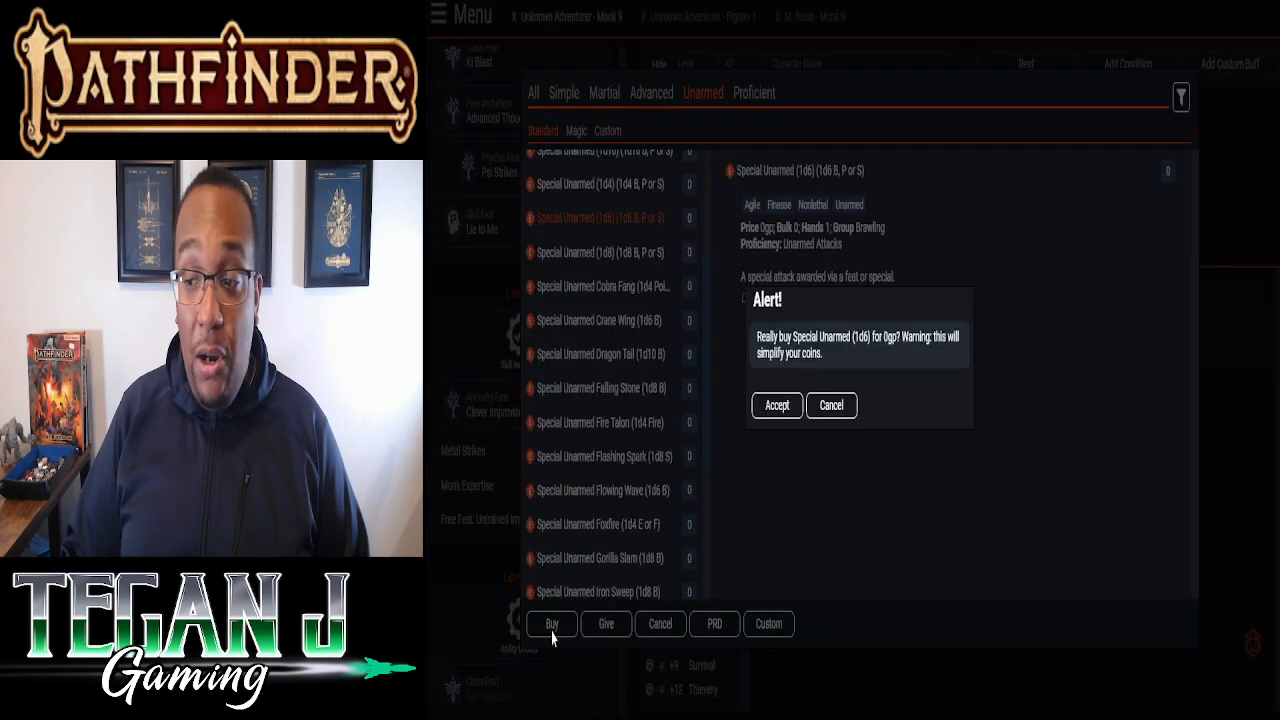
left_click(777, 405)
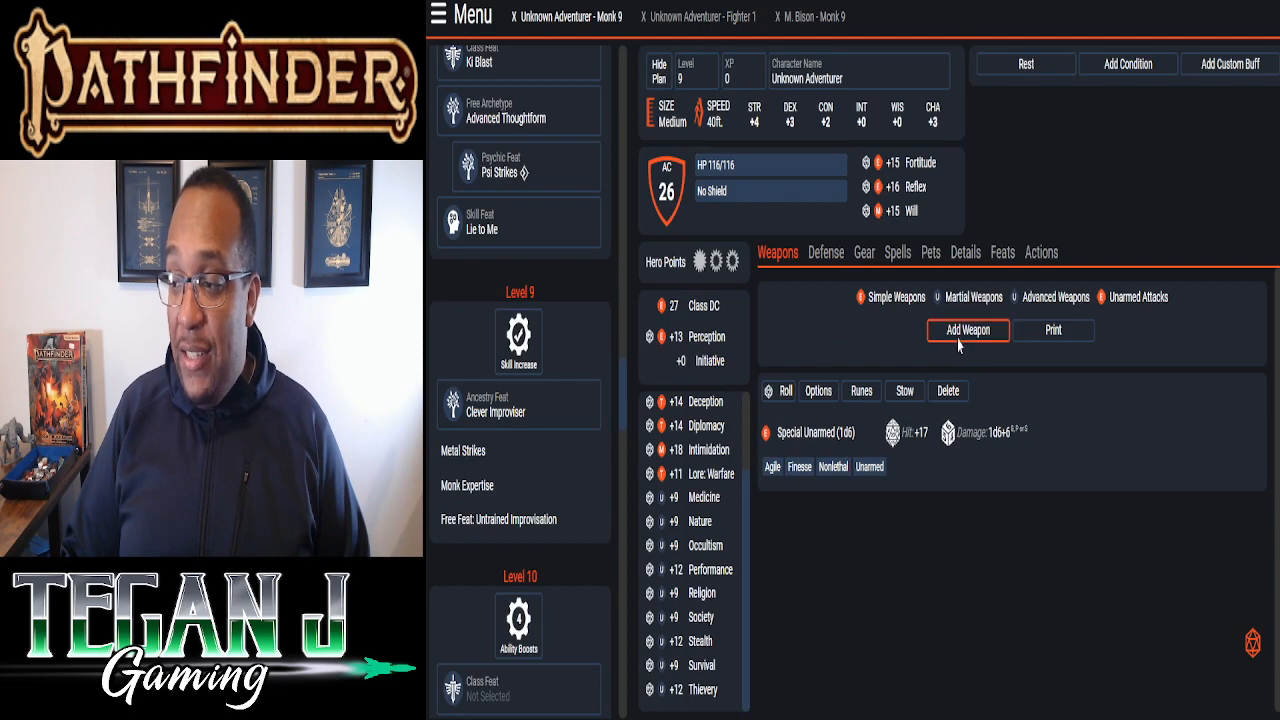
- Buy a Special Unarmed Dragon Tail attack, at +17 to hit and 1d10+6 bludgeoning
left_click(967, 330)
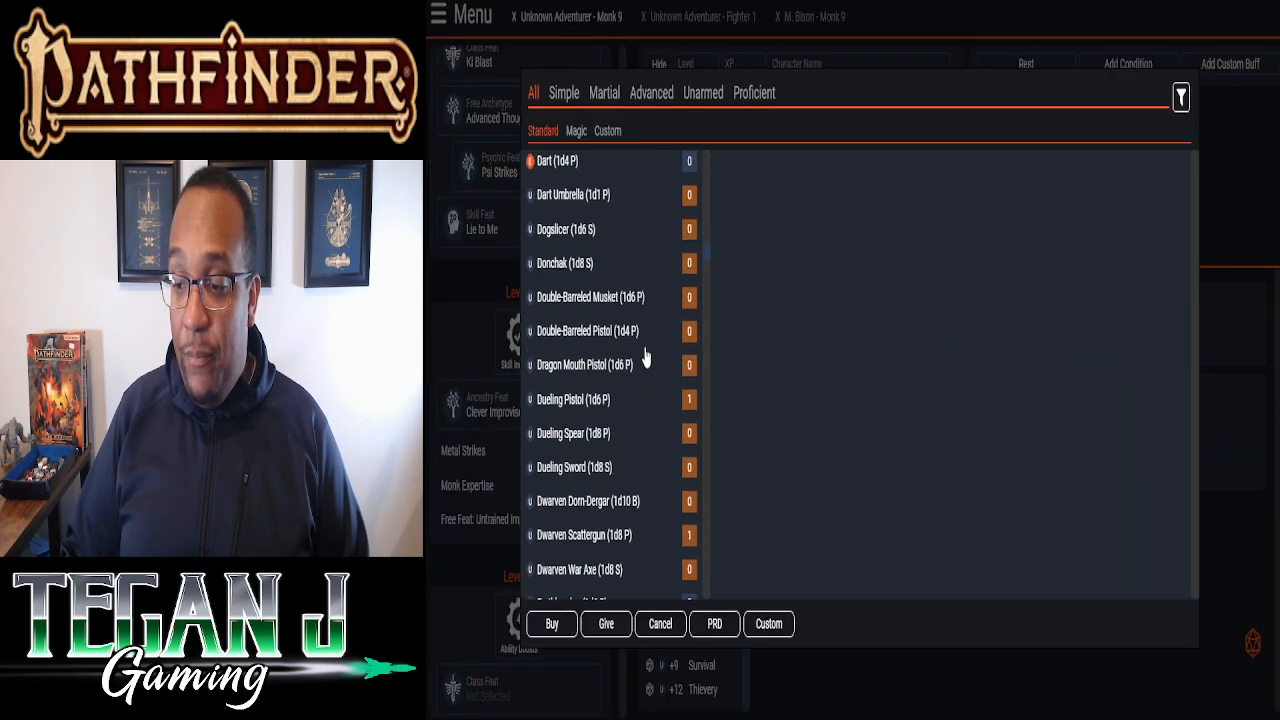
left_click(558, 160)
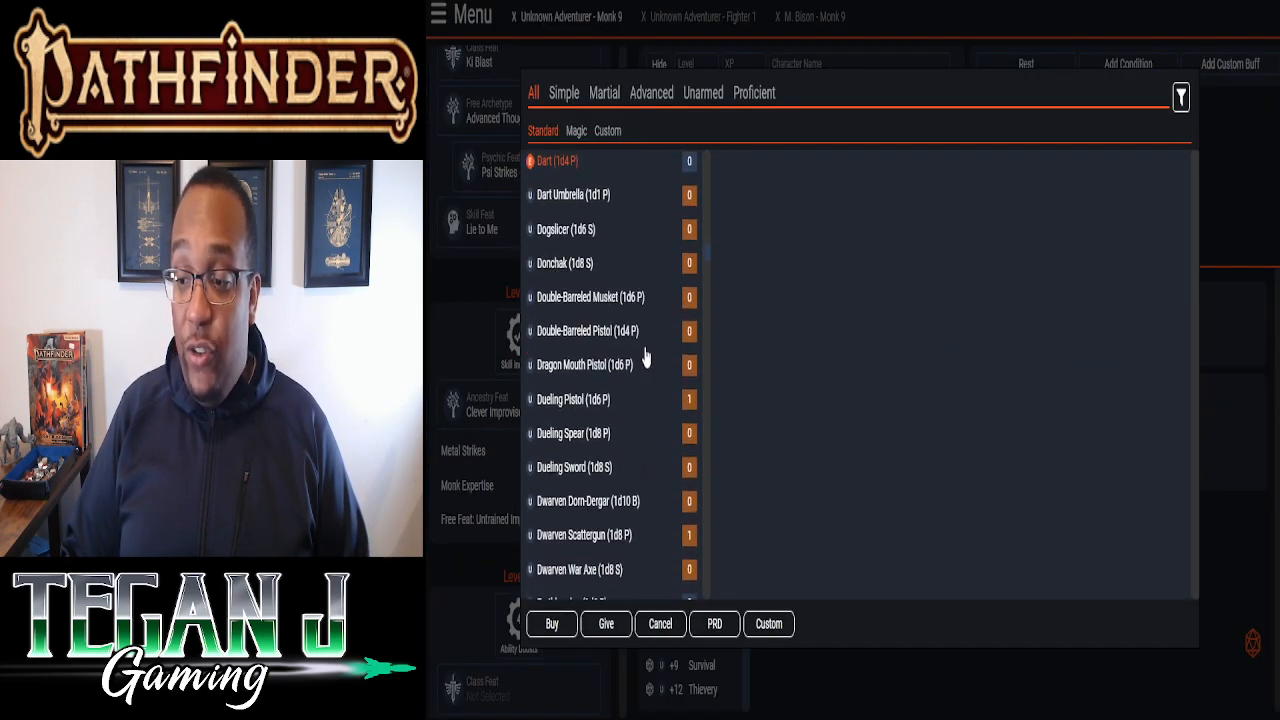
scroll("down", 3)
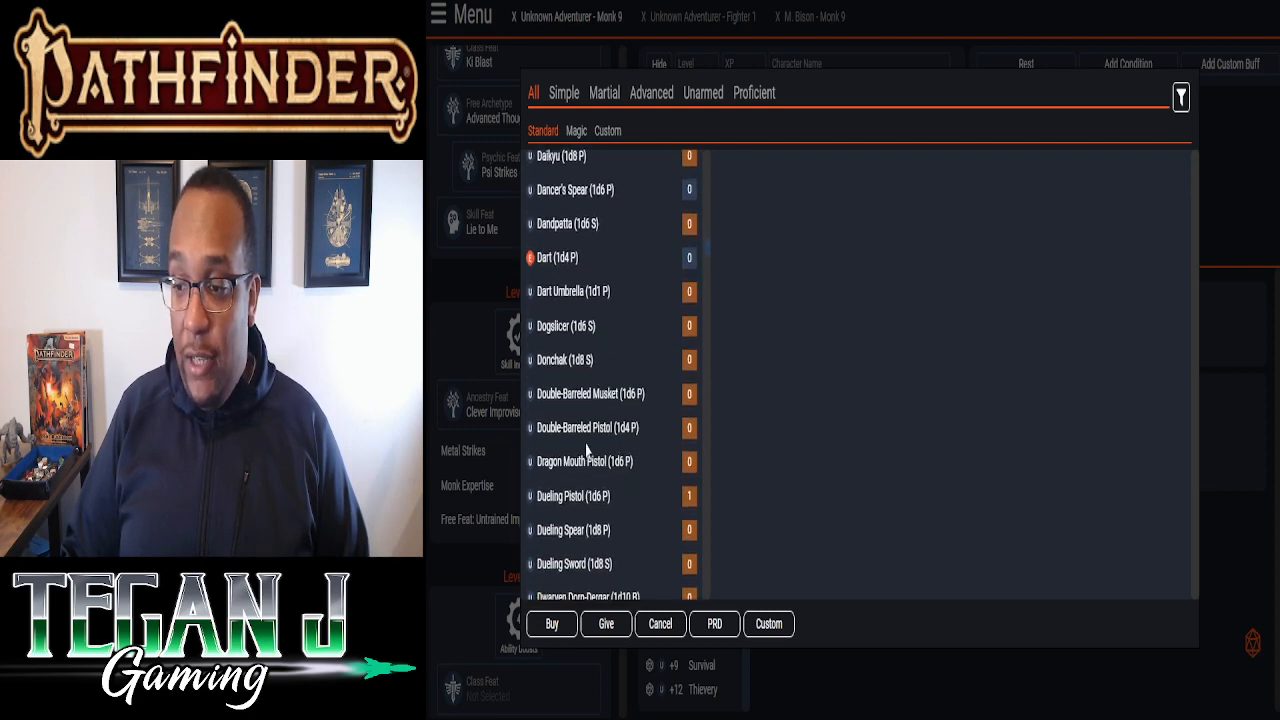
scroll("down", 3)
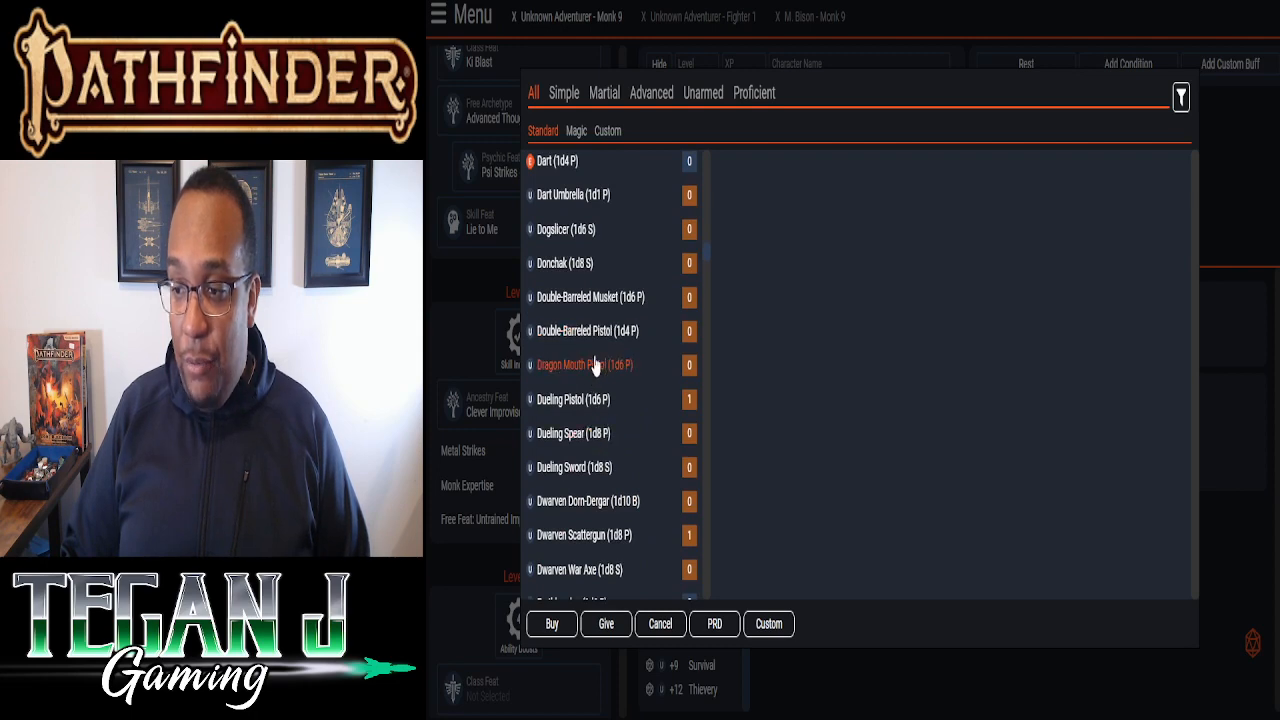
scroll("down", 3)
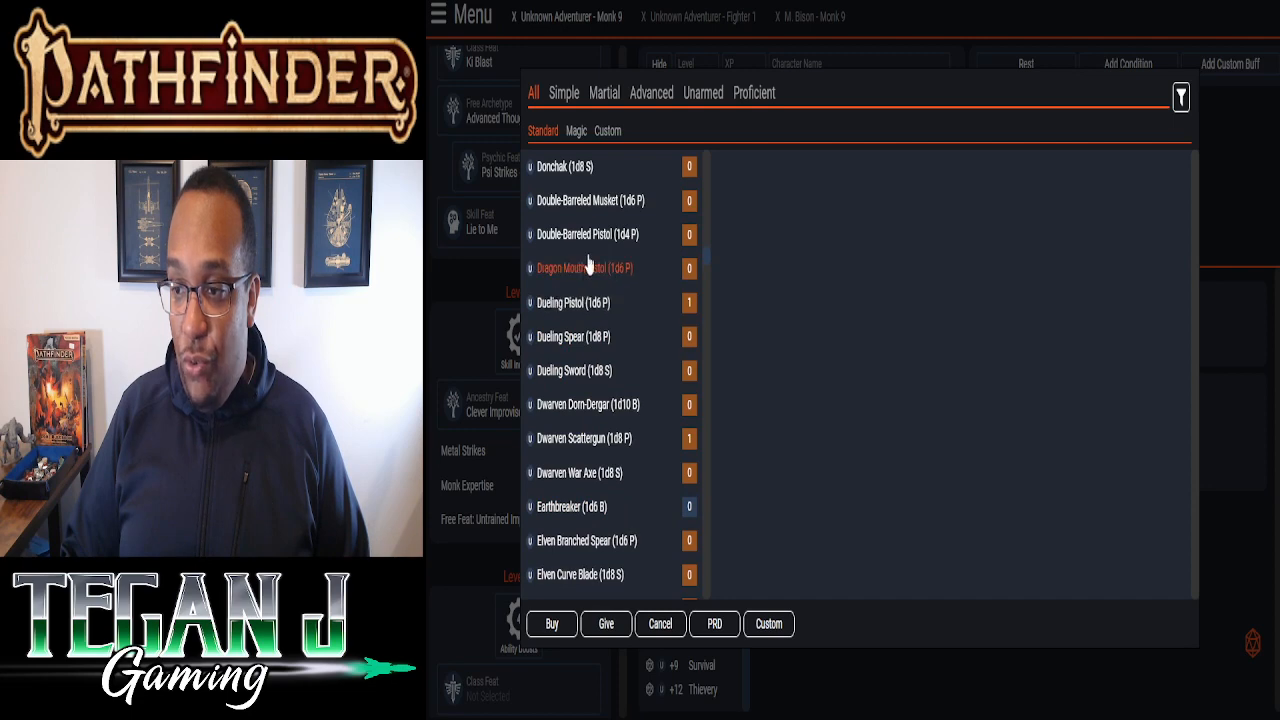
left_click(702, 92)
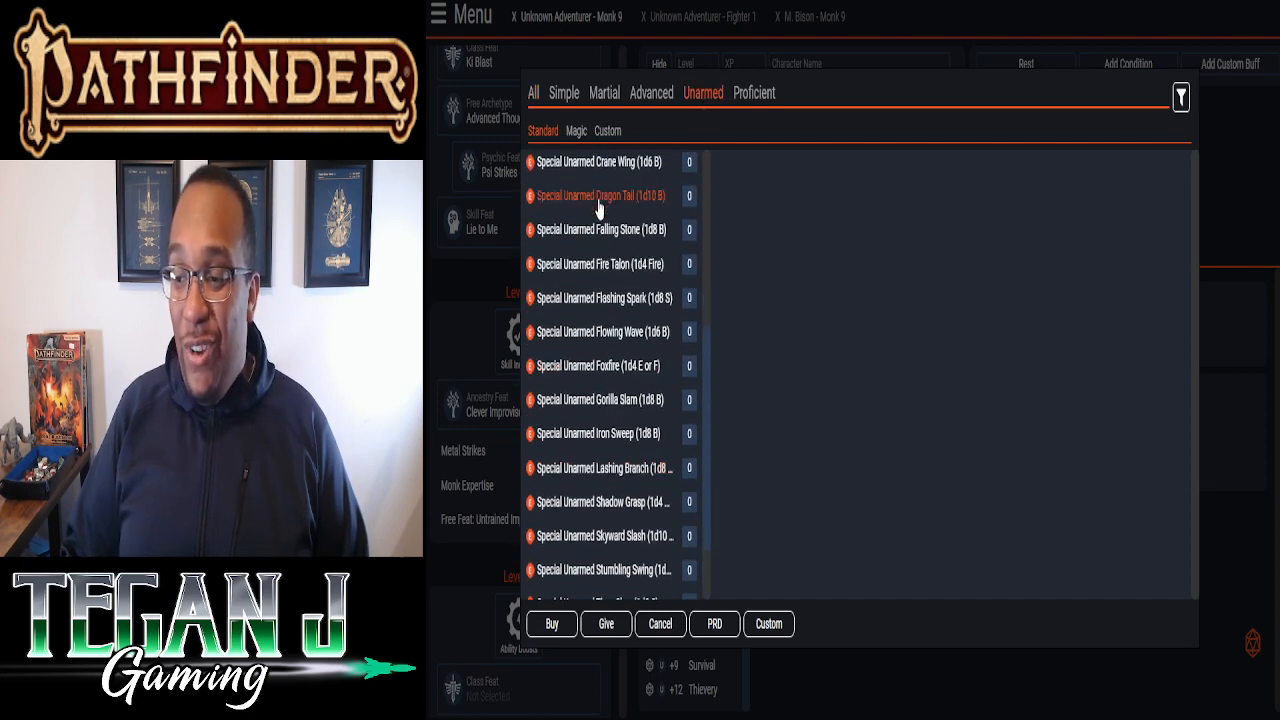
left_click(551, 623)
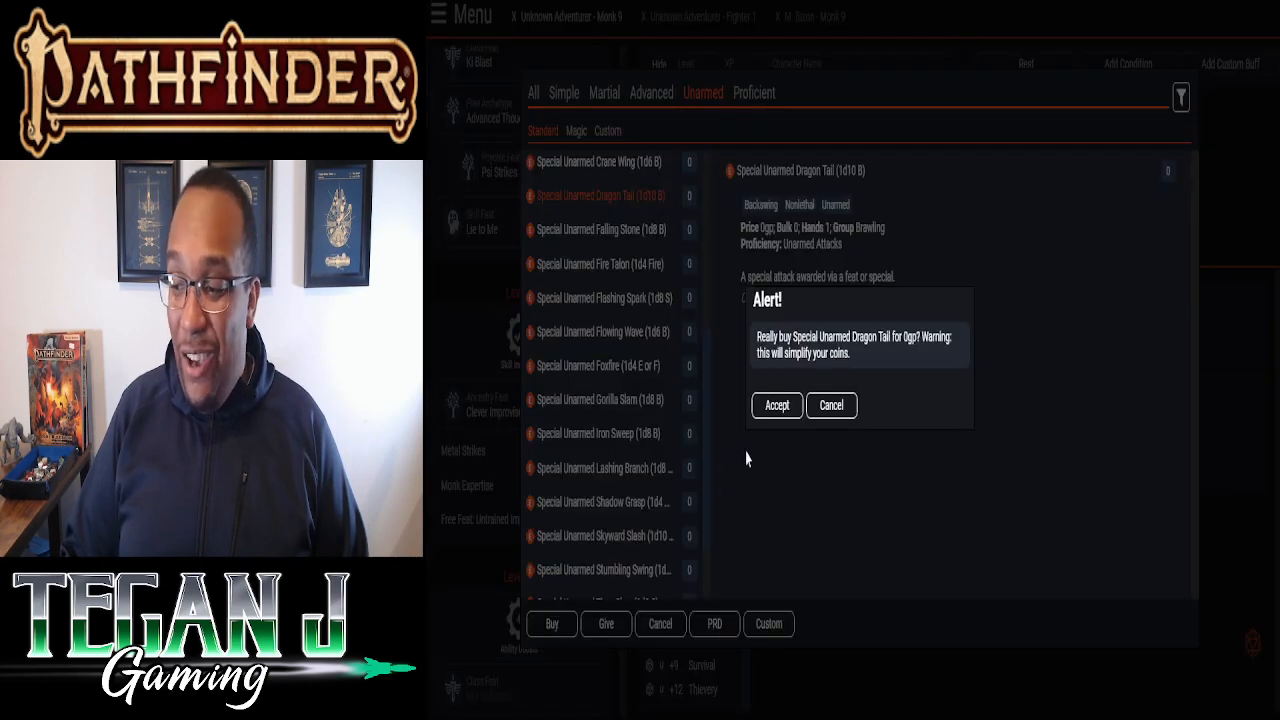
left_click(776, 405)
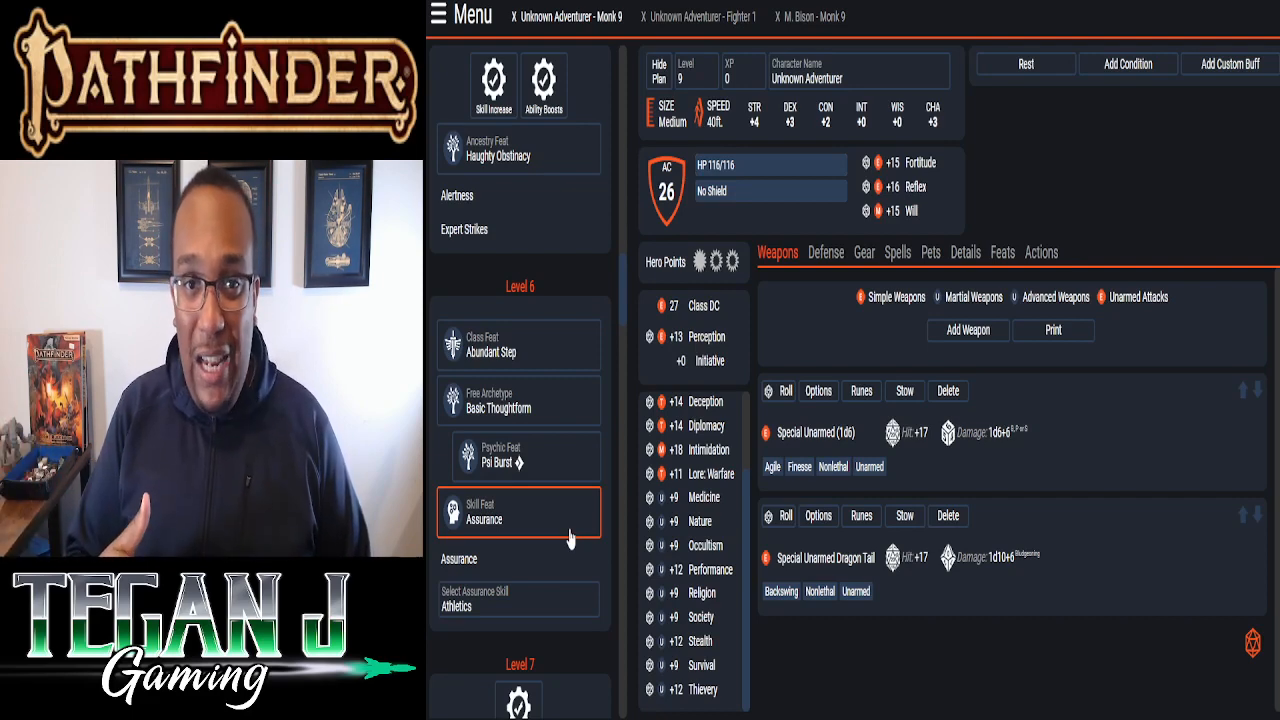
scroll("down", 3)
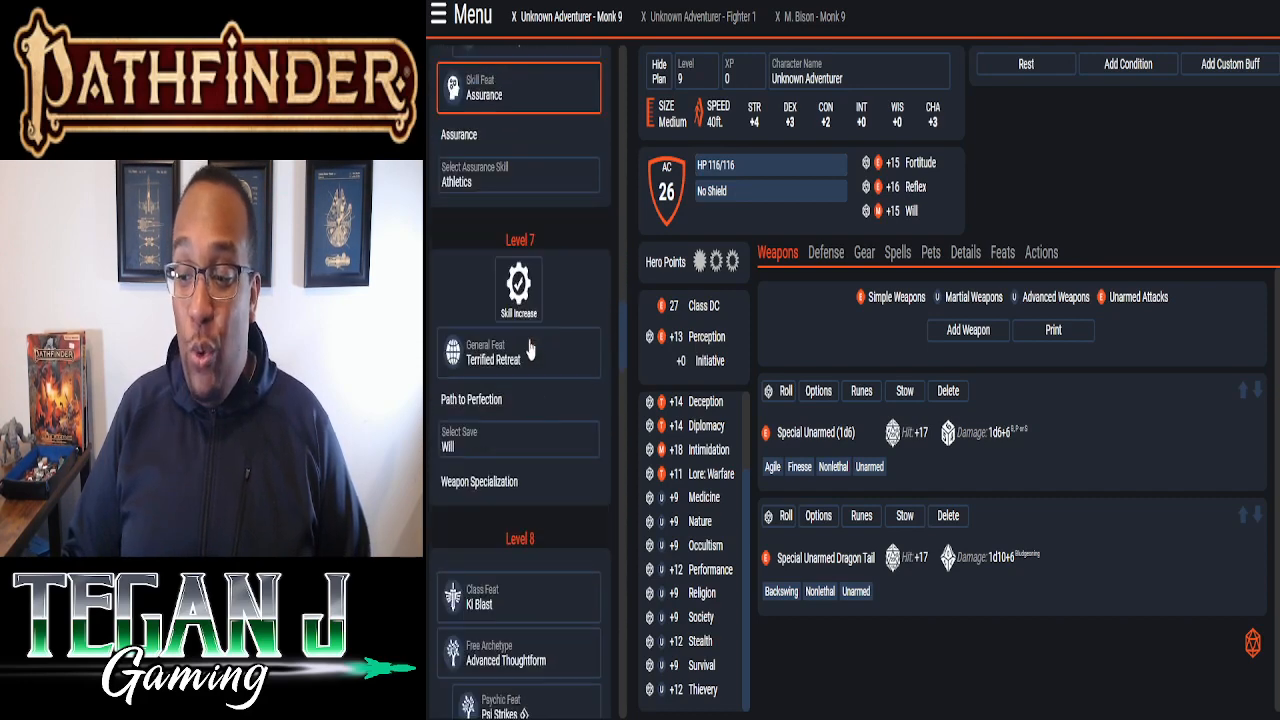
scroll("down", 3)
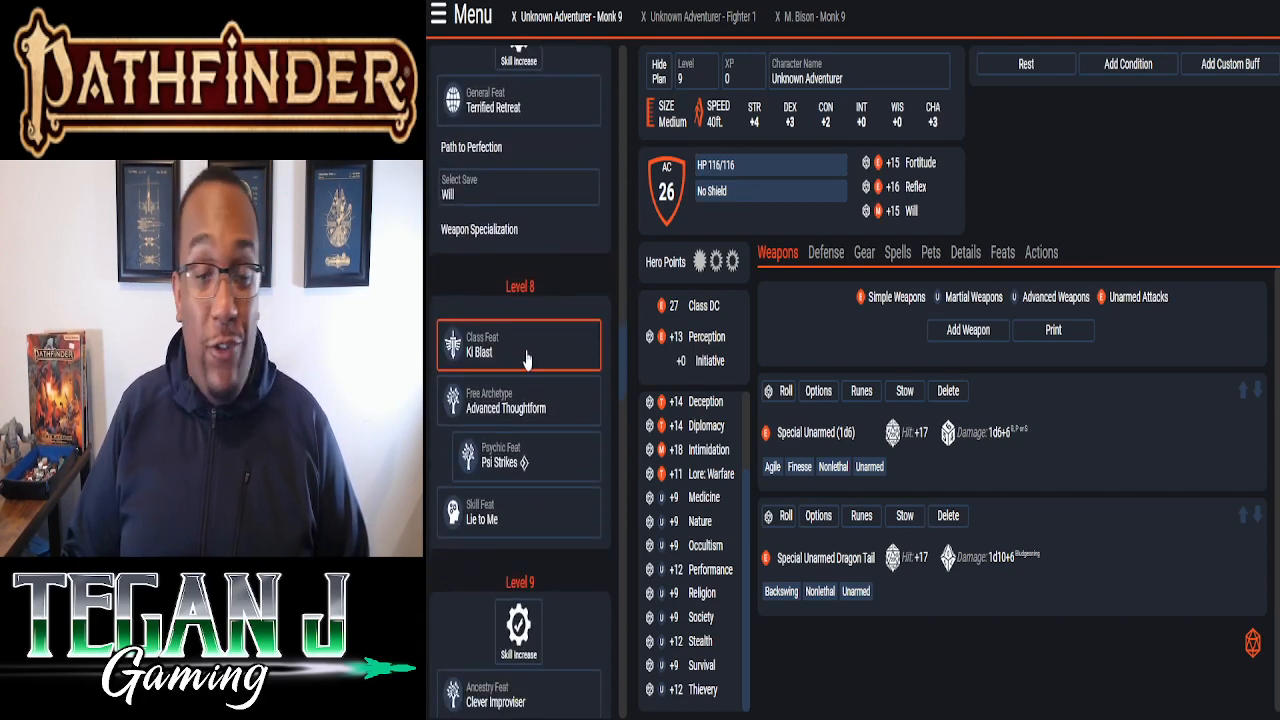